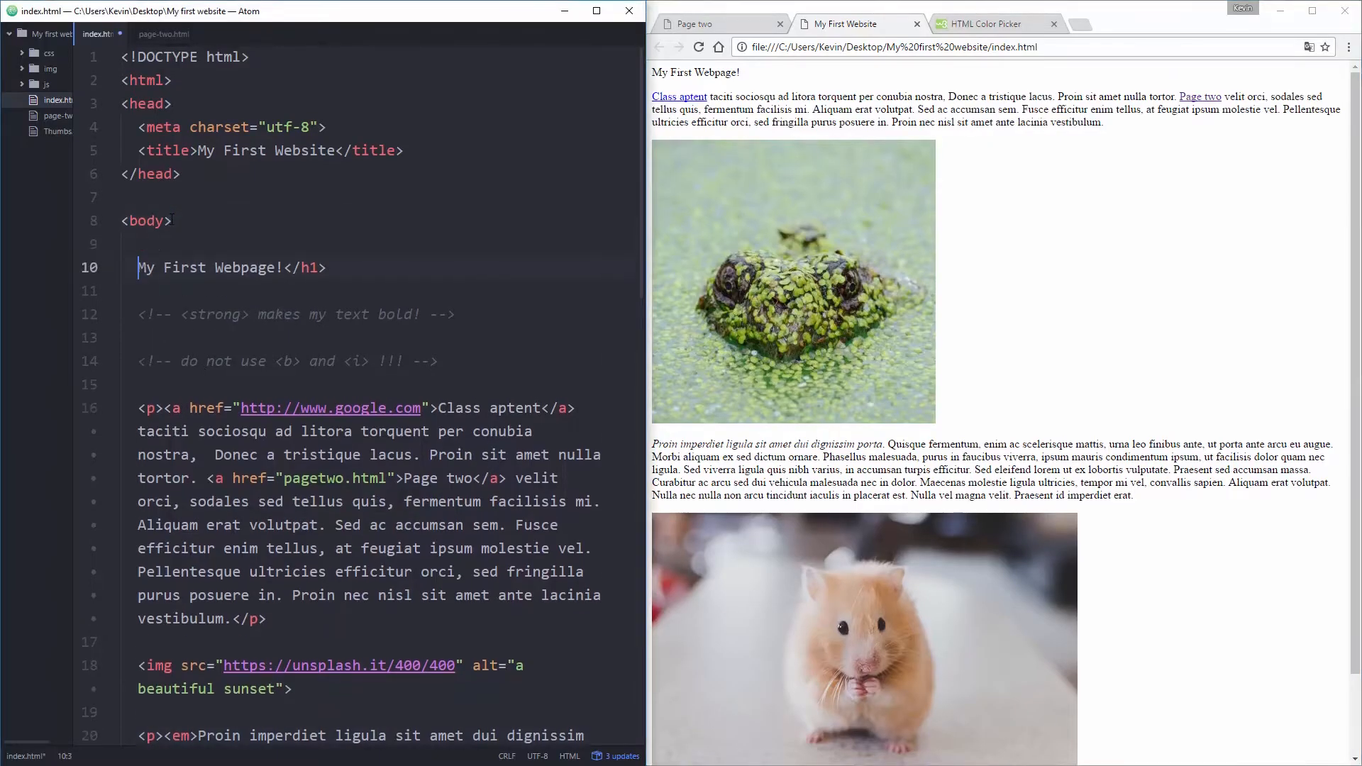
Step: Add <h1> before 'My First Webpage!' on line 10 and start a new file
{"action": "type", "text": "<h1>"}
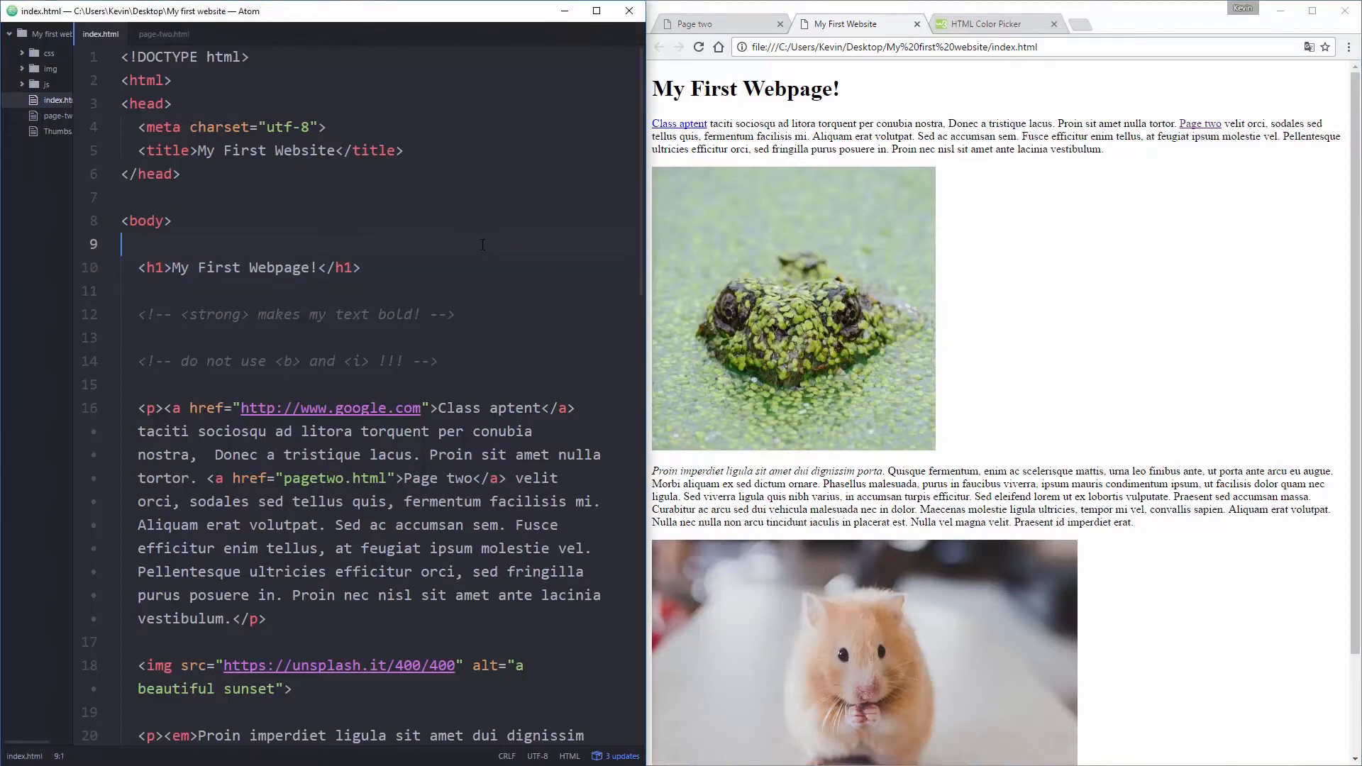
{"action": "key", "text": "ctrl+n"}
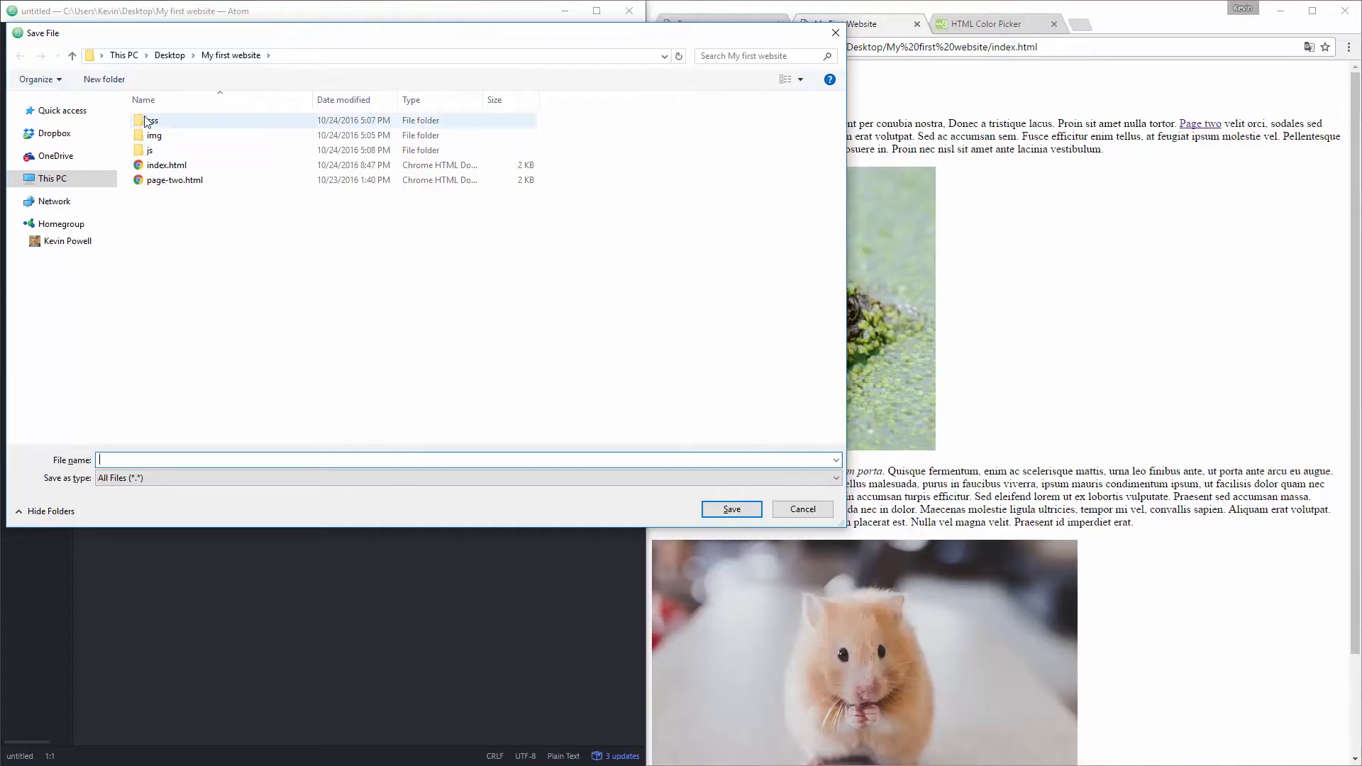
Step: Save the empty file as style.css in the css folder, then return to index.html
{"action": "double_click", "coordinate": [152, 120]}
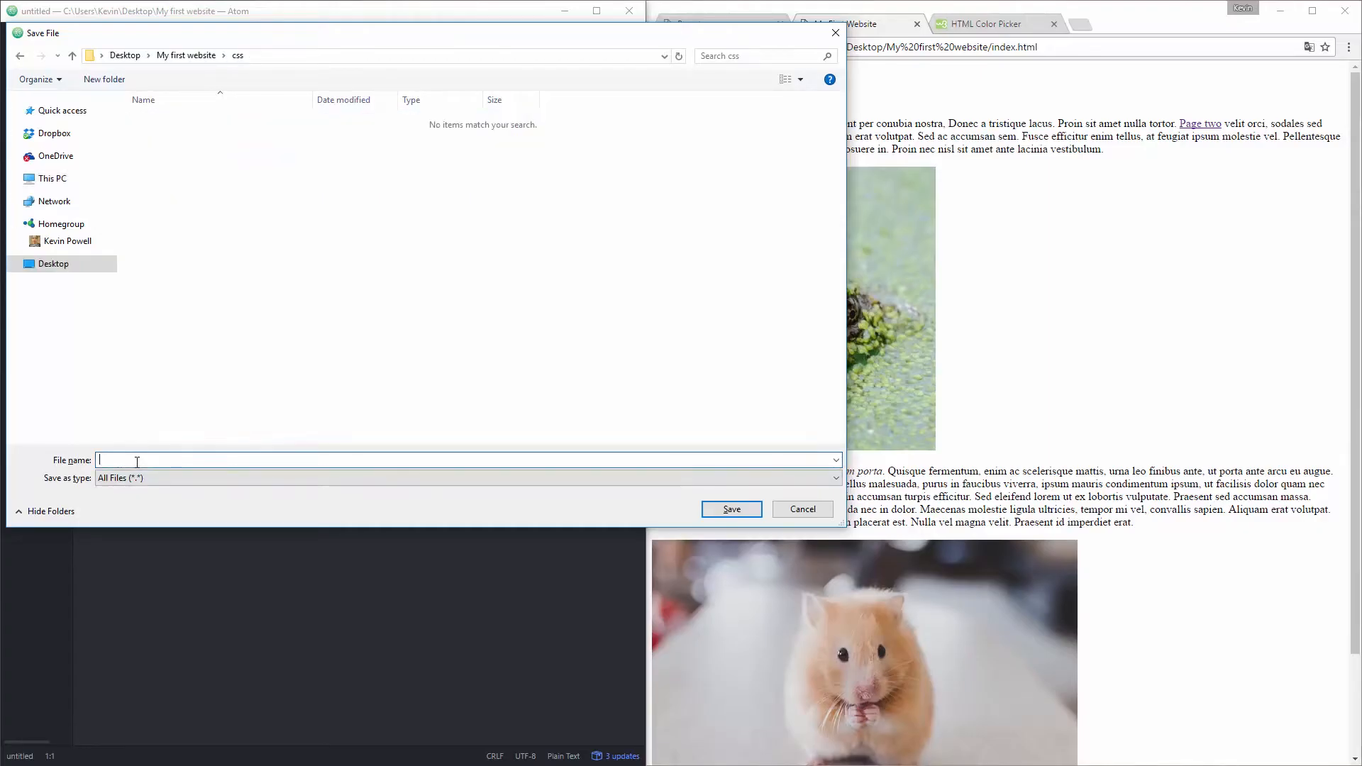
{"action": "type", "text": "style.css"}
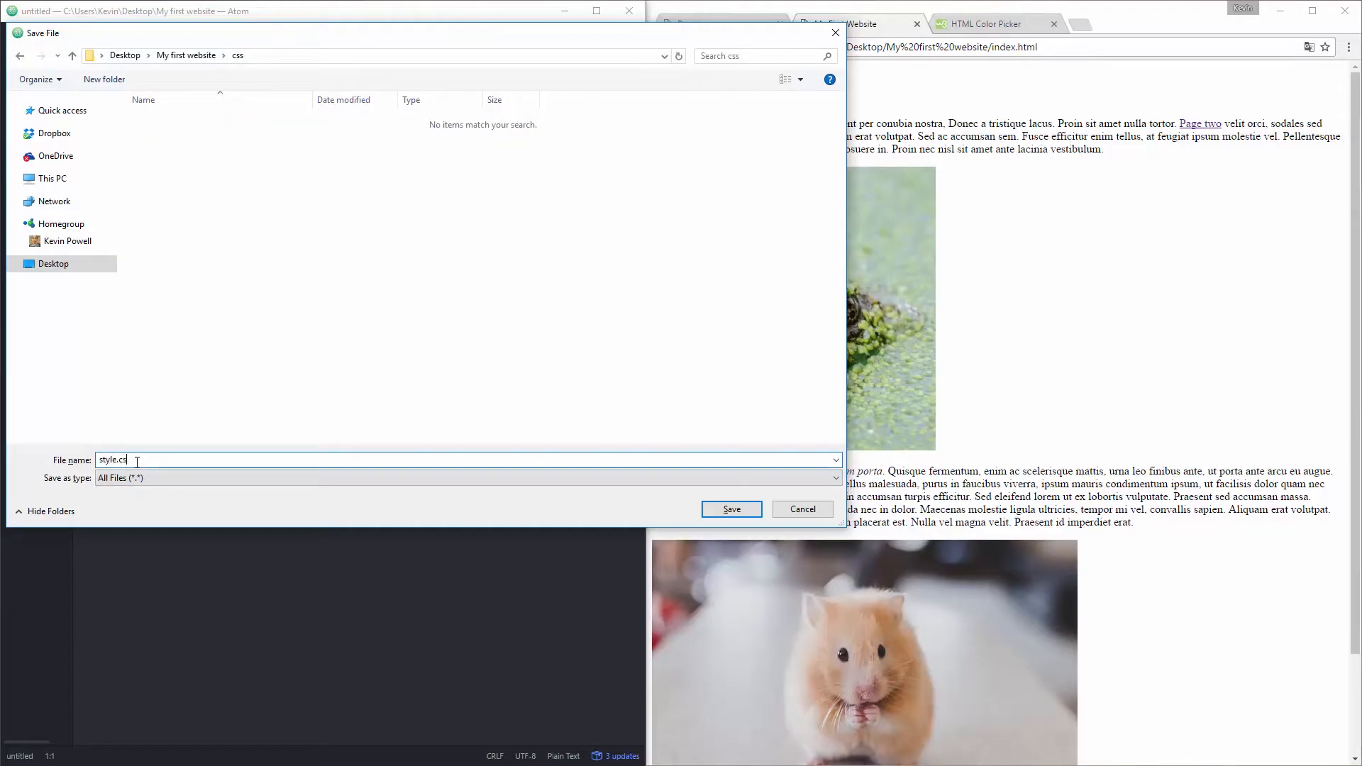
{"action": "left_click", "coordinate": [731, 509]}
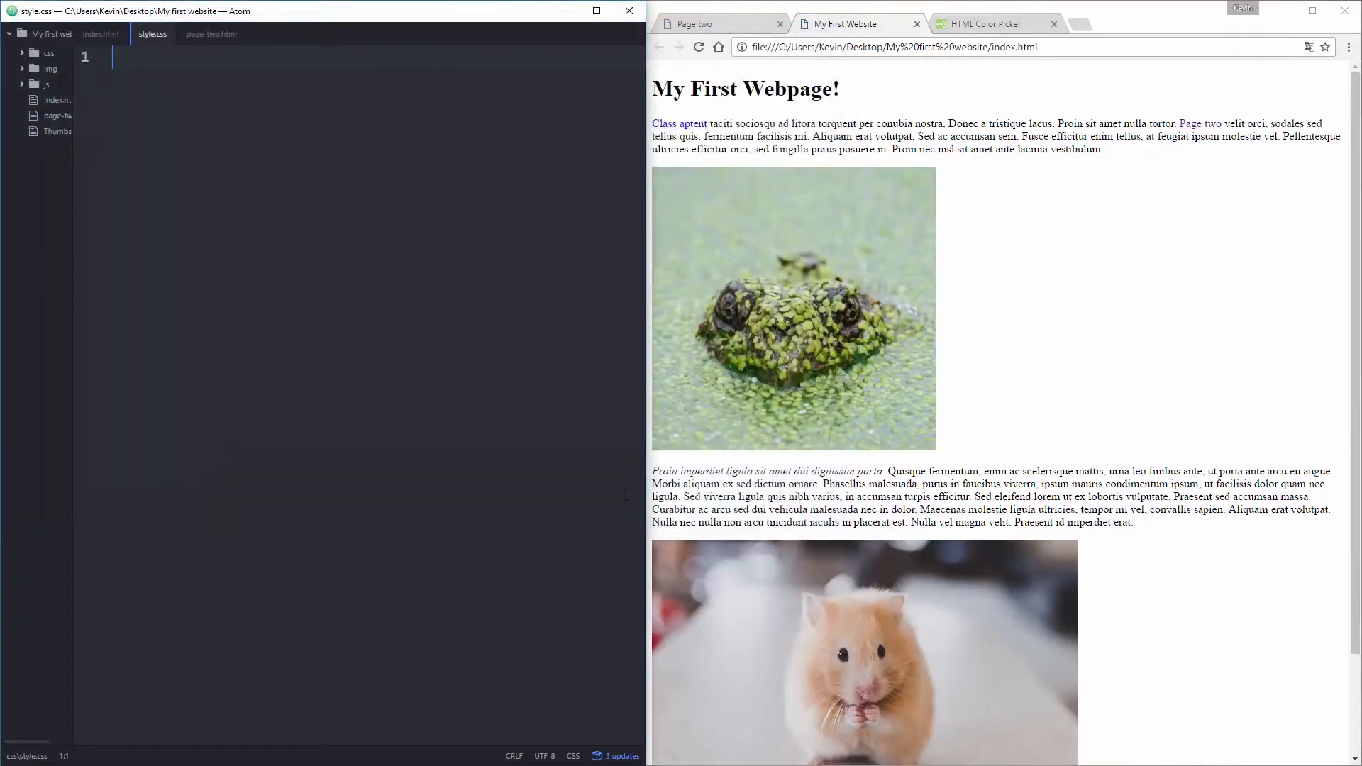
{"action": "left_click", "coordinate": [98, 34]}
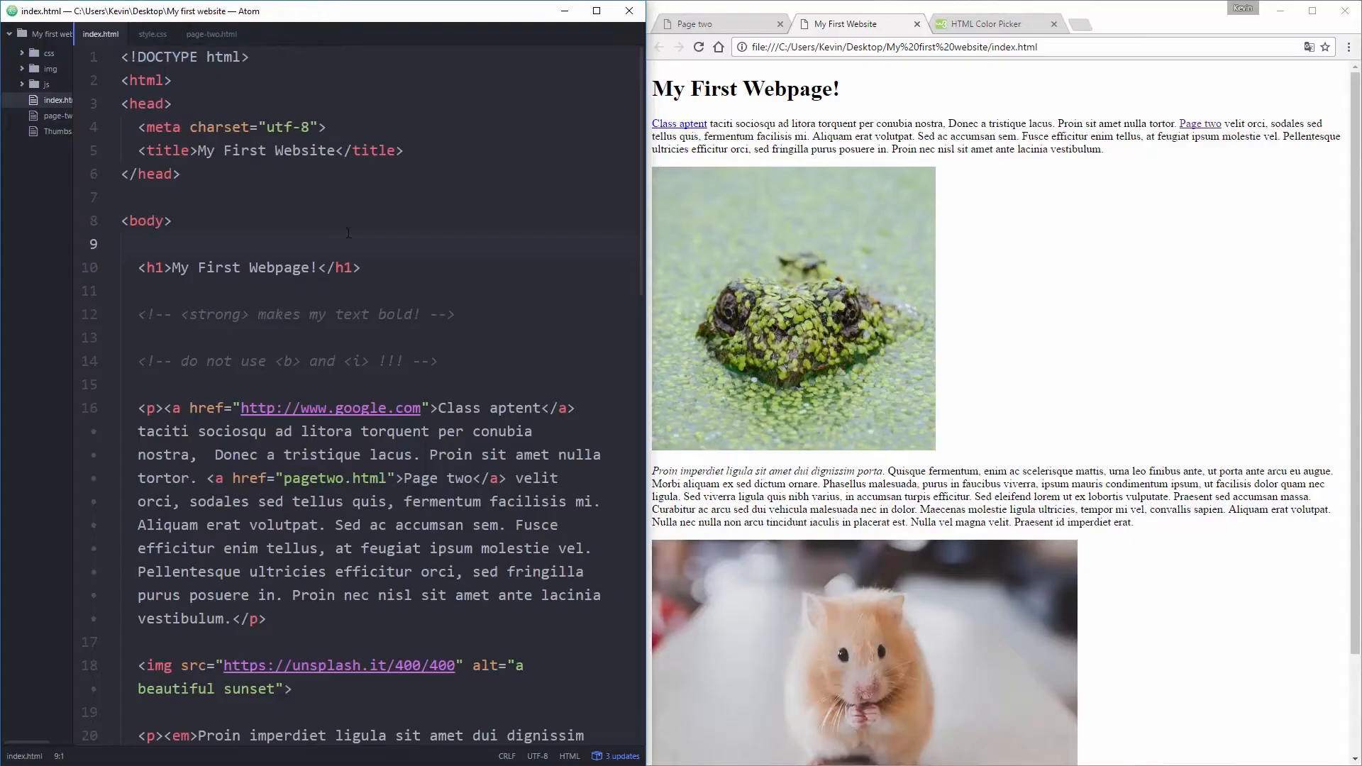
Step: Add <link rel="stylesheet" href="css/style.css"> on a new line after the title
{"action": "left_click", "coordinate": [429, 151]}
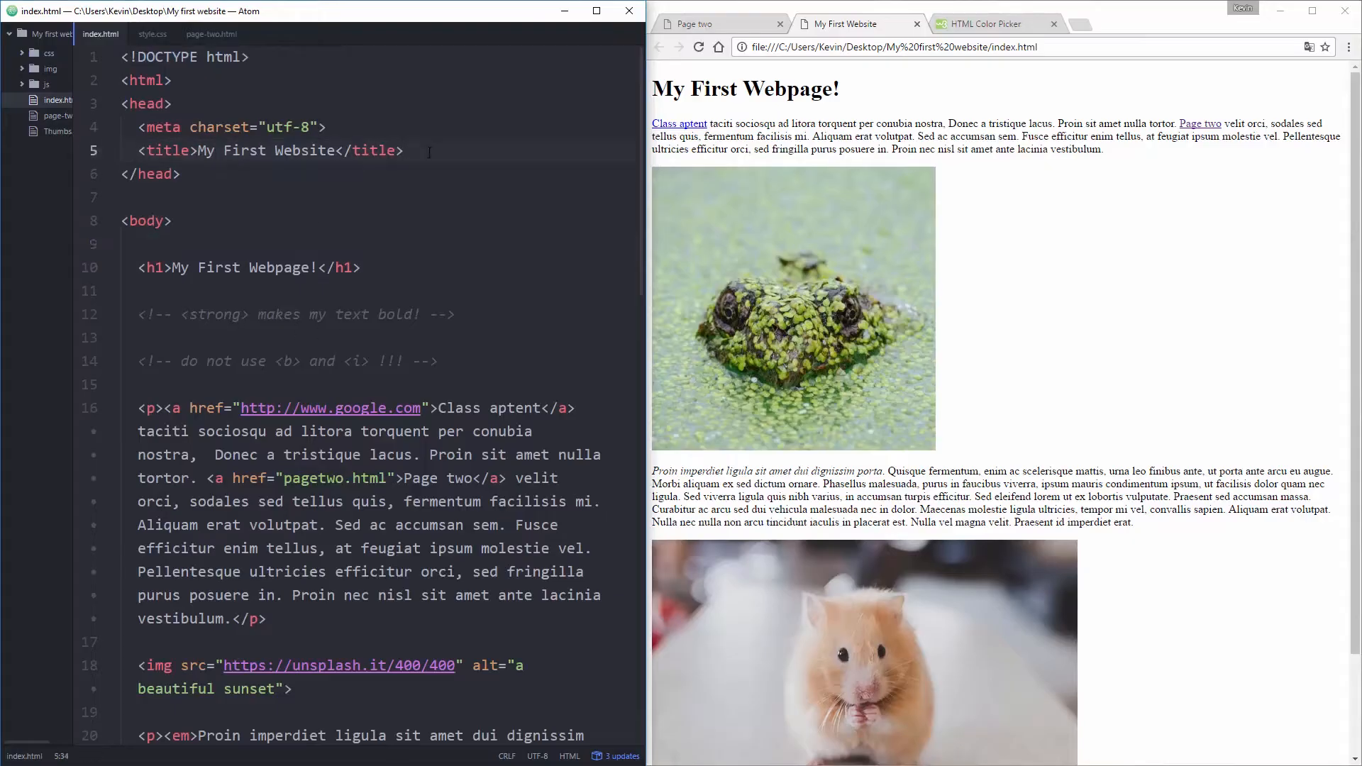
{"action": "key", "text": "enter"}
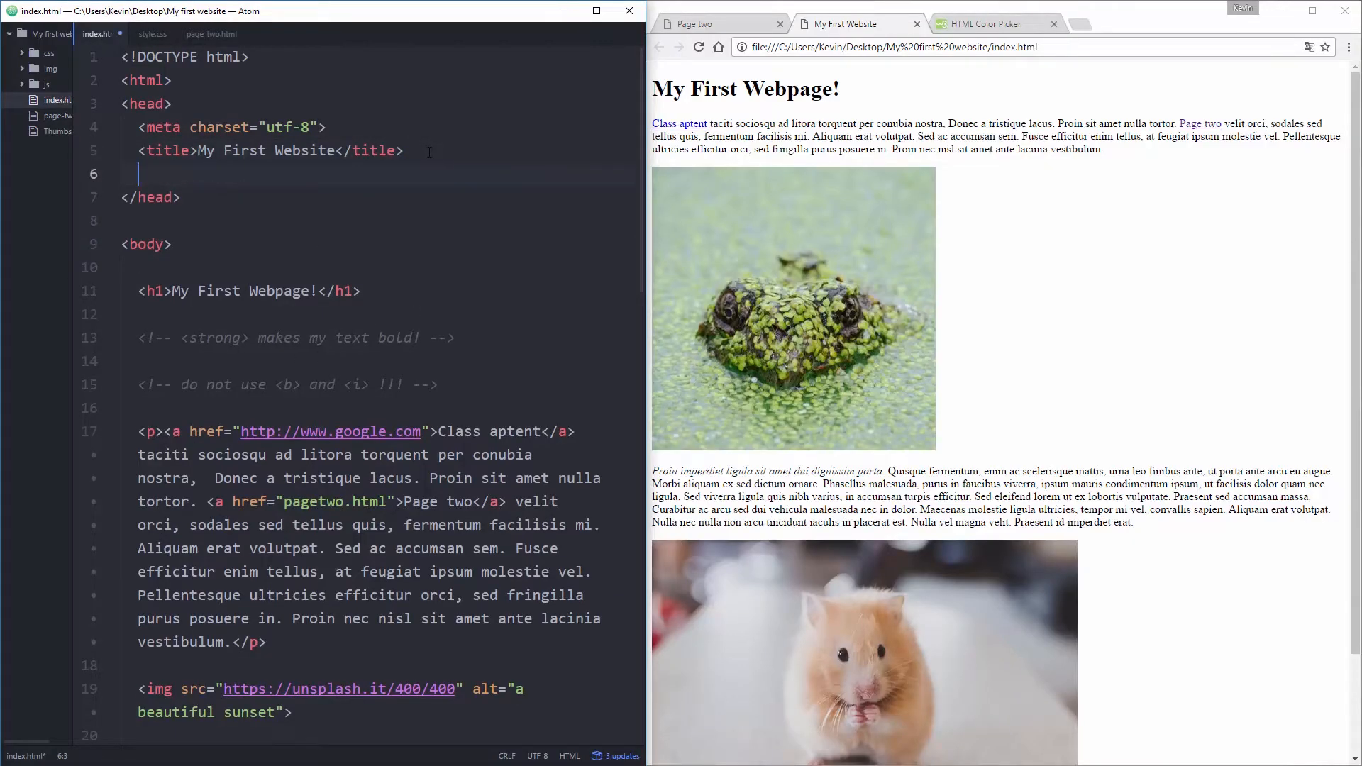
{"action": "type", "text": "<"}
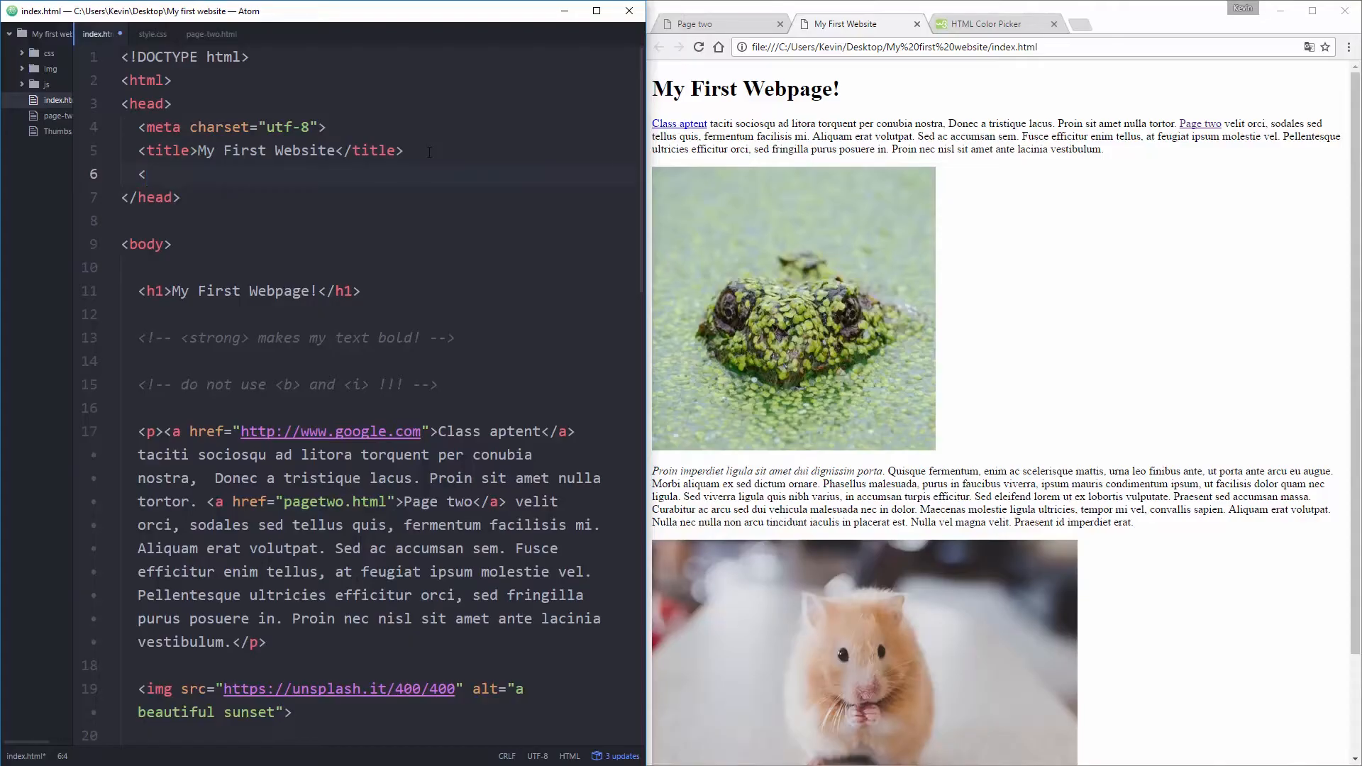
{"action": "type", "text": "link rel=\"stylesheet"}
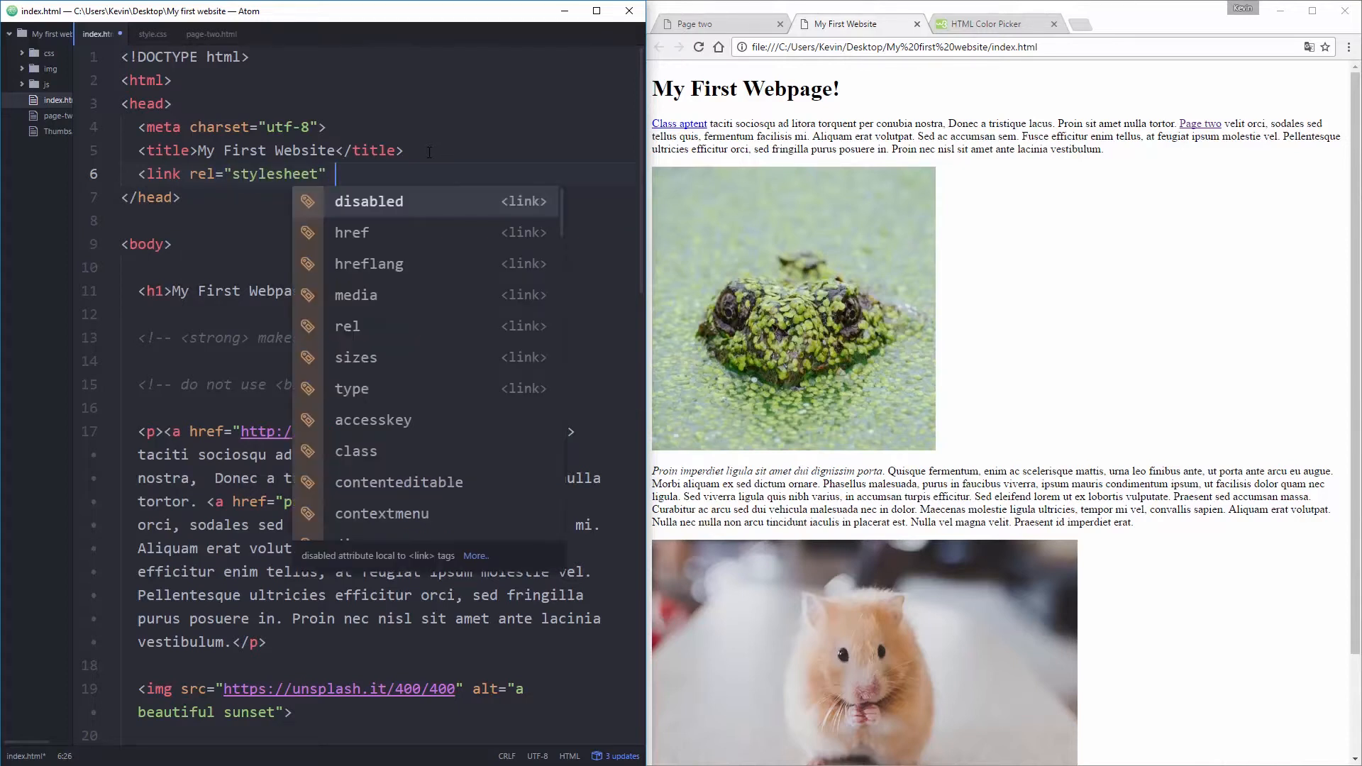
{"action": "type", "text": "href=\""}
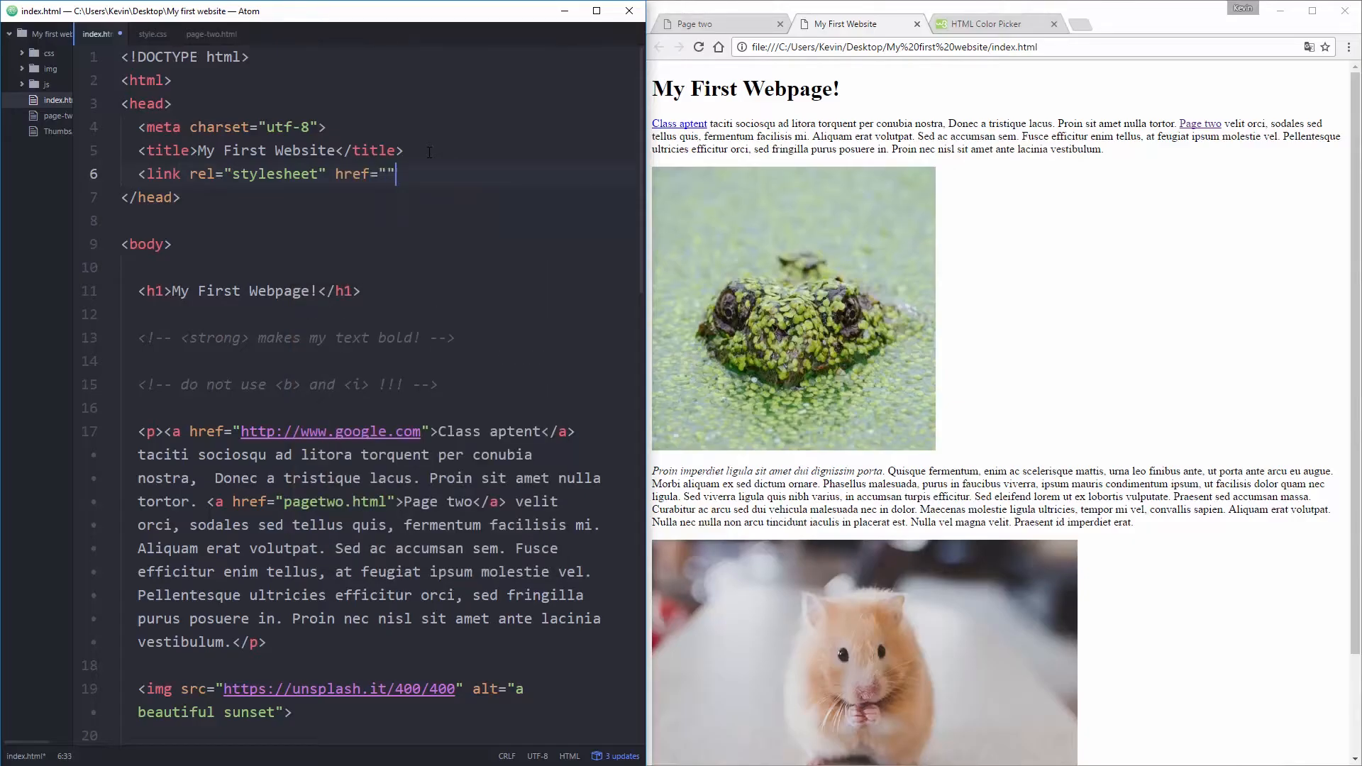
{"action": "type", "text": "css"}
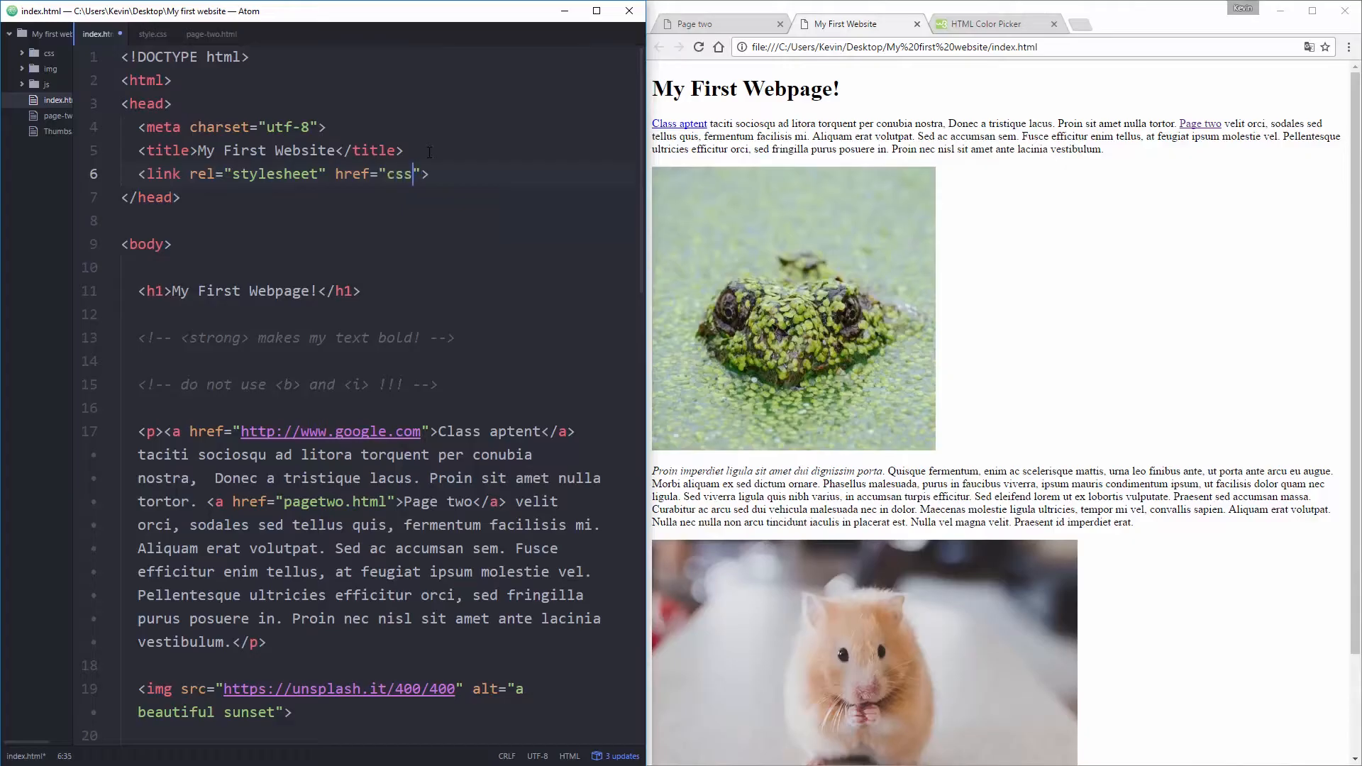
{"action": "type", "text": "/"}
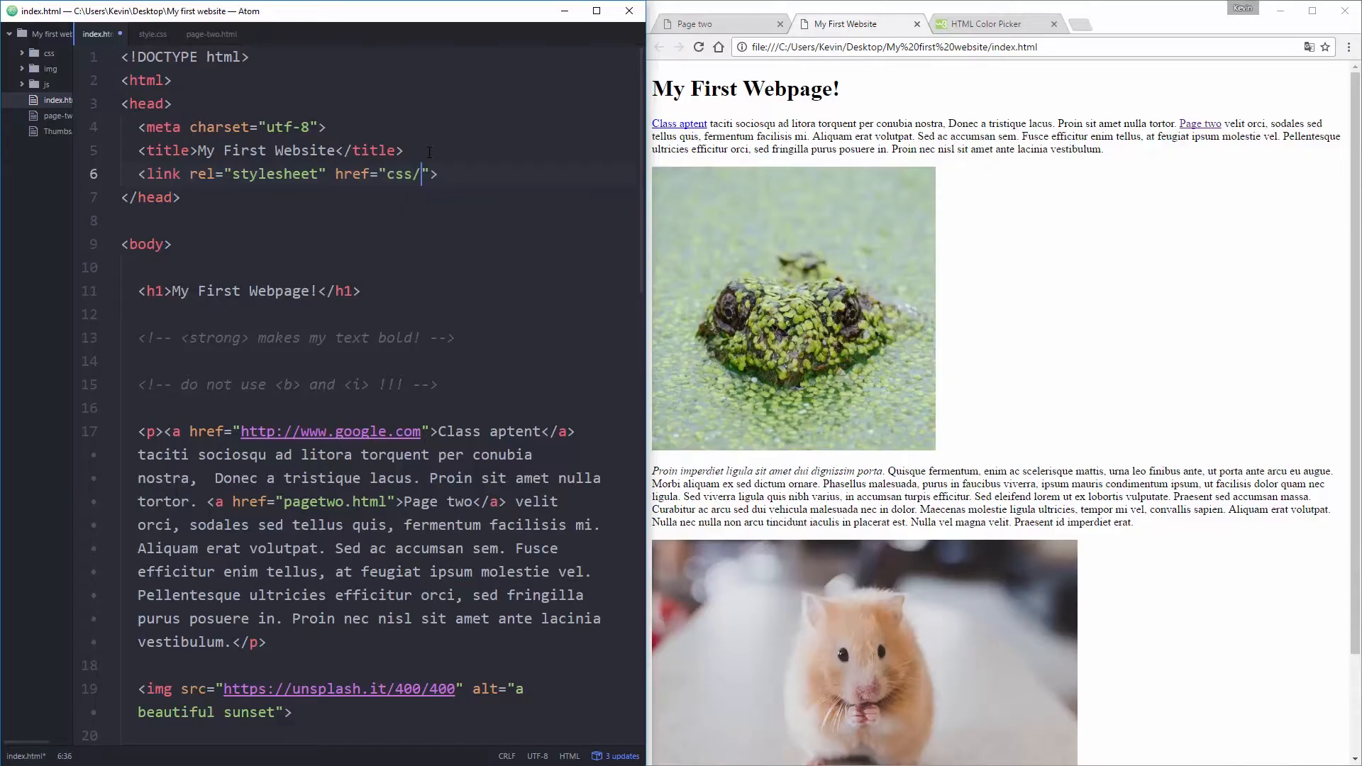
{"action": "type", "text": "style"}
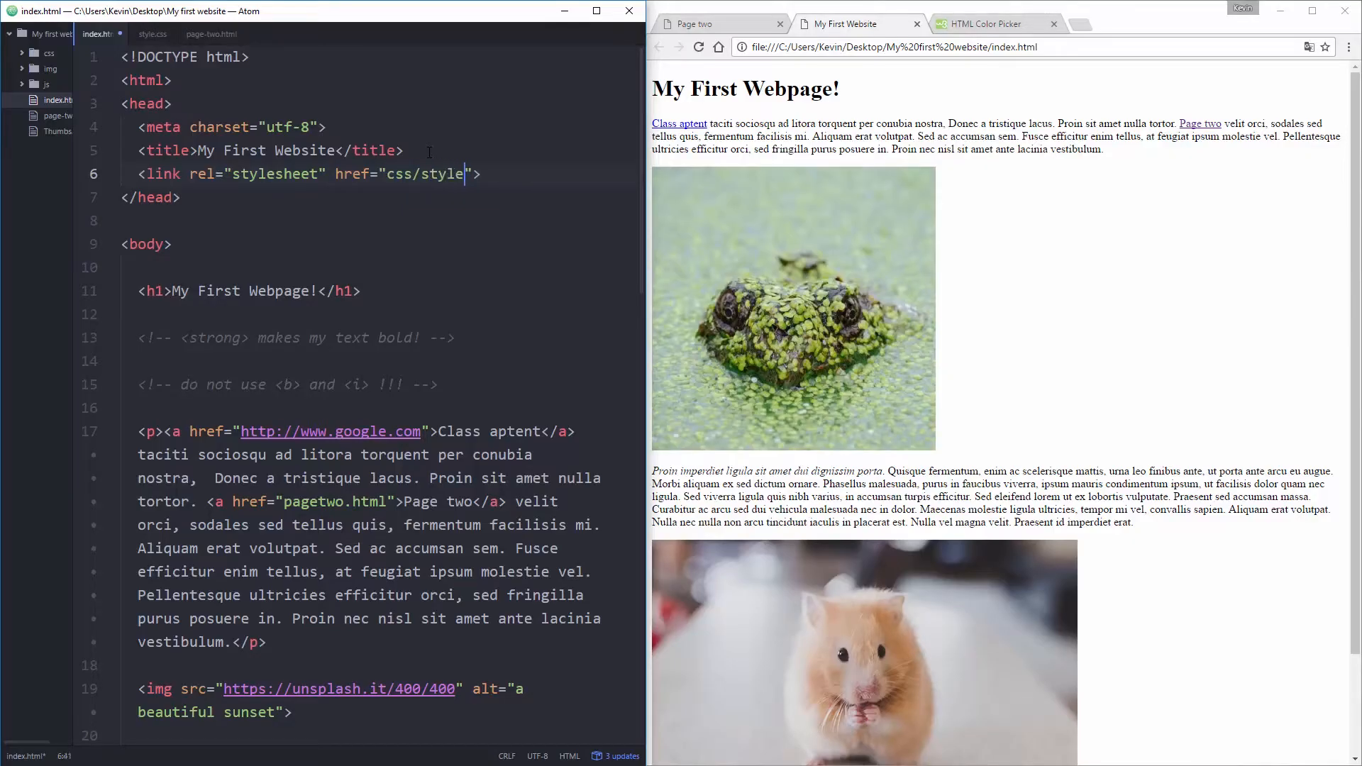
{"action": "type", "text": ".cs"}
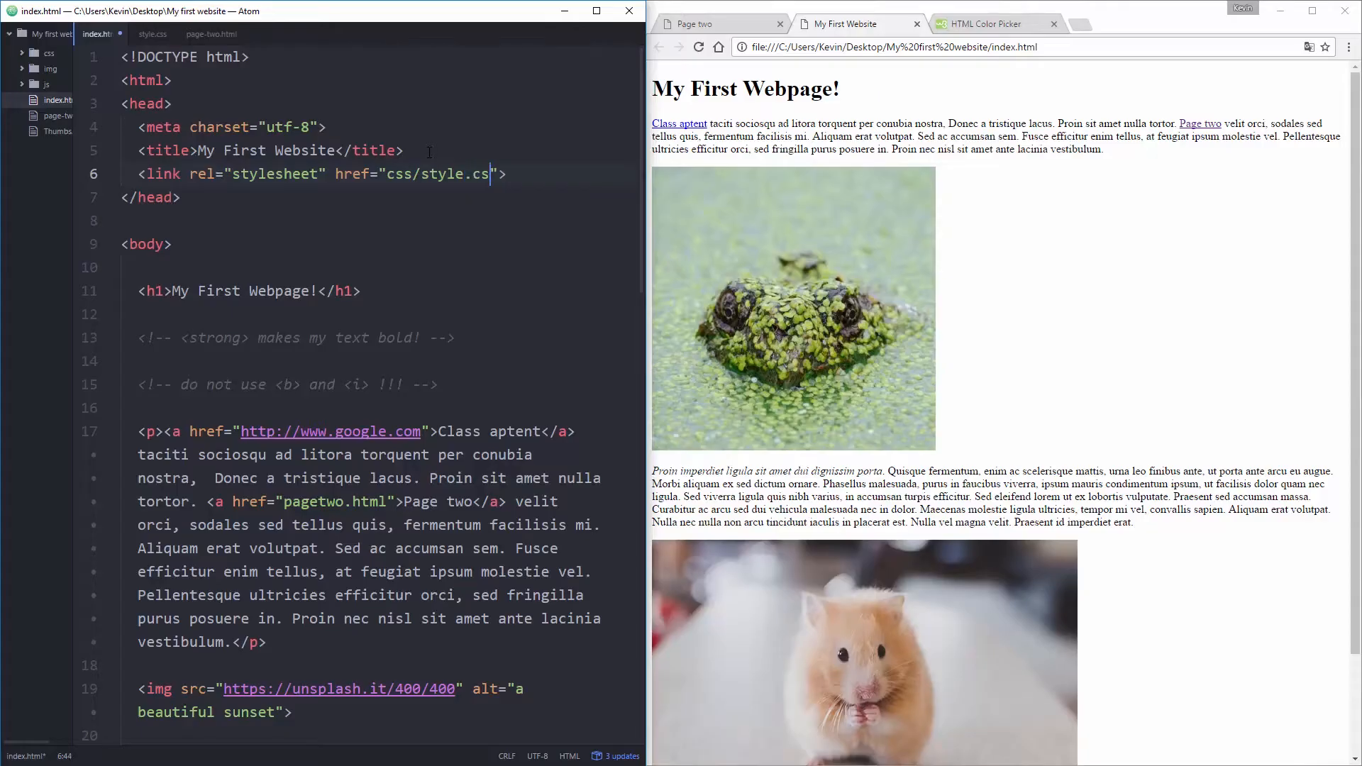
{"action": "type", "text": "s"}
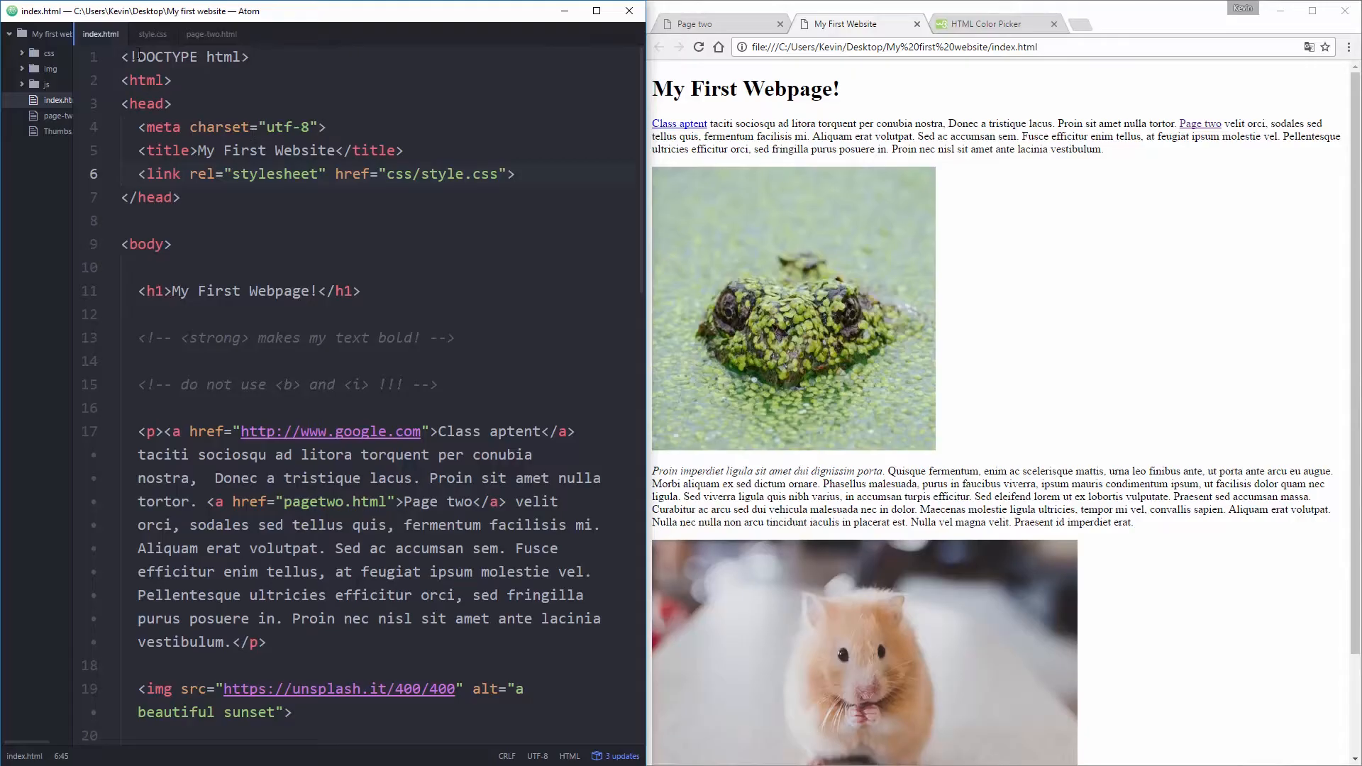
{"action": "left_click", "coordinate": [152, 34]}
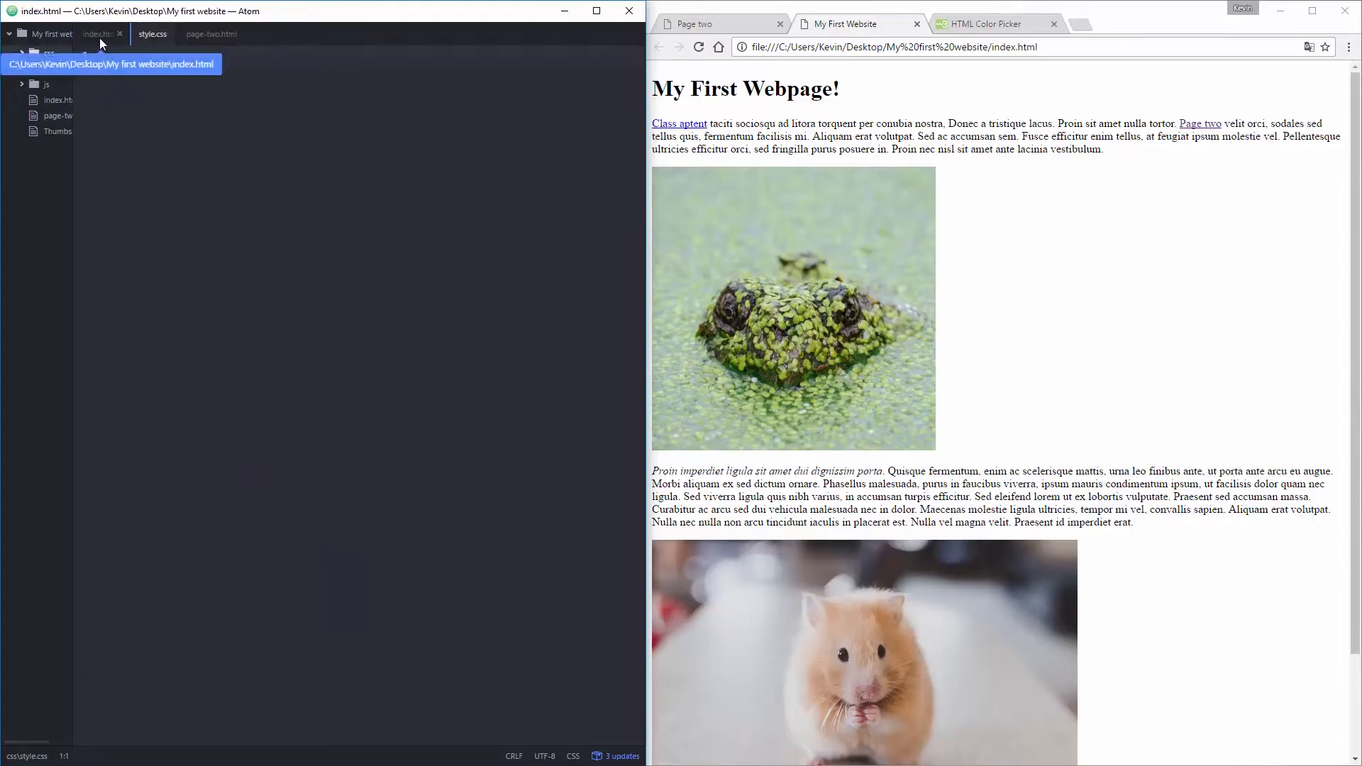
{"action": "left_click", "coordinate": [98, 34]}
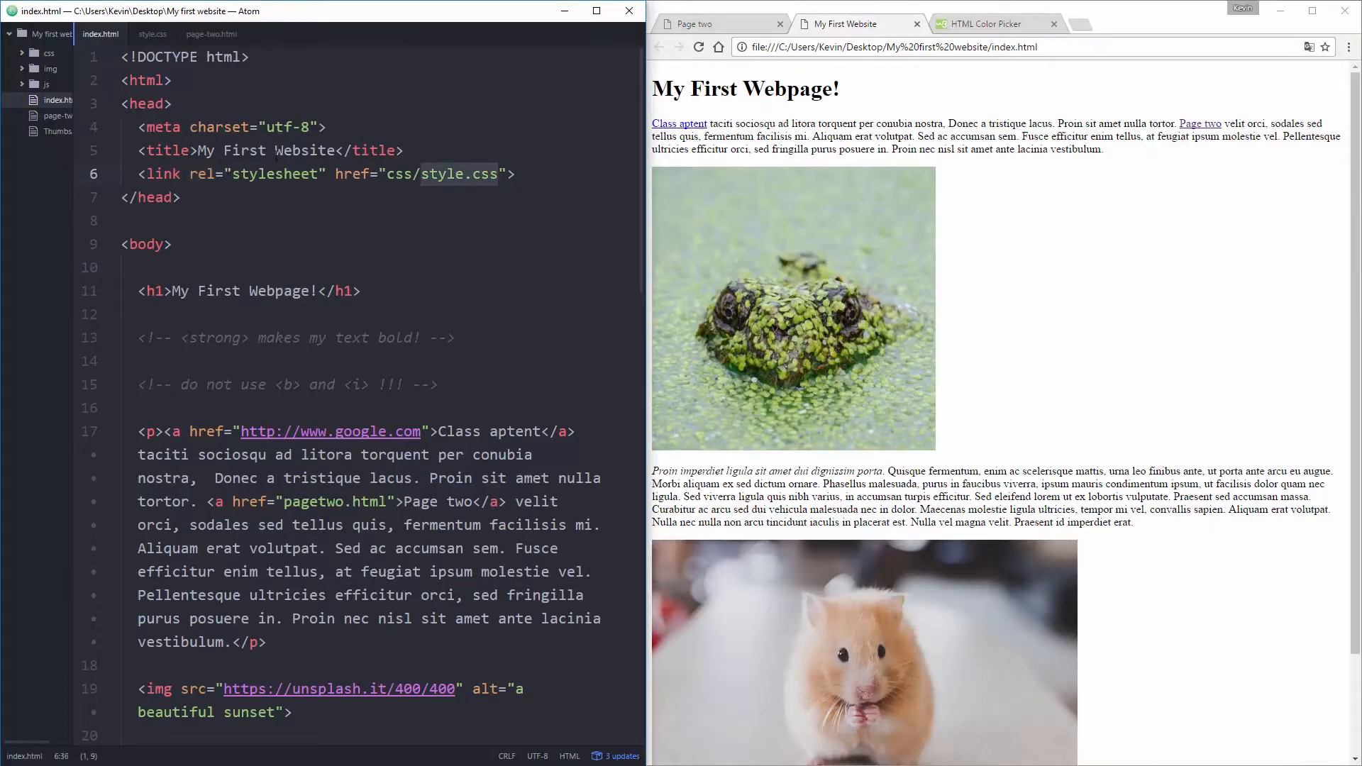
{"action": "left_click", "coordinate": [172, 104]}
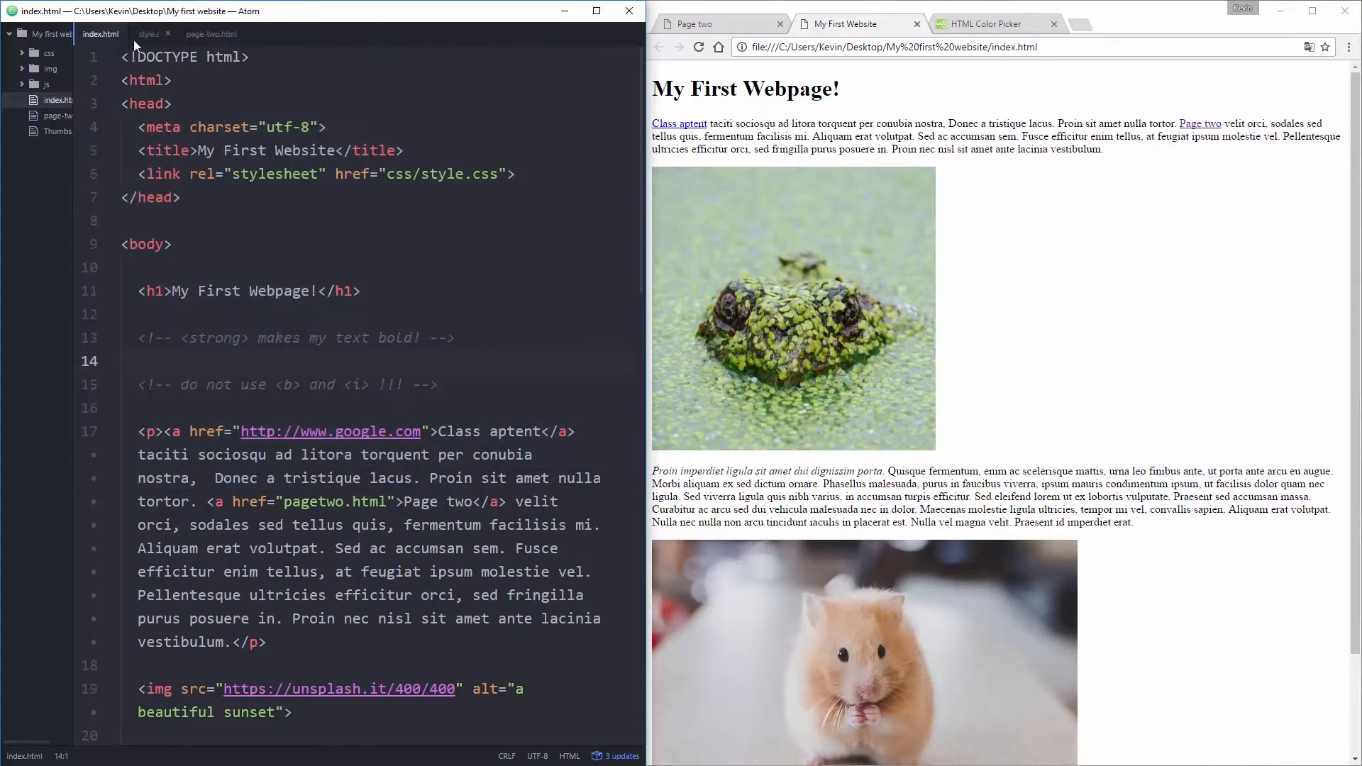
Step: Briefly start a style attribute on index.html's body tag, then remove it
{"action": "left_click", "coordinate": [148, 34]}
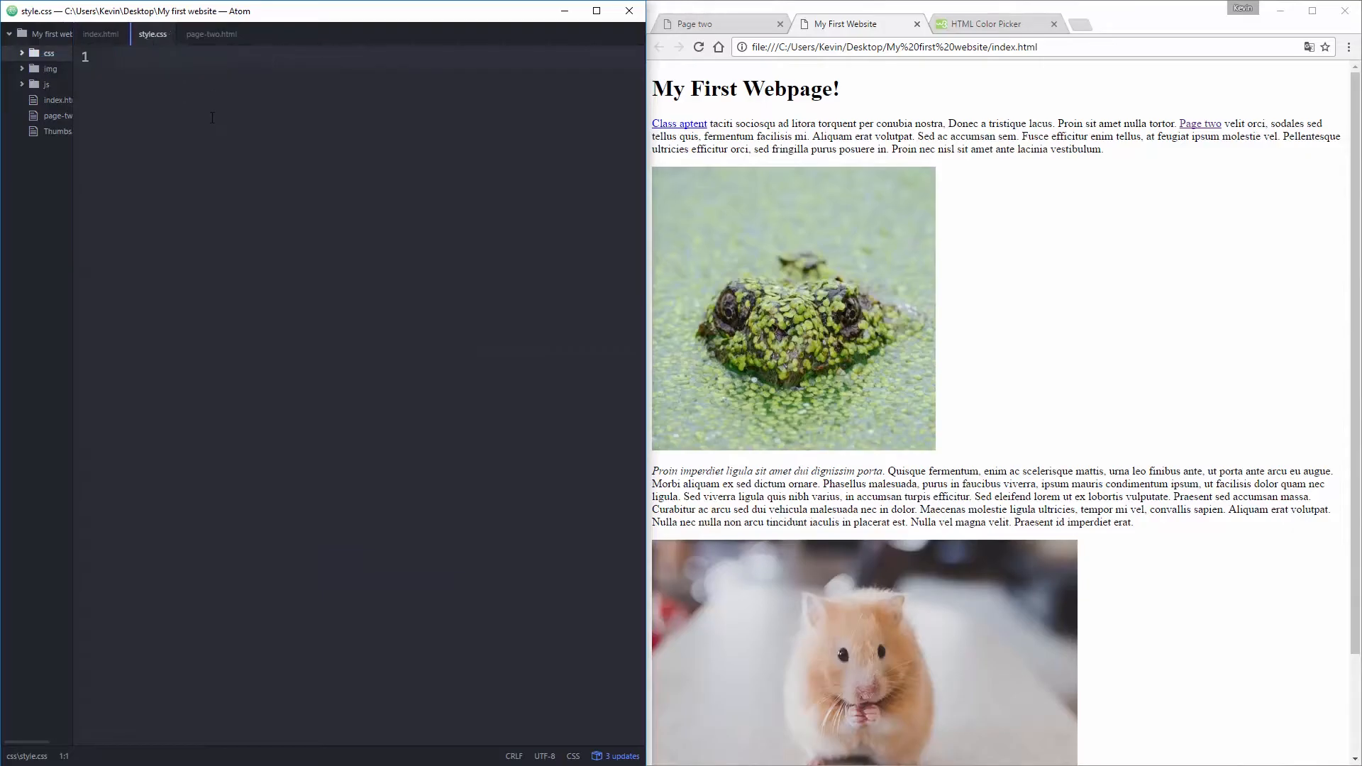
{"action": "left_click", "coordinate": [113, 57]}
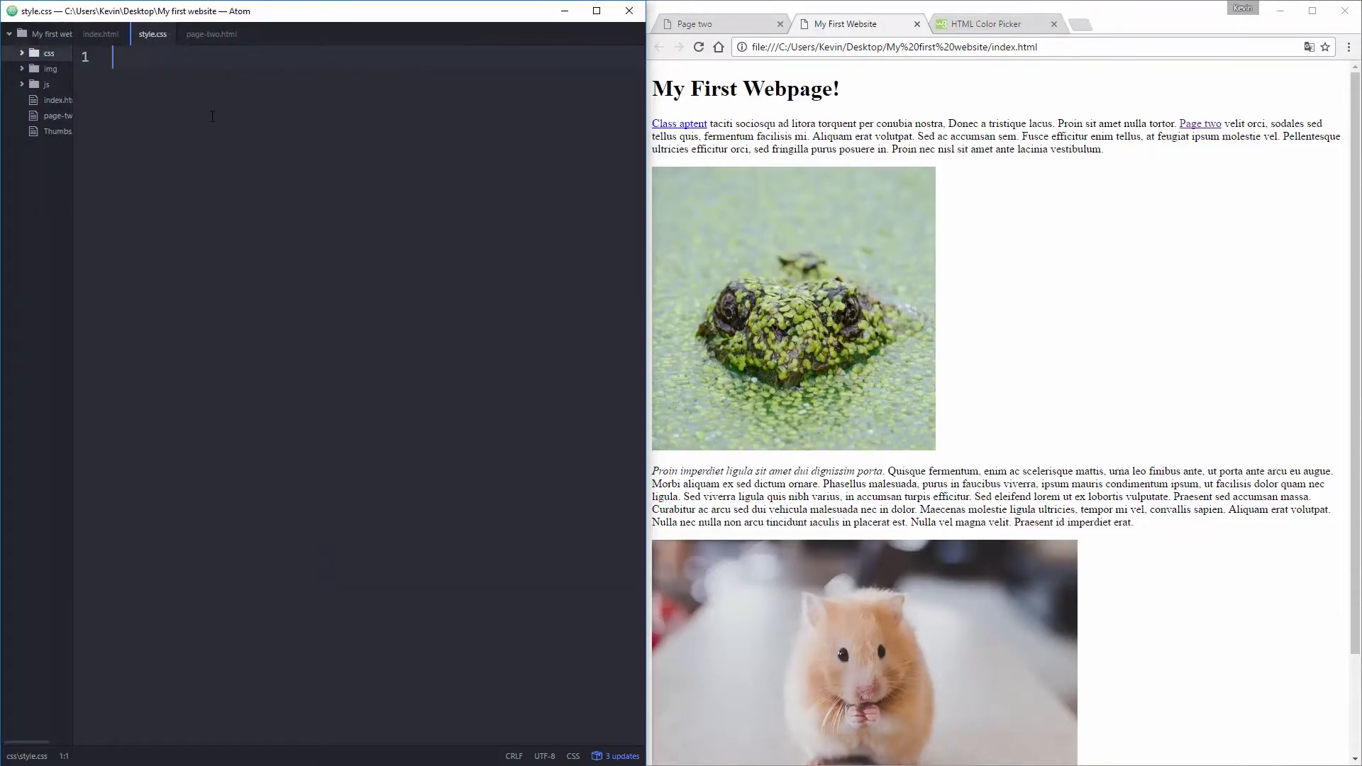
{"action": "left_click", "coordinate": [101, 34]}
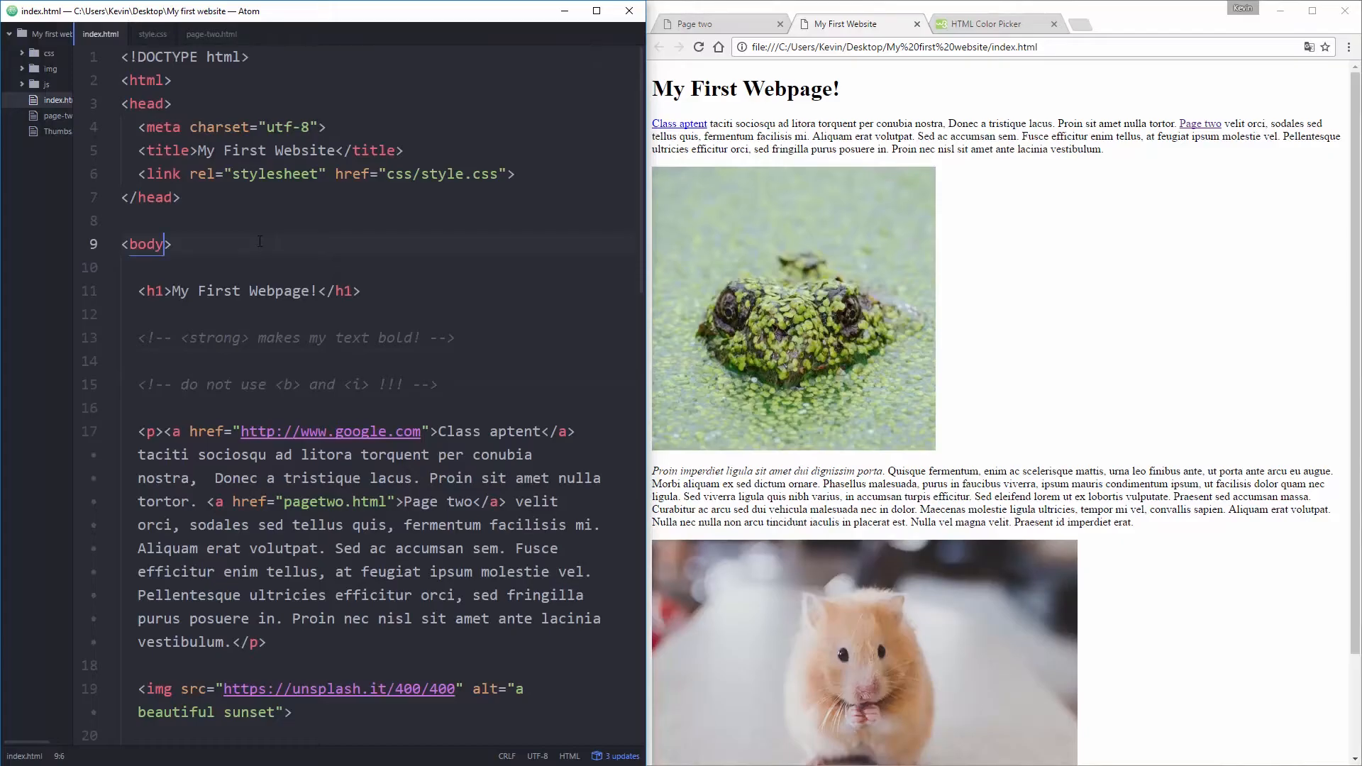
{"action": "type", "text": "style=\""}
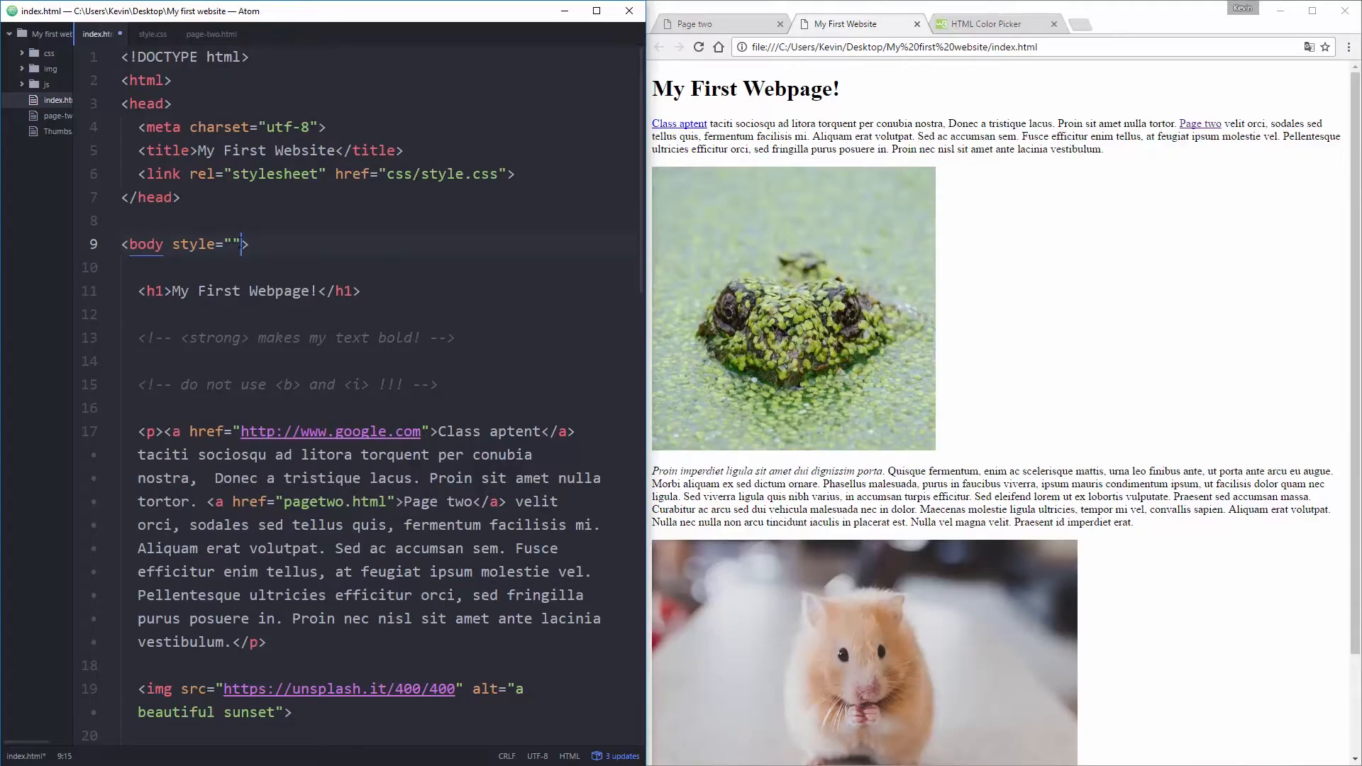
{"action": "key", "text": "BackSpace"}
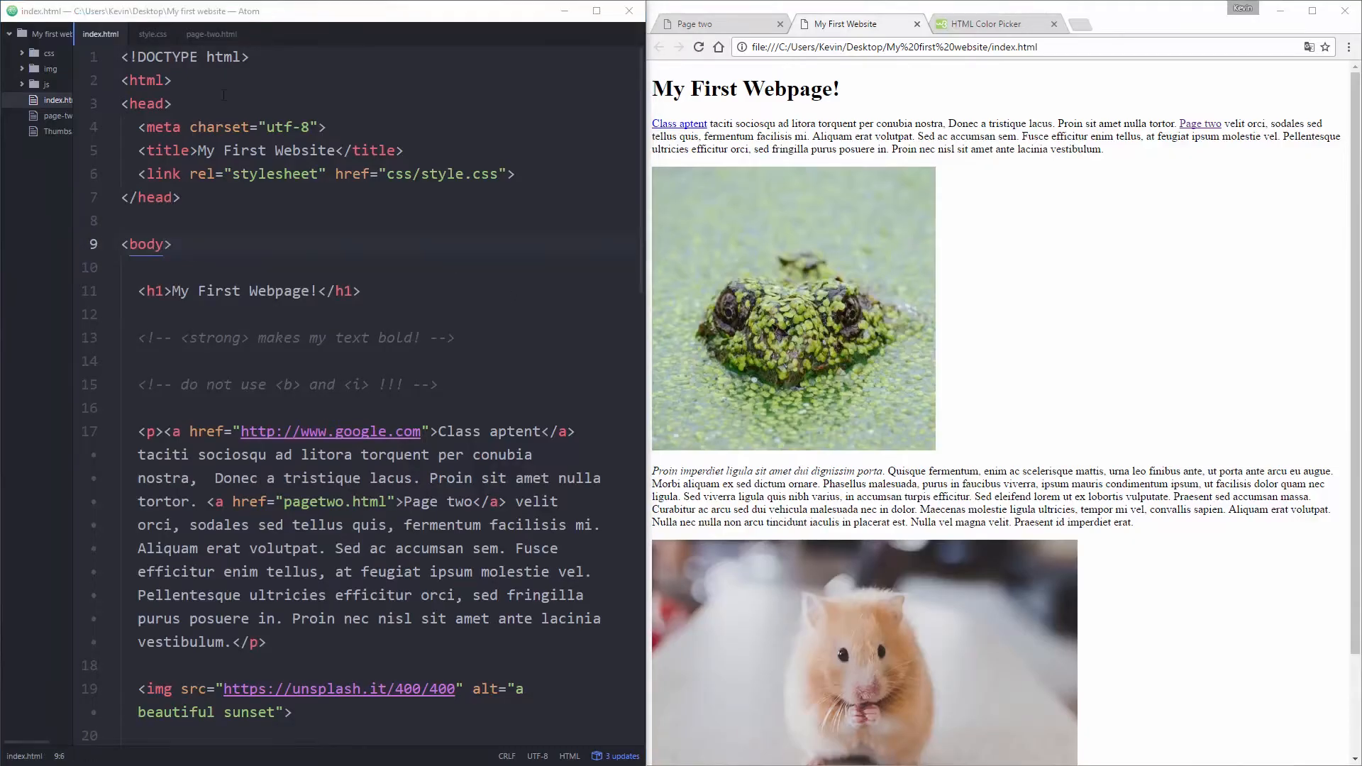
Step: Type body {} in style.css with the braces split onto separate lines
{"action": "left_click", "coordinate": [152, 34]}
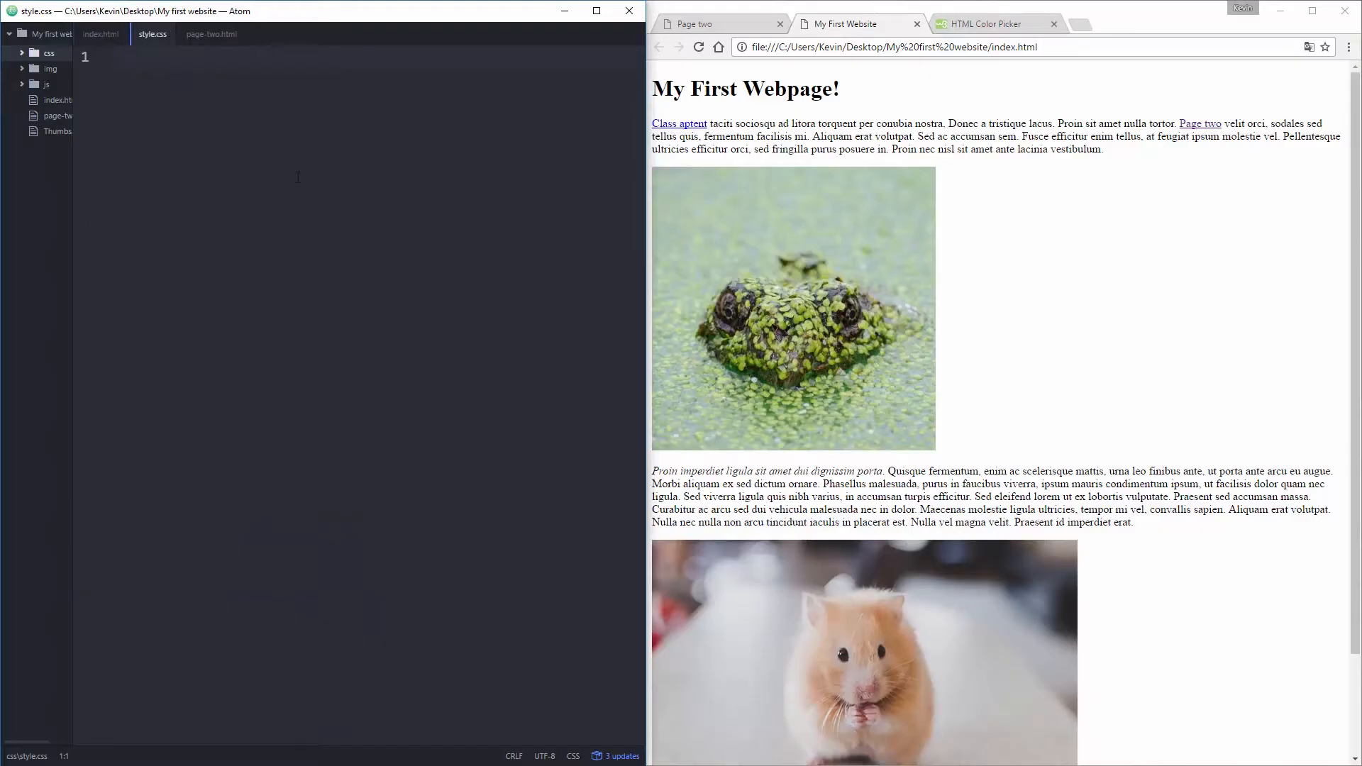
{"action": "left_click", "coordinate": [113, 56]}
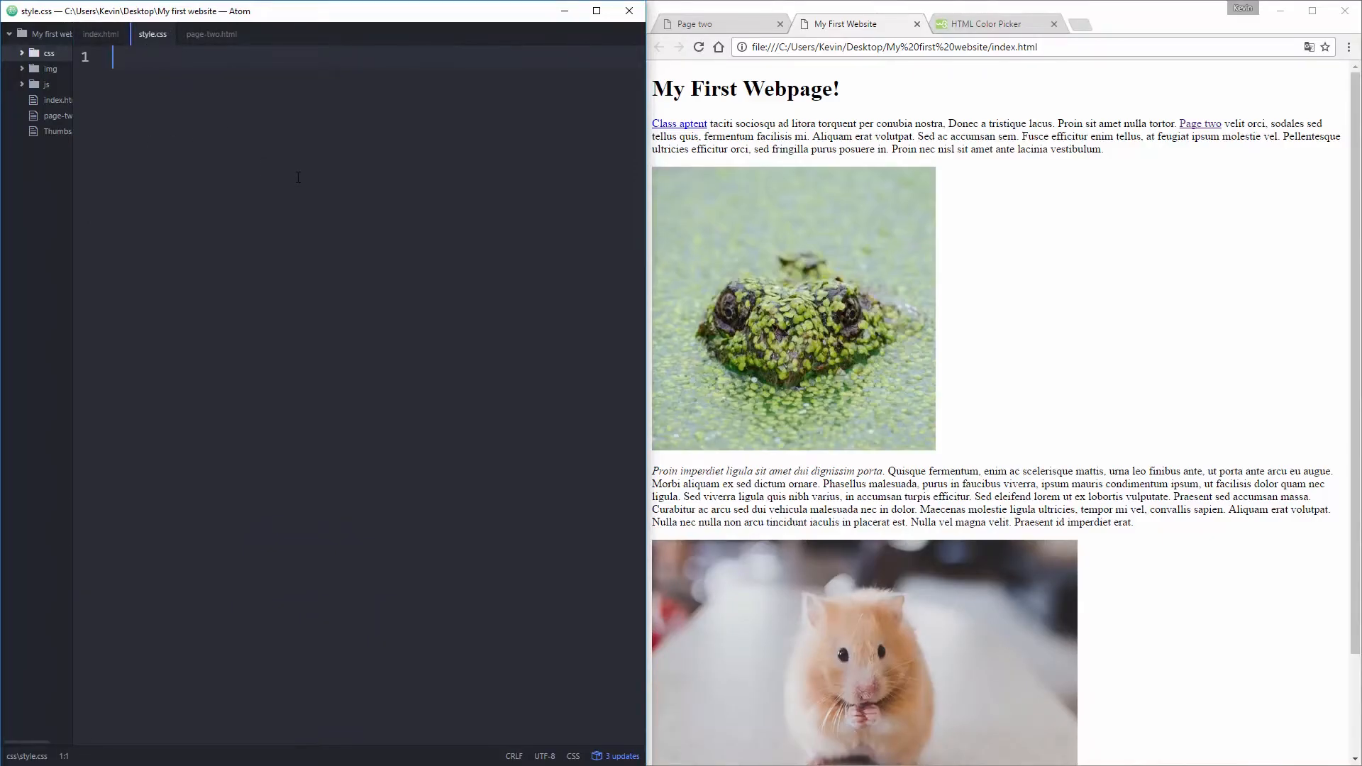
{"action": "type", "text": "body"}
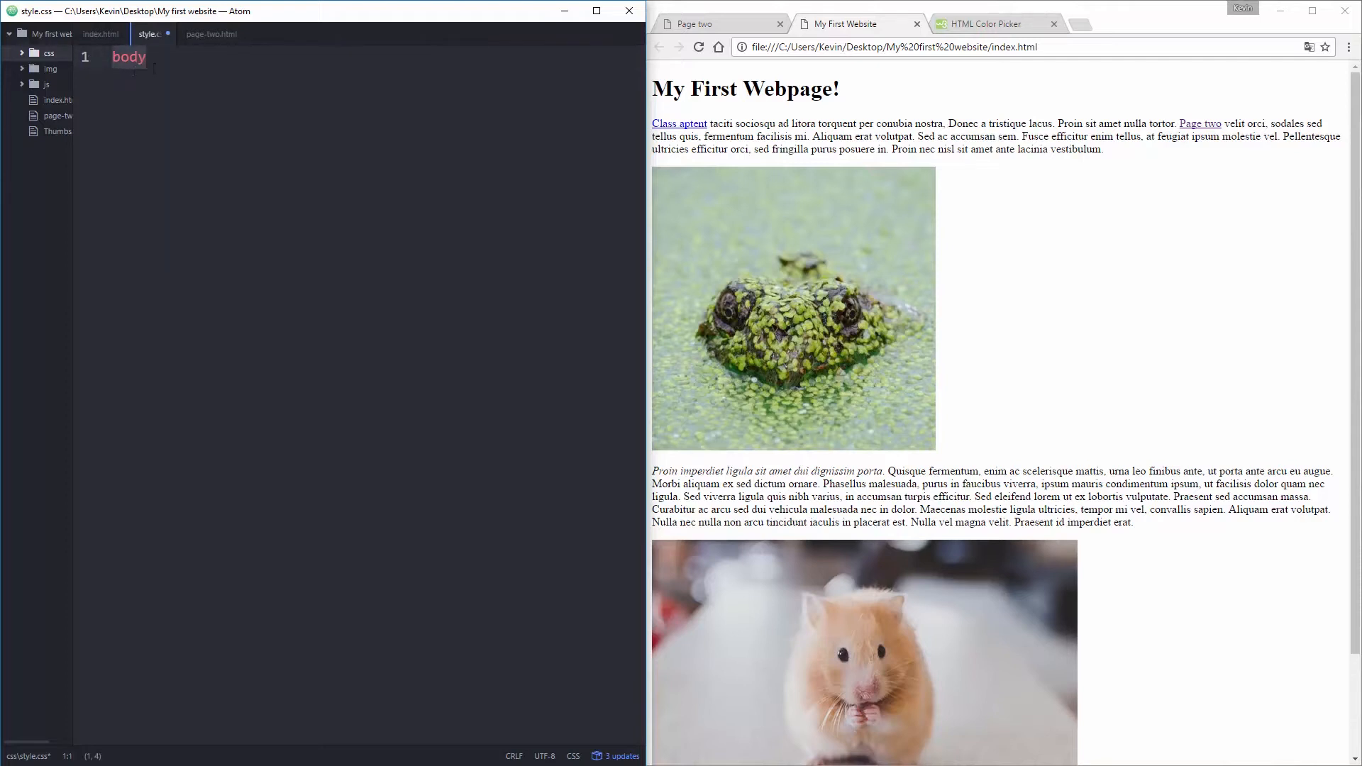
{"action": "left_click", "coordinate": [247, 58]}
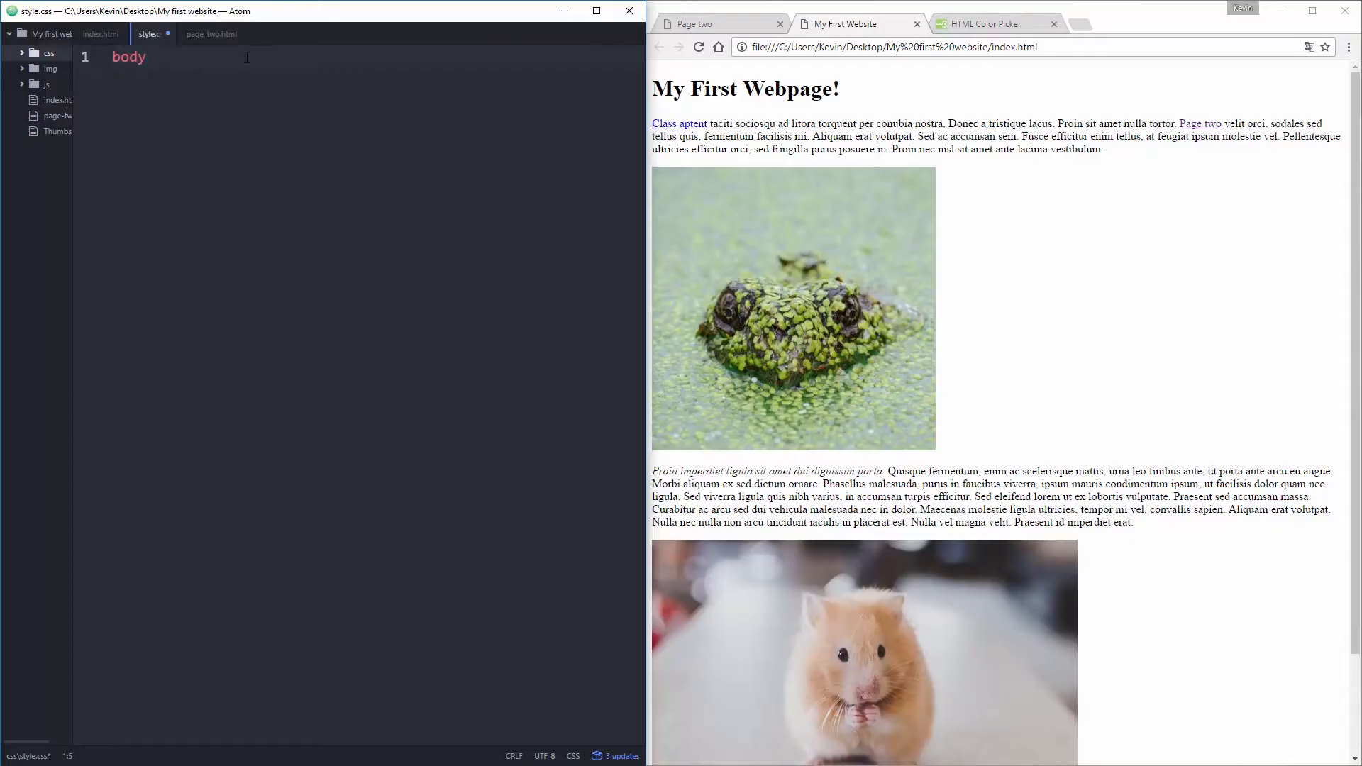
{"action": "type", "text": "{}"}
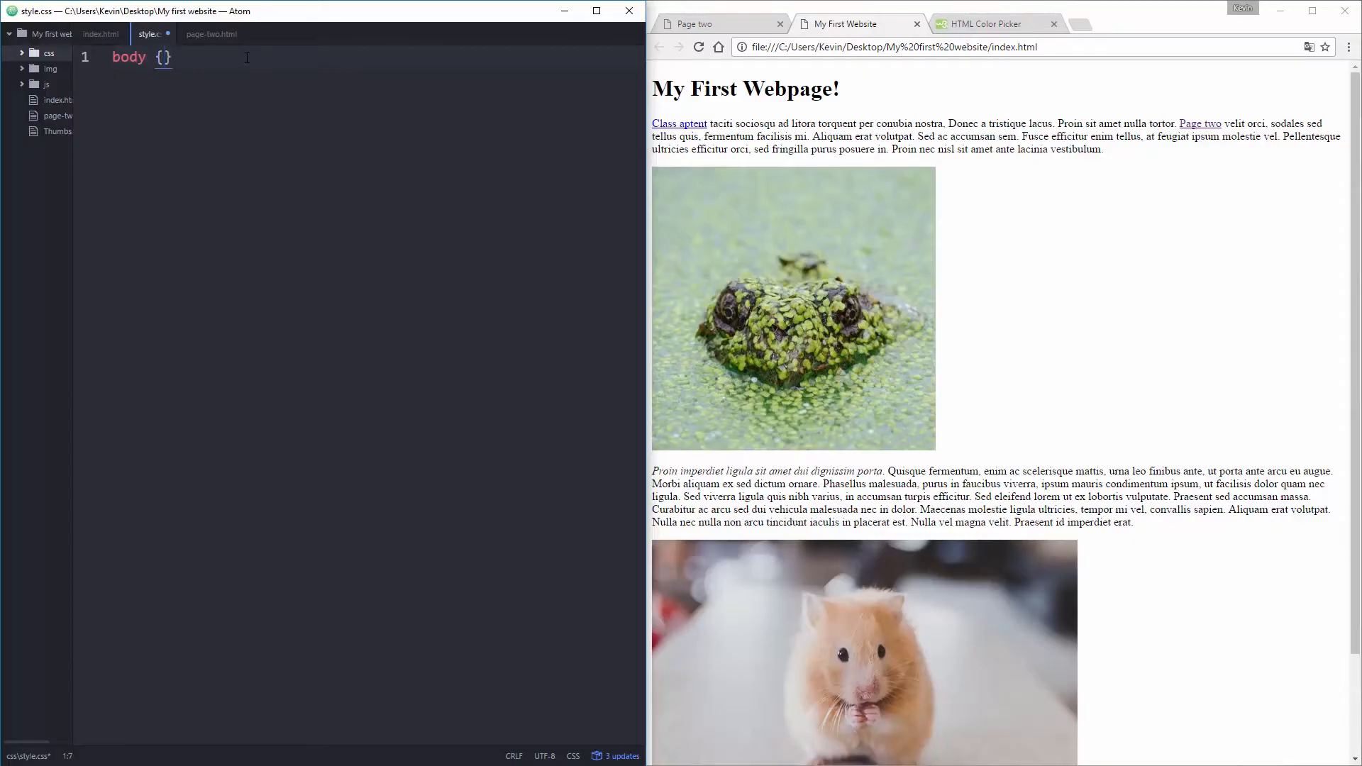
{"action": "key", "text": "Return"}
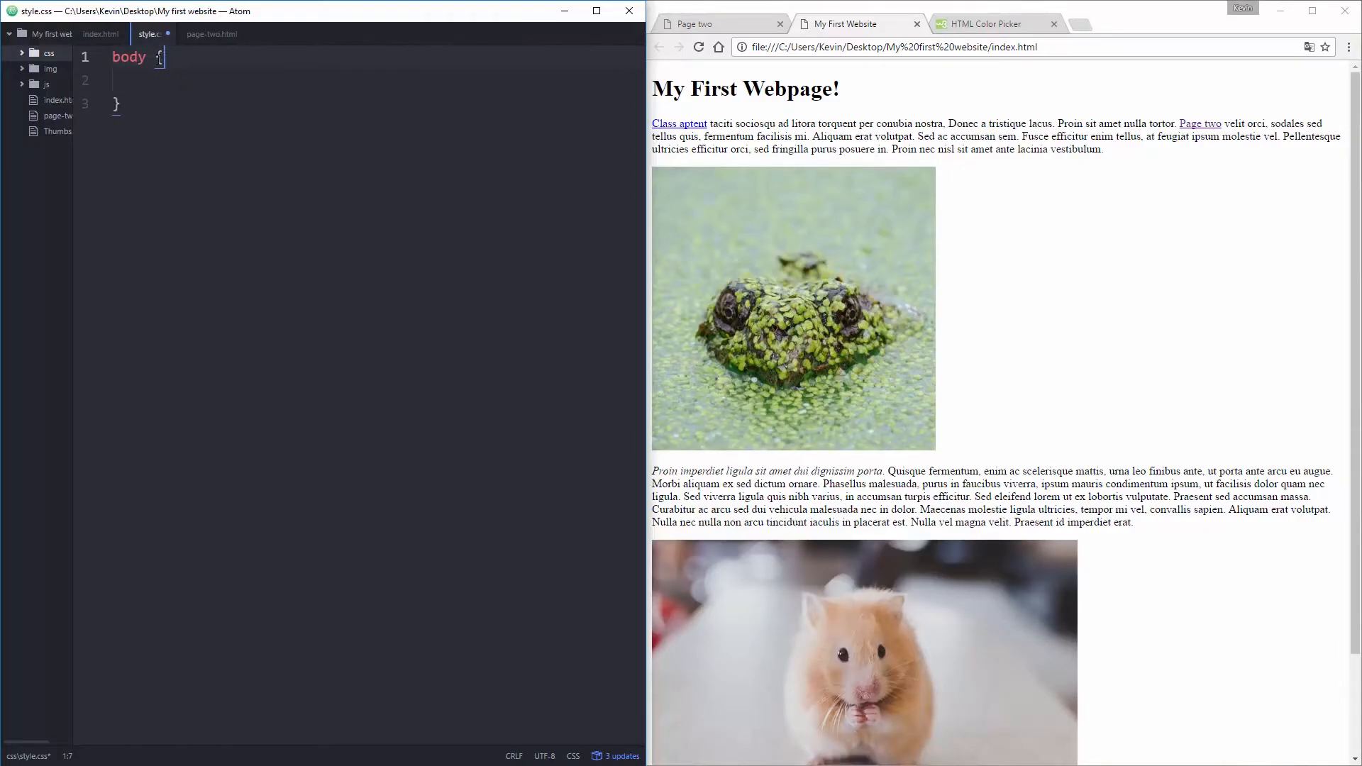
{"action": "key", "text": "Return"}
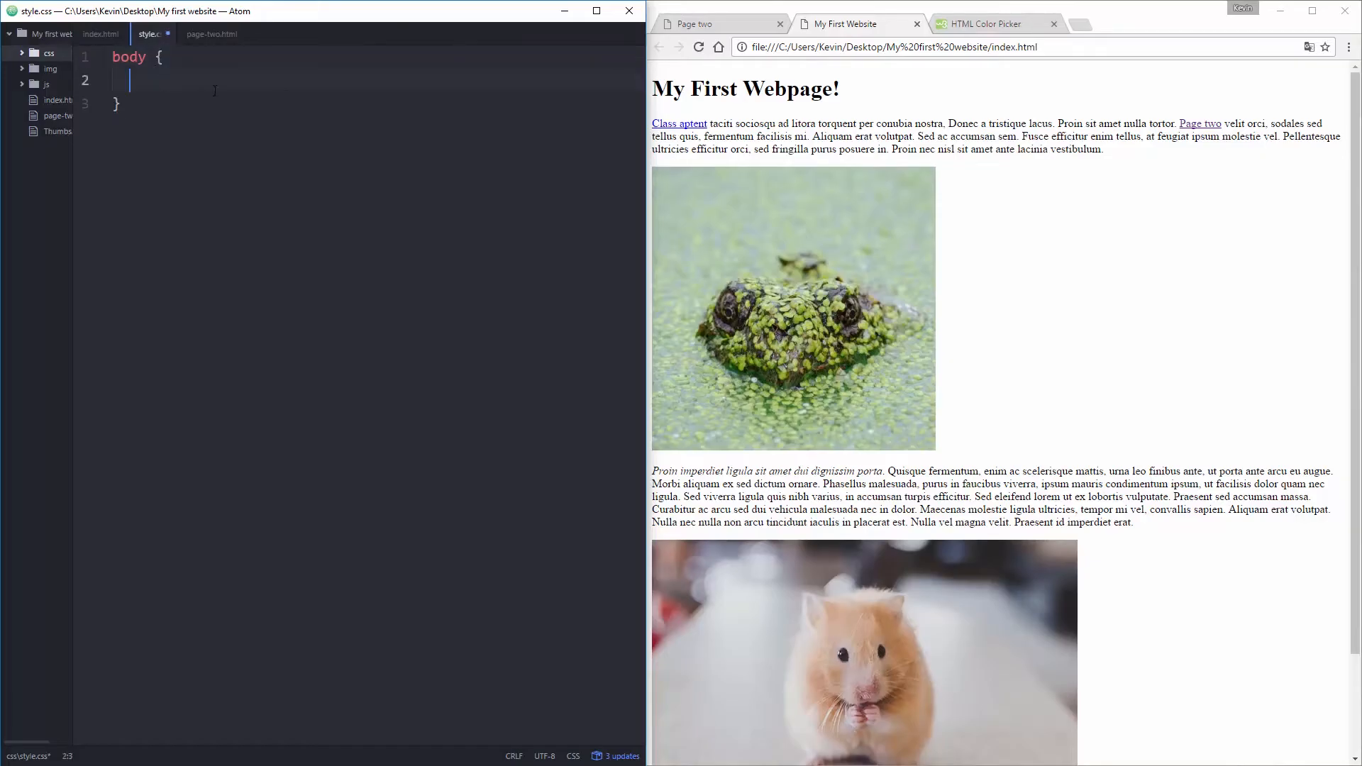
{"action": "left_click", "coordinate": [144, 57]}
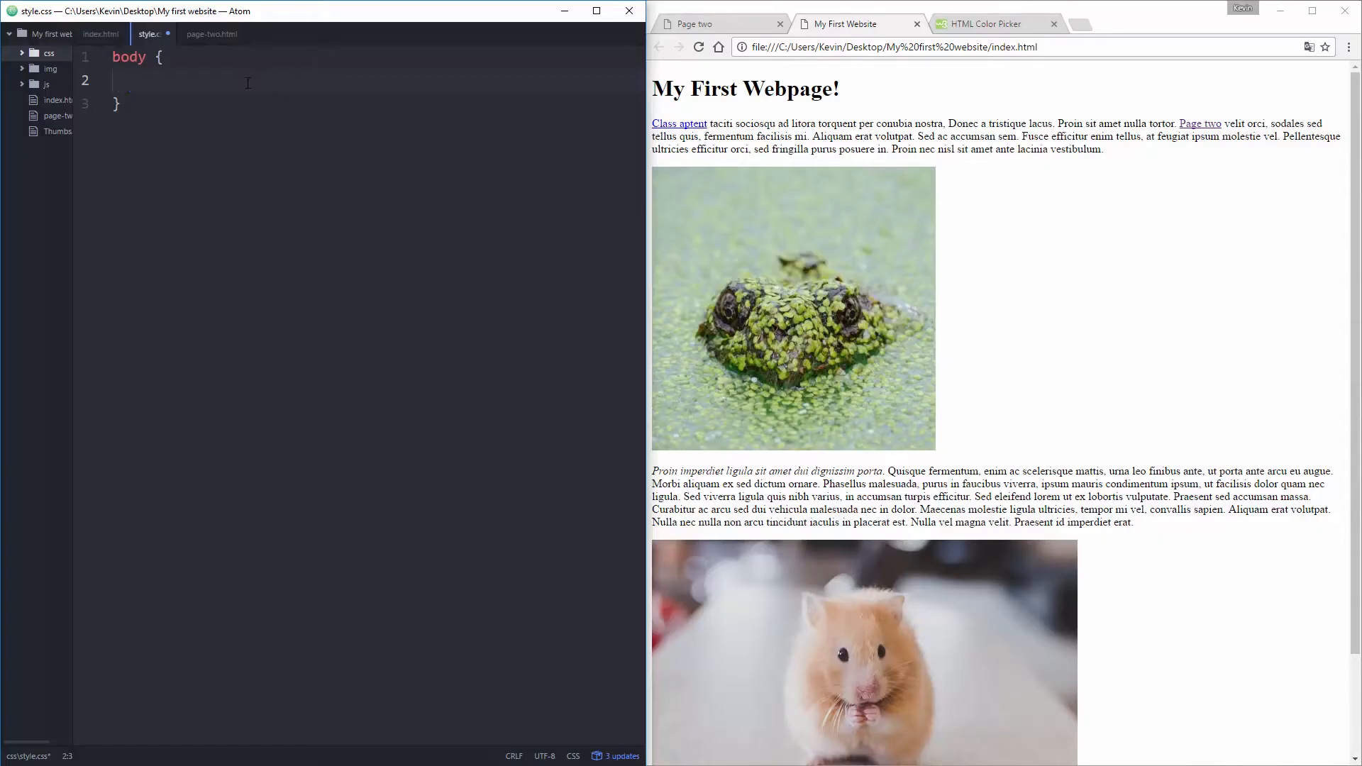
Step: Add background-color: #000; and color: white; to the body rule and save
{"action": "type", "text": "background"}
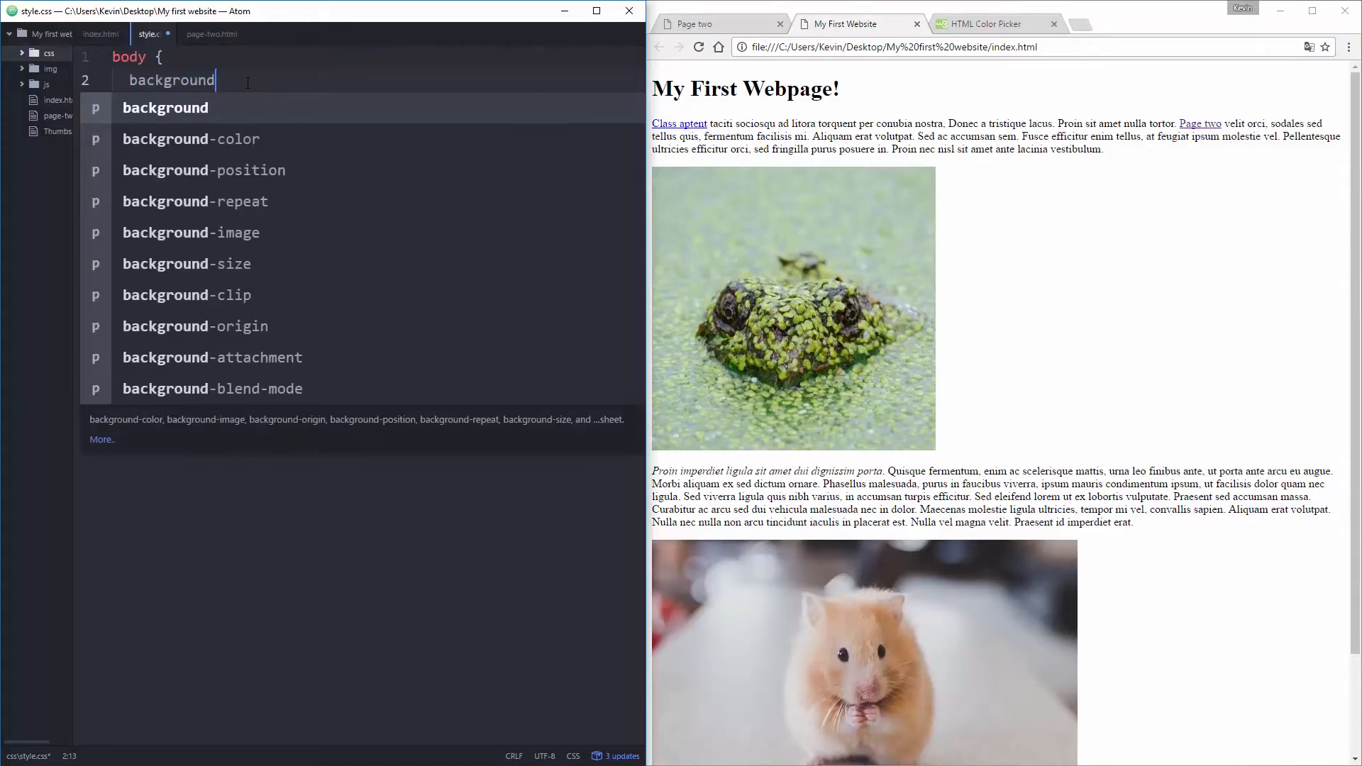
{"action": "type", "text": "-"}
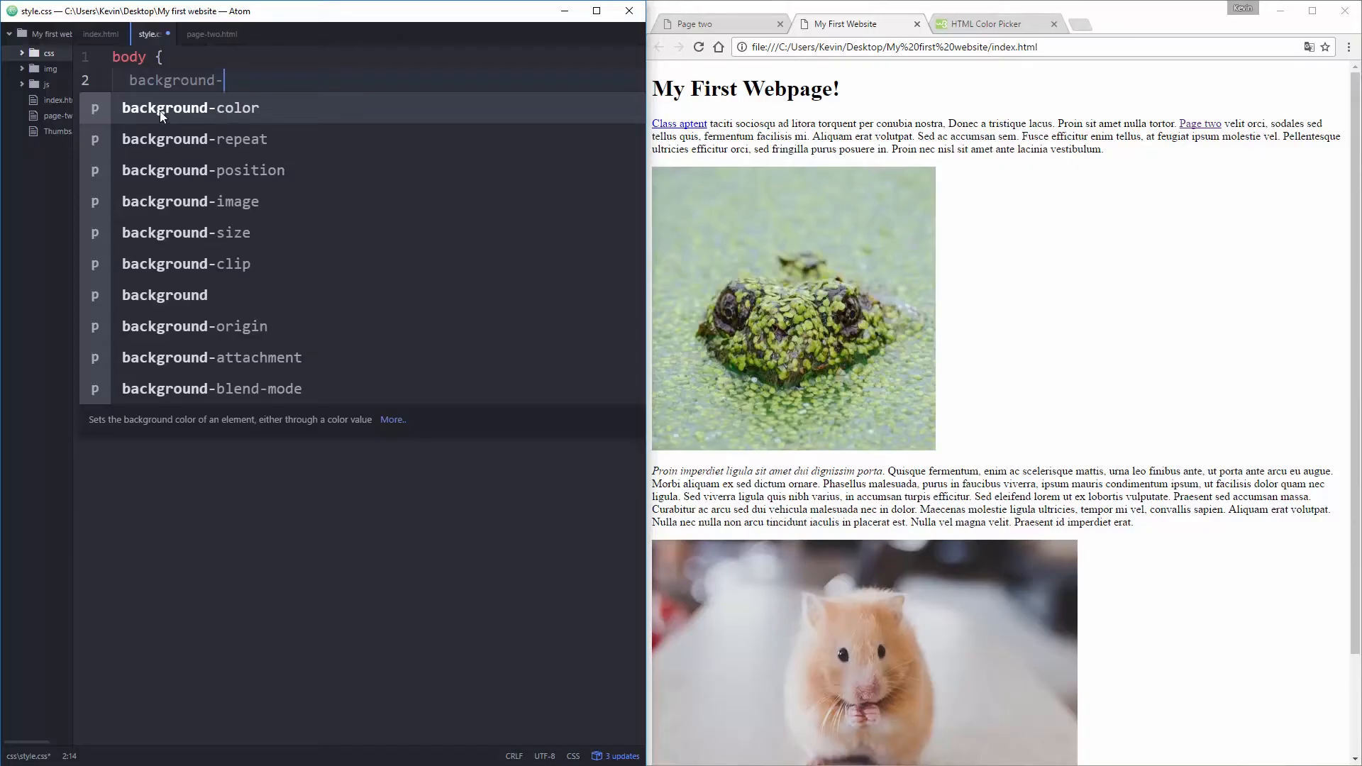
{"action": "left_click", "coordinate": [190, 107]}
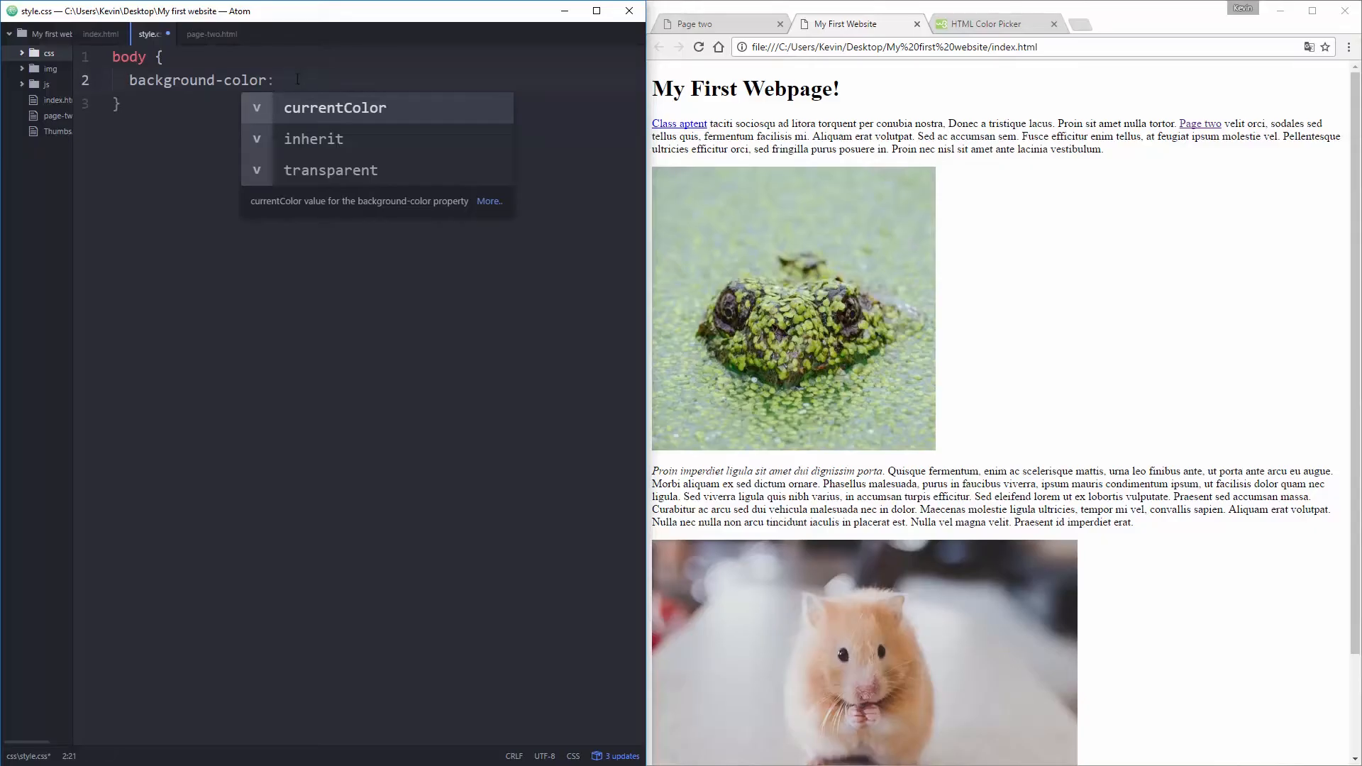
{"action": "type", "text": "#"}
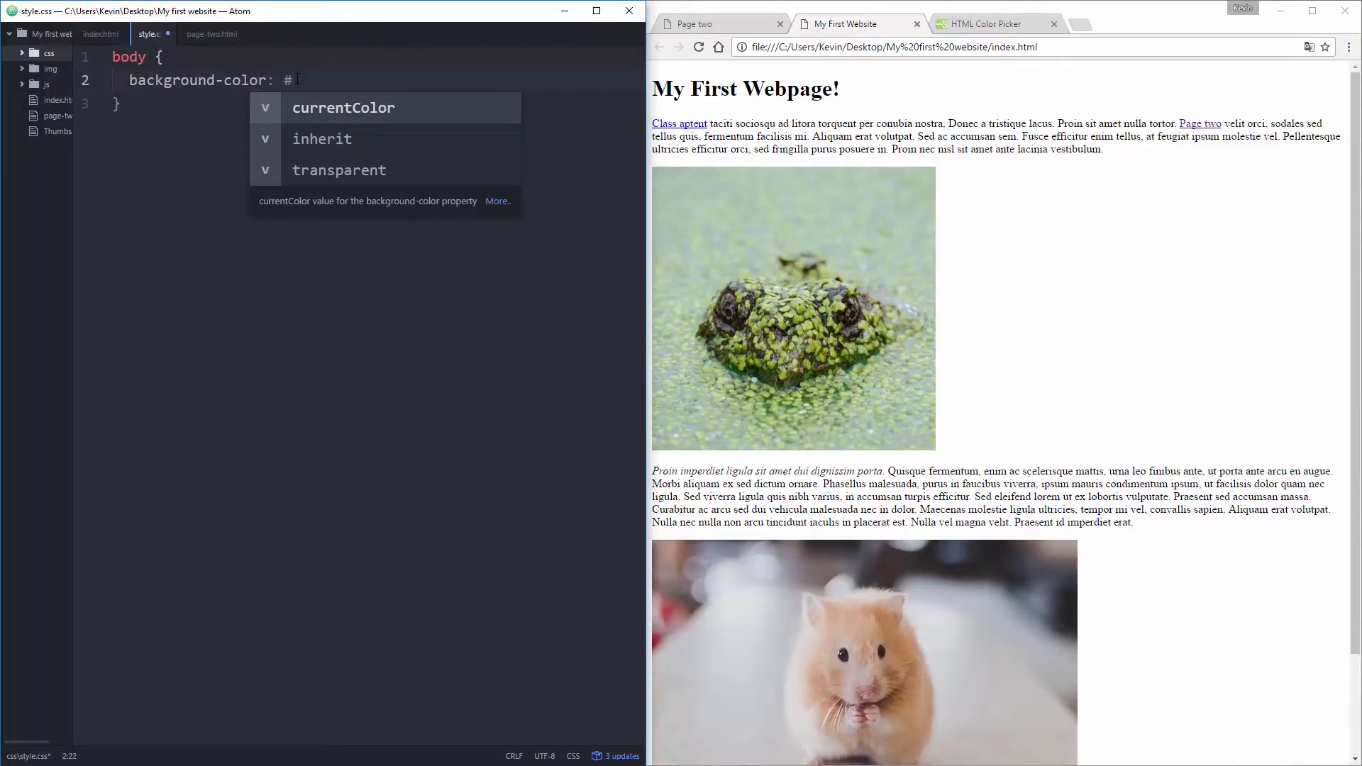
{"action": "type", "text": "000;"}
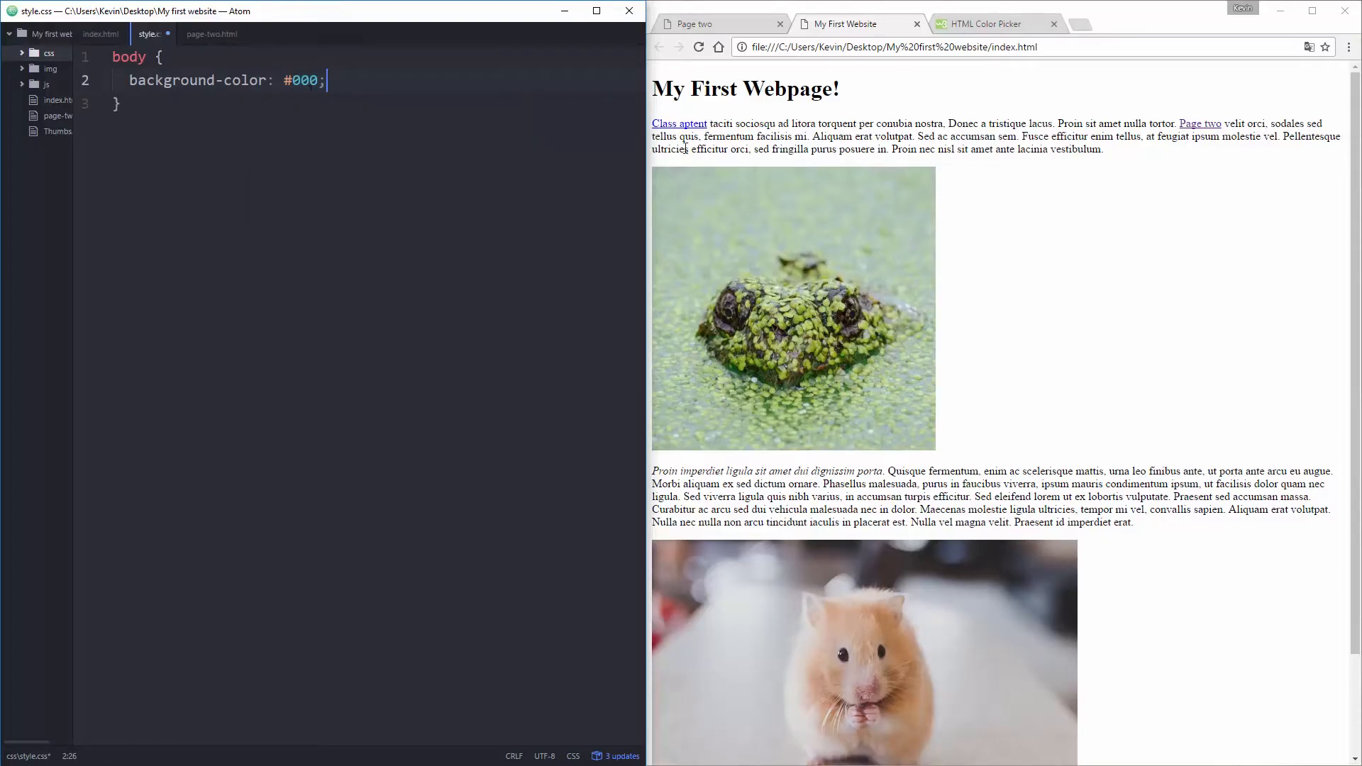
{"action": "key", "text": "ctrl+s"}
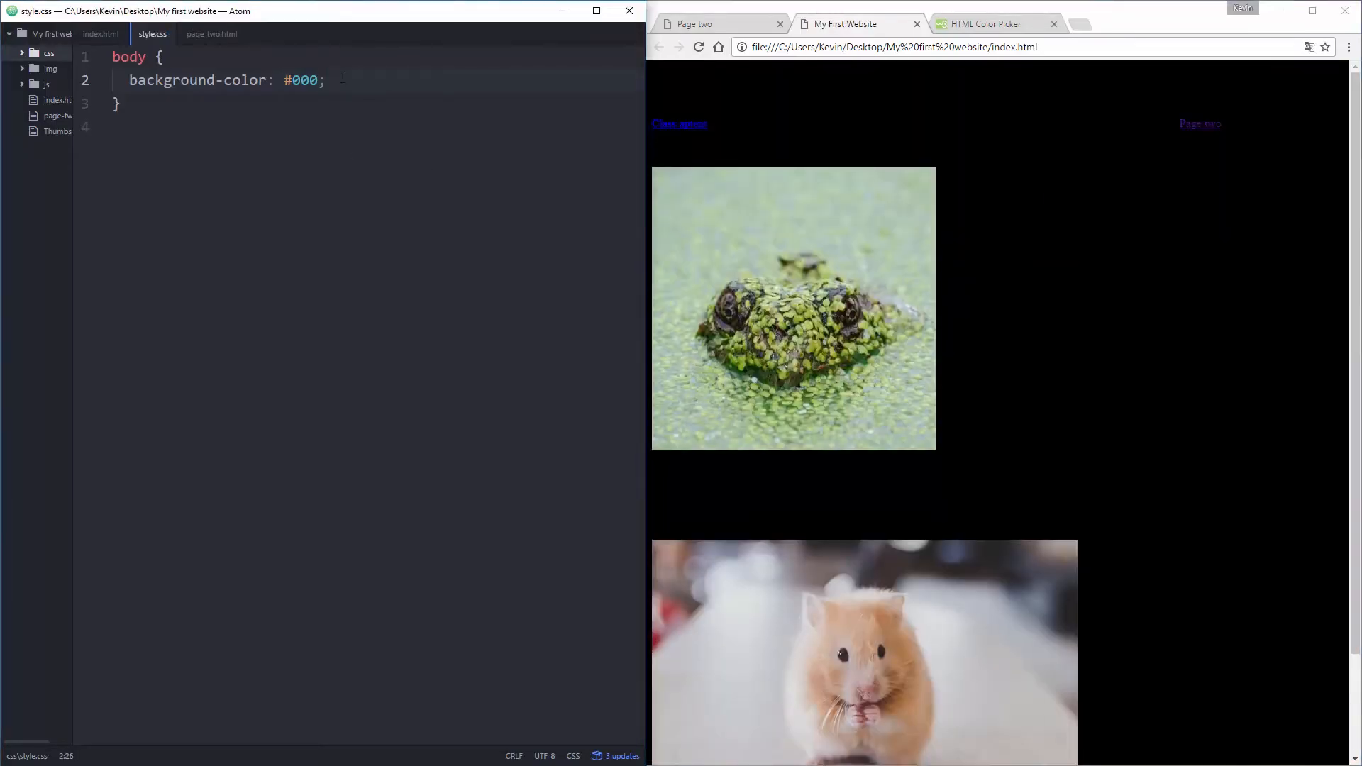
{"action": "type", "text": "color: whi"}
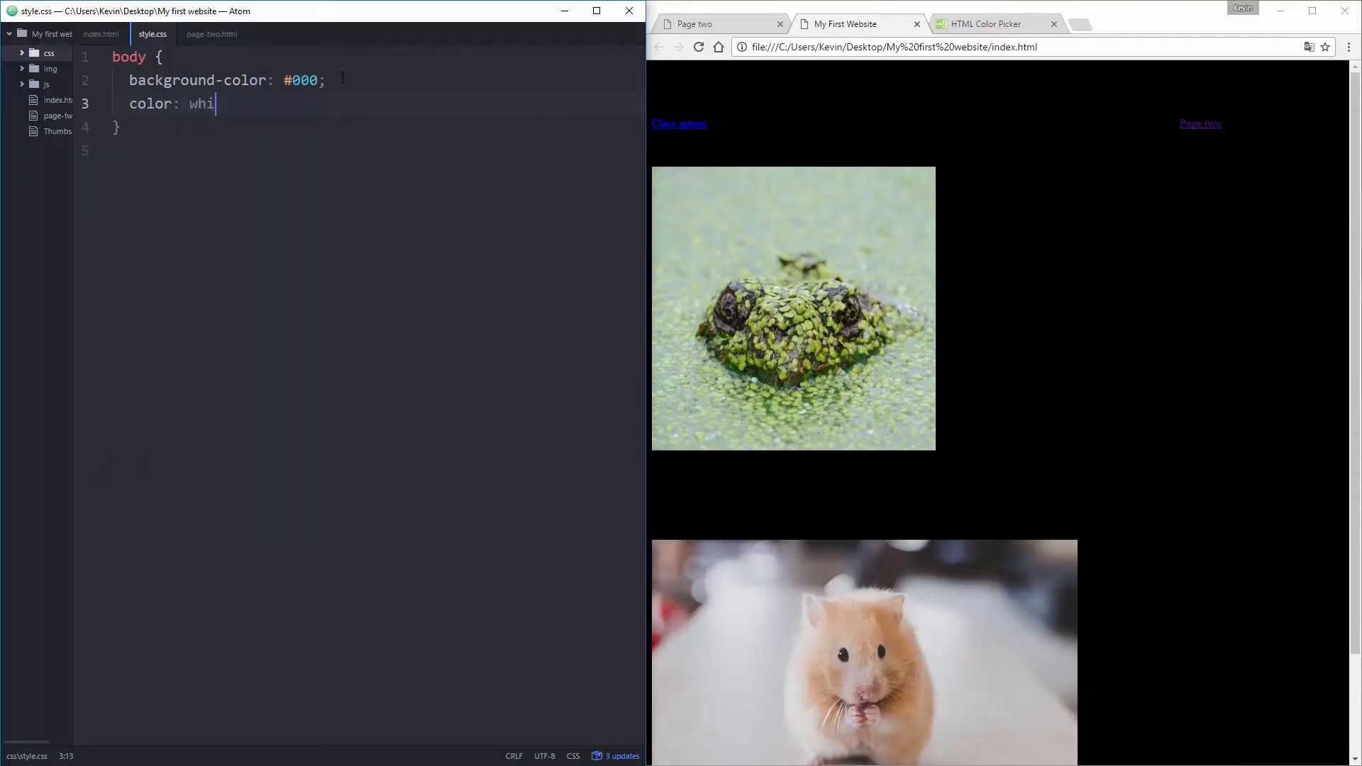
{"action": "type", "text": "te;"}
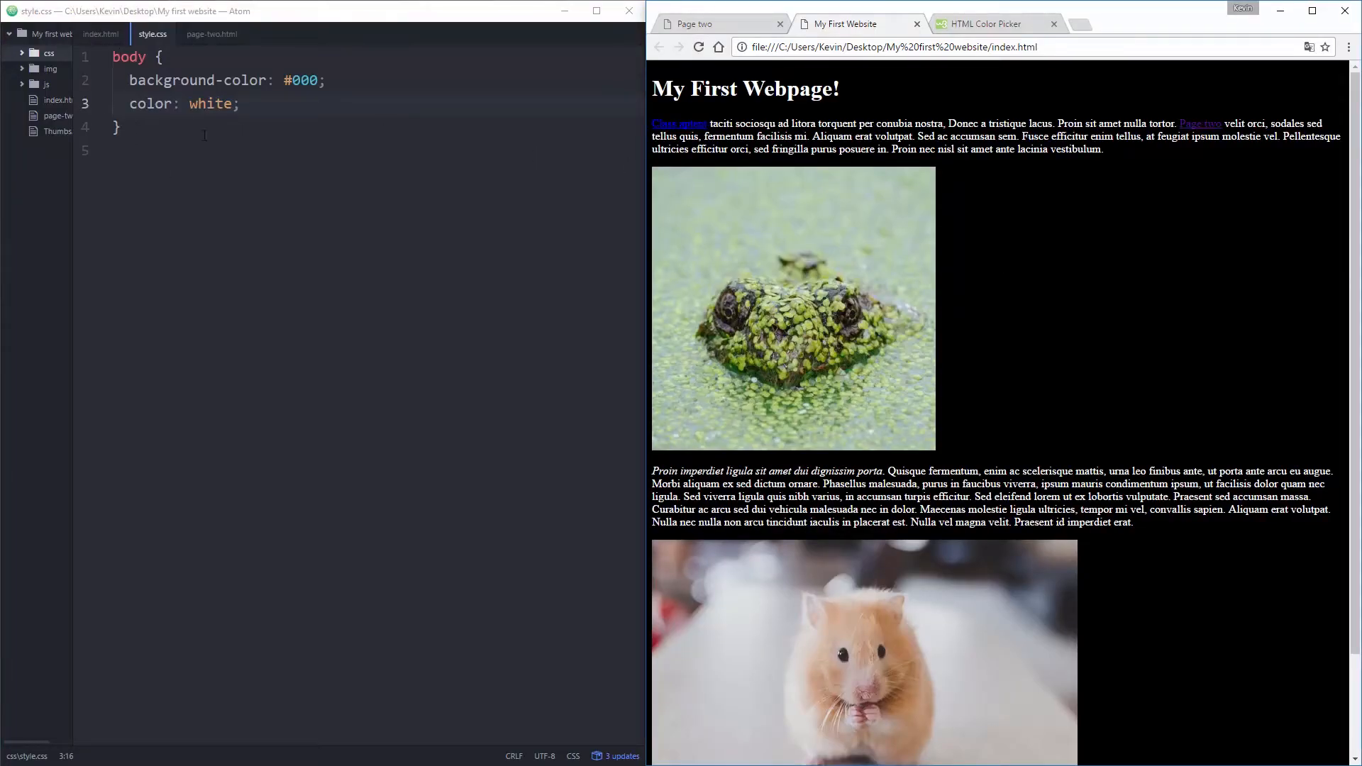
{"action": "left_click", "coordinate": [97, 34]}
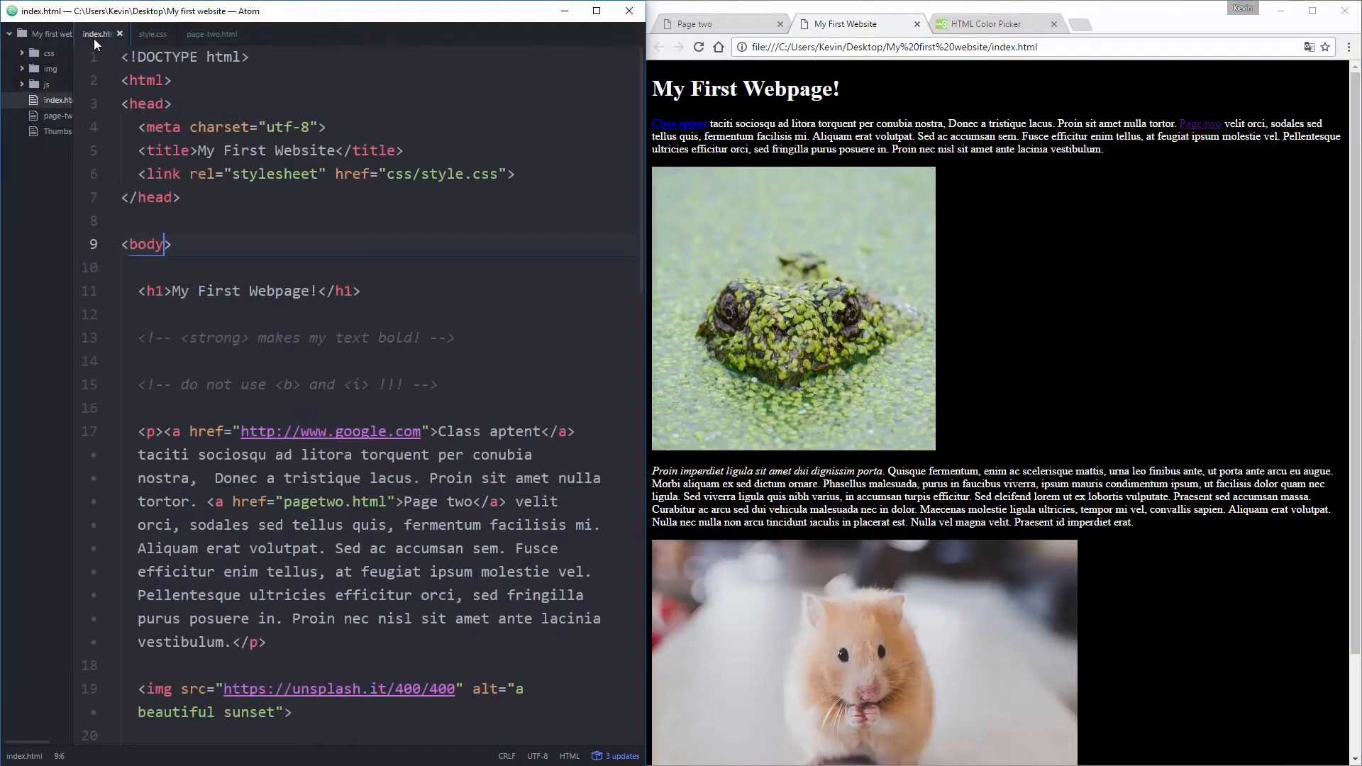
Step: Try an inline style on index.html's body tag with background, color black and 21px
{"action": "type", "text": "stty"}
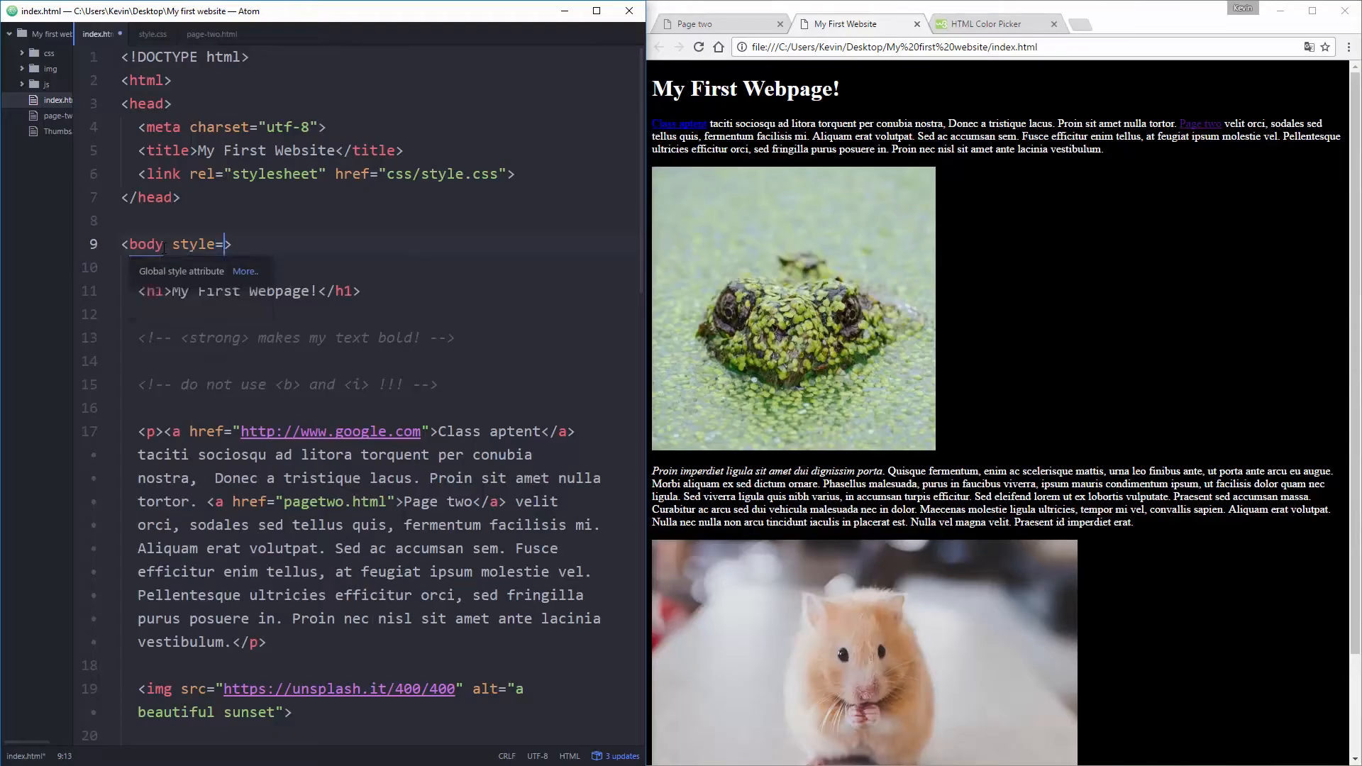
{"action": "type", "text": "background-;\""}
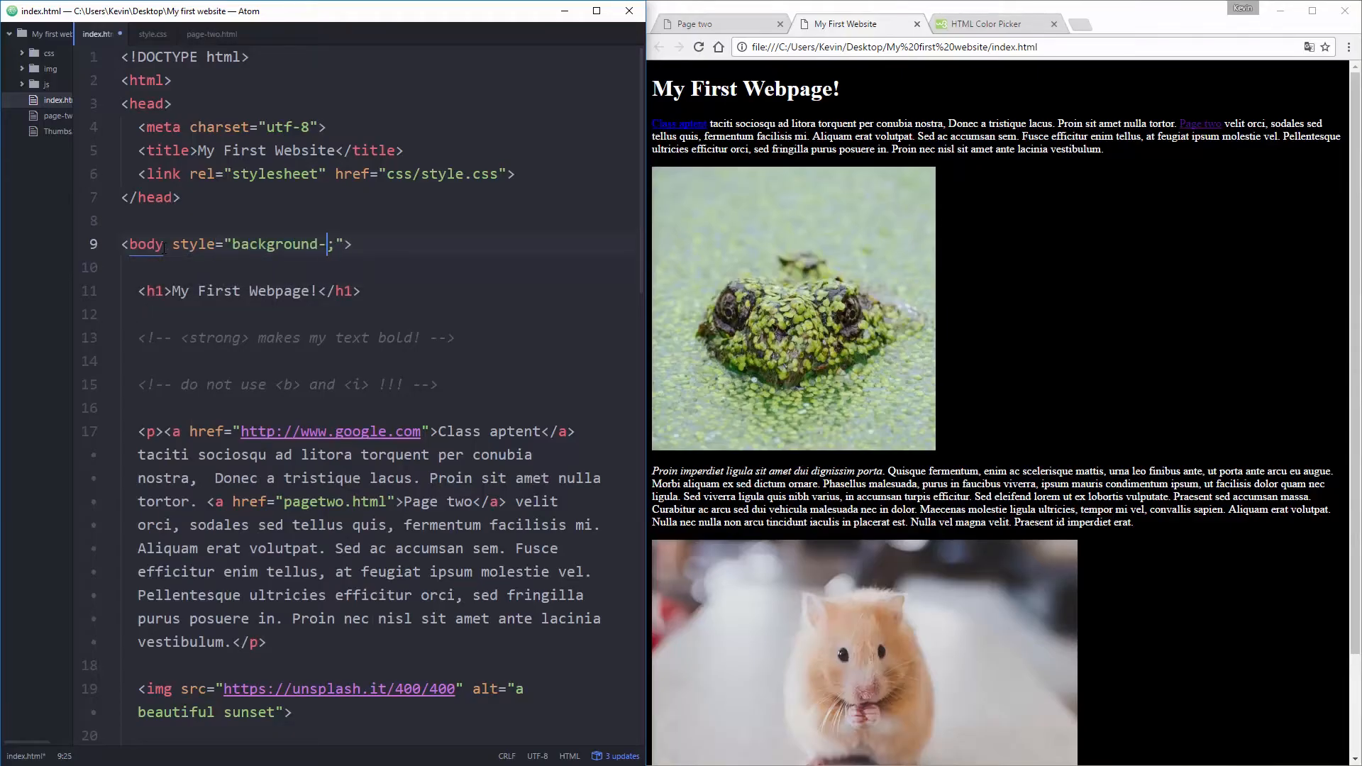
{"action": "type", "text": "color"}
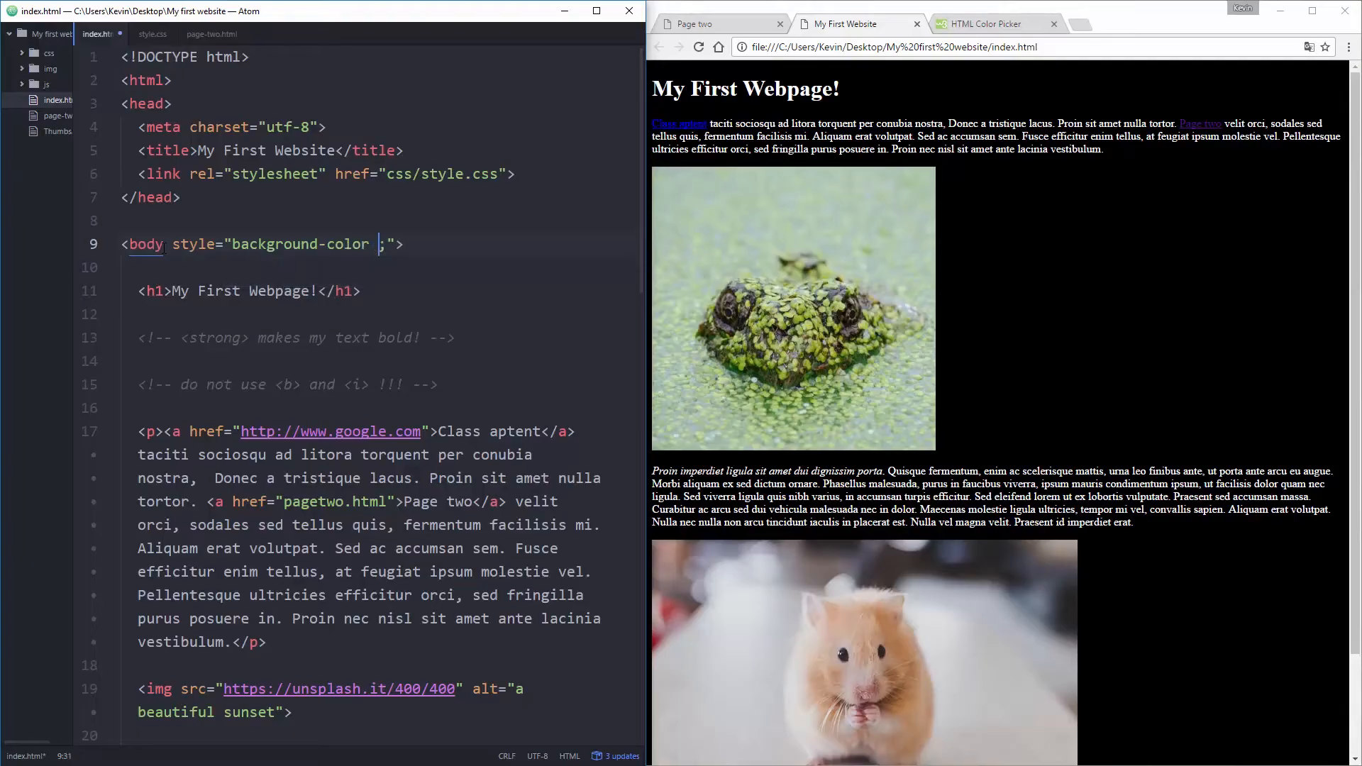
{"action": "type", "text": ": black"}
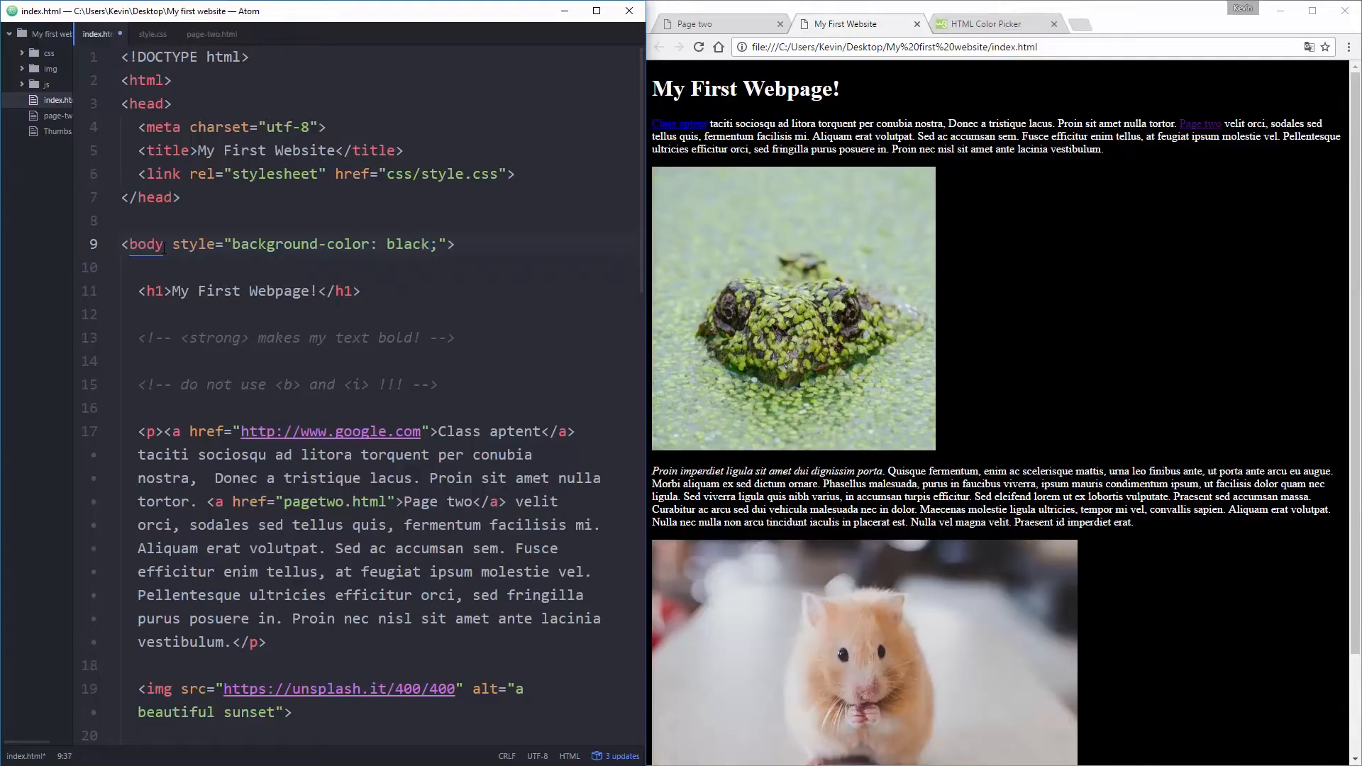
{"action": "type", "text": "color: white; font-size:"}
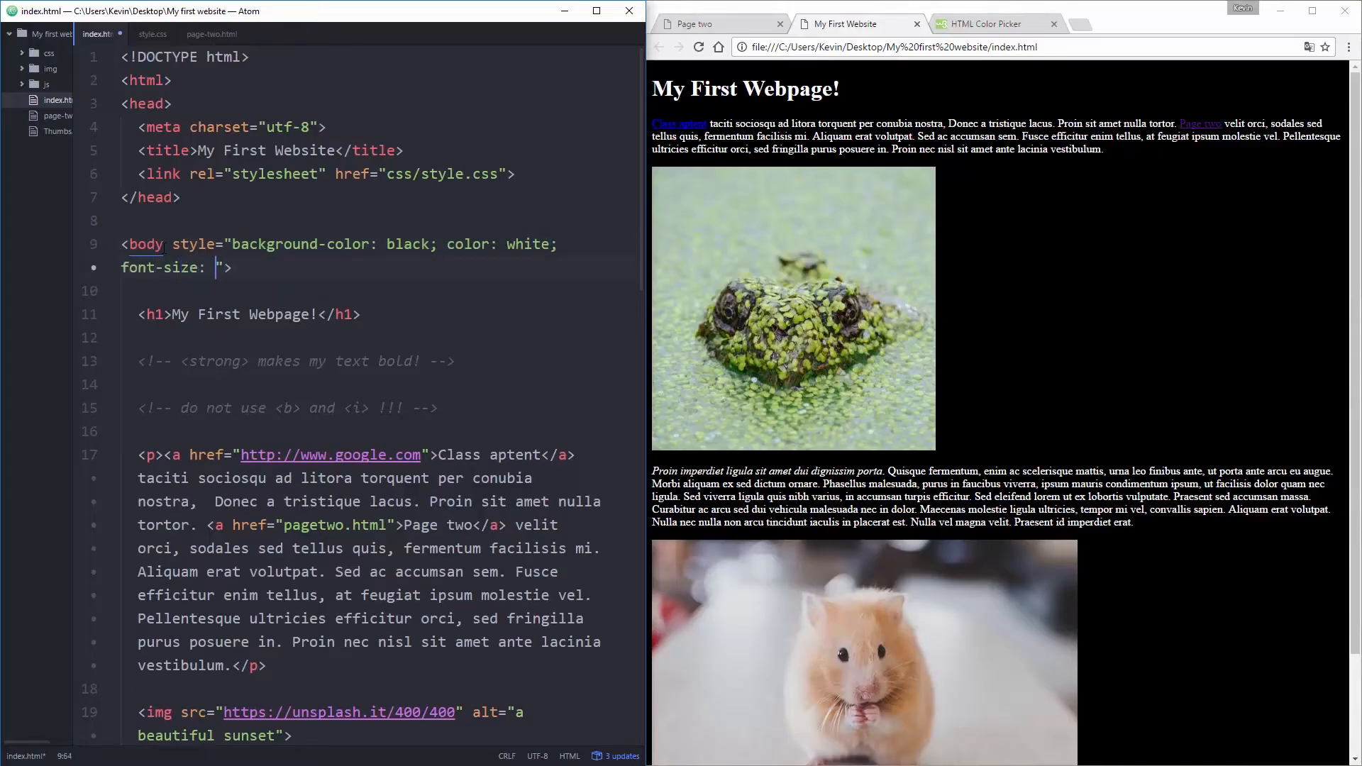
{"action": "type", "text": "21px;"}
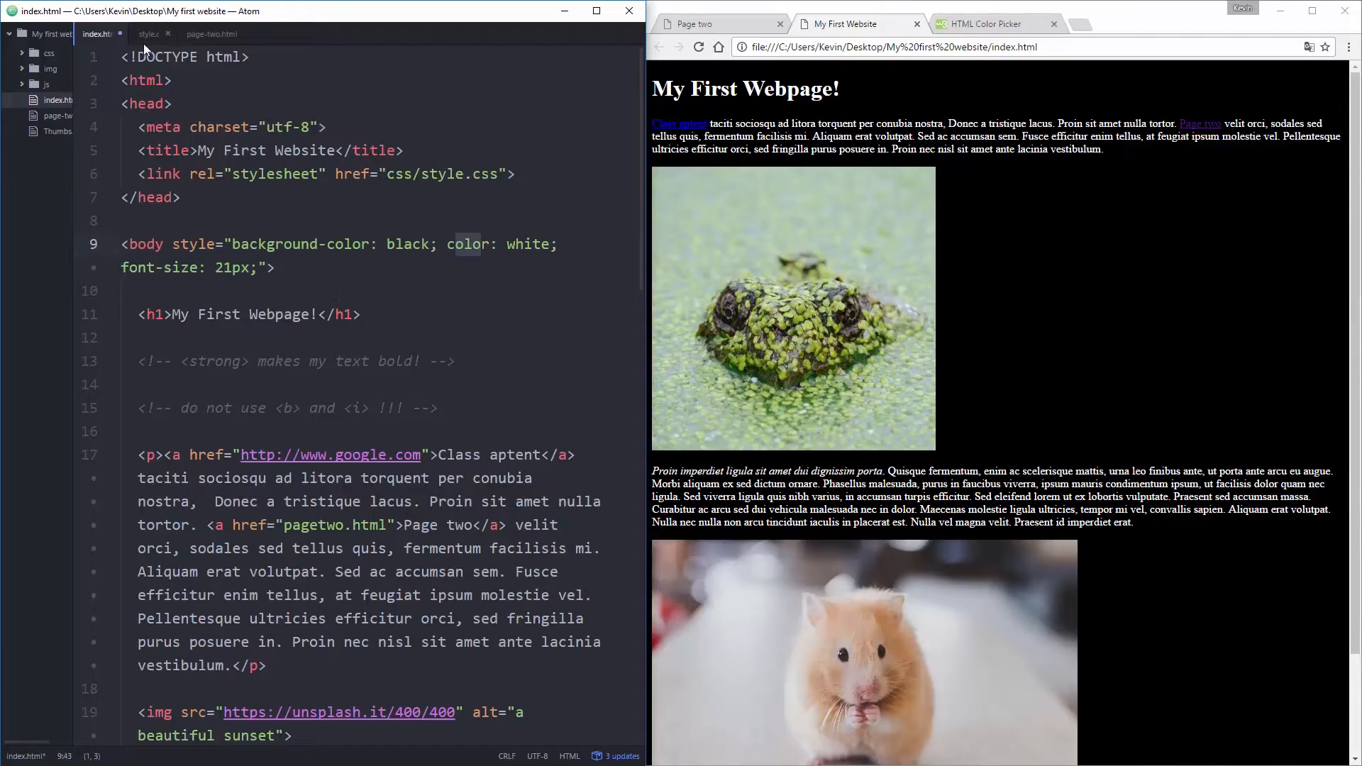
Step: Join the body declarations onto one line and add font-size: 21px; in style.css
{"action": "left_click", "coordinate": [151, 35]}
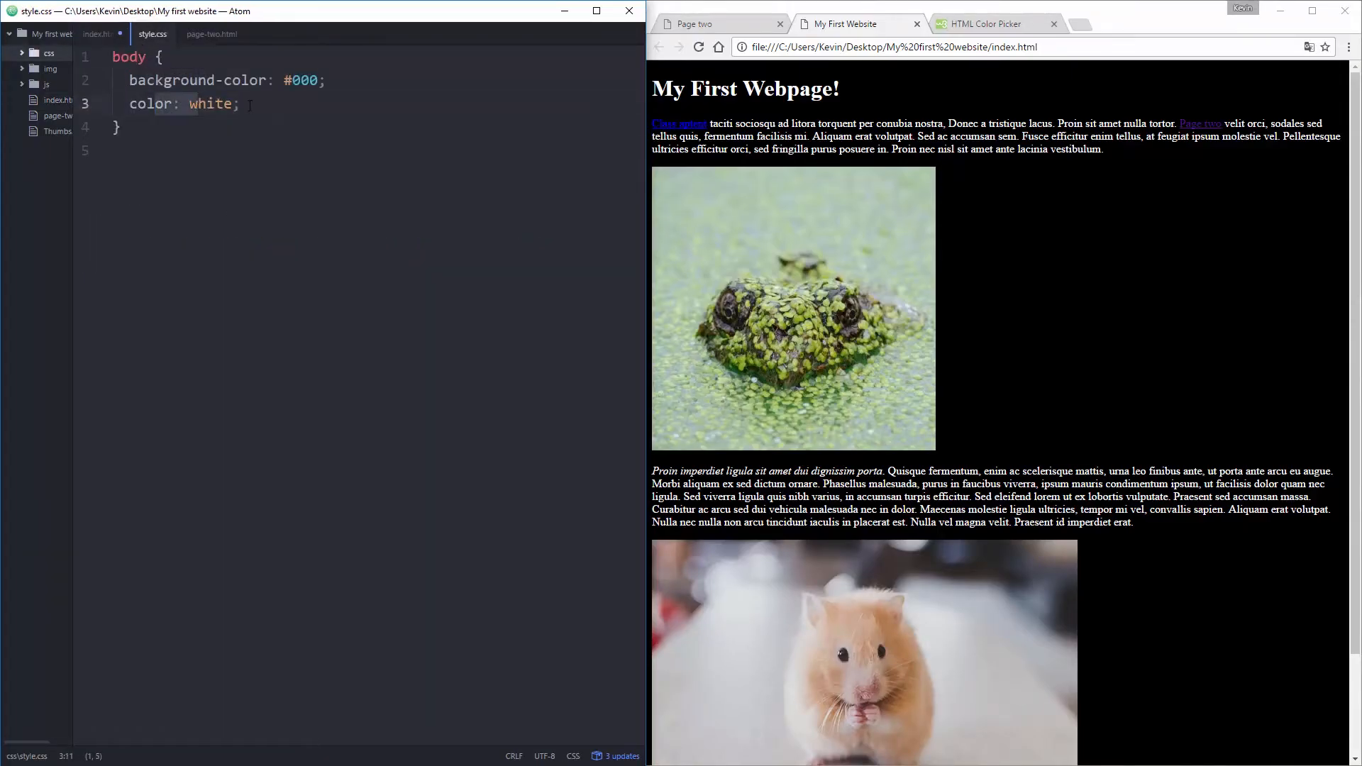
{"action": "left_click", "coordinate": [324, 80]}
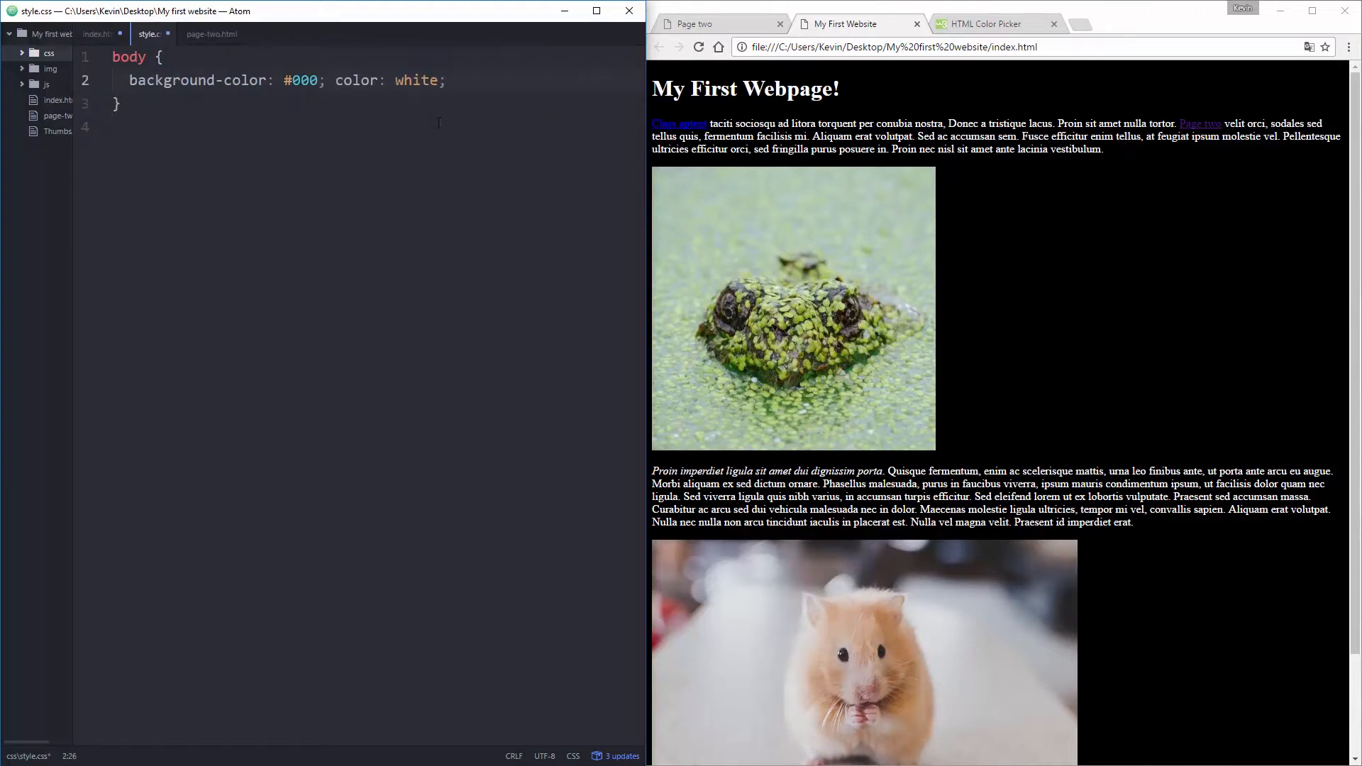
{"action": "type", "text": "font-size: w"}
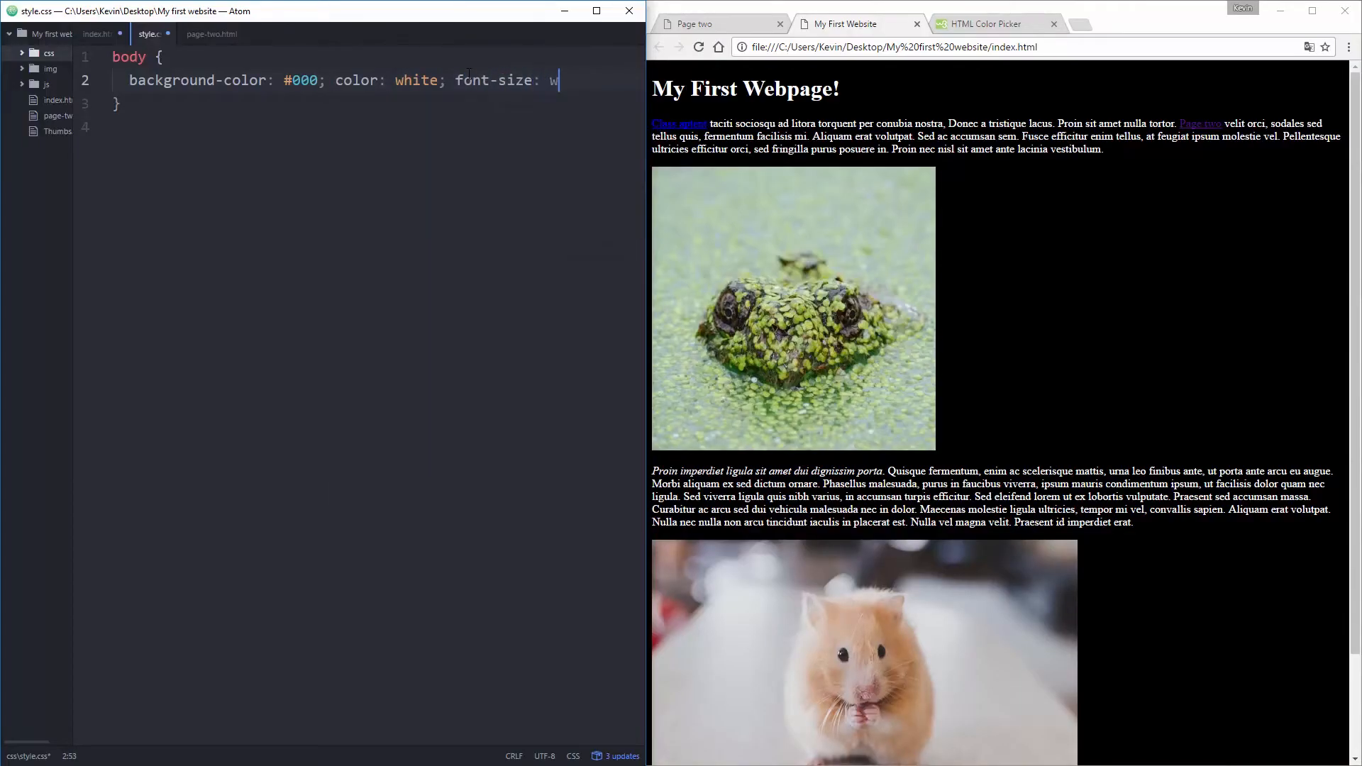
{"action": "type", "text": "21px;"}
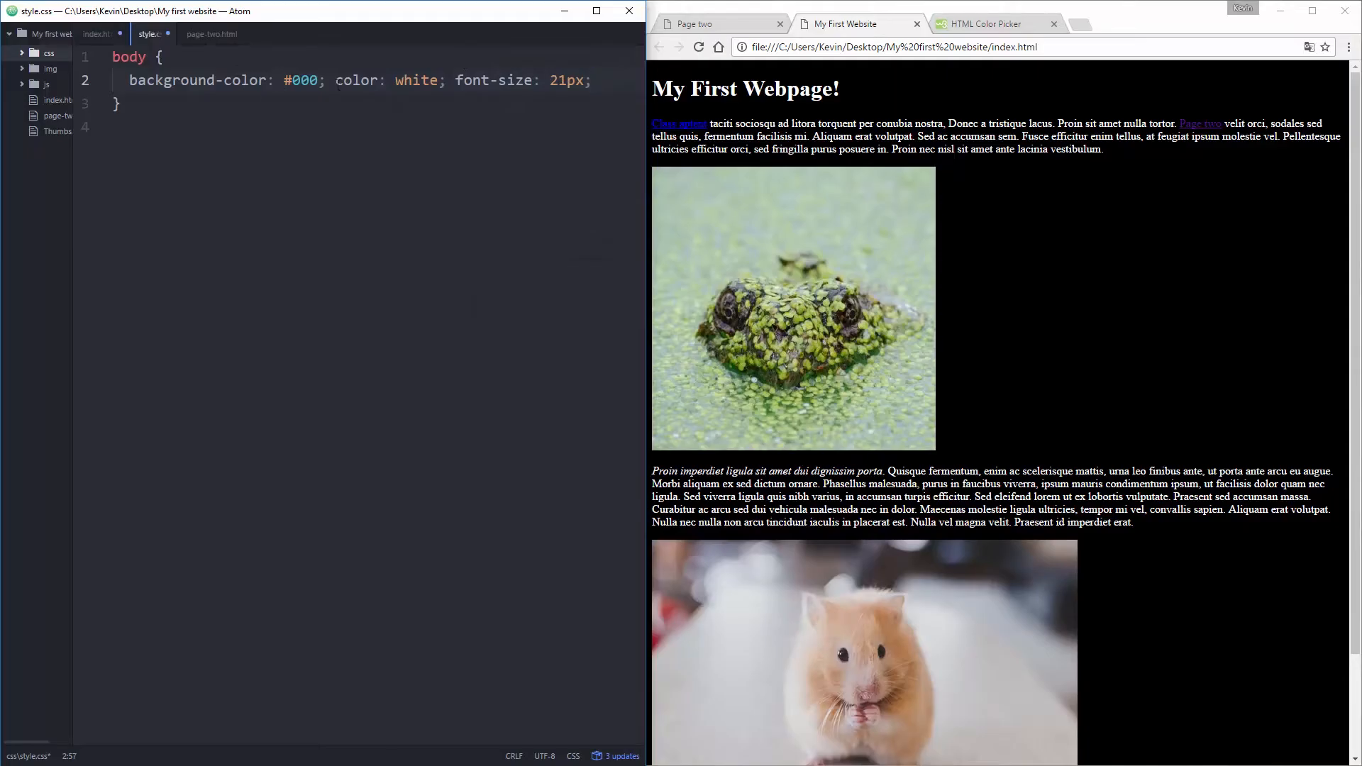
{"action": "left_click", "coordinate": [97, 34]}
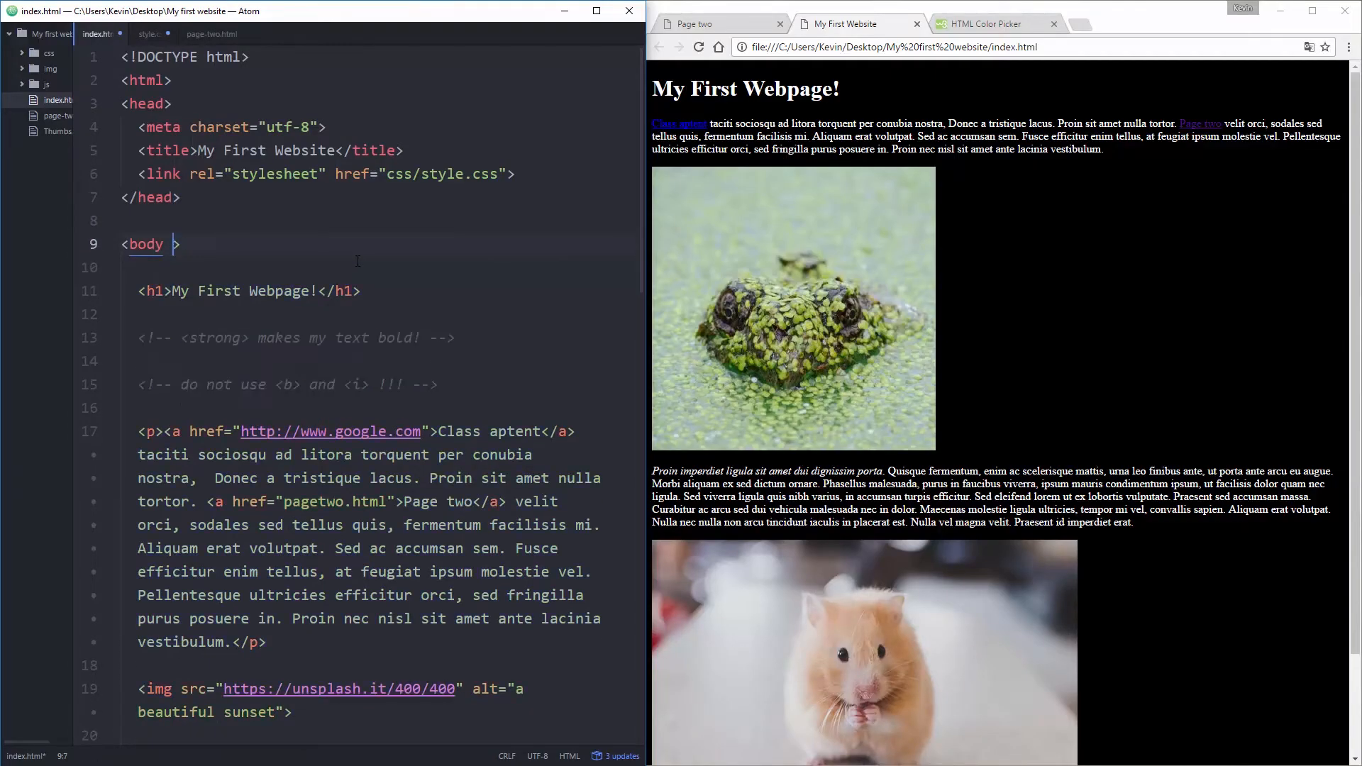
{"action": "left_click", "coordinate": [148, 34]}
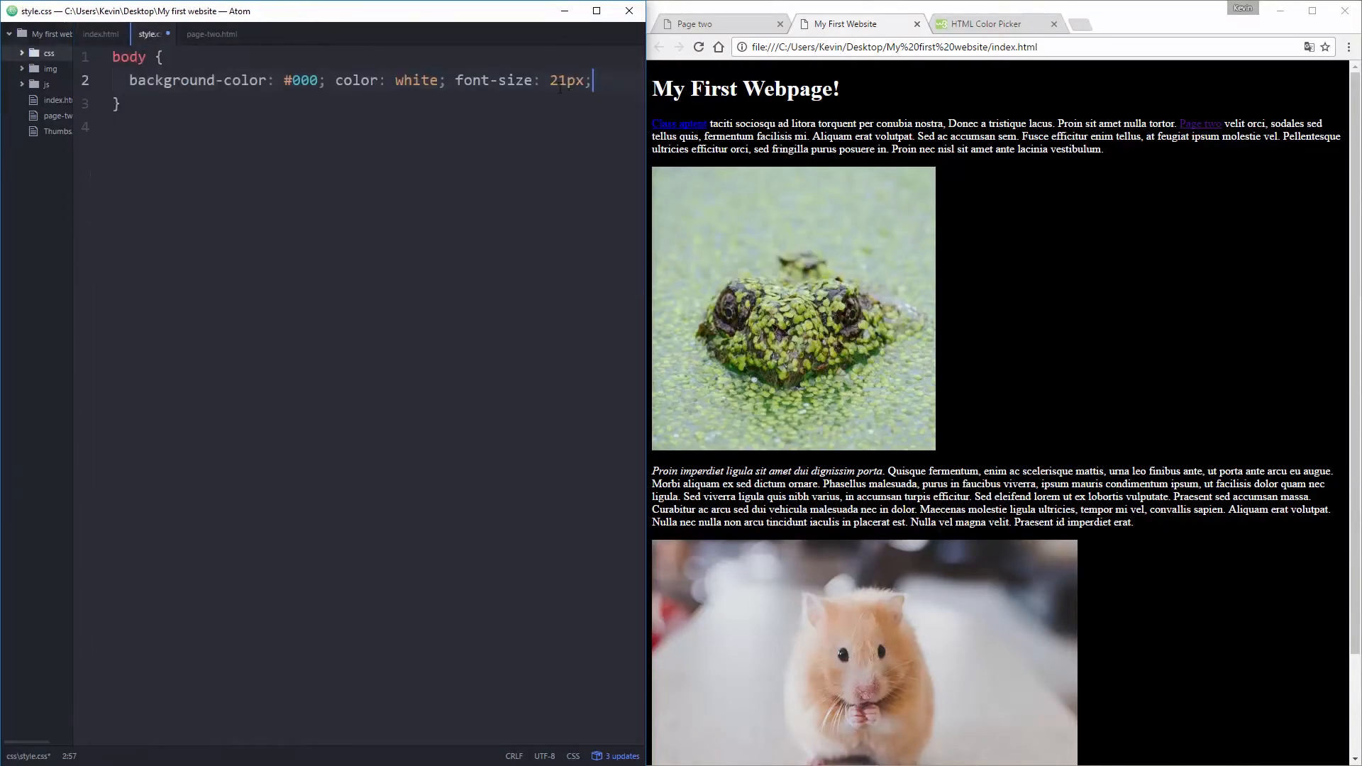
Step: Retype the semicolon after color: white so font-size: 21px sits on its own line
{"action": "left_click", "coordinate": [337, 81]}
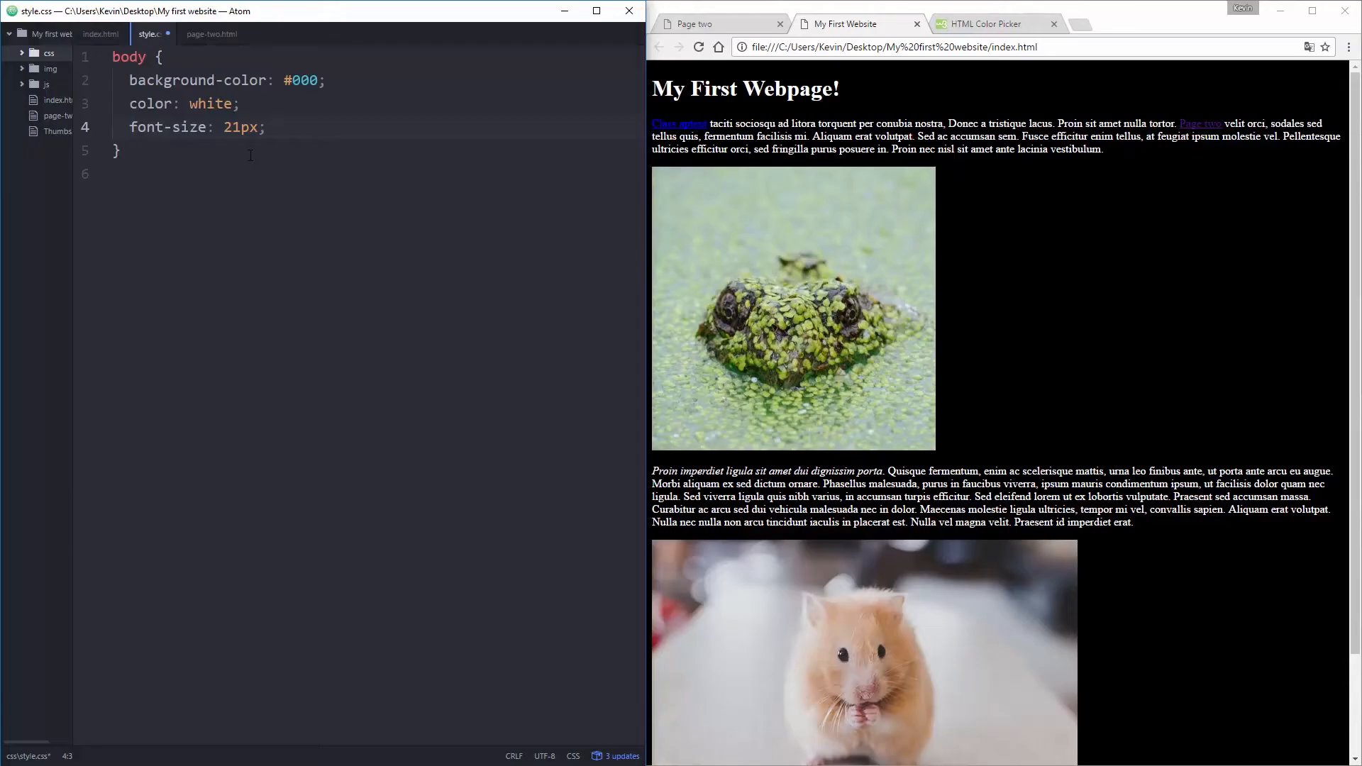
{"action": "left_click", "coordinate": [129, 127]}
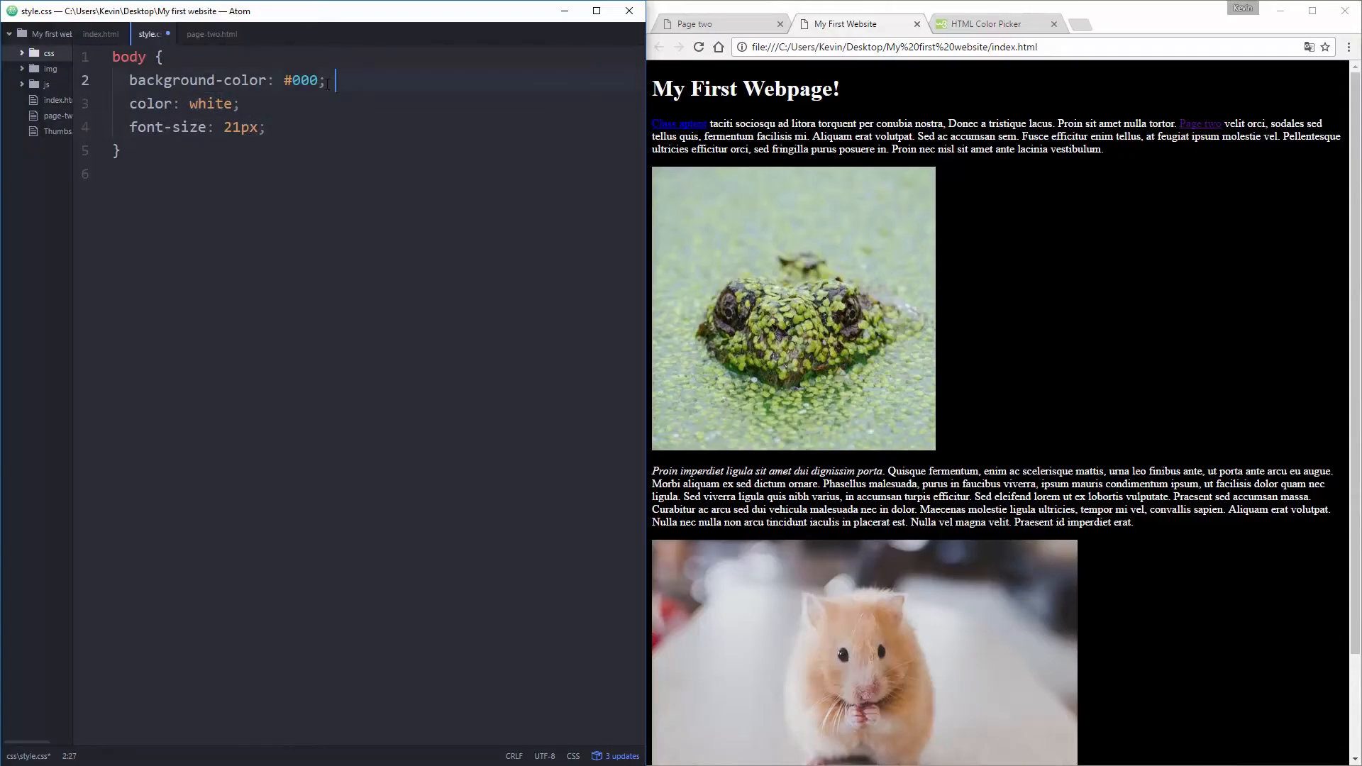
{"action": "left_click", "coordinate": [233, 104]}
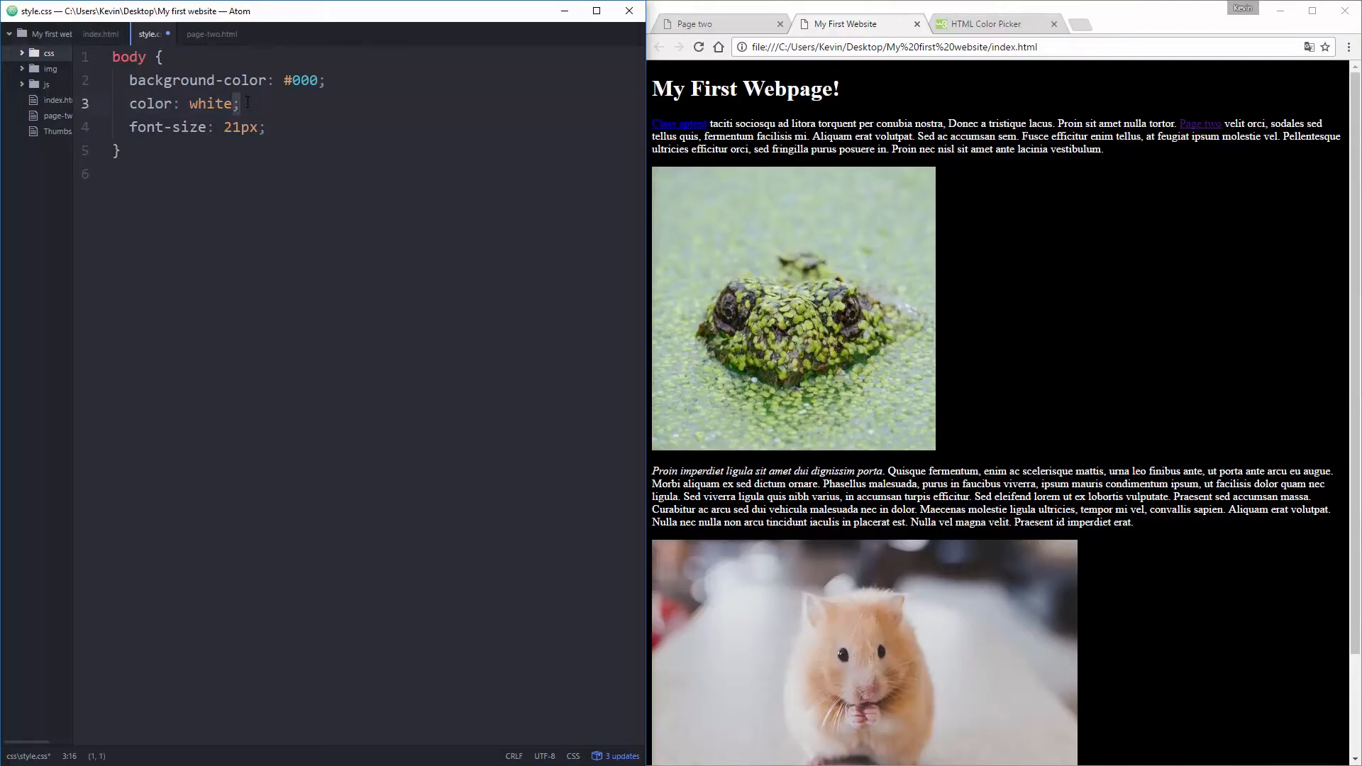
{"action": "key", "text": "Backspace"}
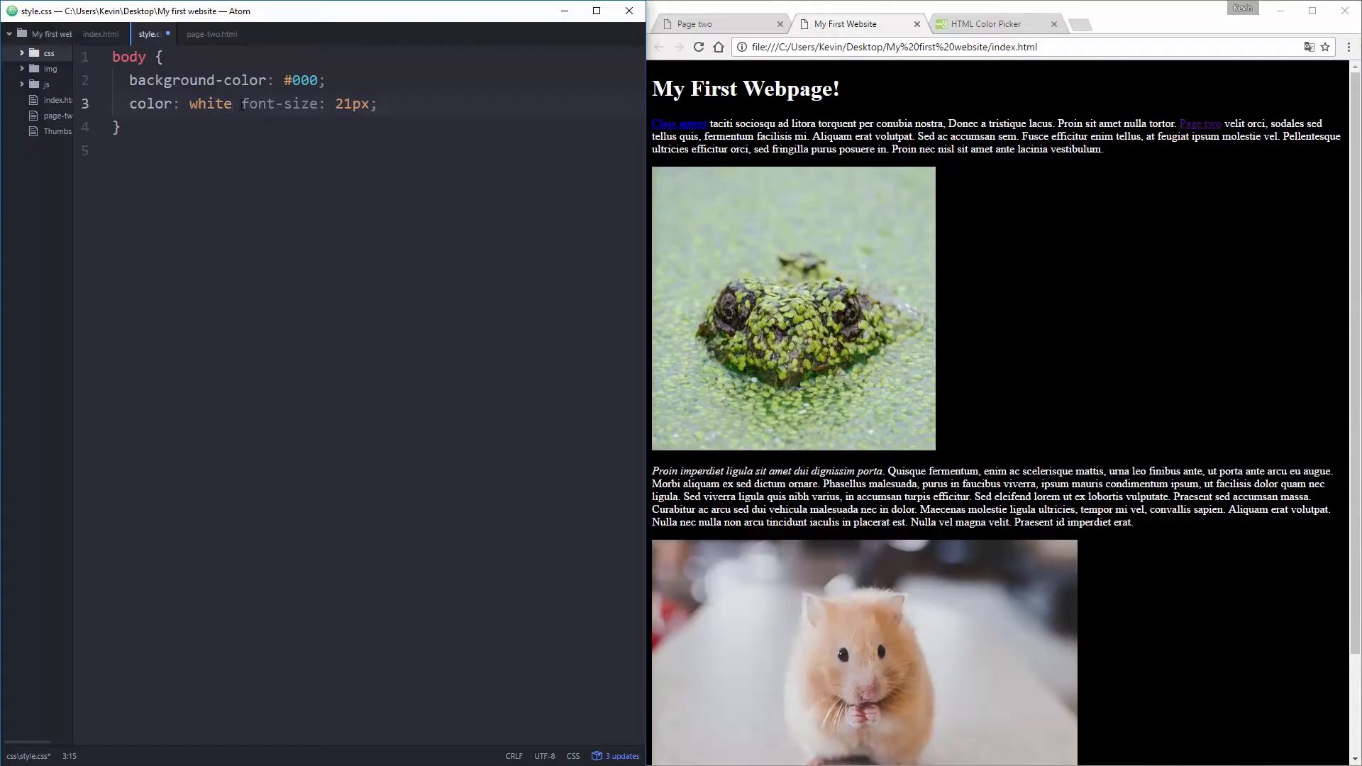
{"action": "type", "text": ";"}
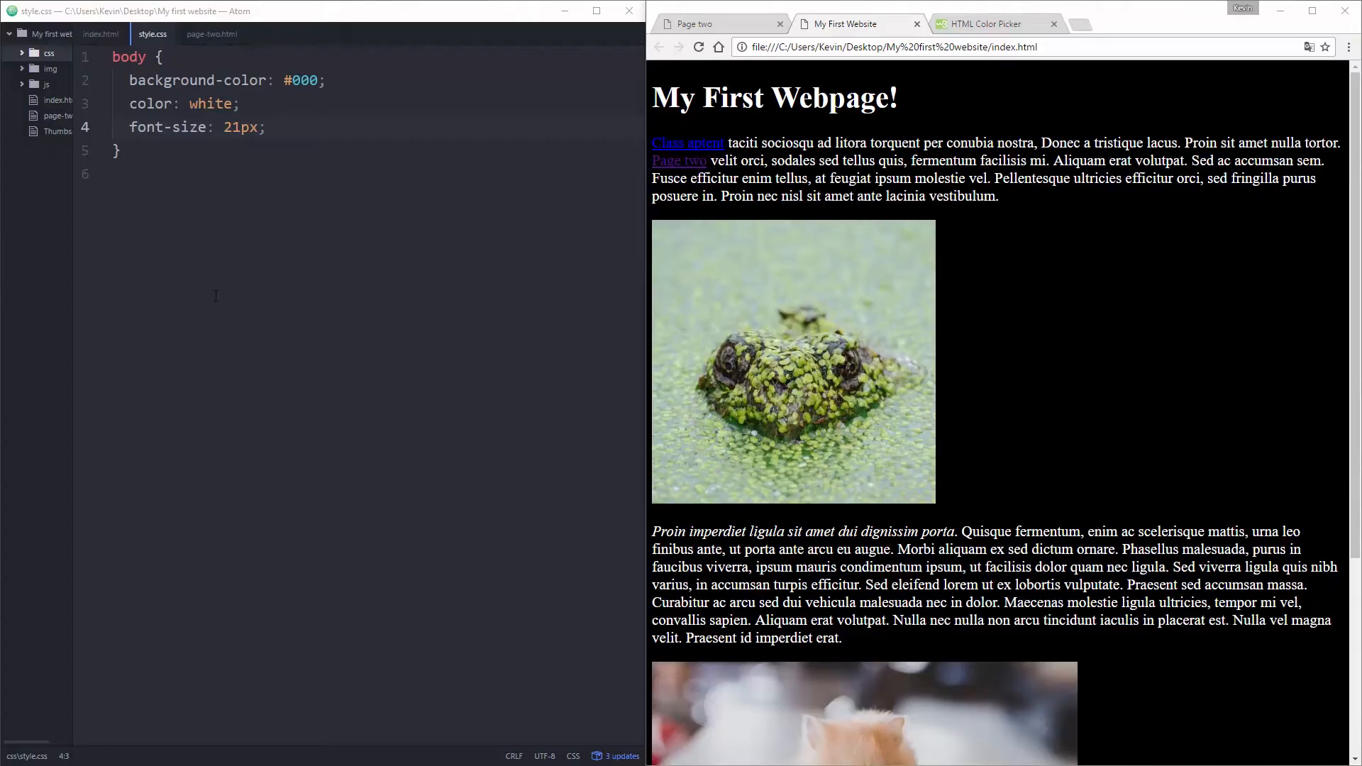
{"action": "mouse_move", "coordinate": [176, 153]}
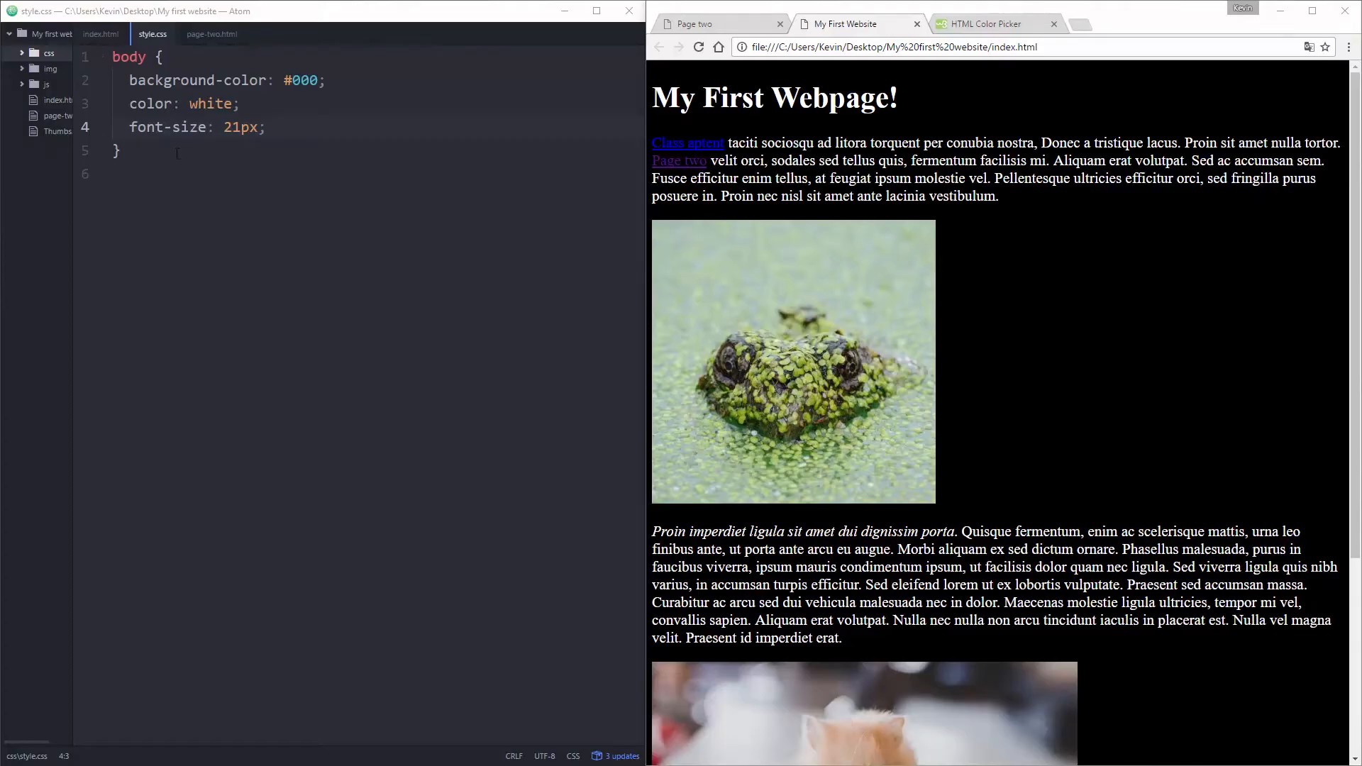
{"action": "mouse_move", "coordinate": [98, 34]}
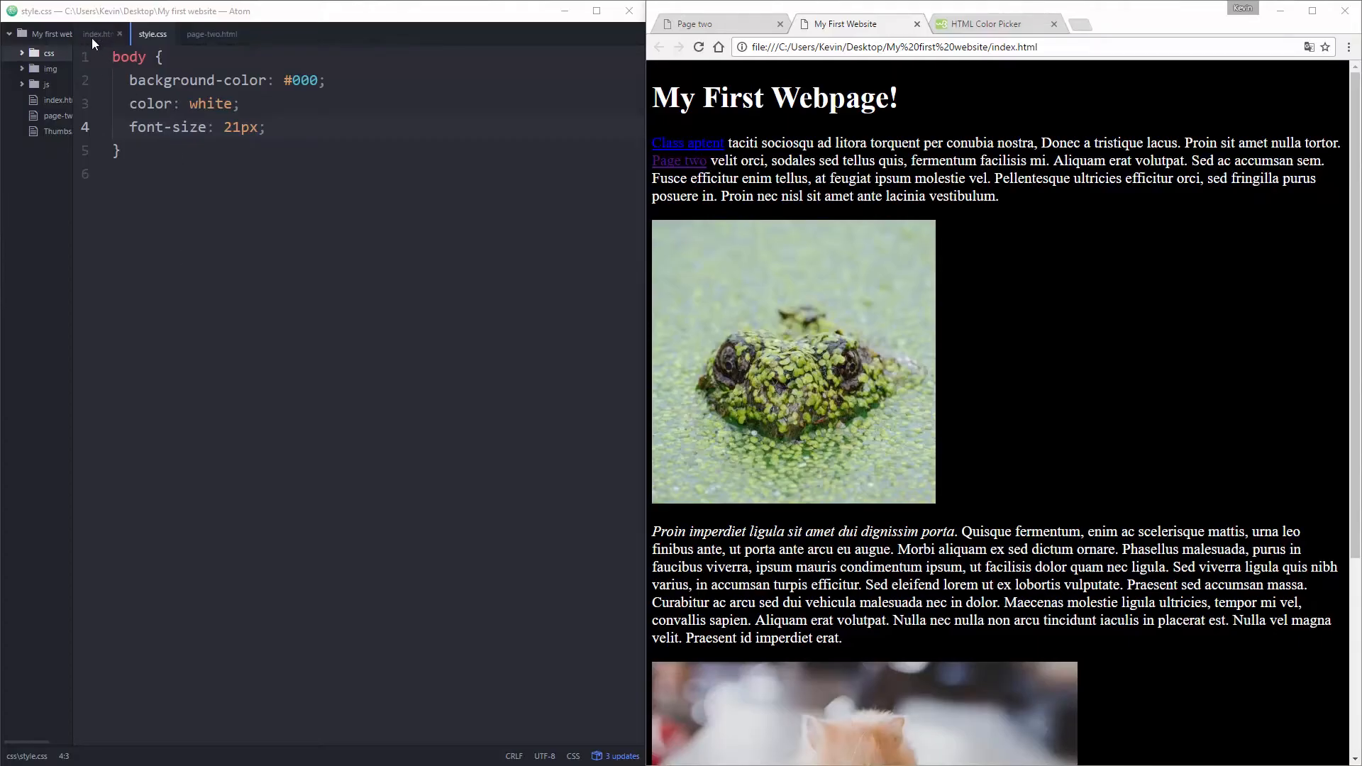
Step: Add inline color: #FF3300 to the paragraphs, reload, and go to the first paragraph's style
{"action": "left_click", "coordinate": [98, 34]}
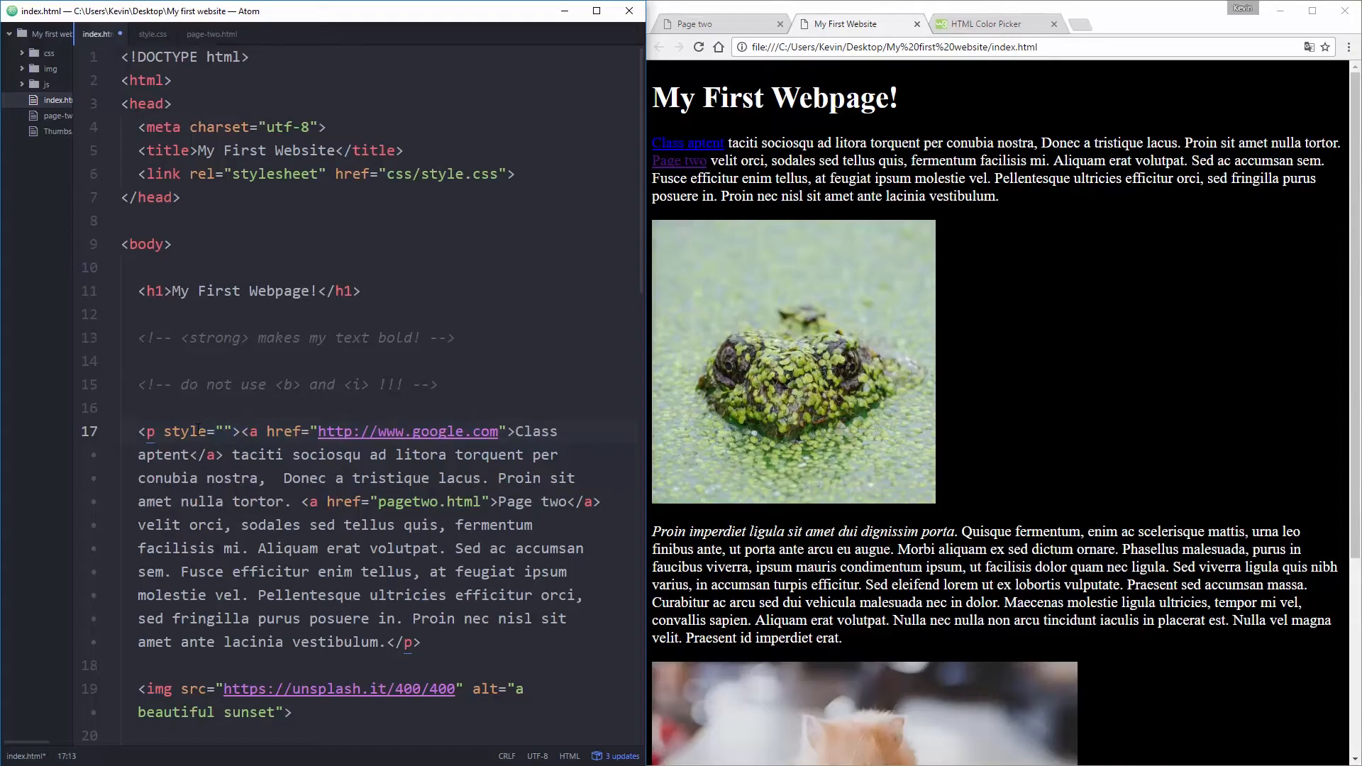
{"action": "type", "text": "FF3300;\"><a"}
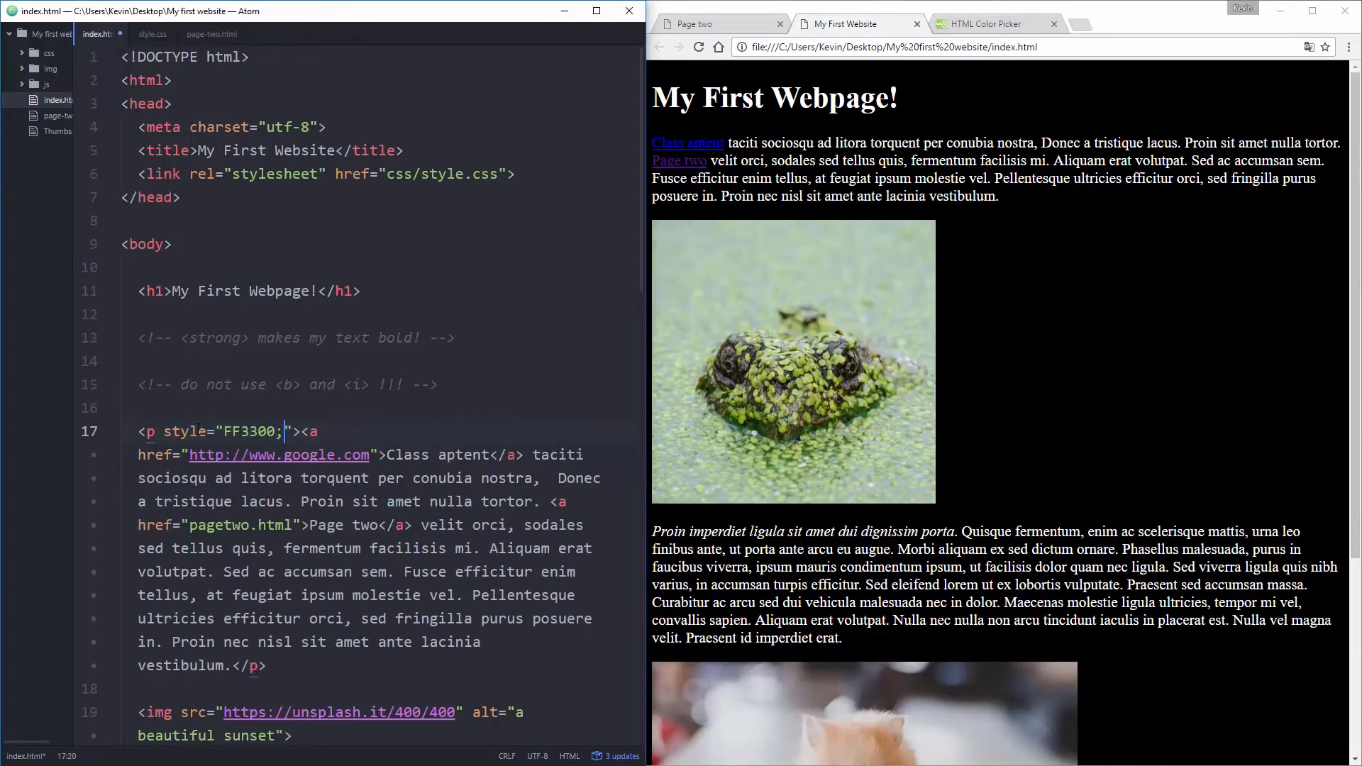
{"action": "left_click", "coordinate": [225, 430]}
{"action": "type", "text": "#"}
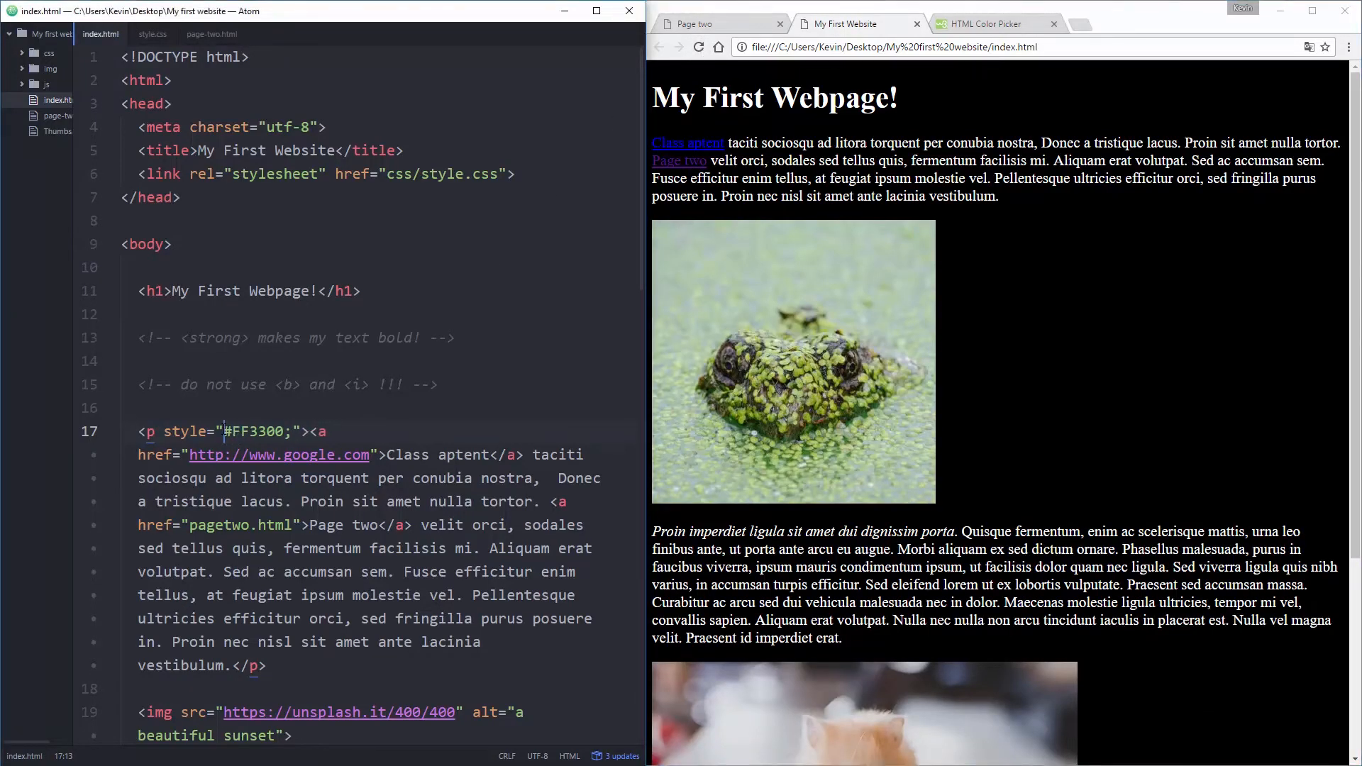
{"action": "type", "text": "color:"}
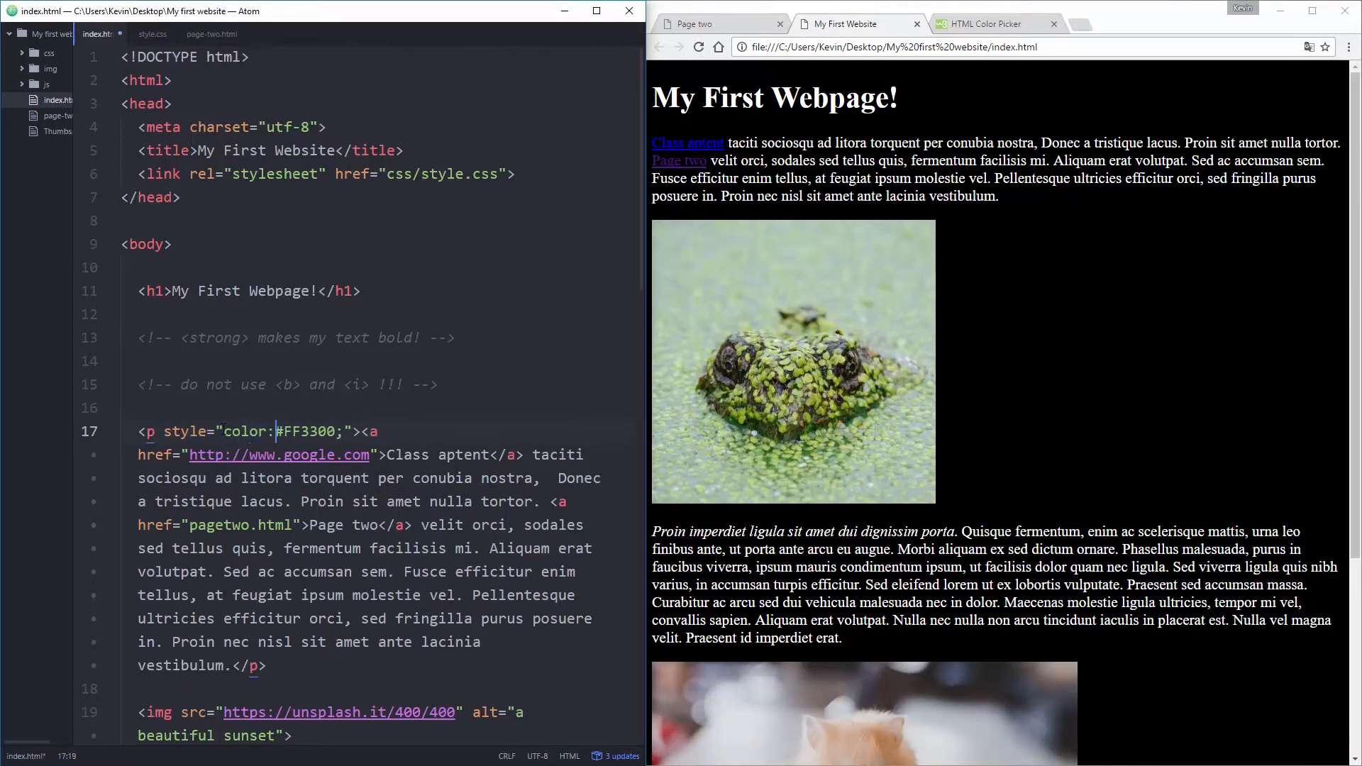
{"action": "left_click", "coordinate": [699, 47]}
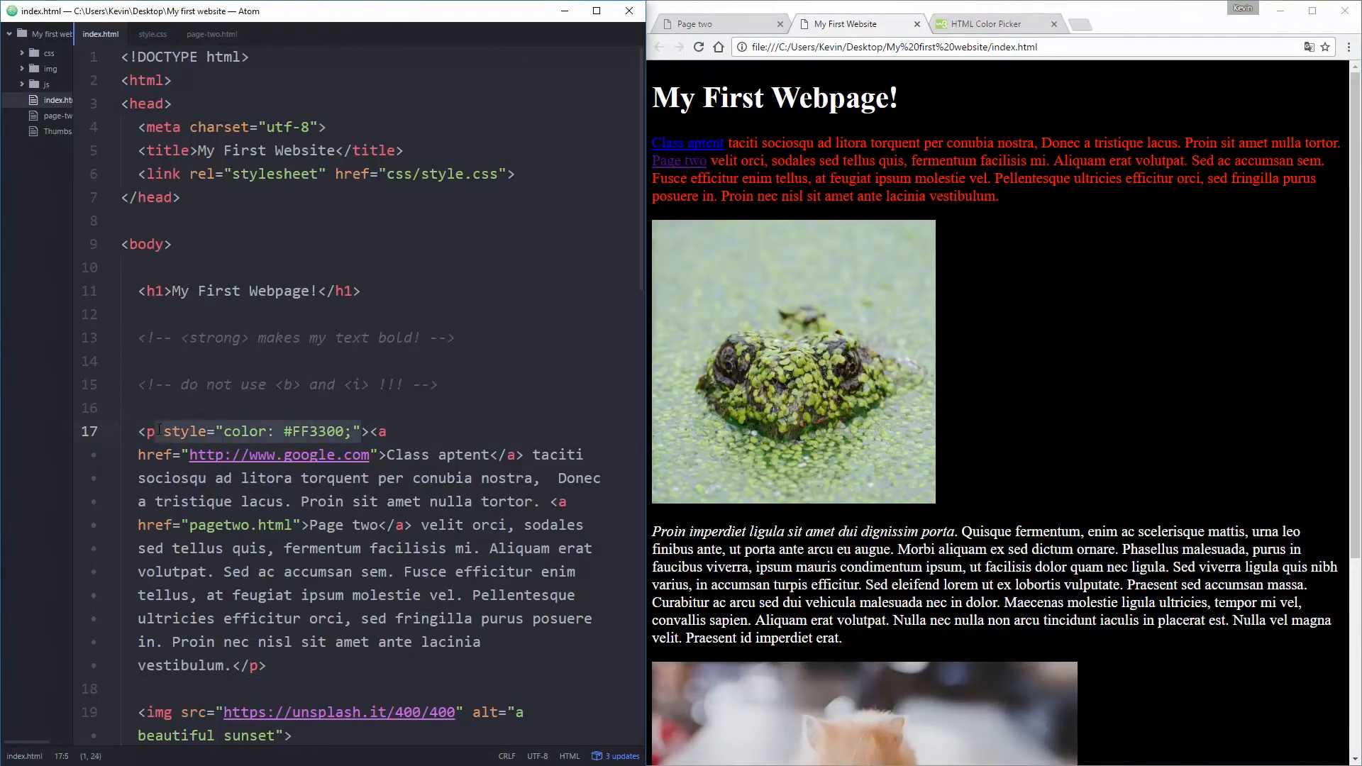
{"action": "scroll", "scroll_direction": "down", "scroll_amount": 3}
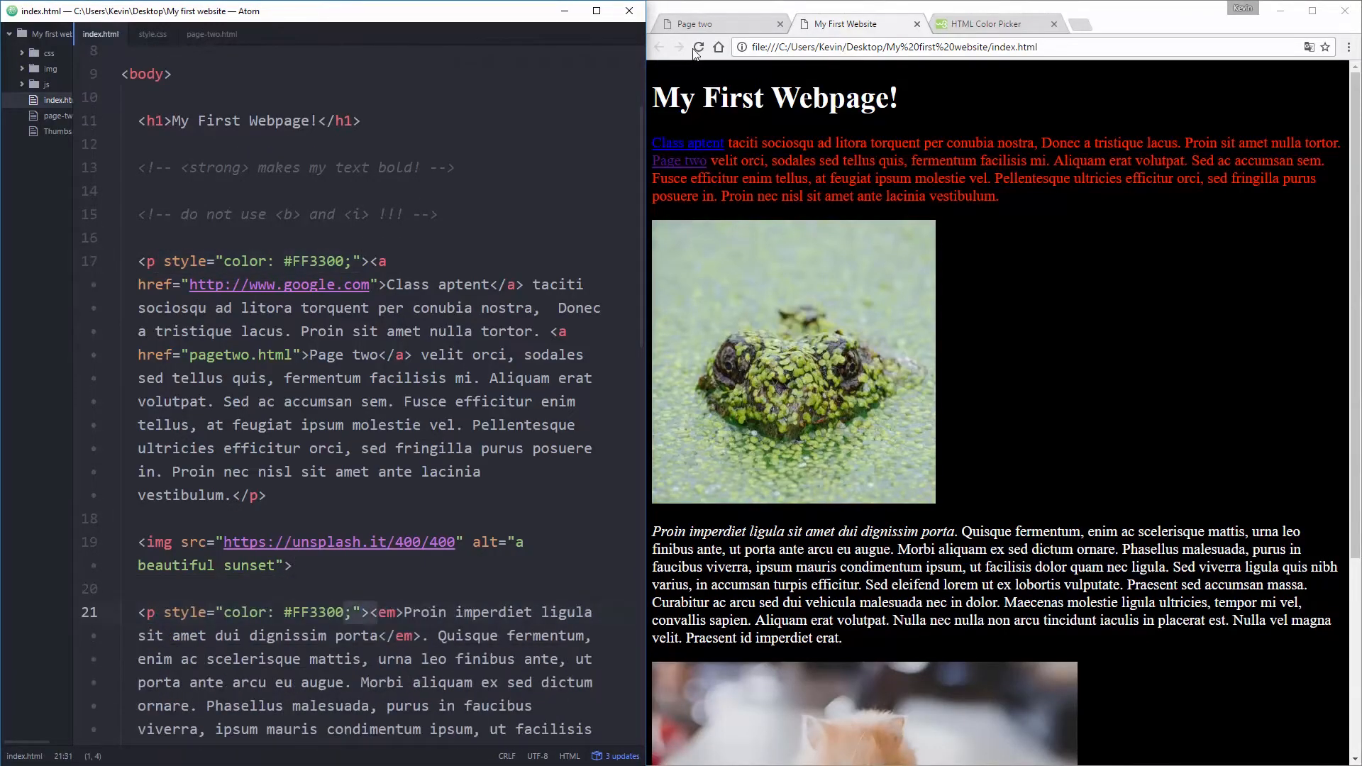
{"action": "scroll", "scroll_direction": "down", "scroll_amount": 3}
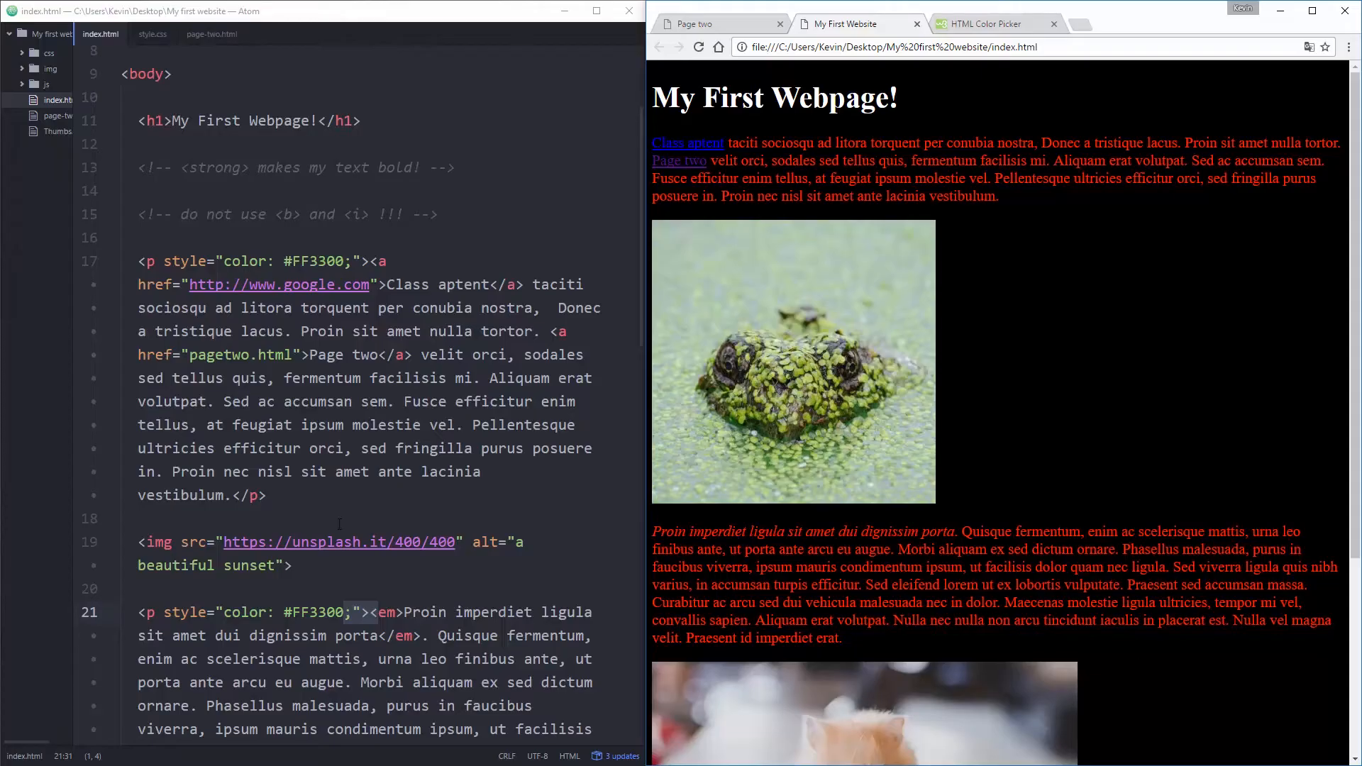
{"action": "left_click", "coordinate": [398, 593]}
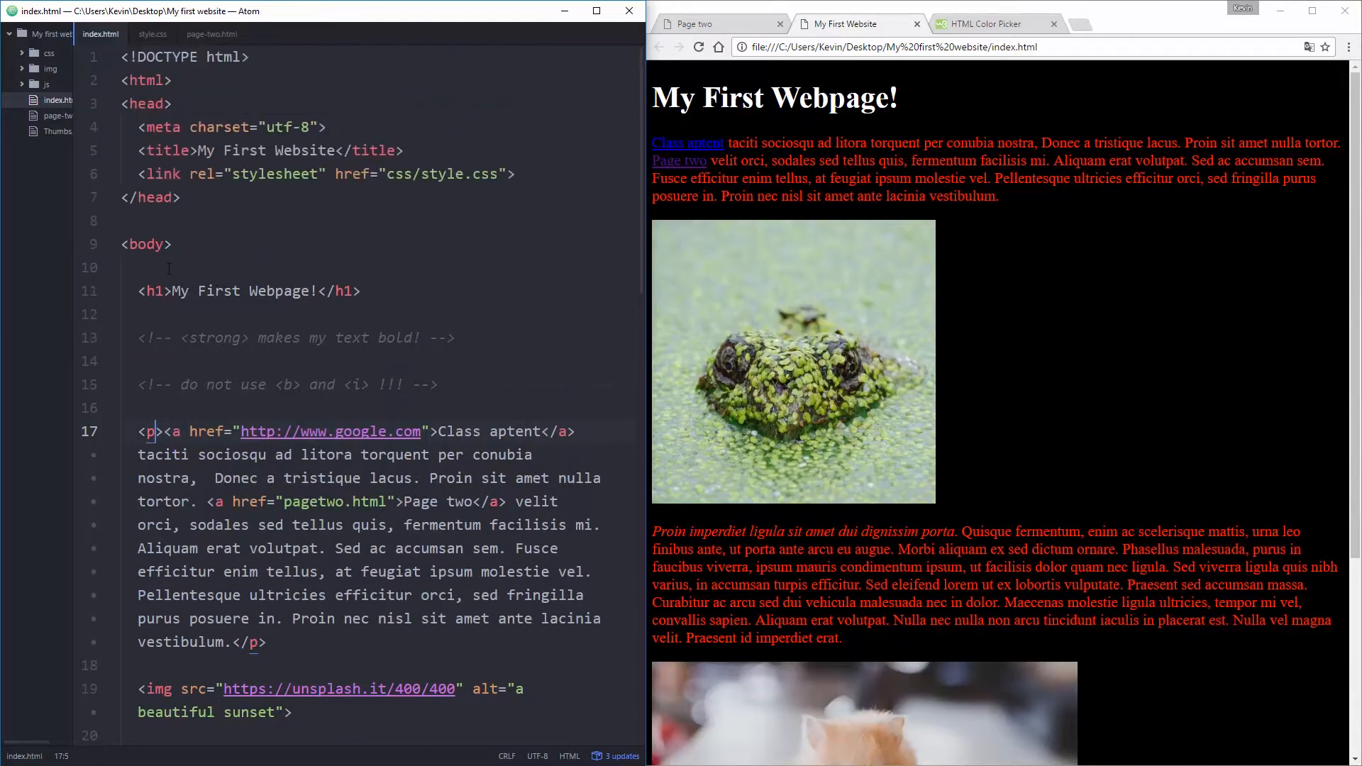
Step: Add a p rule with color: #FFCC00; below the body rule in style.css
{"action": "left_click", "coordinate": [152, 34]}
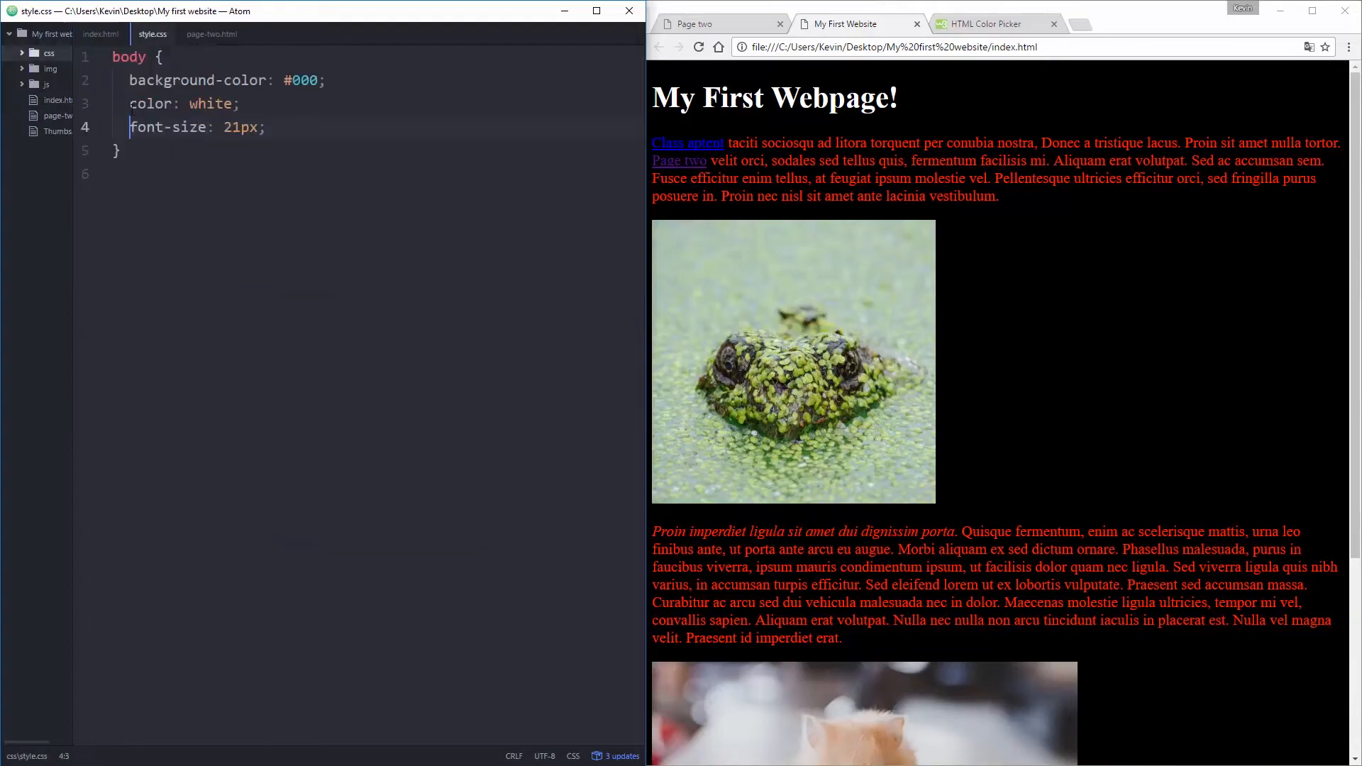
{"action": "left_click", "coordinate": [121, 150]}
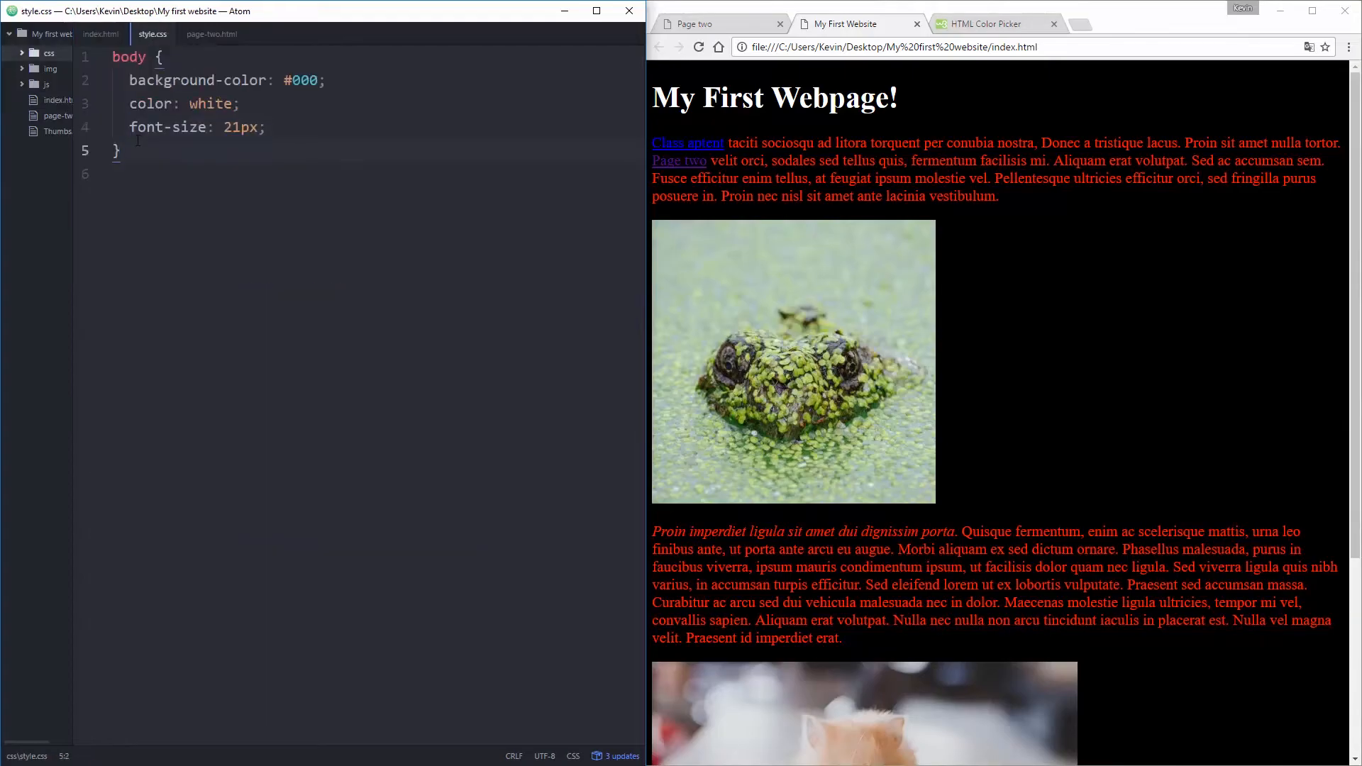
{"action": "type", "text": "p {"}
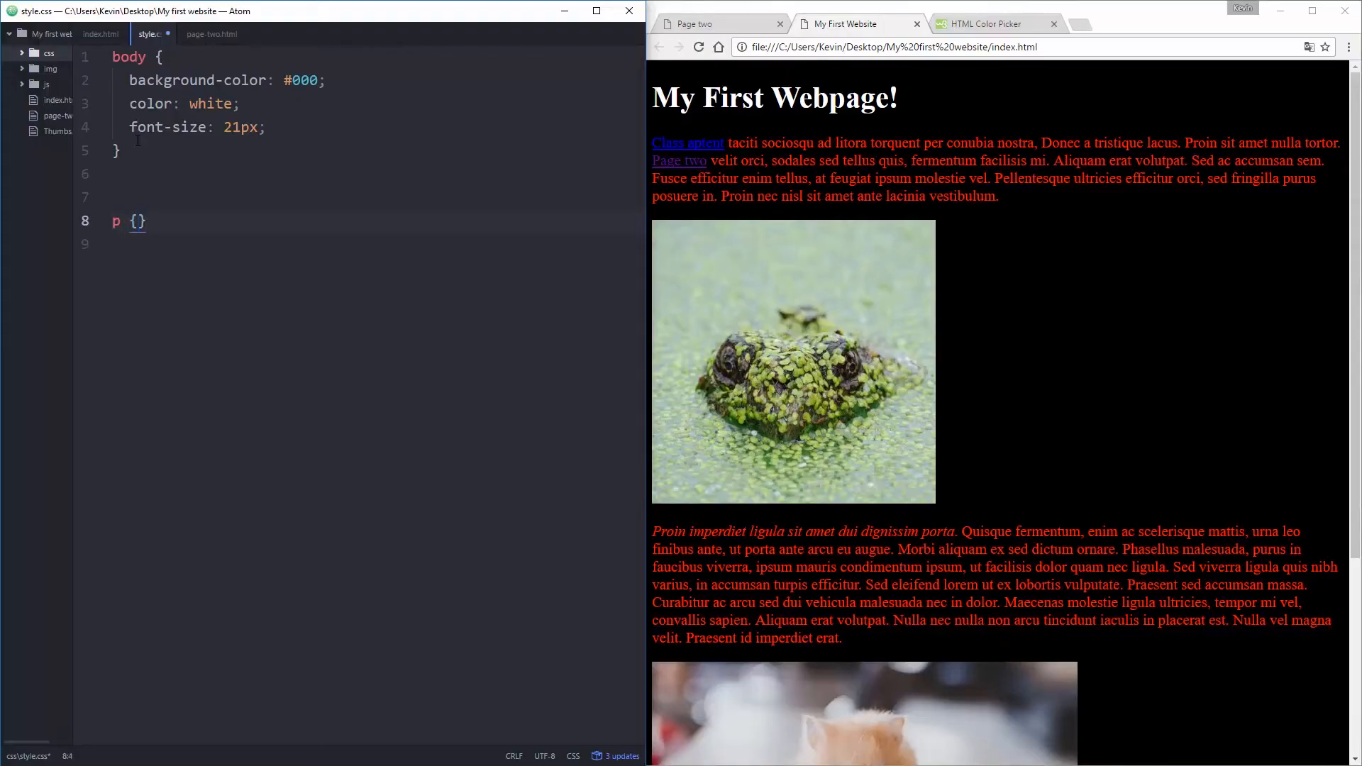
{"action": "type", "text": "co"}
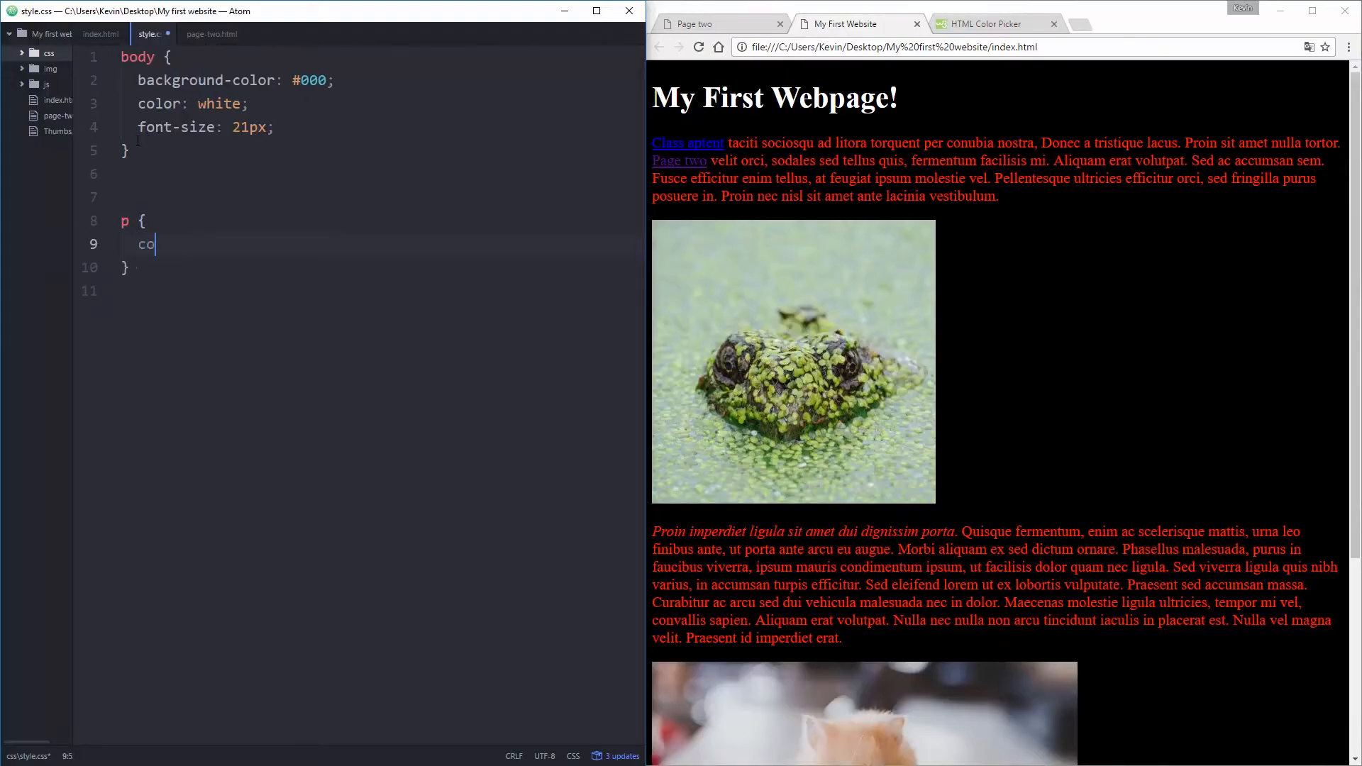
{"action": "type", "text": "lor:"}
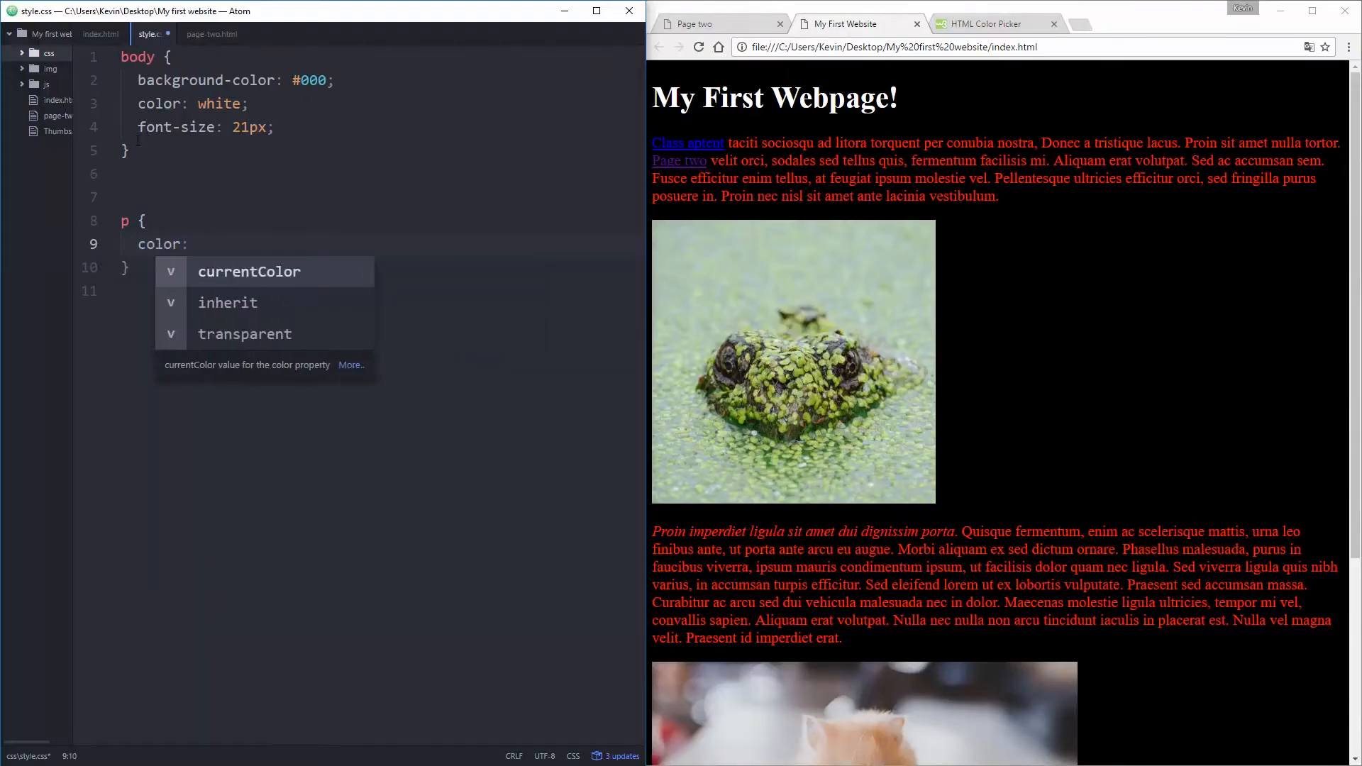
{"action": "type", "text": "#"}
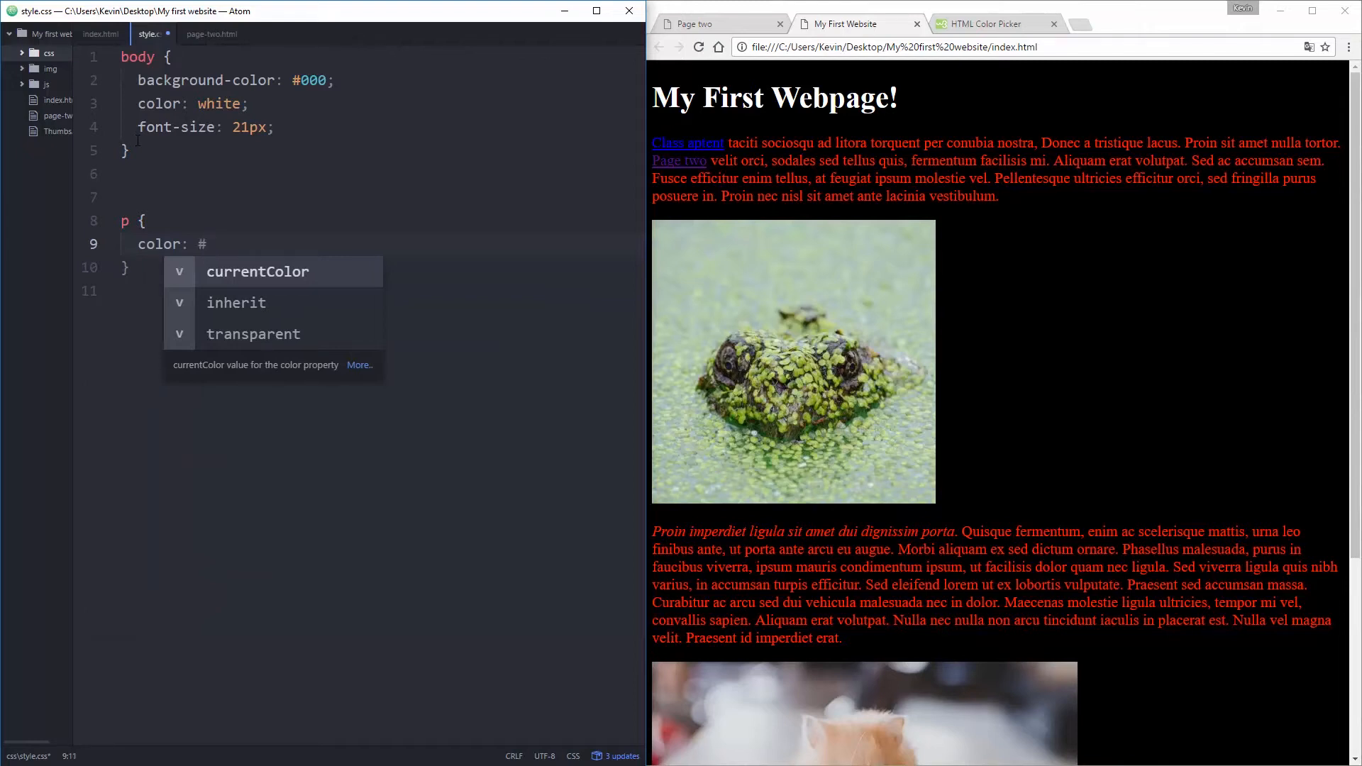
{"action": "type", "text": "FF"}
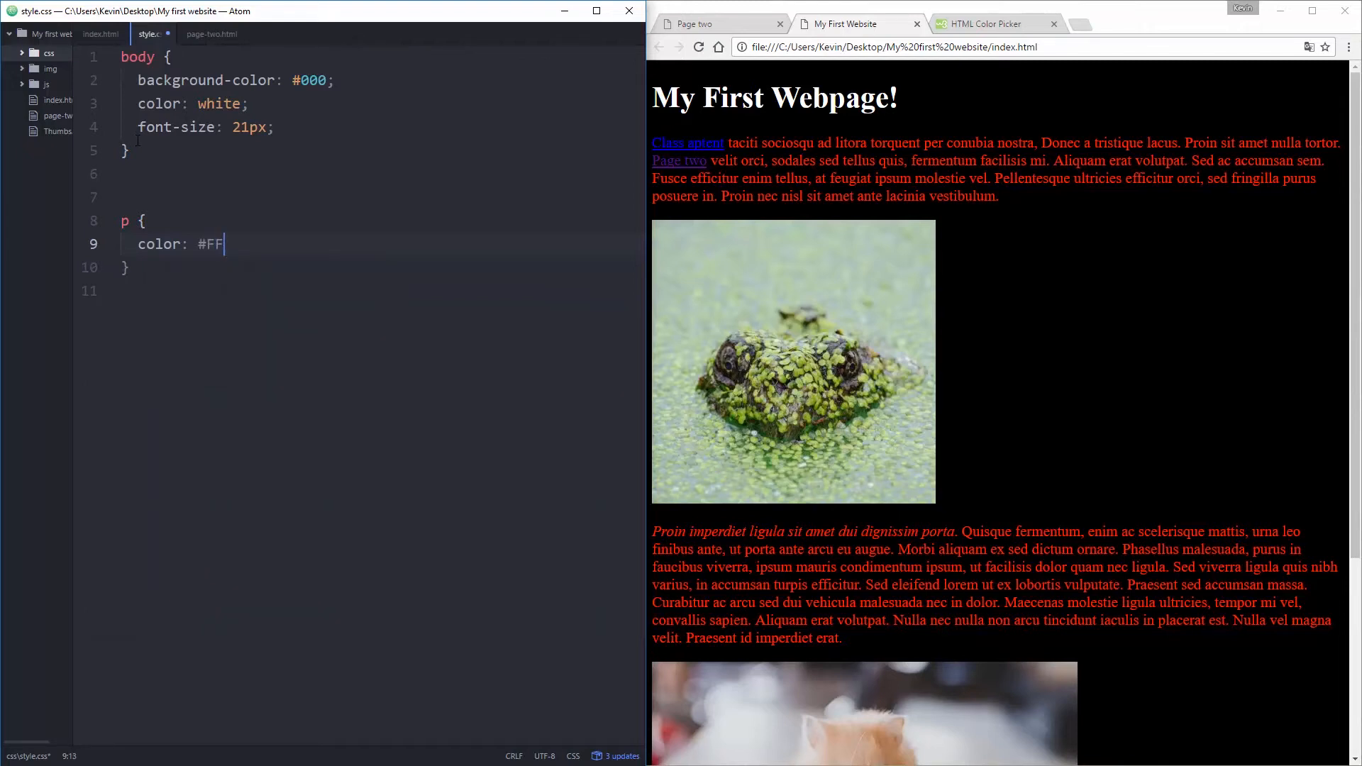
{"action": "type", "text": "CC00;"}
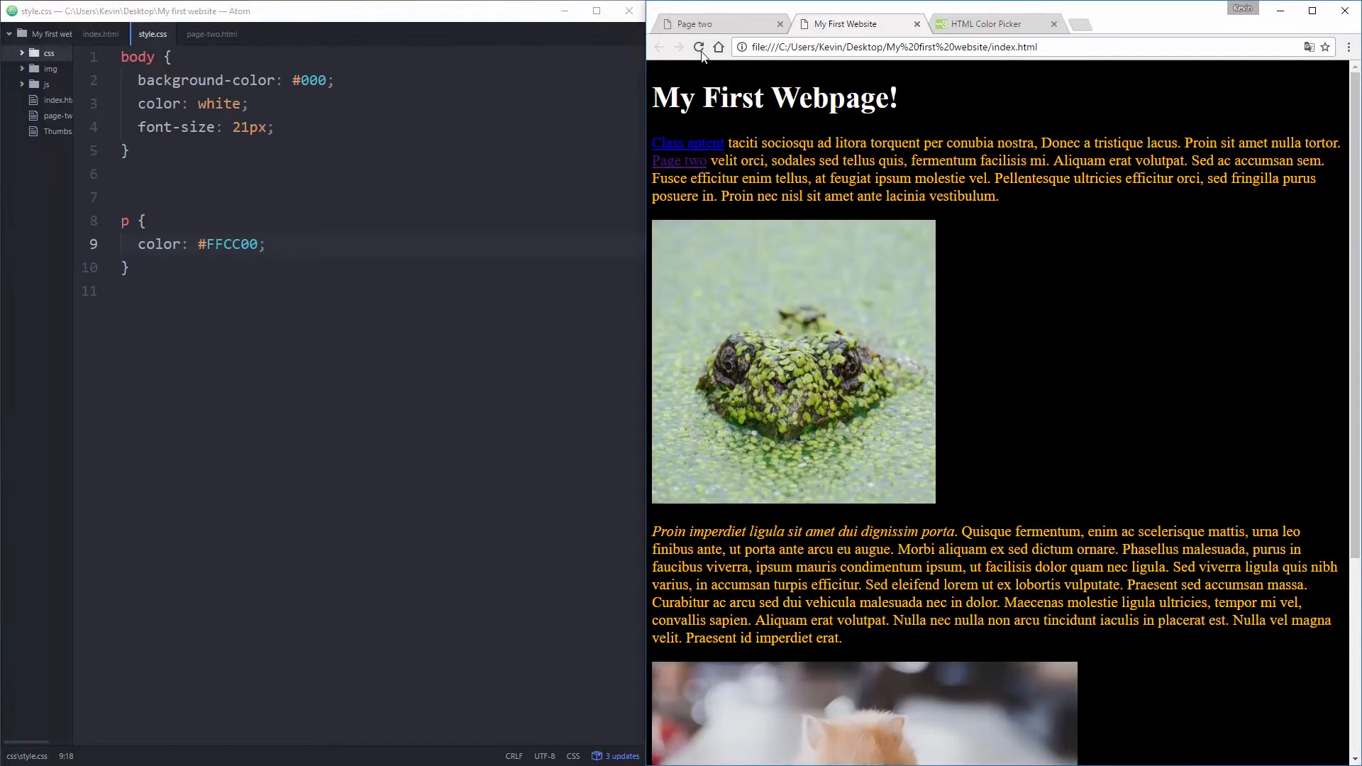
{"action": "mouse_move", "coordinate": [1099, 305]}
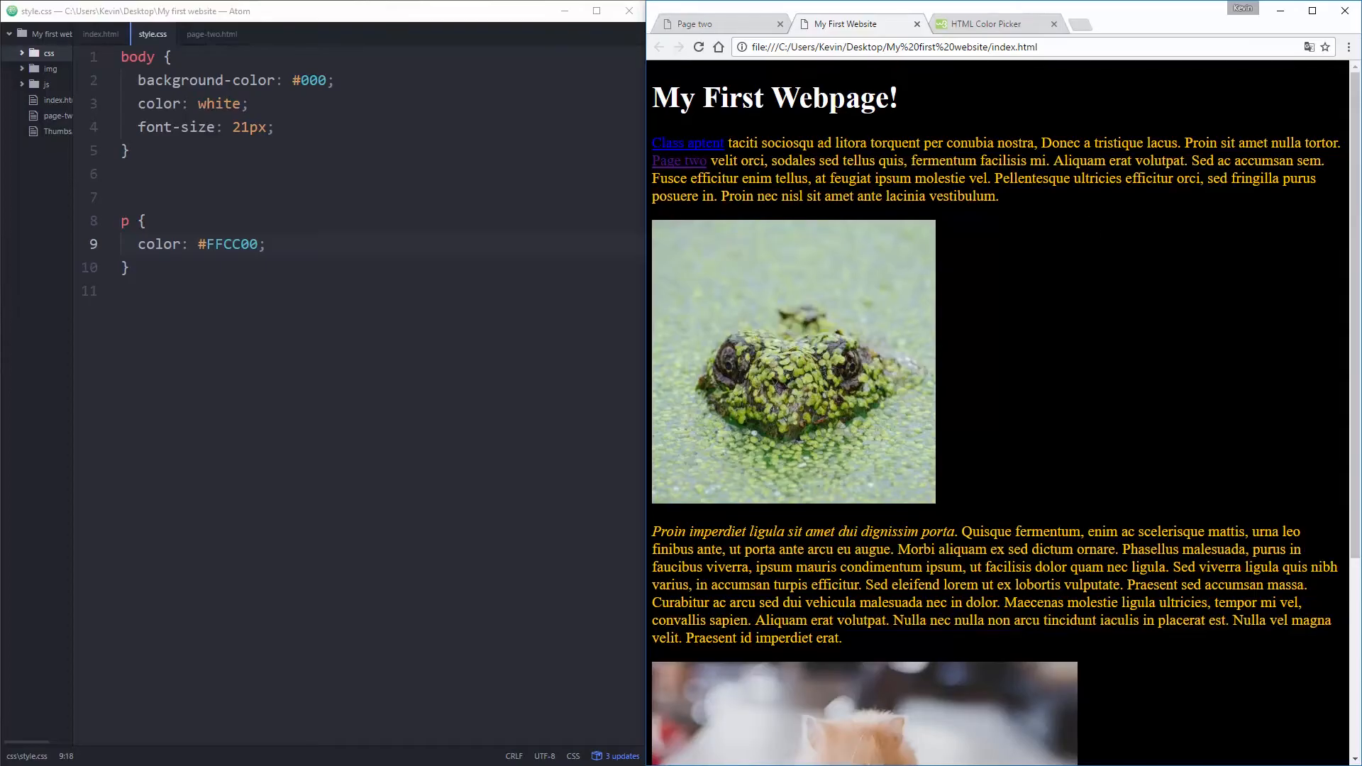
Step: Select part of the #FFCC00 value and reload the page to preview yellow paragraphs
{"action": "scroll", "scroll_direction": "down", "scroll_amount": 3}
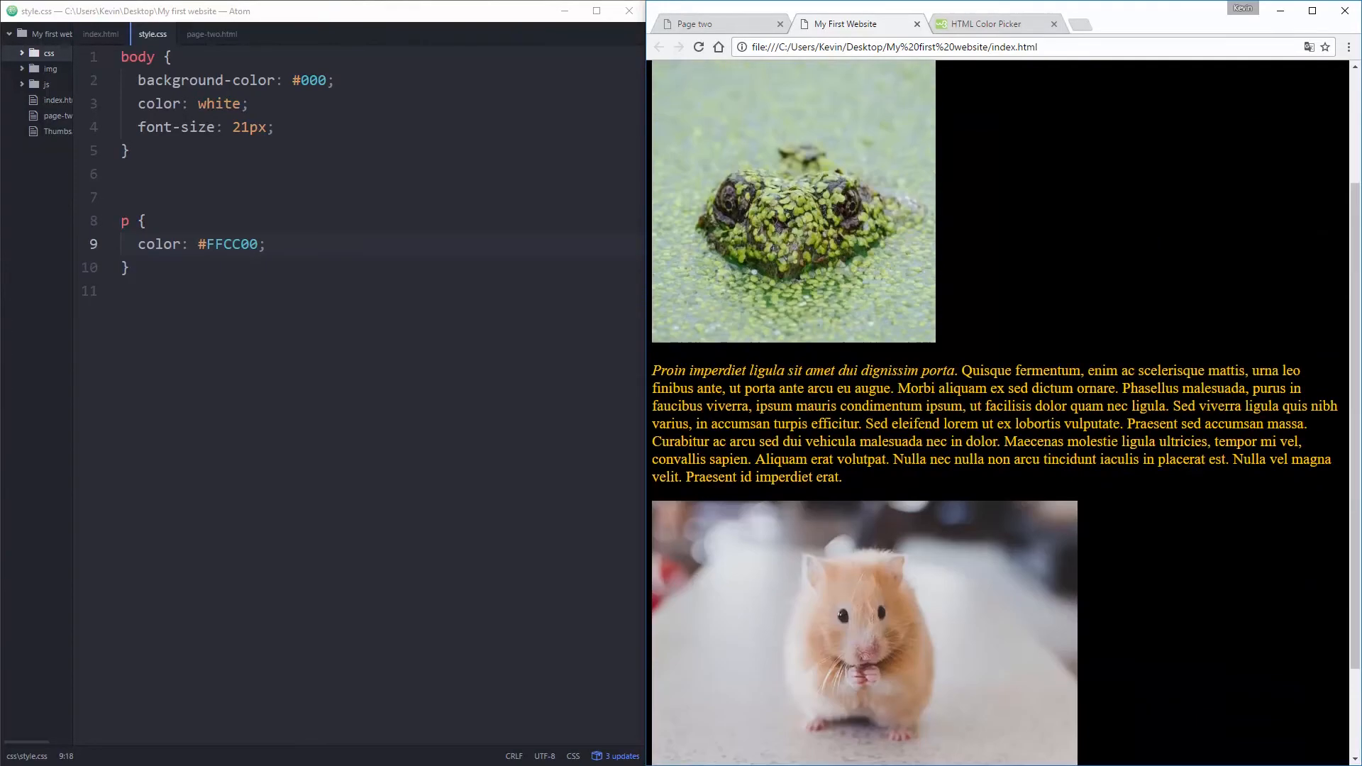
{"action": "scroll", "scroll_direction": "down", "scroll_amount": 3}
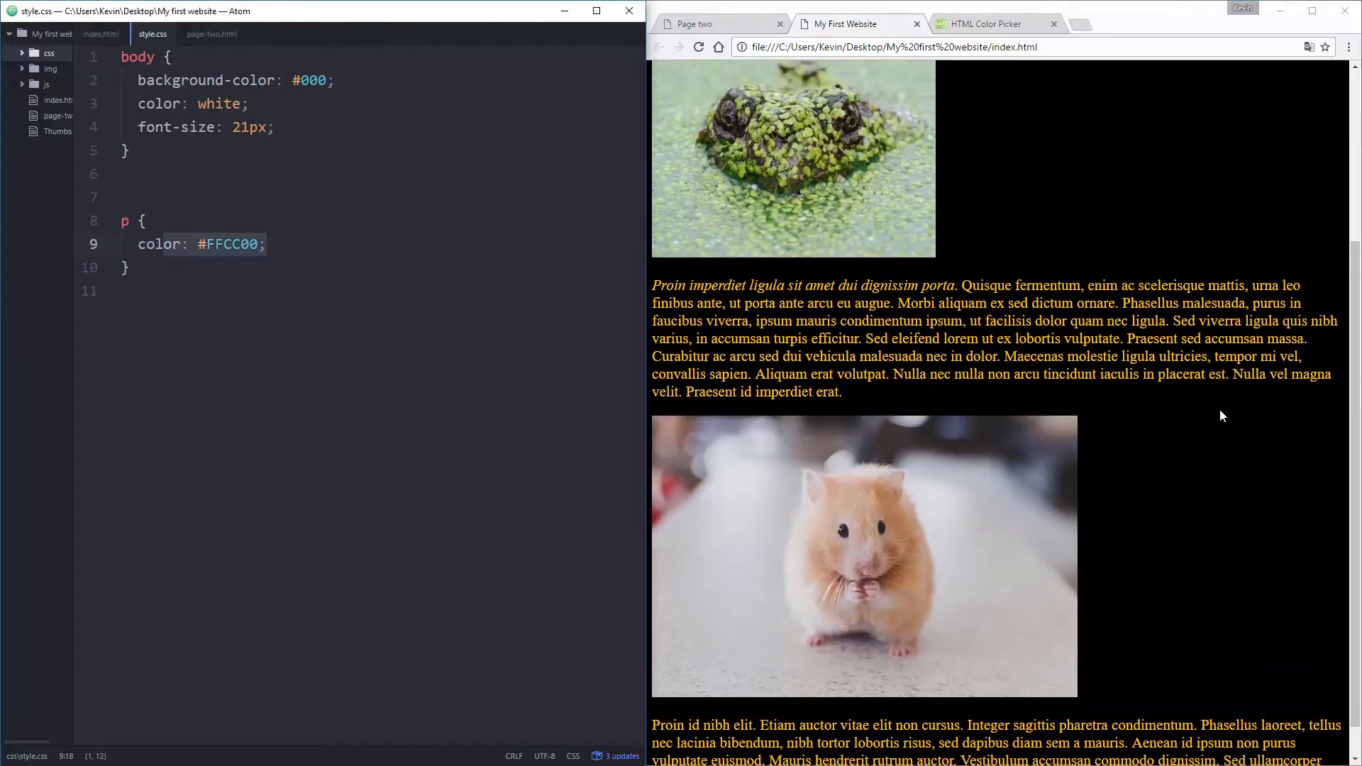
{"action": "scroll", "scroll_direction": "up", "scroll_amount": 3}
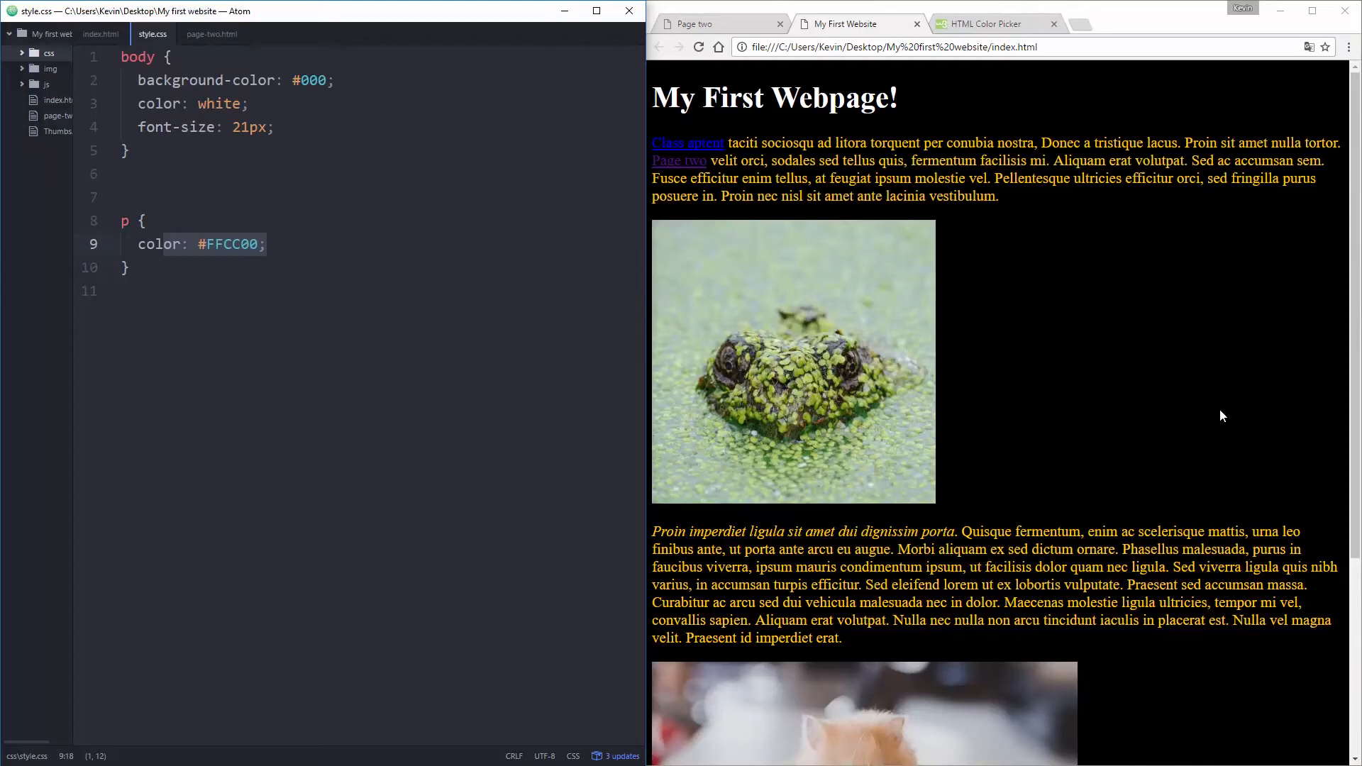
{"action": "mouse_move", "coordinate": [988, 348]}
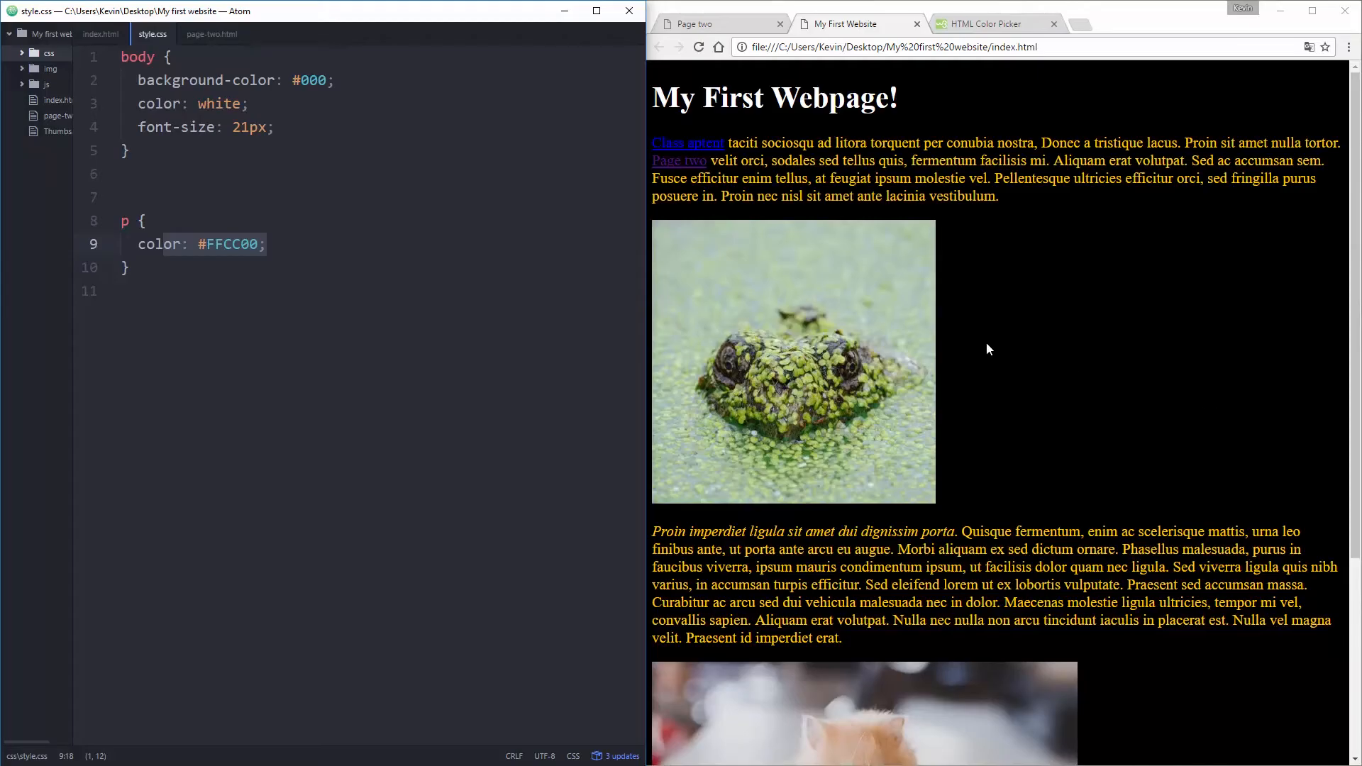
{"action": "left_click", "coordinate": [248, 244]}
{"action": "type", "text": "33"}
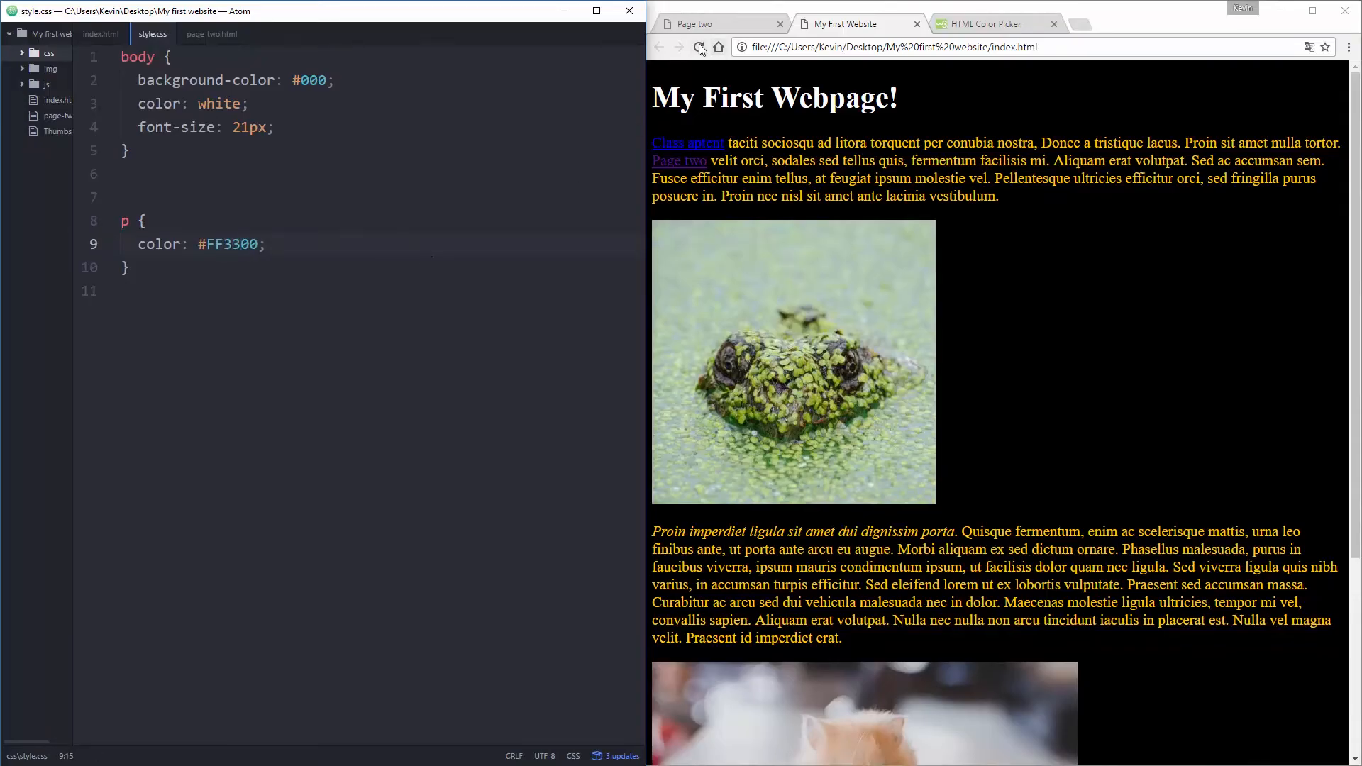
{"action": "left_click", "coordinate": [698, 47]}
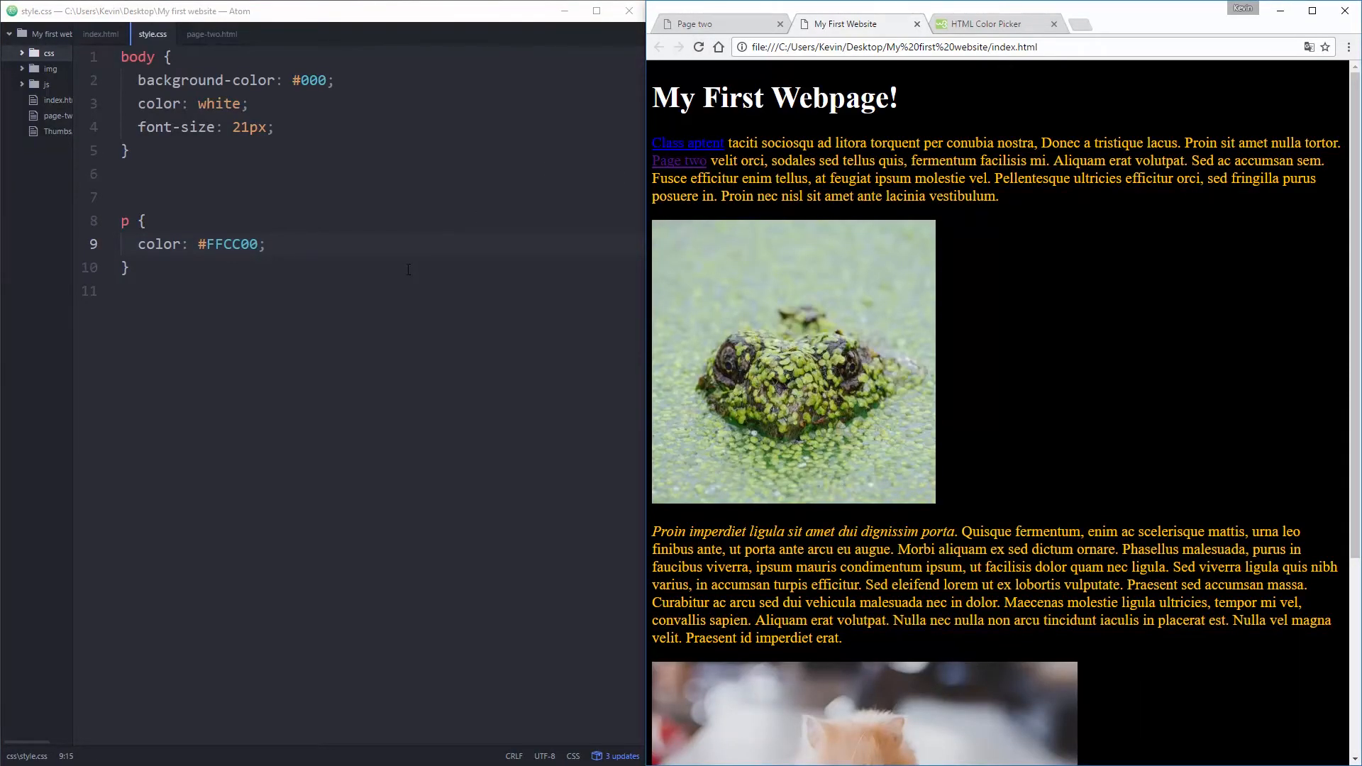
Step: Write an h1 rule setting font-size 70px and color pink in style.css
{"action": "type", "text": "fo"}
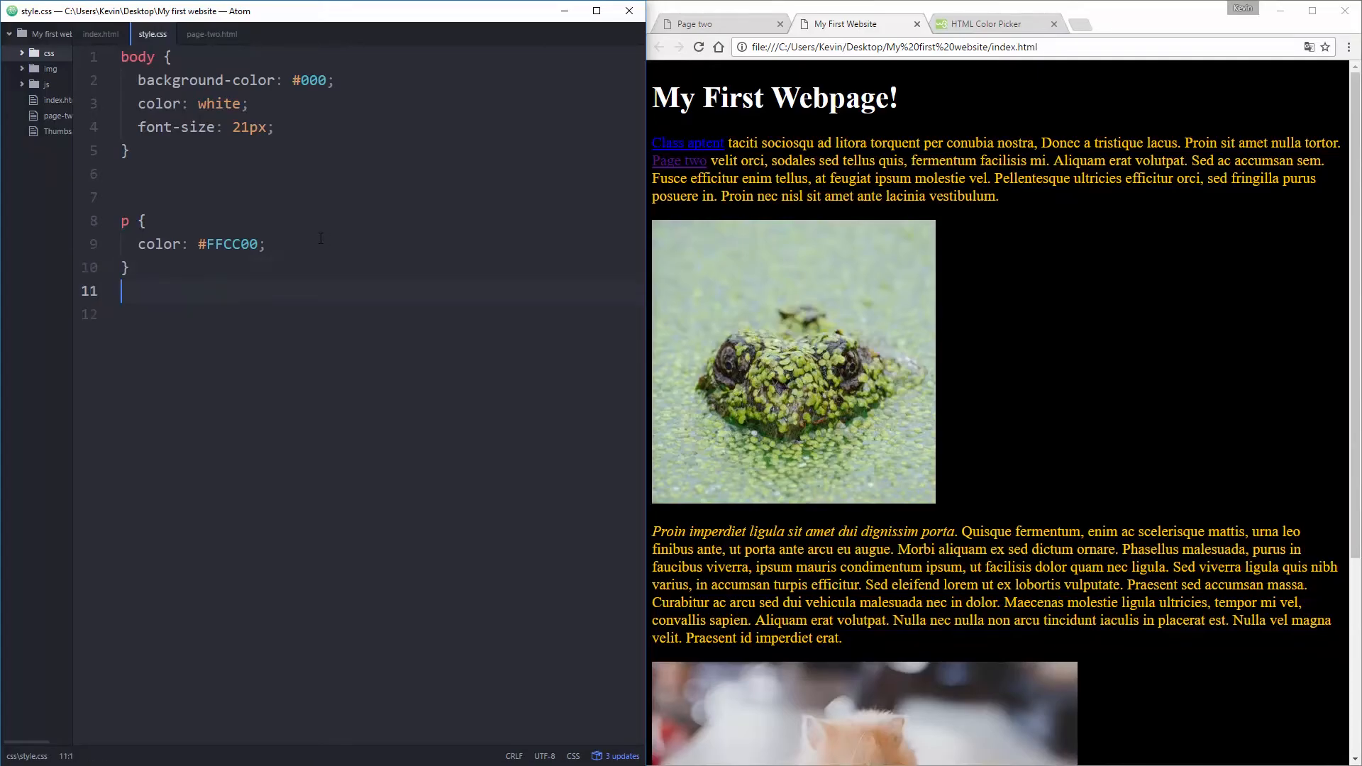
{"action": "type", "text": "h1 {"}
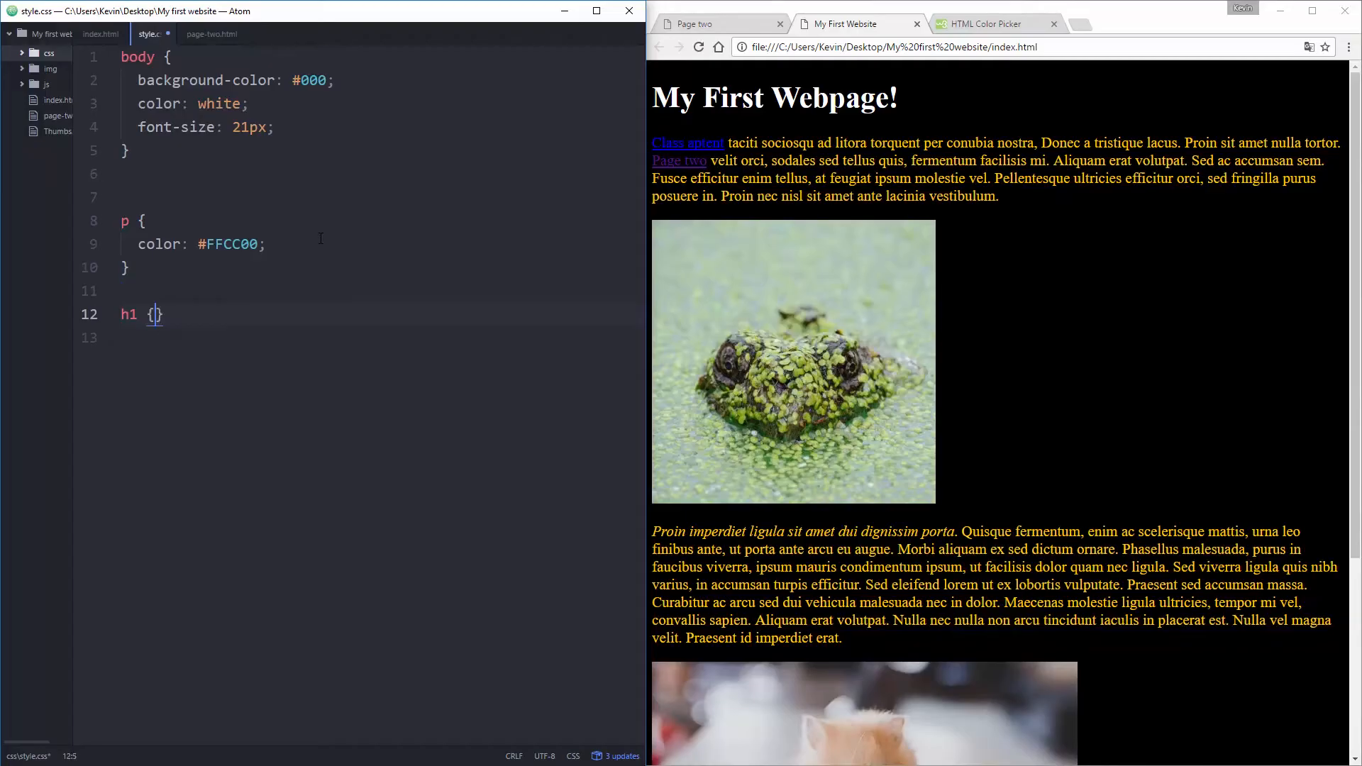
{"action": "key", "text": "Enter"}
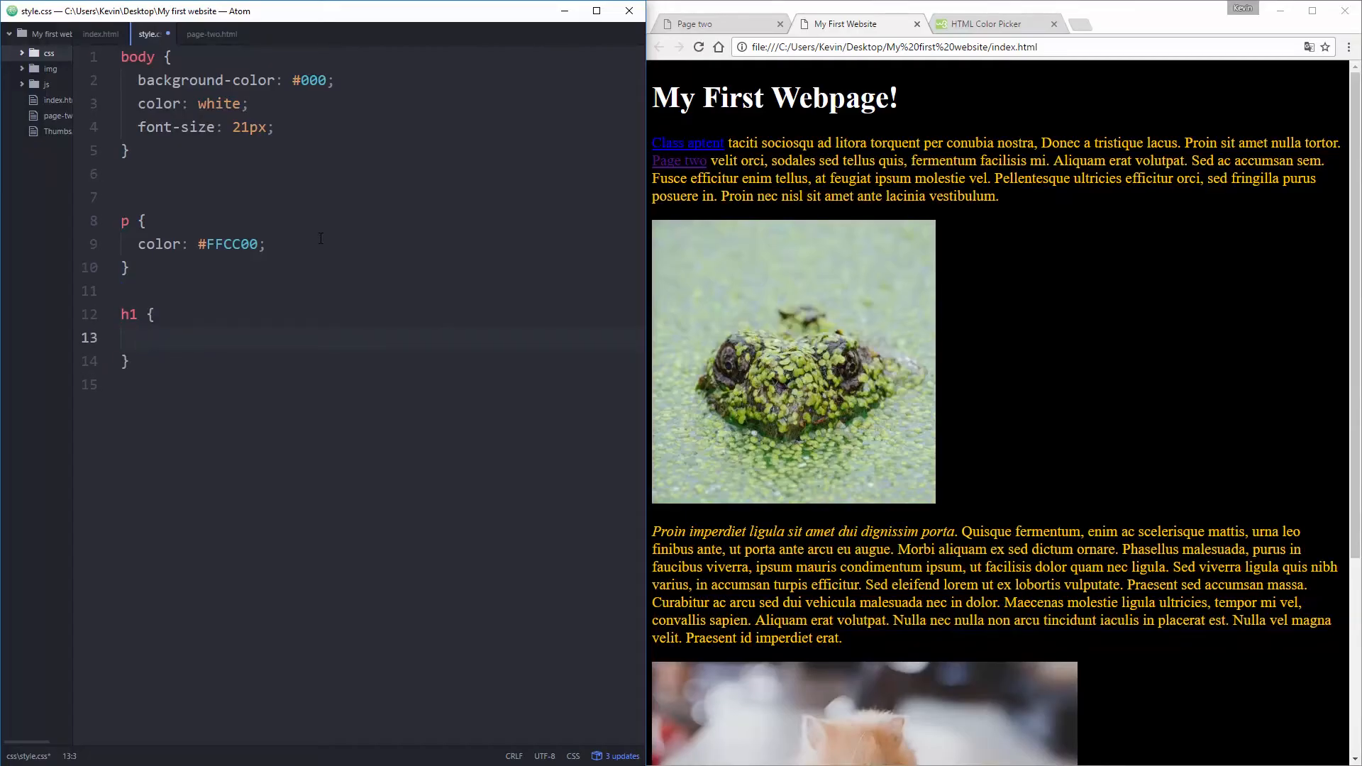
{"action": "type", "text": "font-fize:"}
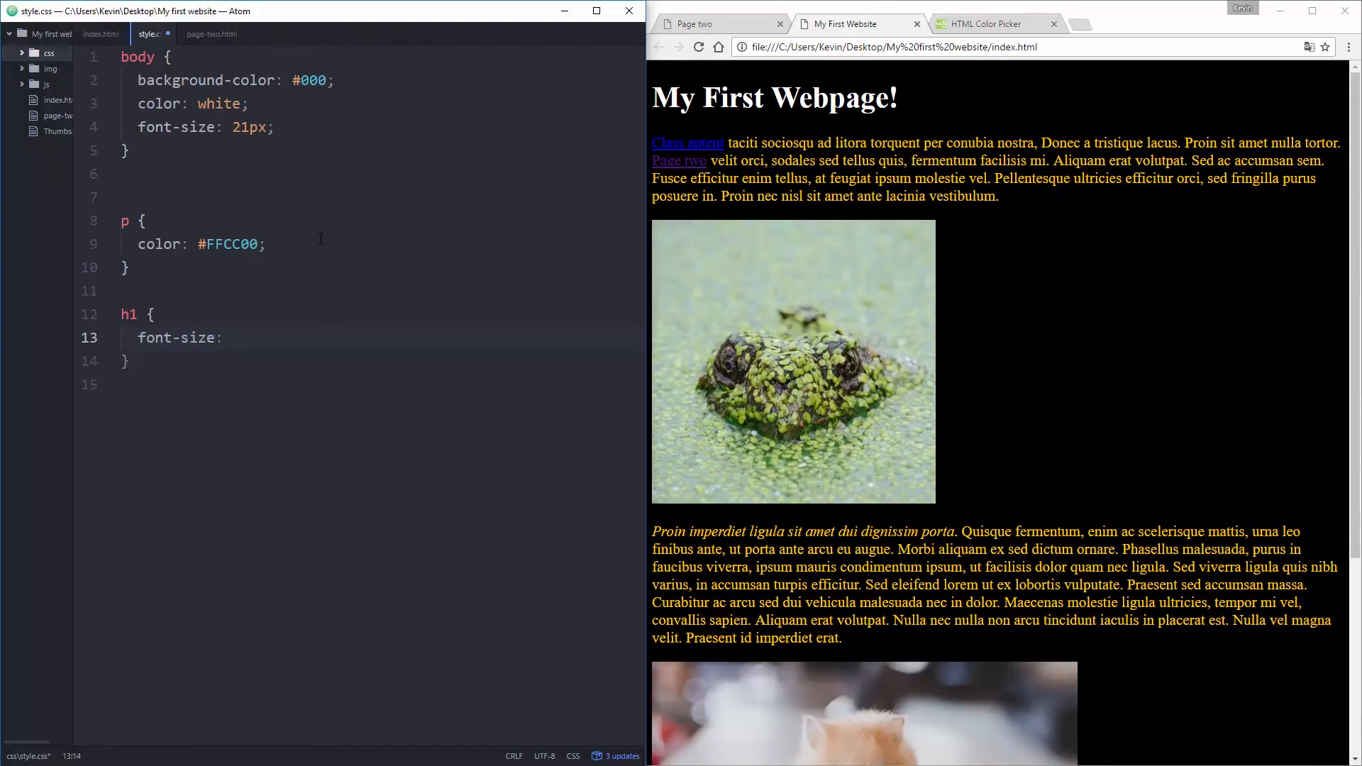
{"action": "type", "text": "70px;"}
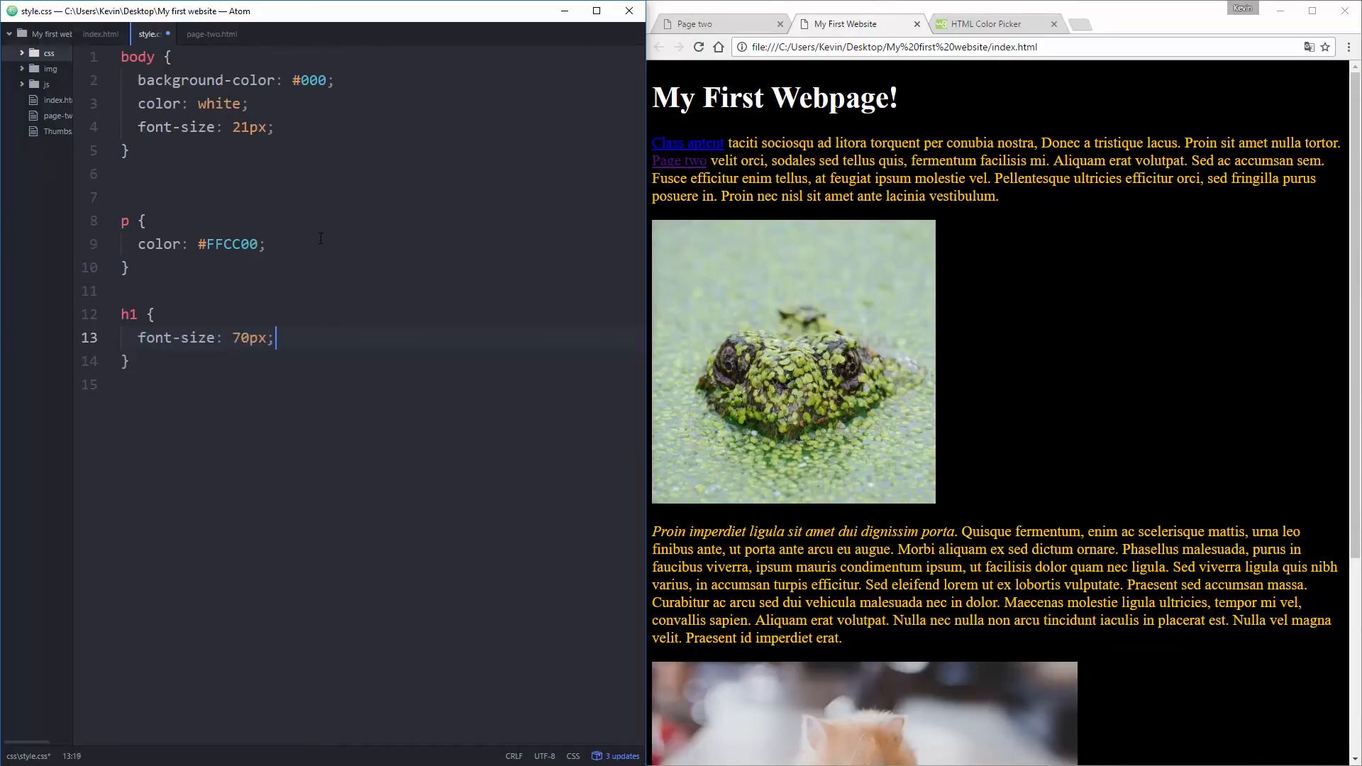
{"action": "type", "text": "color:"}
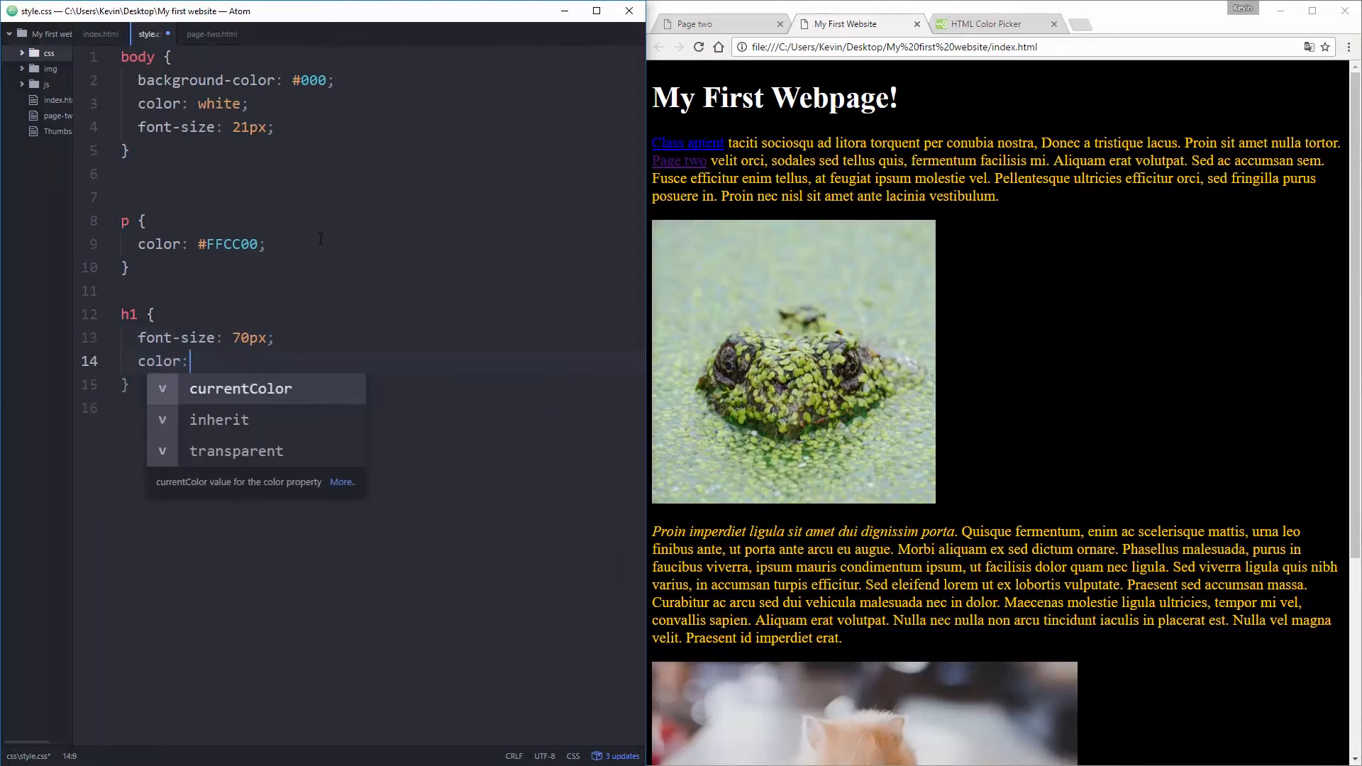
{"action": "type", "text": "pink;"}
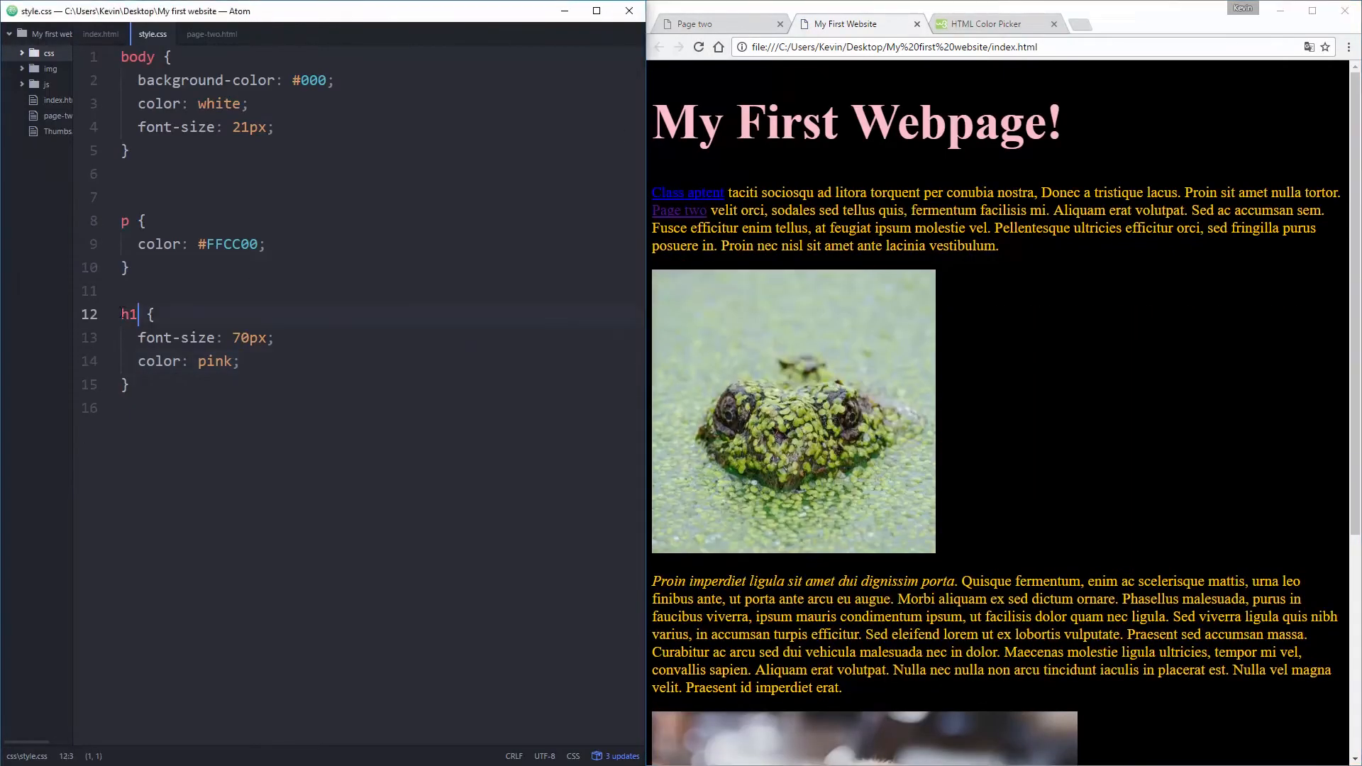
Step: Highlight the h1, body and p selectors while explaining the stylesheet rules
{"action": "left_click", "coordinate": [126, 221]}
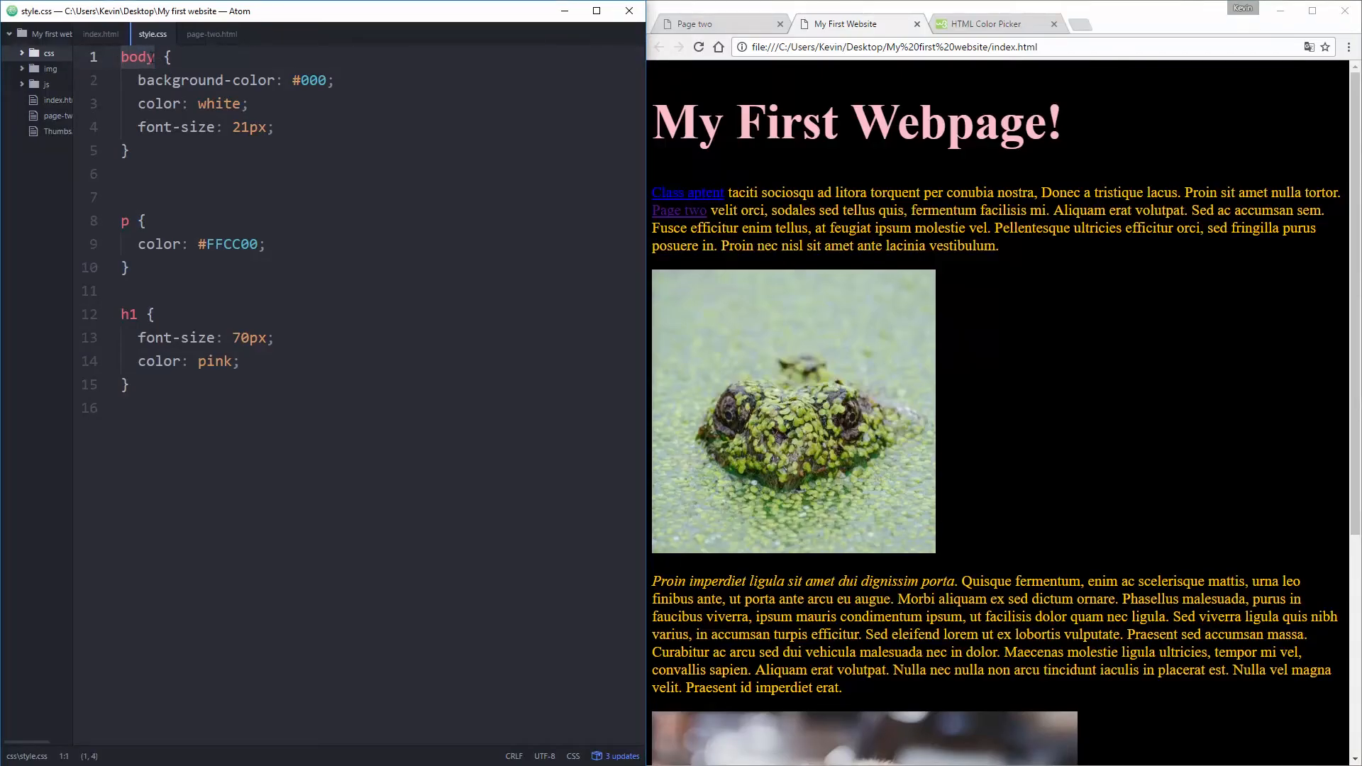
{"action": "left_click", "coordinate": [124, 221]}
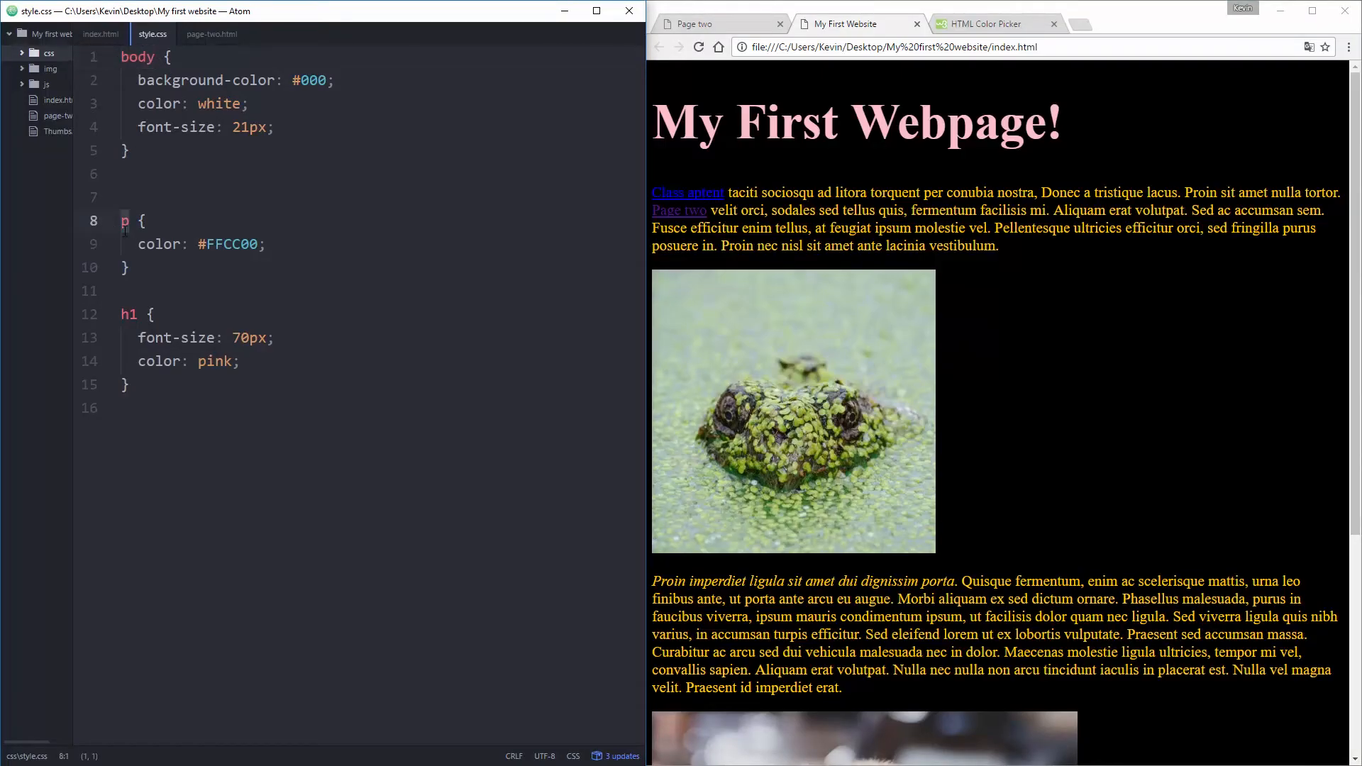
{"action": "left_click", "coordinate": [127, 268]}
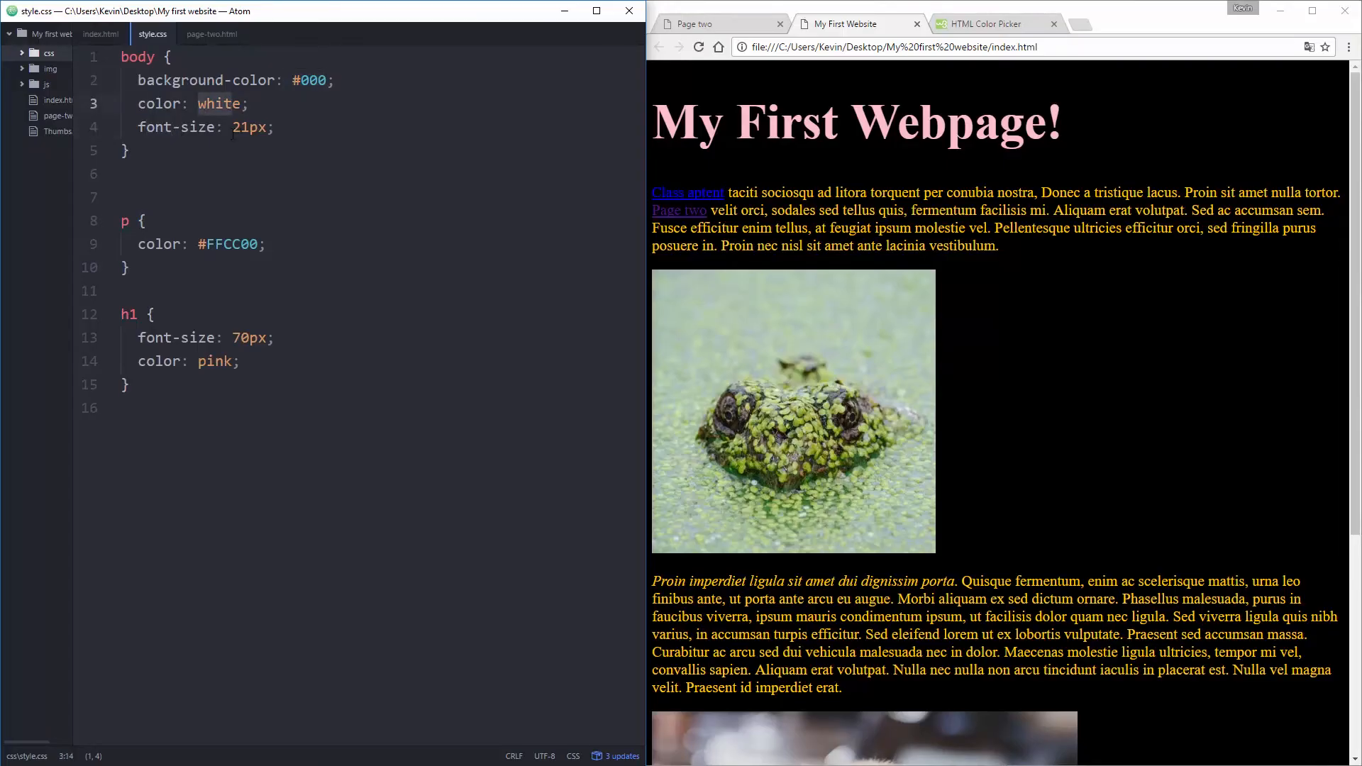
{"action": "double_click", "coordinate": [249, 127]}
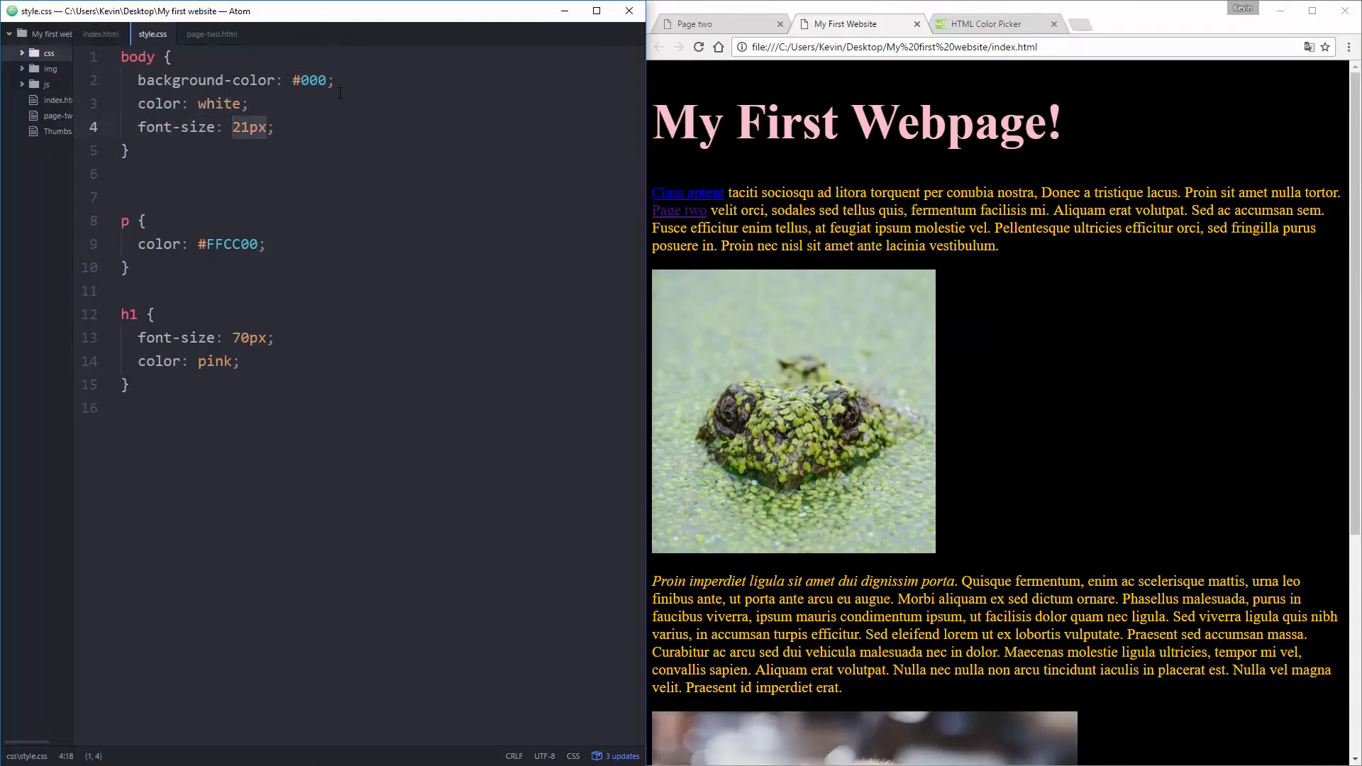
{"action": "left_click", "coordinate": [249, 104]}
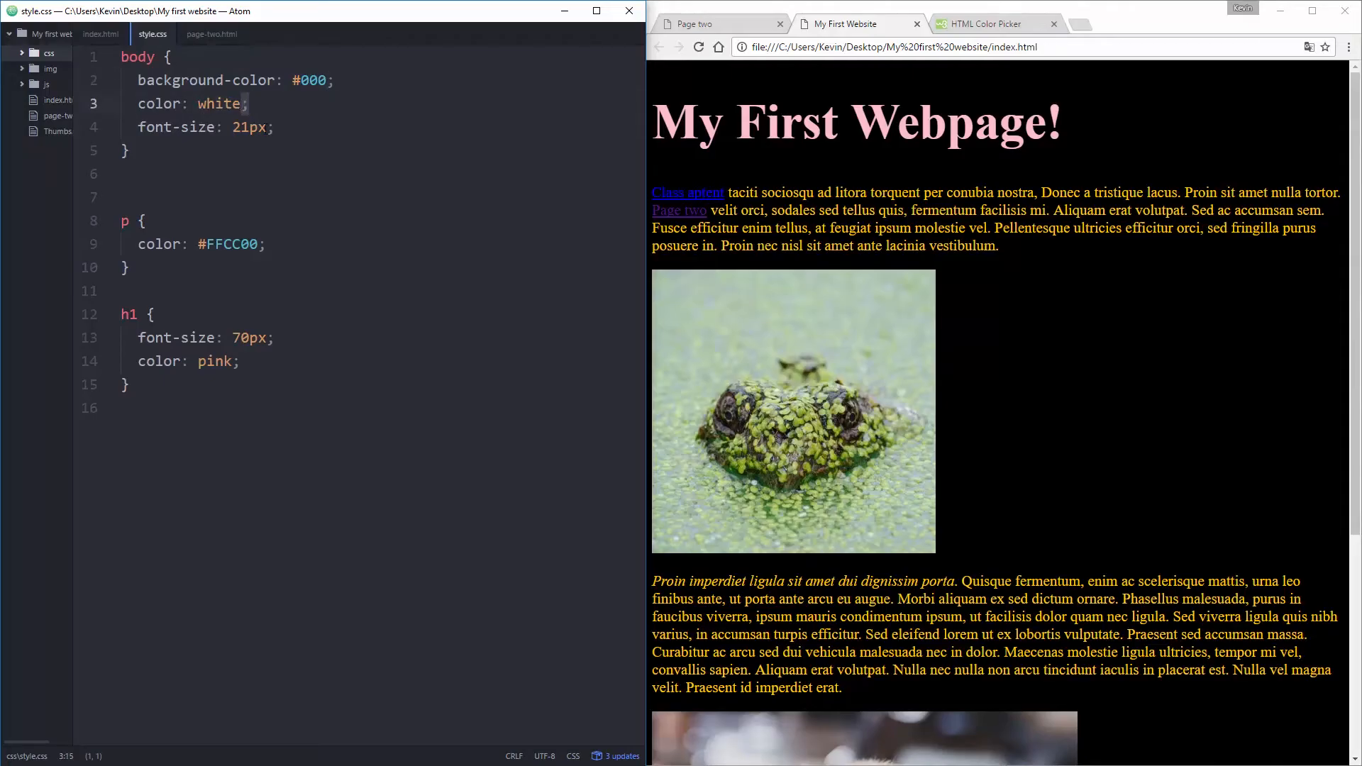
{"action": "left_click", "coordinate": [270, 127]}
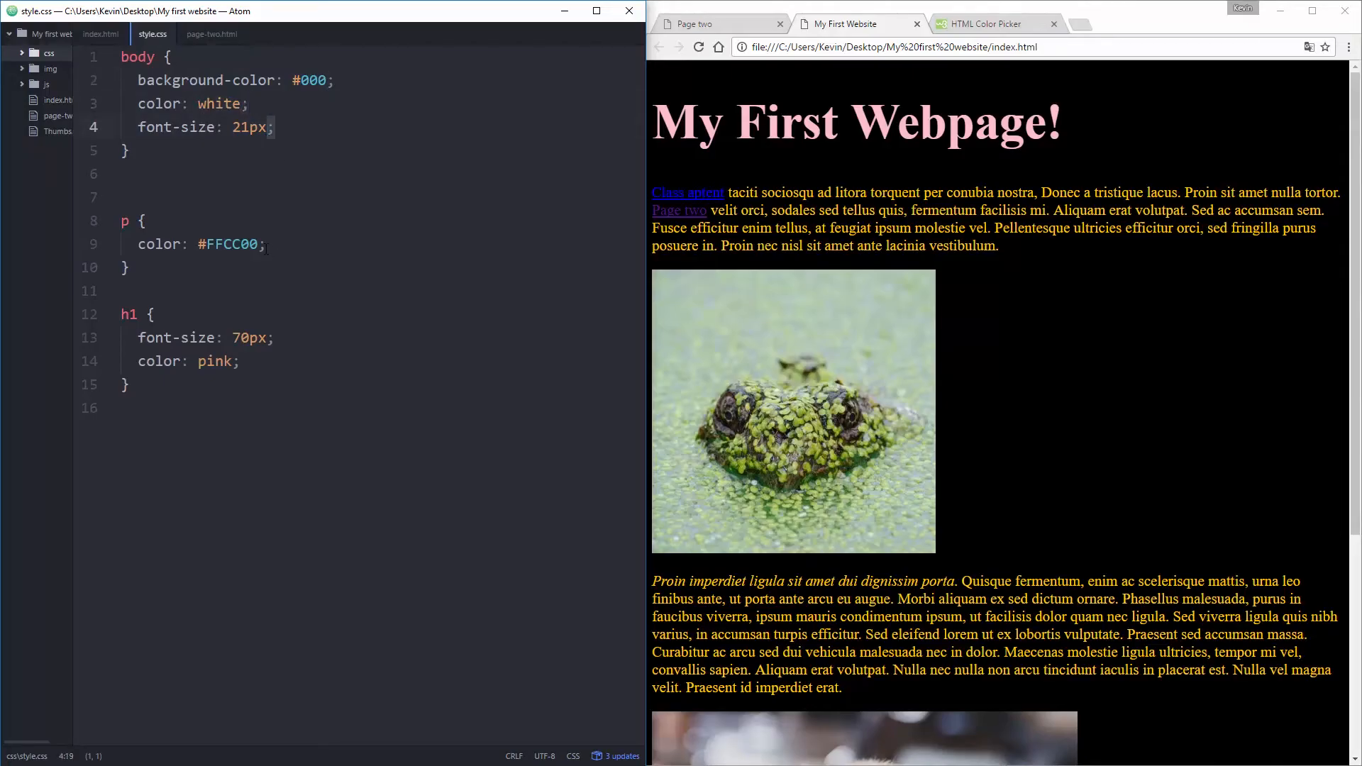
{"action": "left_click", "coordinate": [265, 244]}
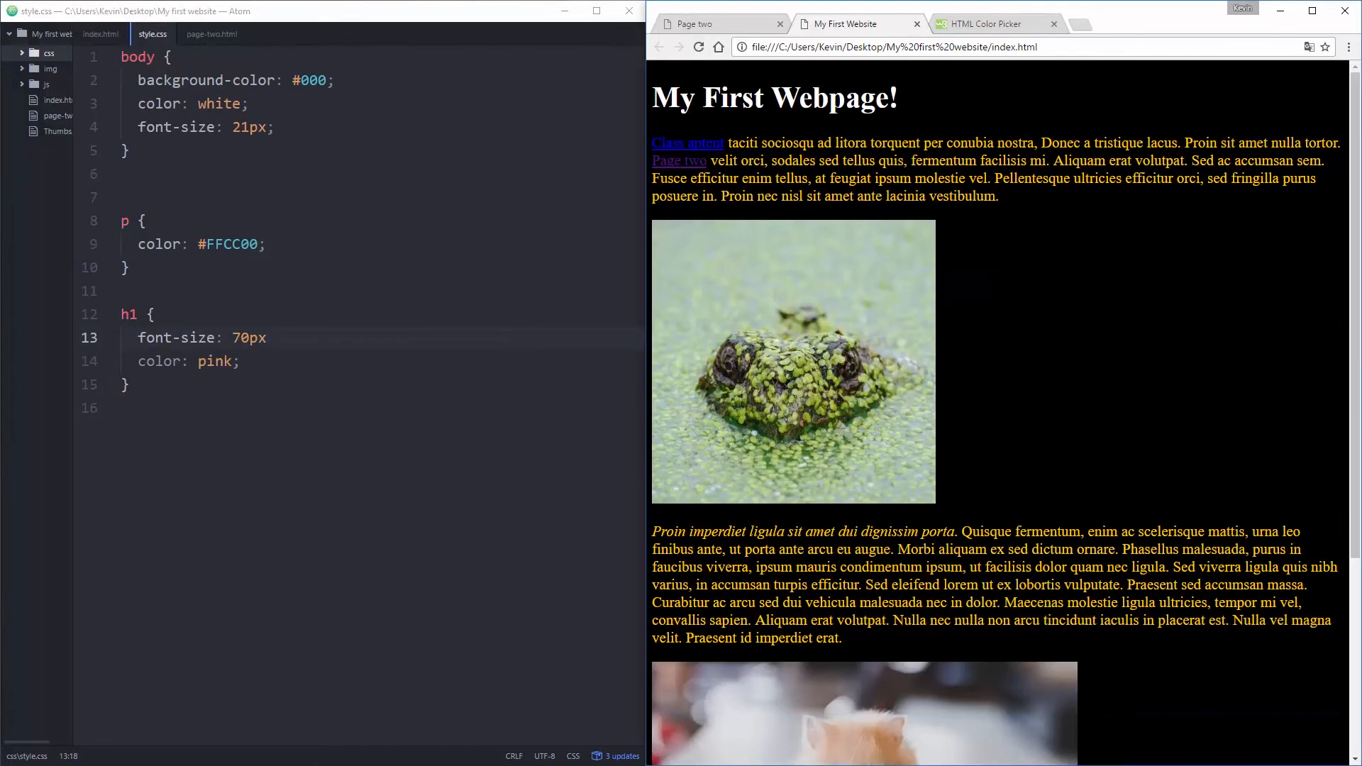
{"action": "left_click", "coordinate": [269, 337]}
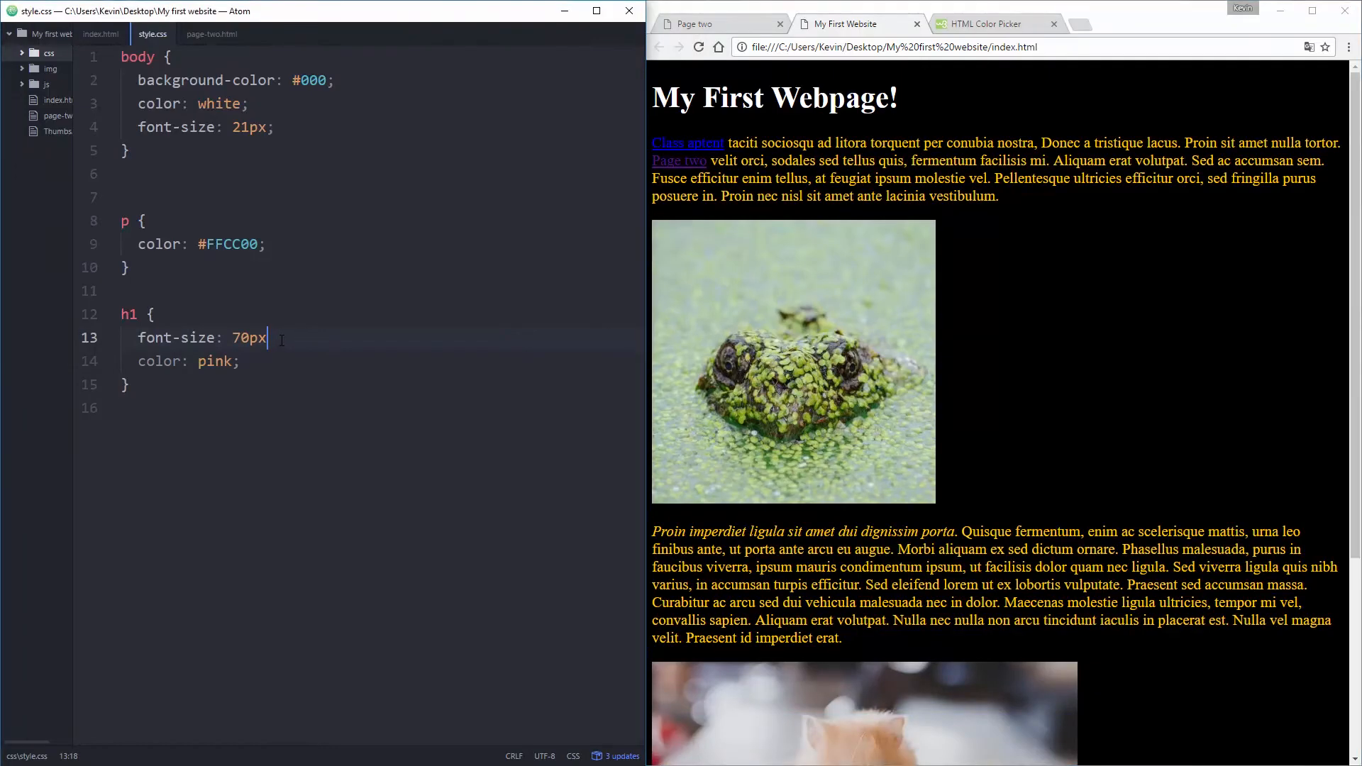
{"action": "type", "text": ";"}
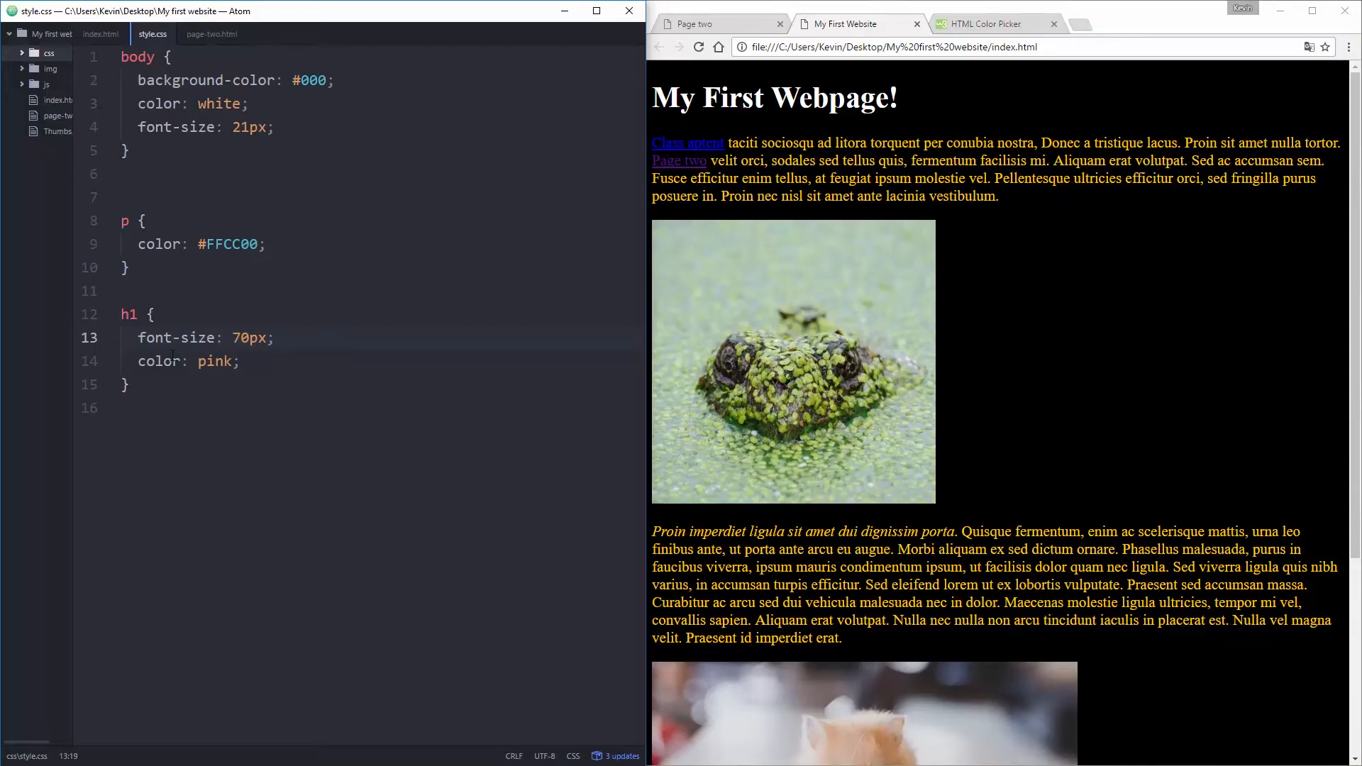
{"action": "left_click", "coordinate": [247, 127]}
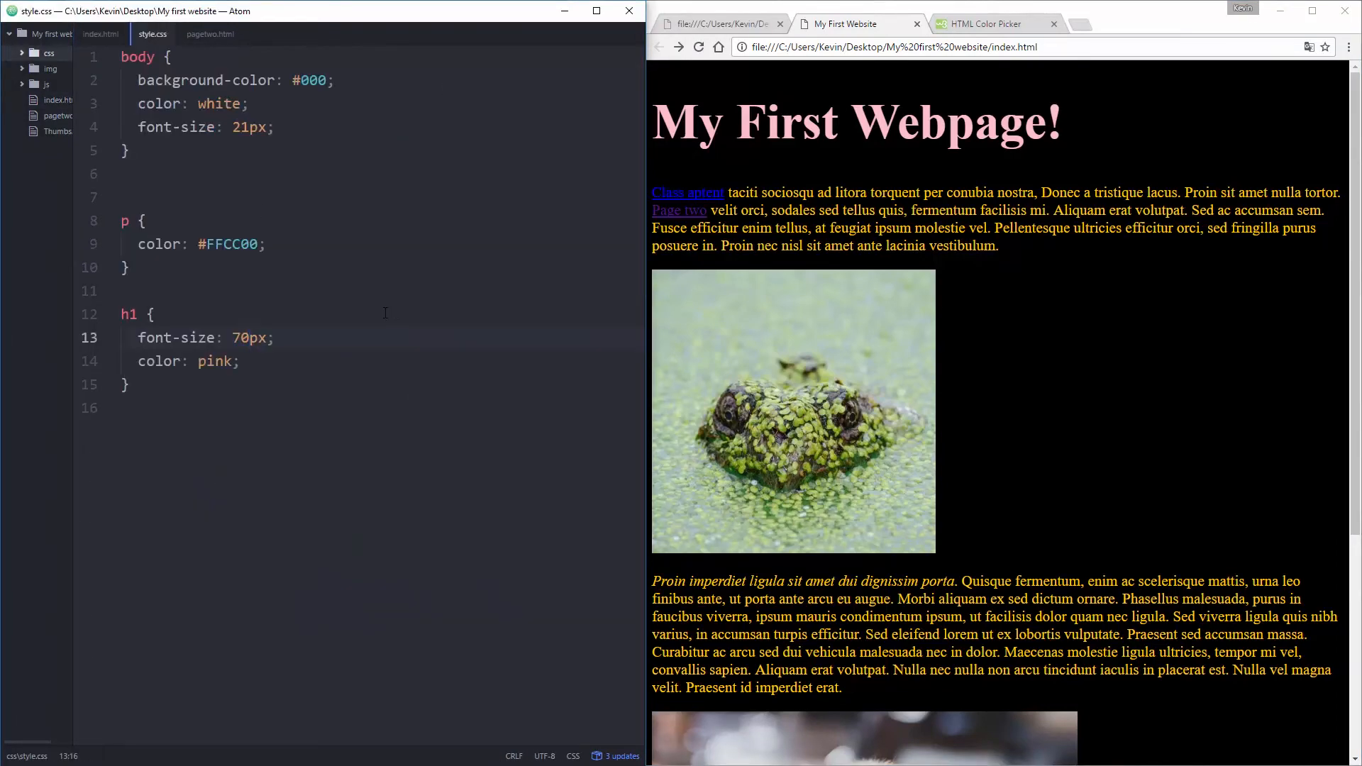
Step: Delete the extra blank line 6 between the body and p rules in style.css
{"action": "scroll", "scroll_direction": "down", "scroll_amount": 3}
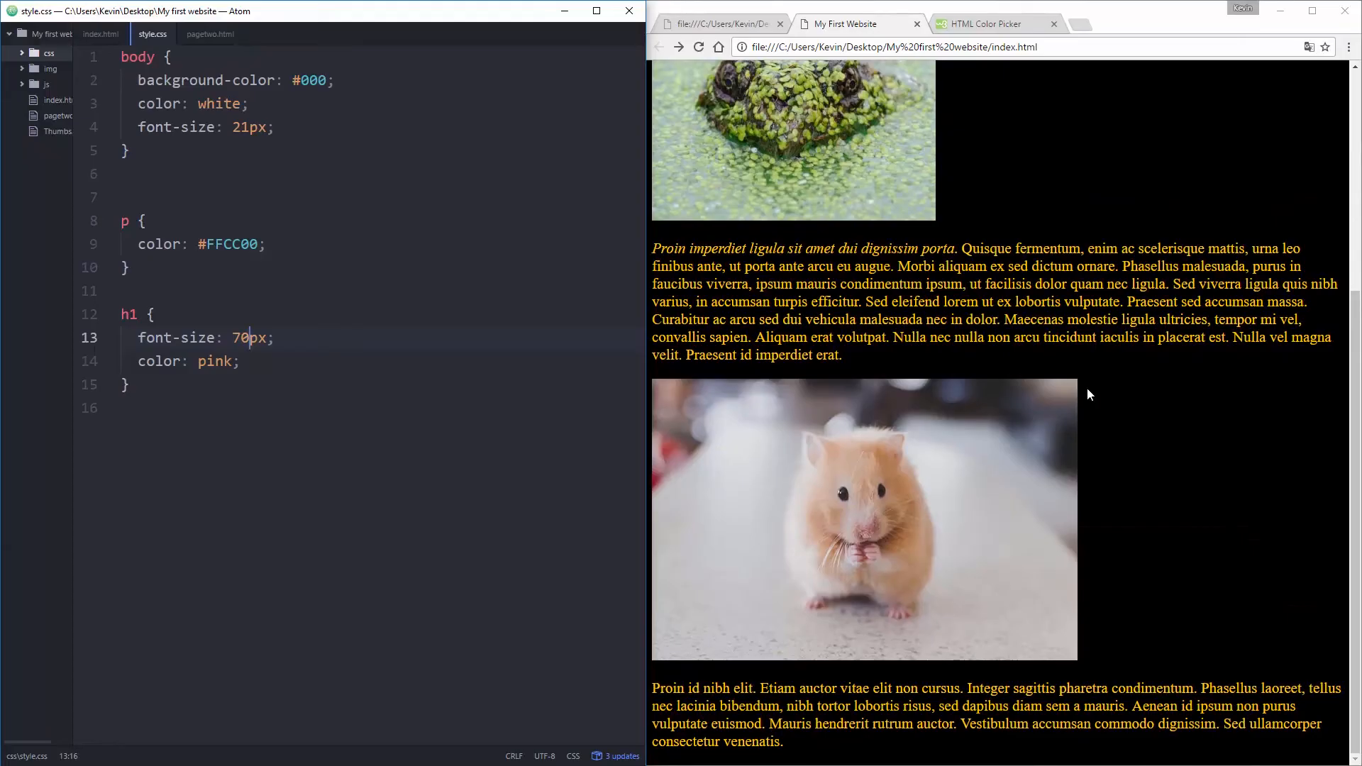
{"action": "scroll", "scroll_direction": "up", "scroll_amount": 3}
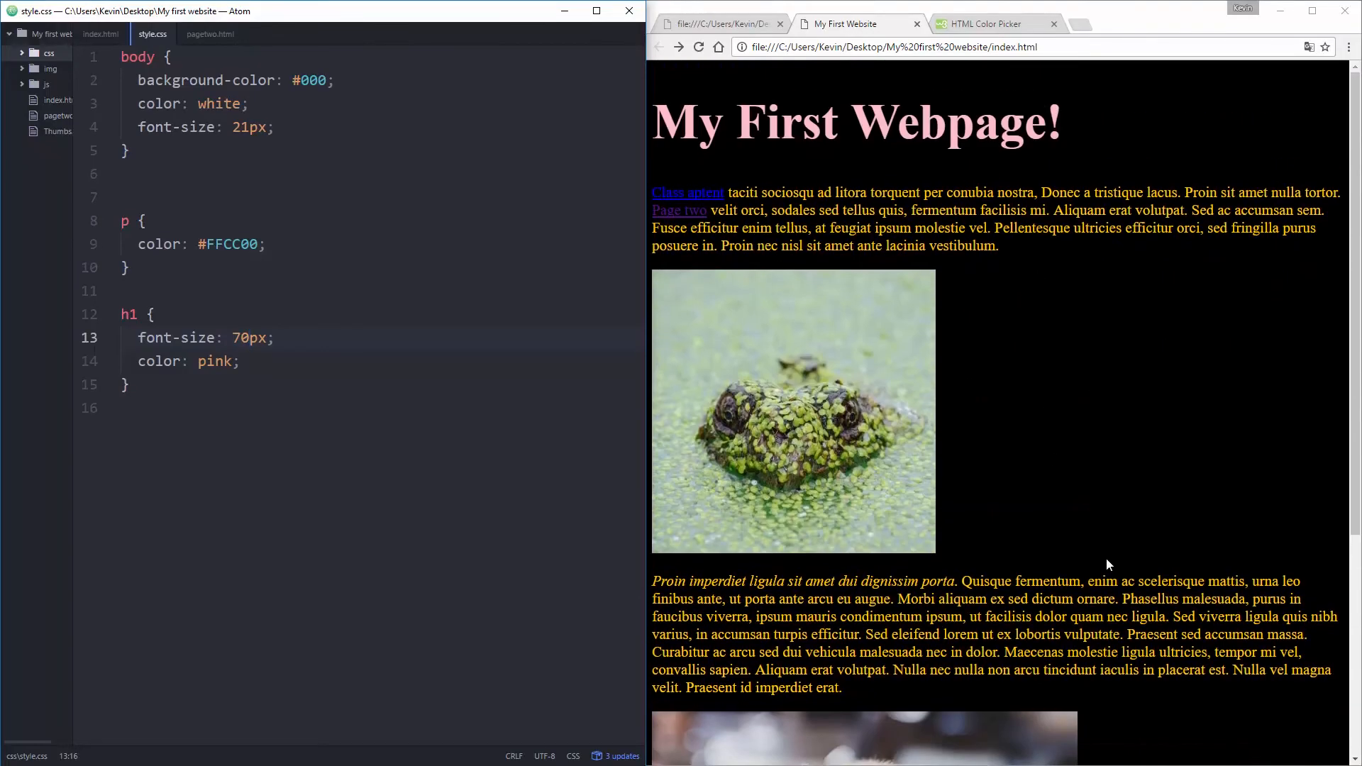
{"action": "scroll", "scroll_direction": "down", "scroll_amount": 3}
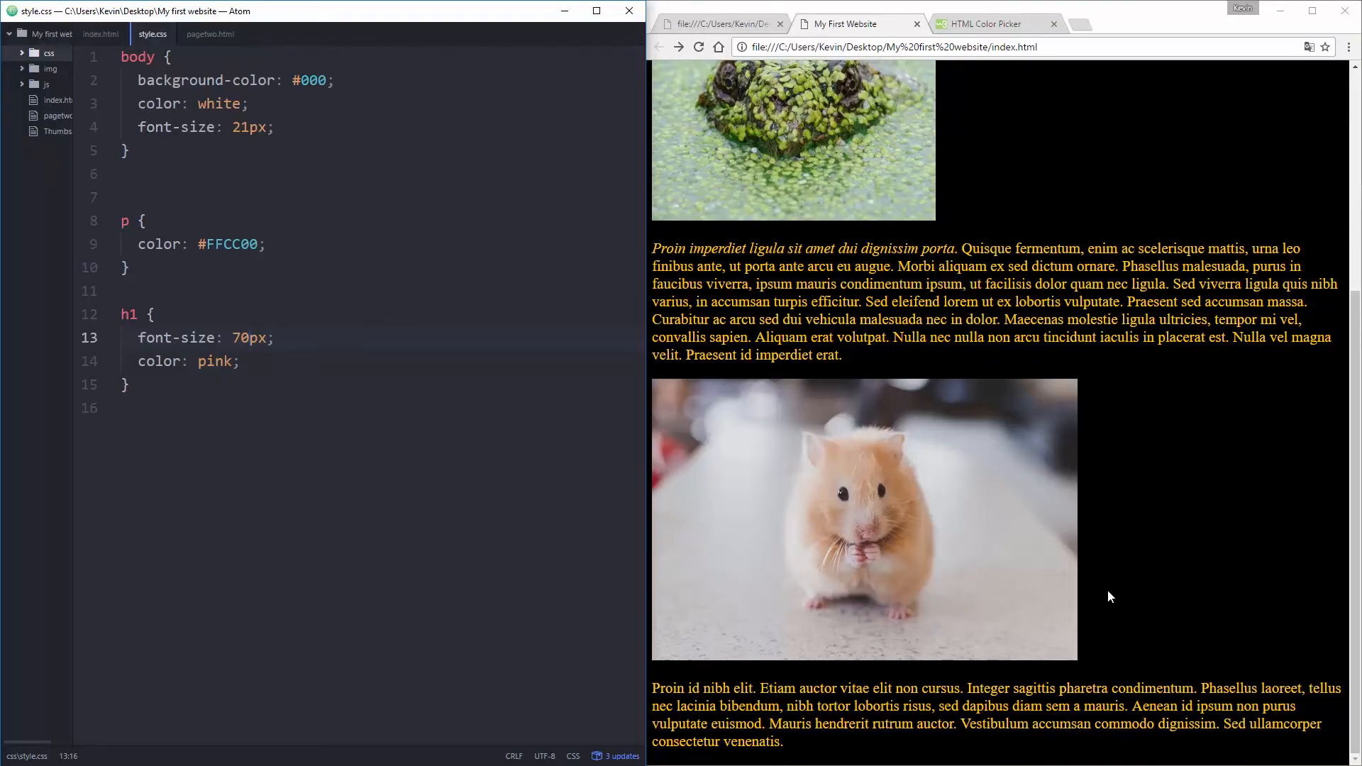
{"action": "scroll", "scroll_direction": "up", "scroll_amount": 3}
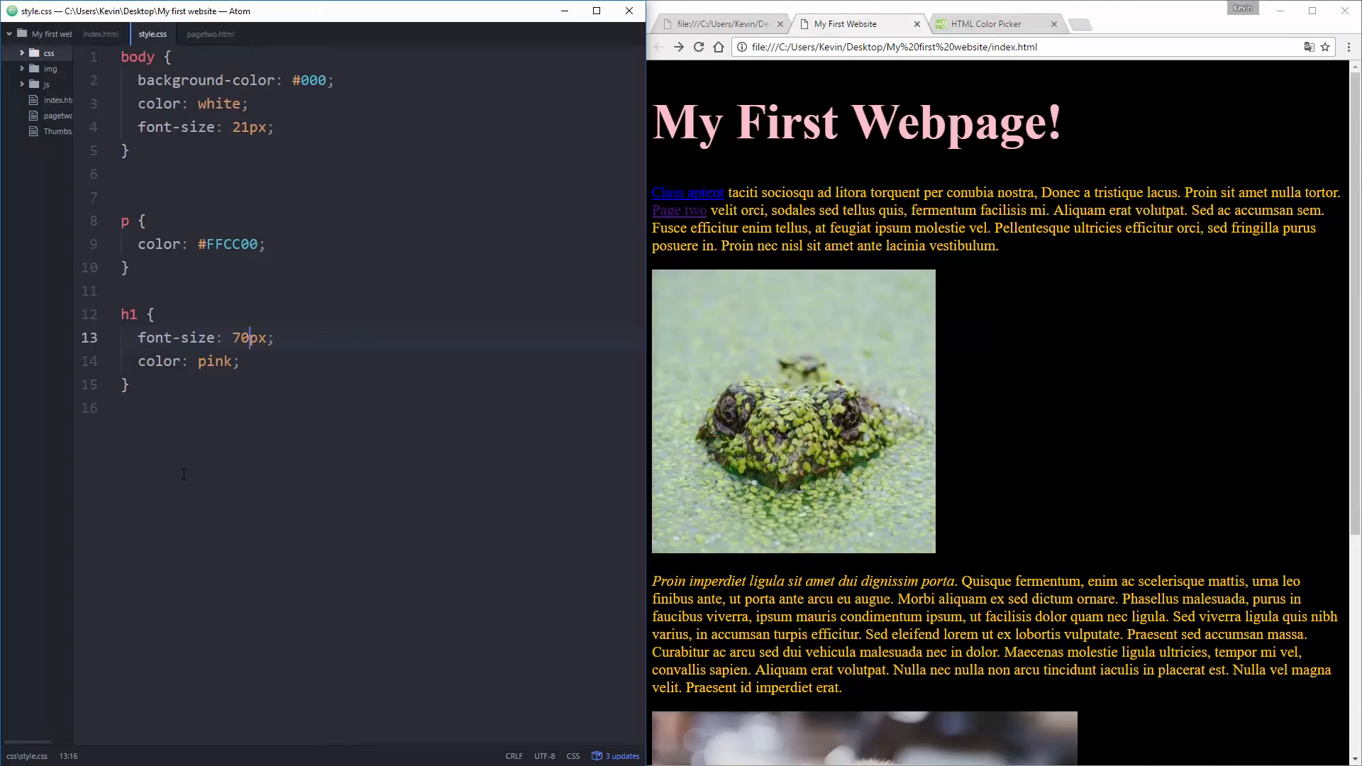
{"action": "left_click", "coordinate": [155, 174]}
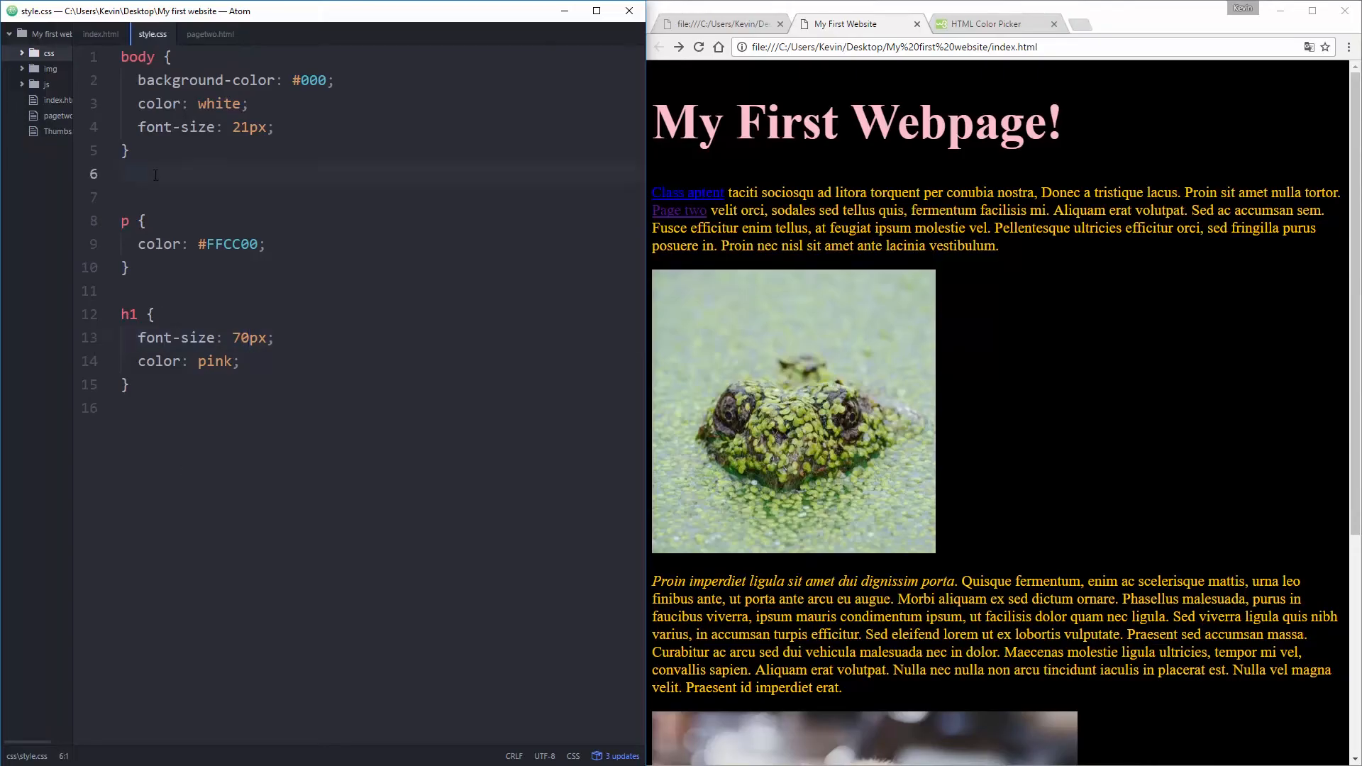
{"action": "key", "text": "backspace"}
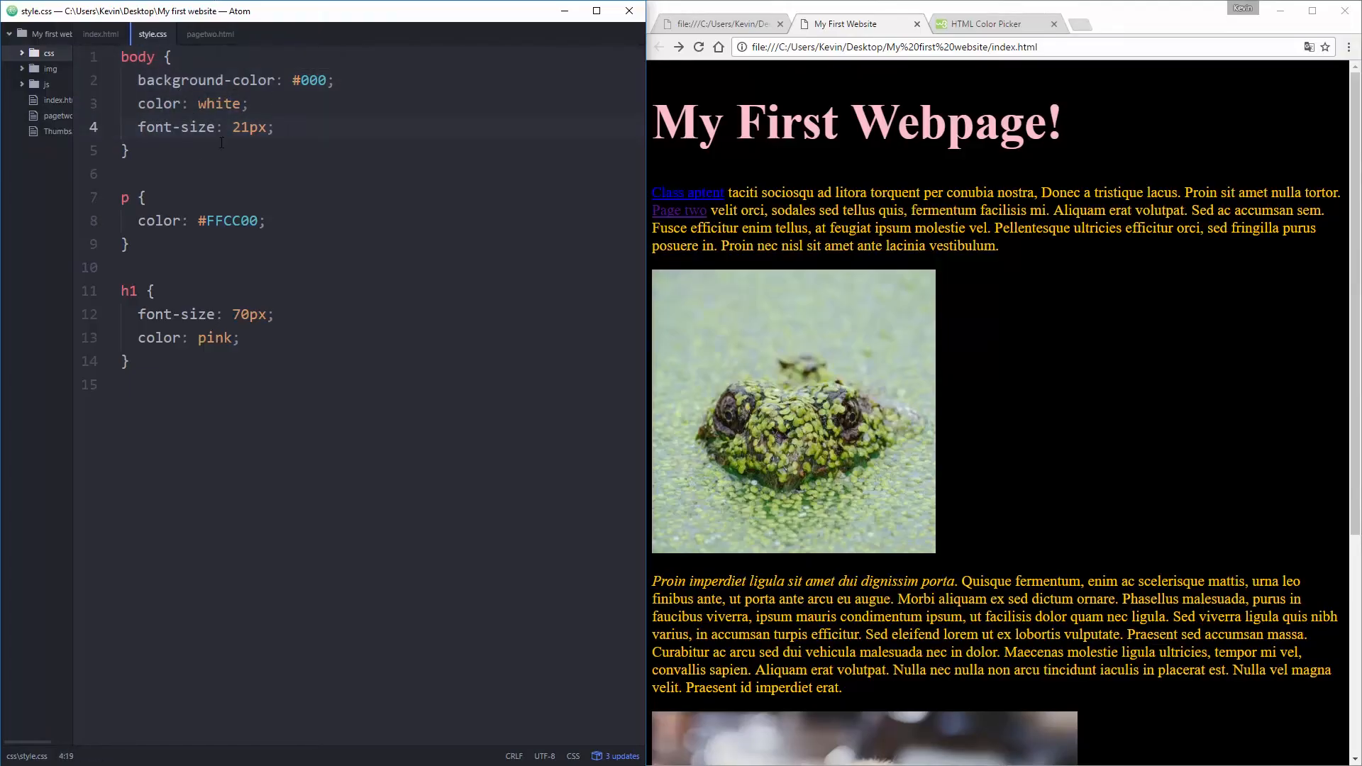
{"action": "left_click", "coordinate": [274, 127]}
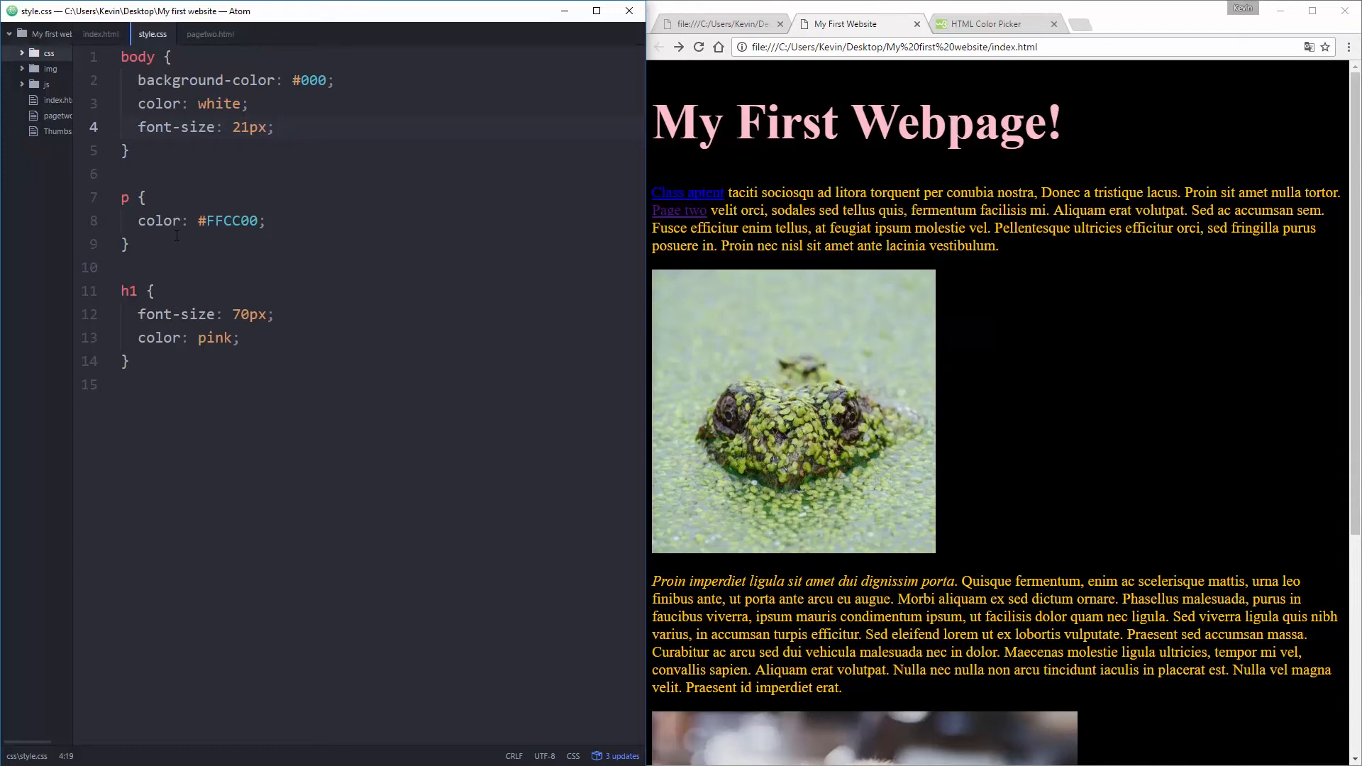
Step: Show Page Two in the browser and bring up pagetwo.html in Atom
{"action": "left_click", "coordinate": [275, 127]}
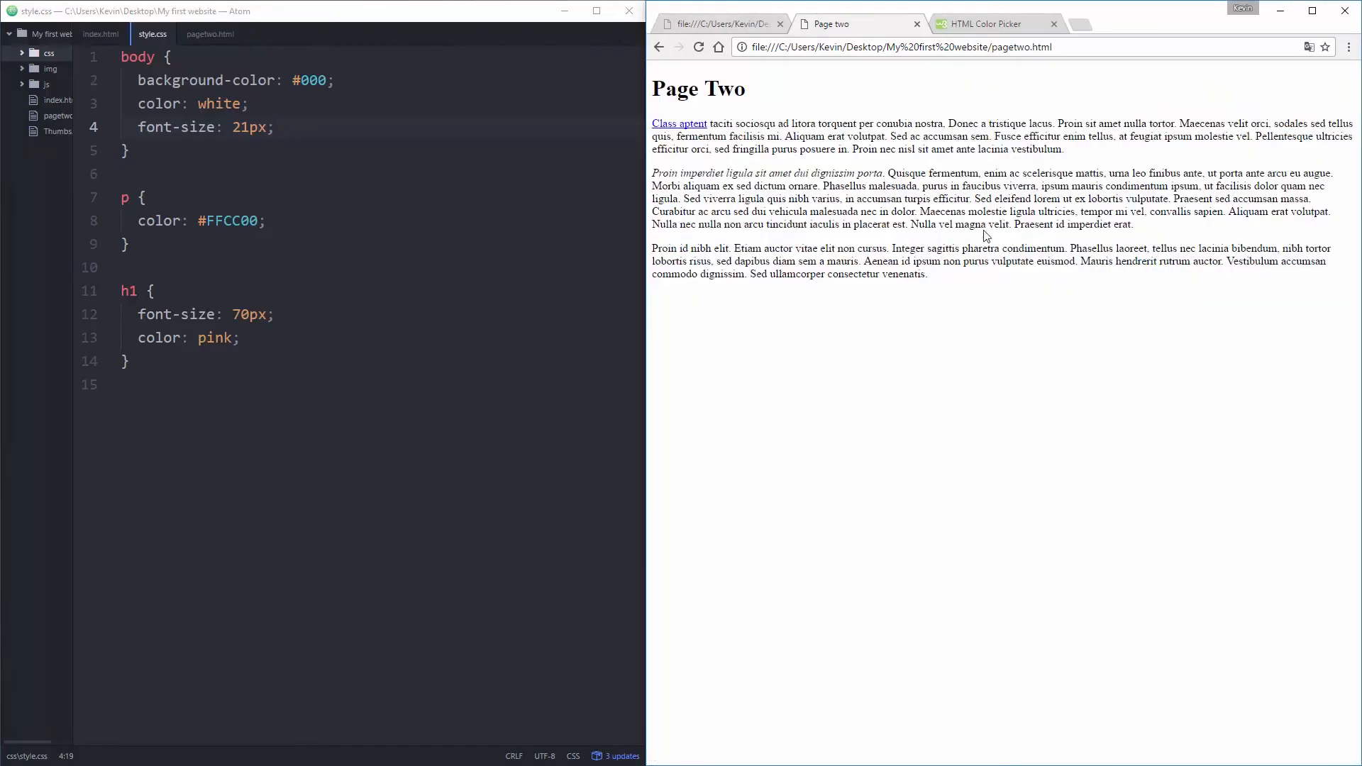
{"action": "mouse_move", "coordinate": [1014, 214]}
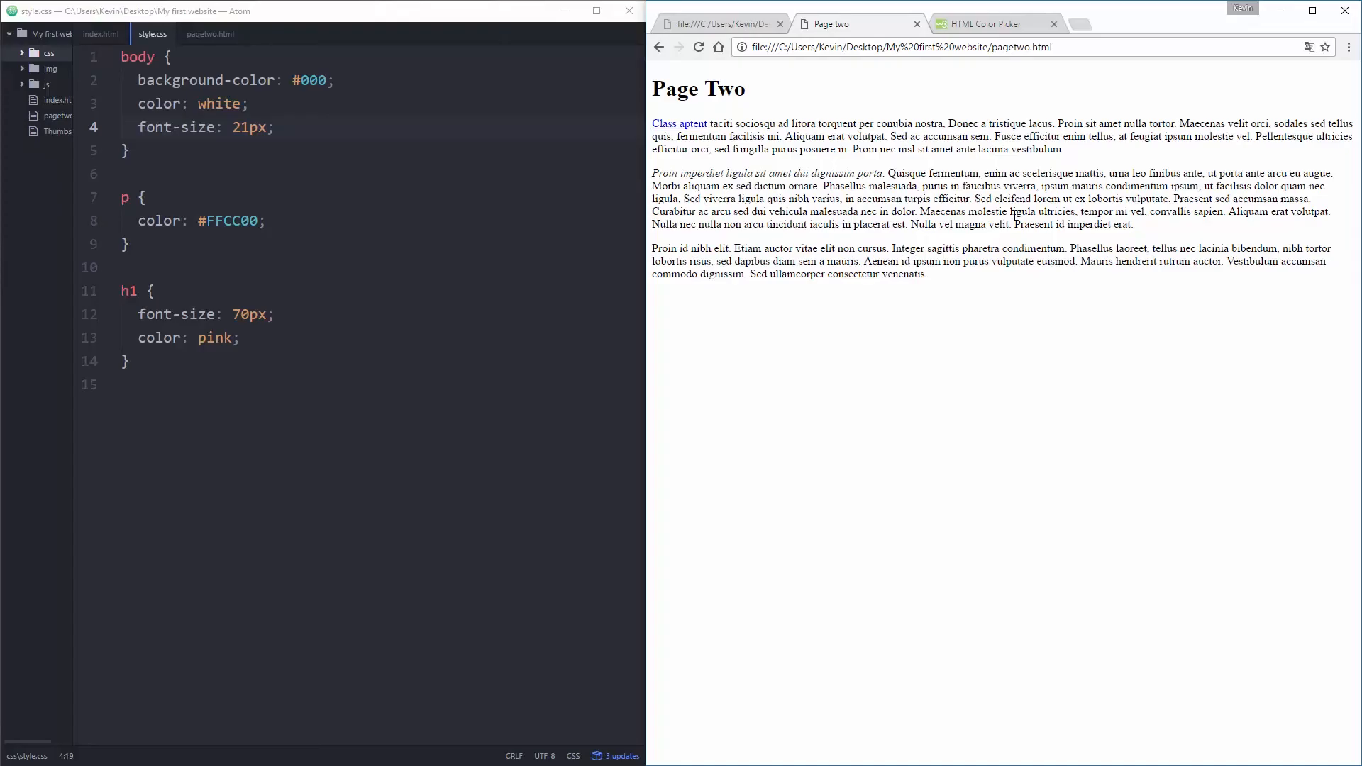
{"action": "left_click", "coordinate": [98, 34]}
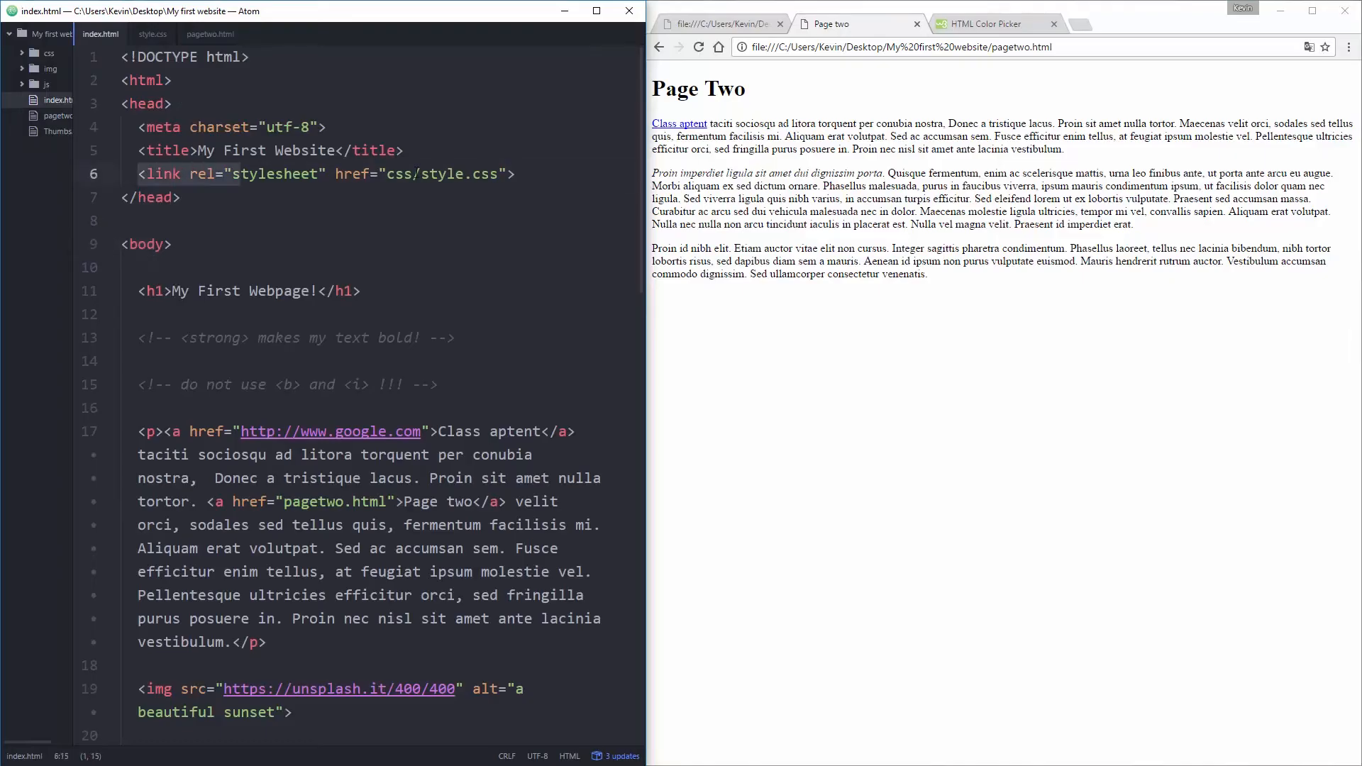
{"action": "left_click", "coordinate": [209, 34]}
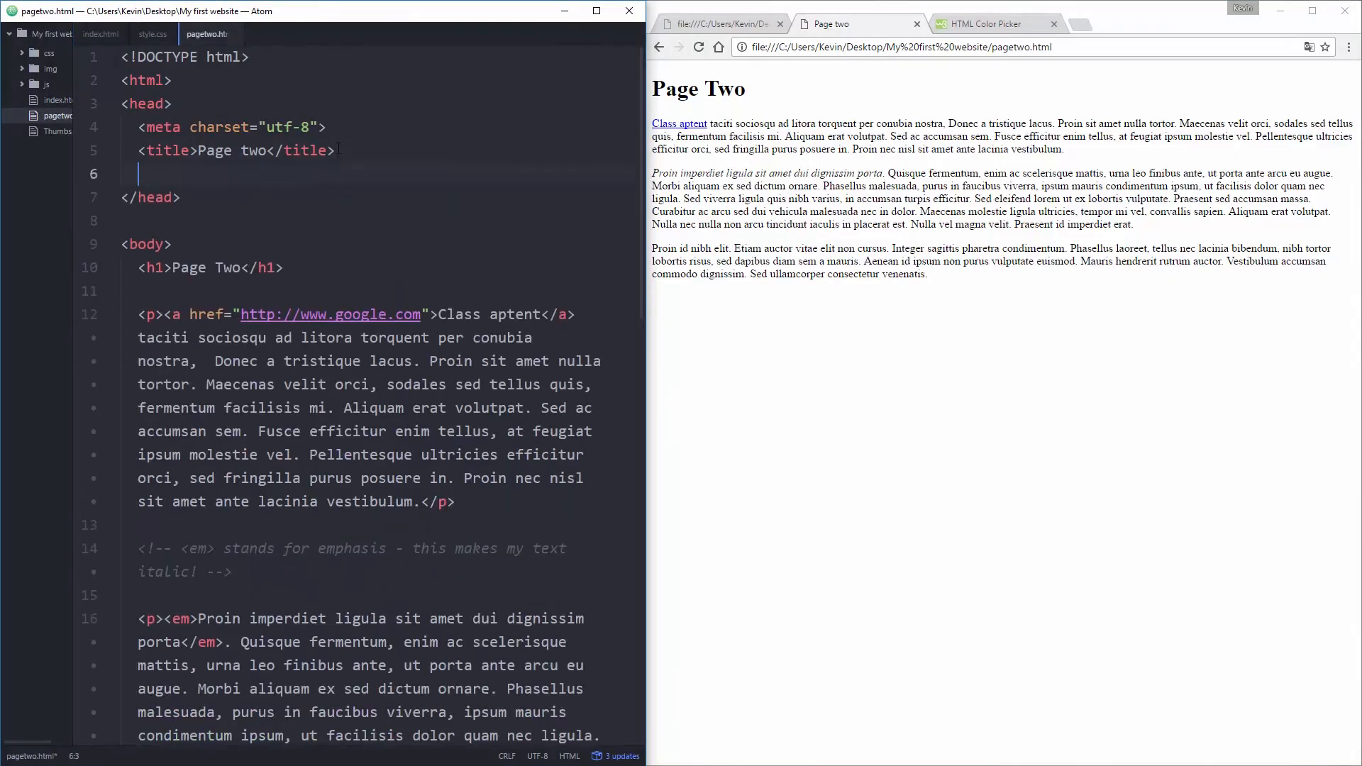
Step: Add <link rel="stylesheet" href="css/style.css"> to pagetwo.html's head and reload Page Two
{"action": "type", "text": "<>"}
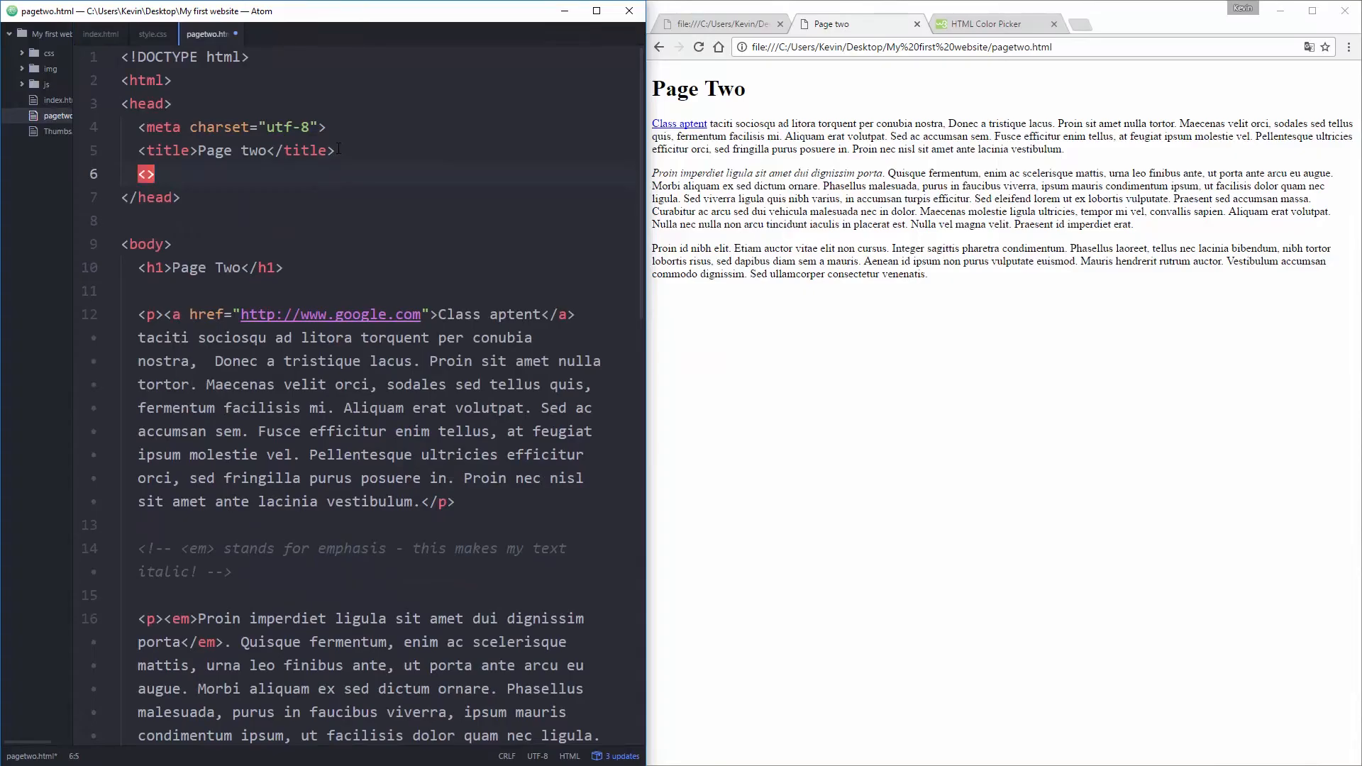
{"action": "type", "text": "link"}
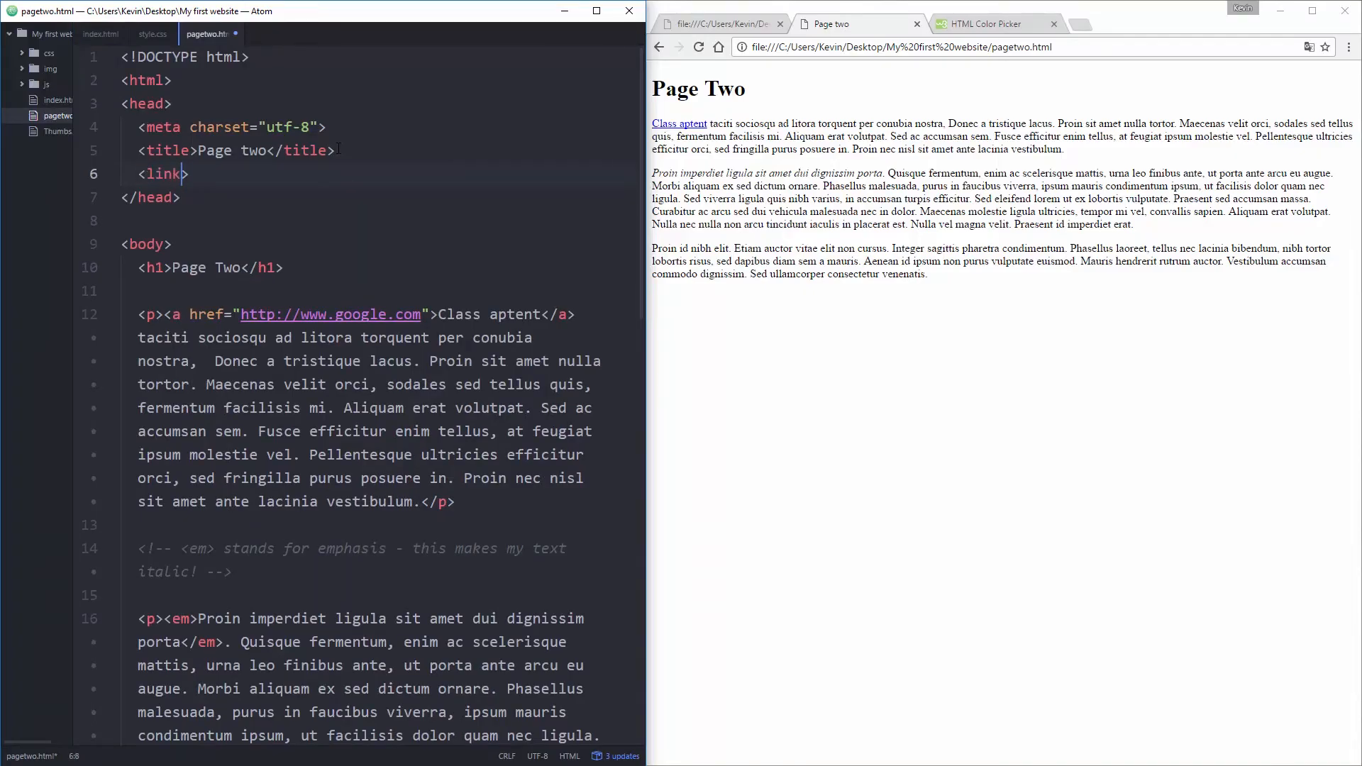
{"action": "type", "text": "rel=\"stylesheet"}
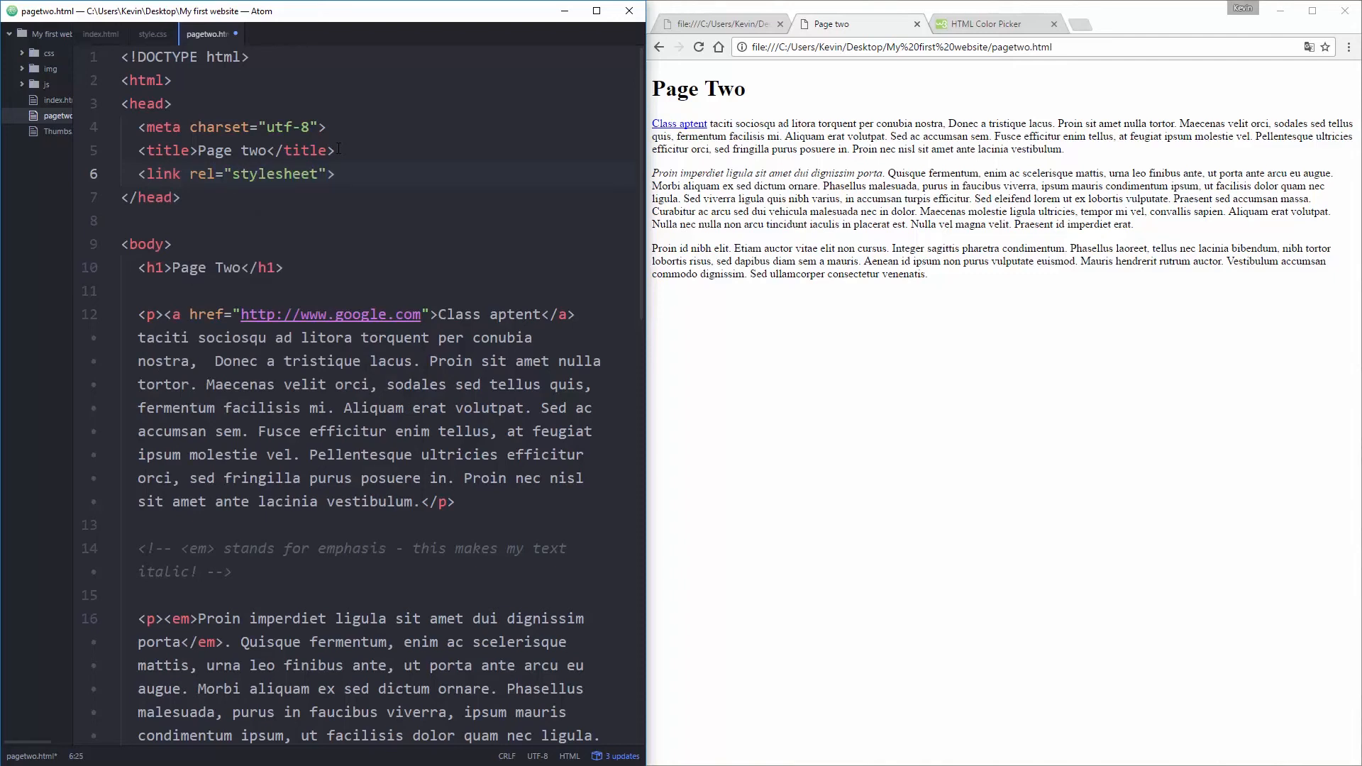
{"action": "type", "text": "href=\"\""}
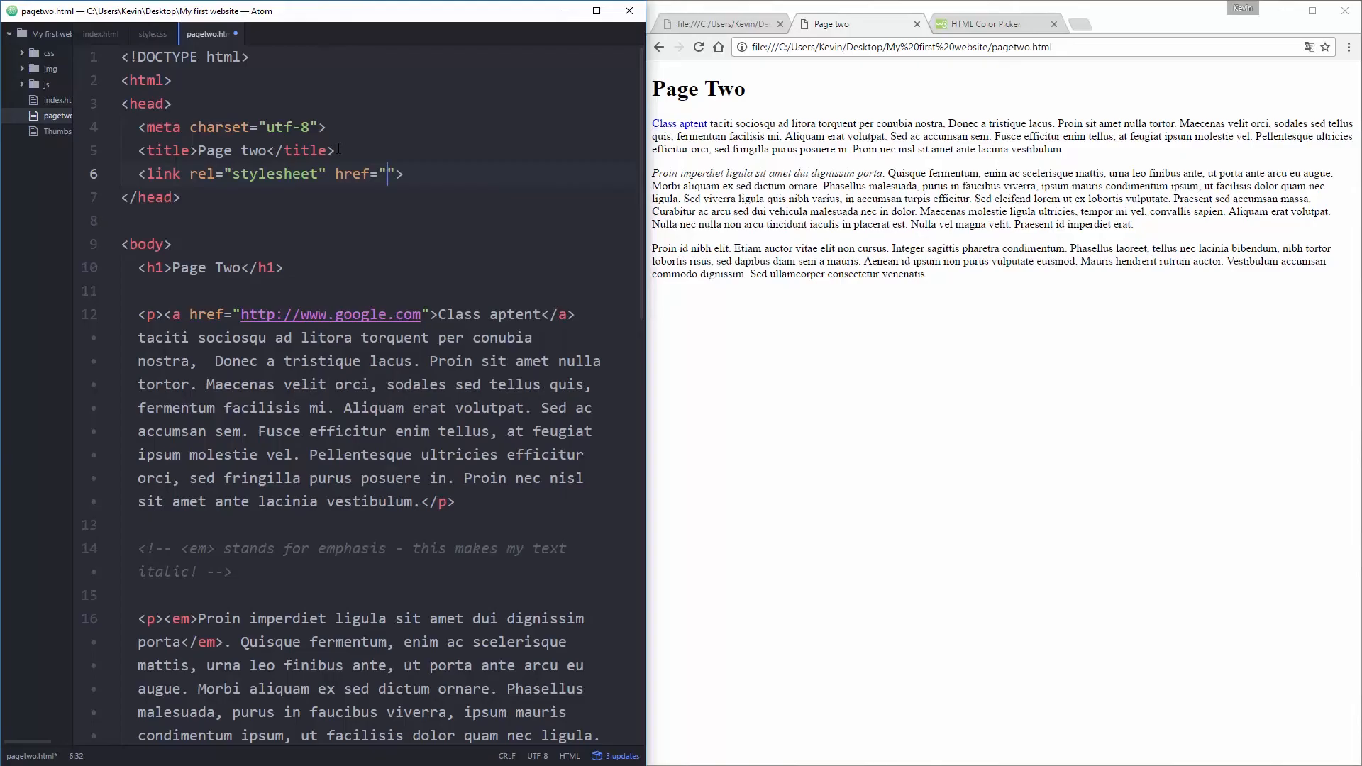
{"action": "type", "text": "css/"}
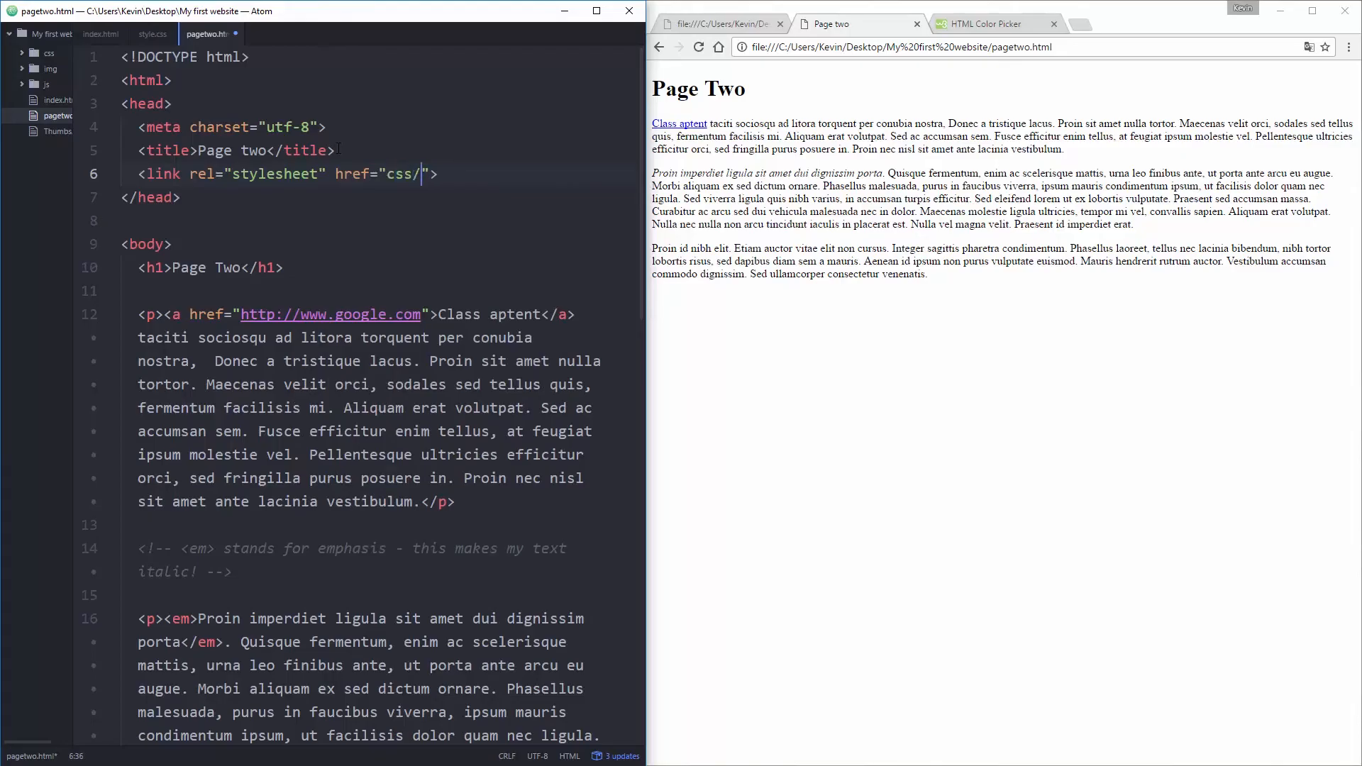
{"action": "type", "text": "style.css"}
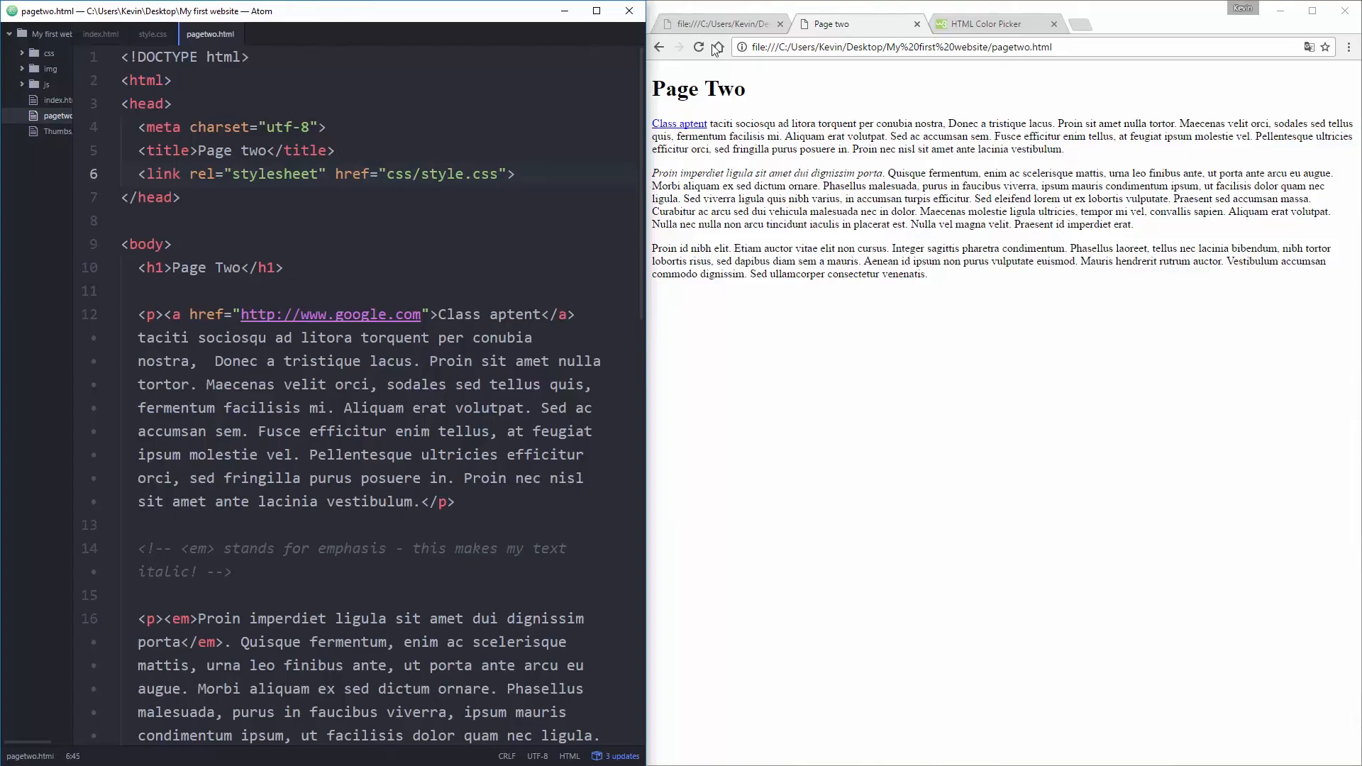
{"action": "left_click", "coordinate": [698, 46]}
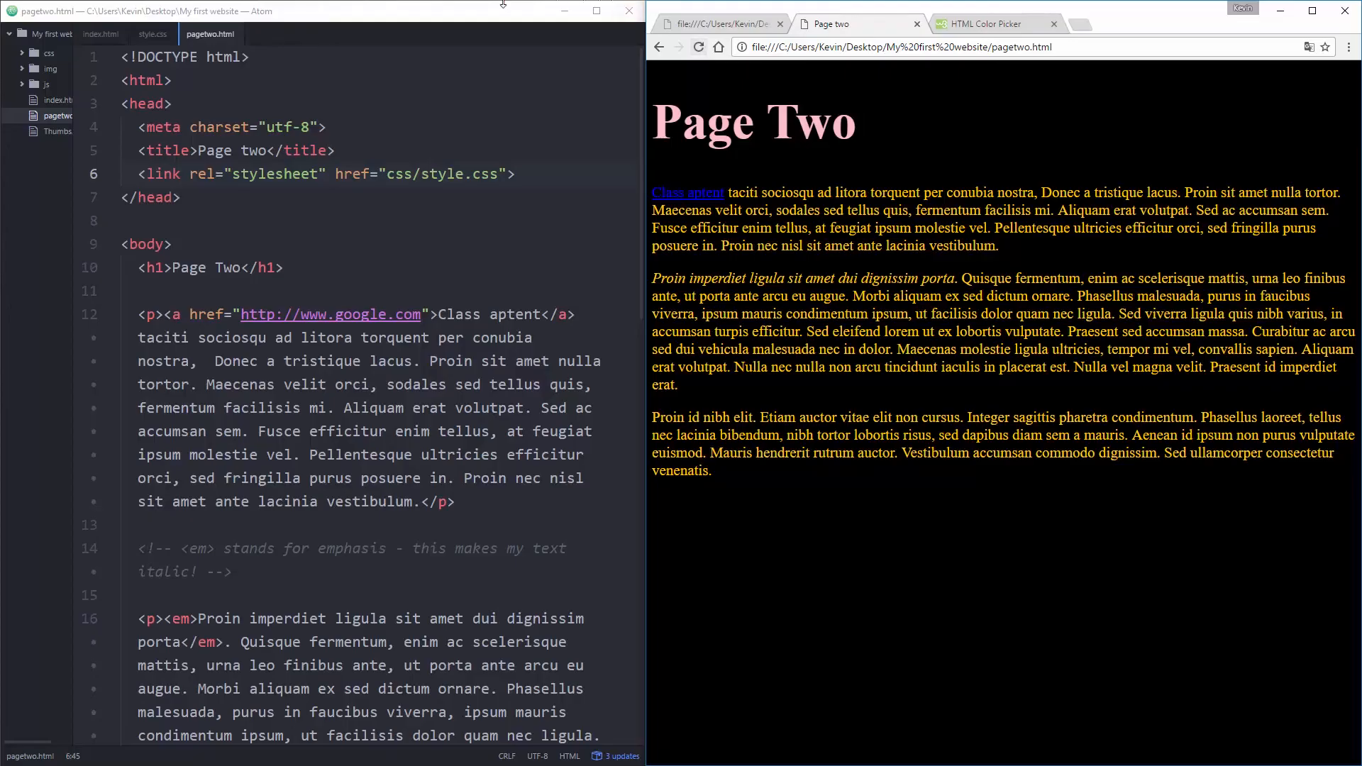
Step: In style.css, set a cyan hex body background, blue p colour and red h1 colour
{"action": "left_click", "coordinate": [152, 34]}
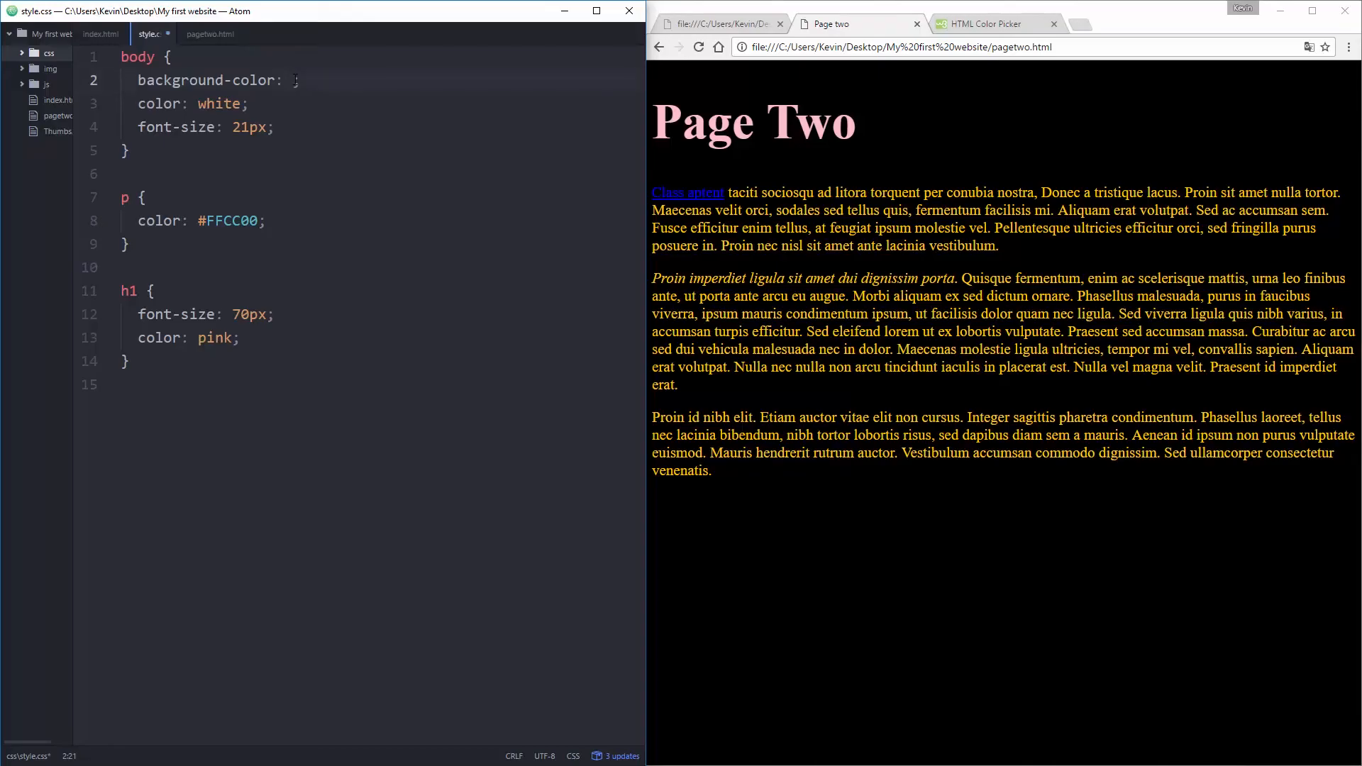
{"action": "type", "text": "#;"}
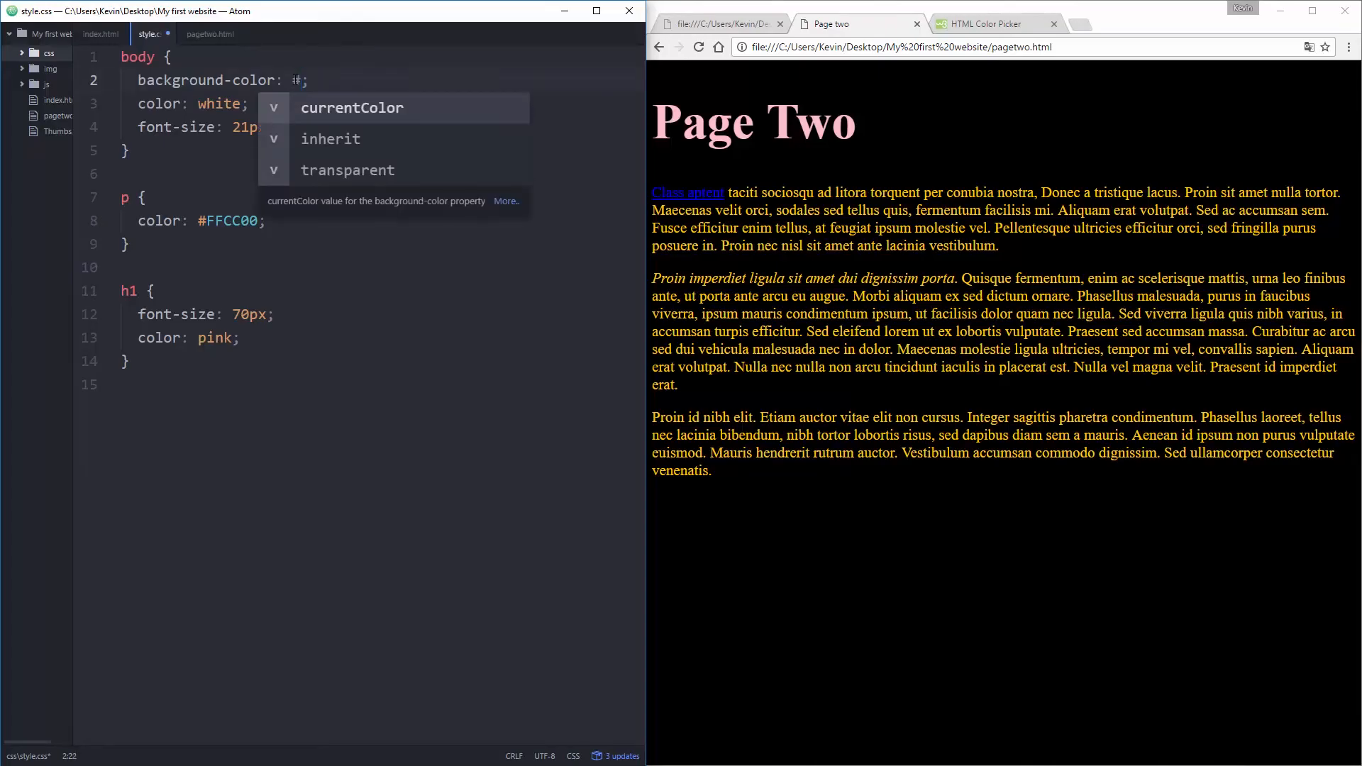
{"action": "type", "text": "00CCFF"}
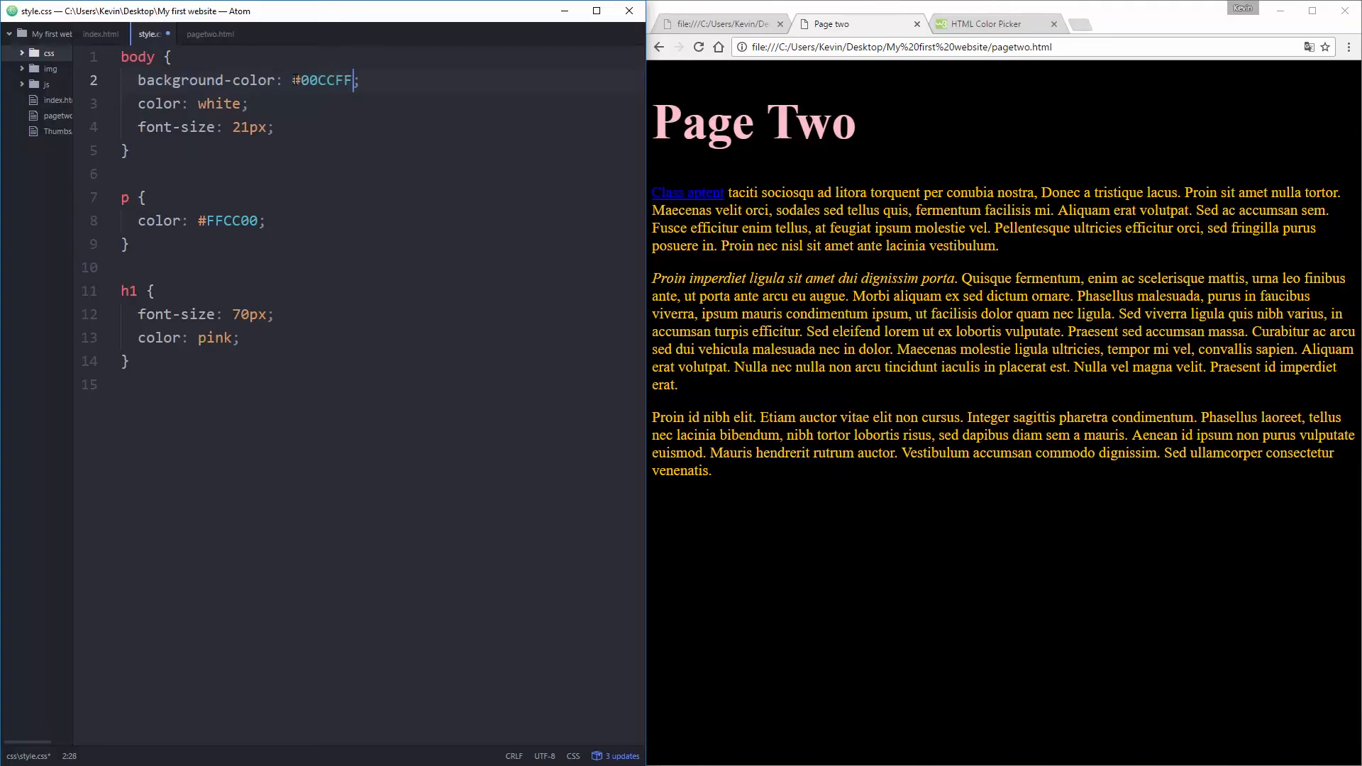
{"action": "left_click", "coordinate": [699, 47]}
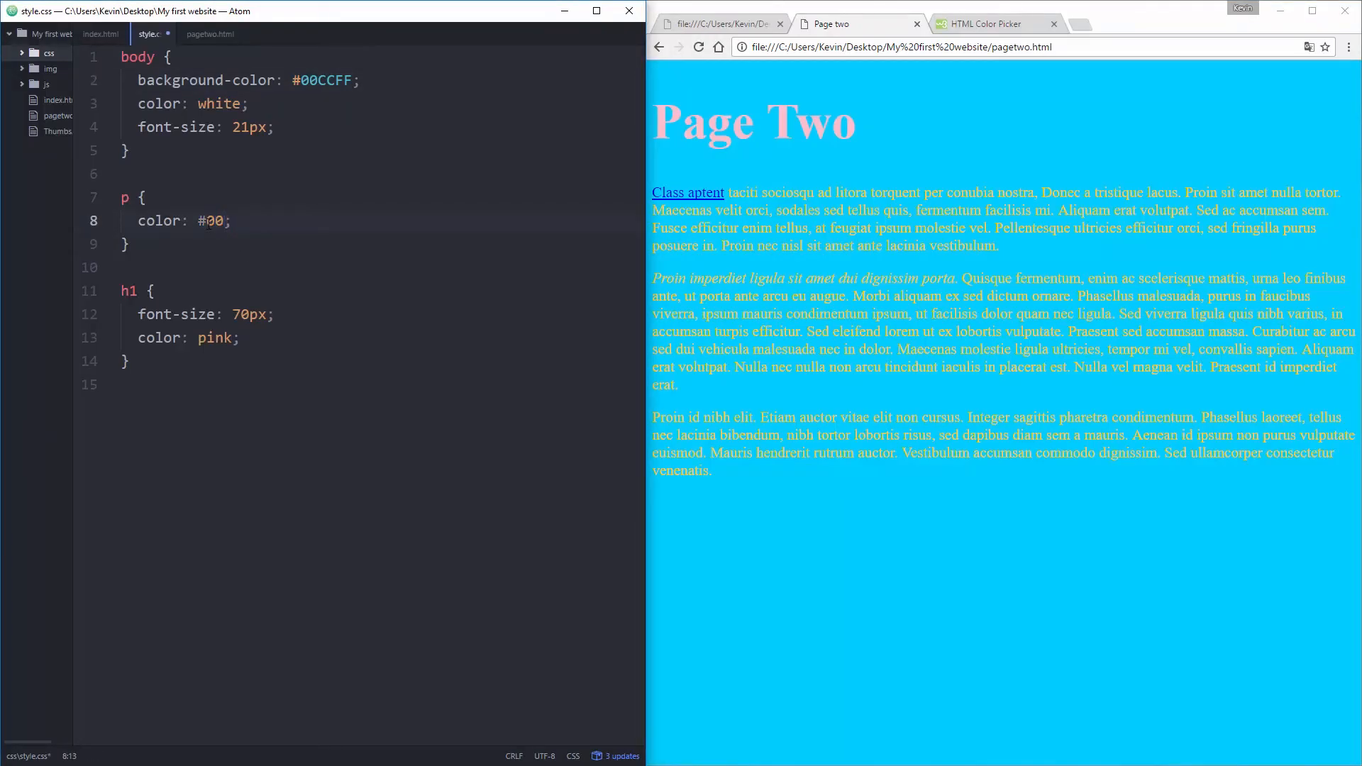
{"action": "type", "text": "FFFF"}
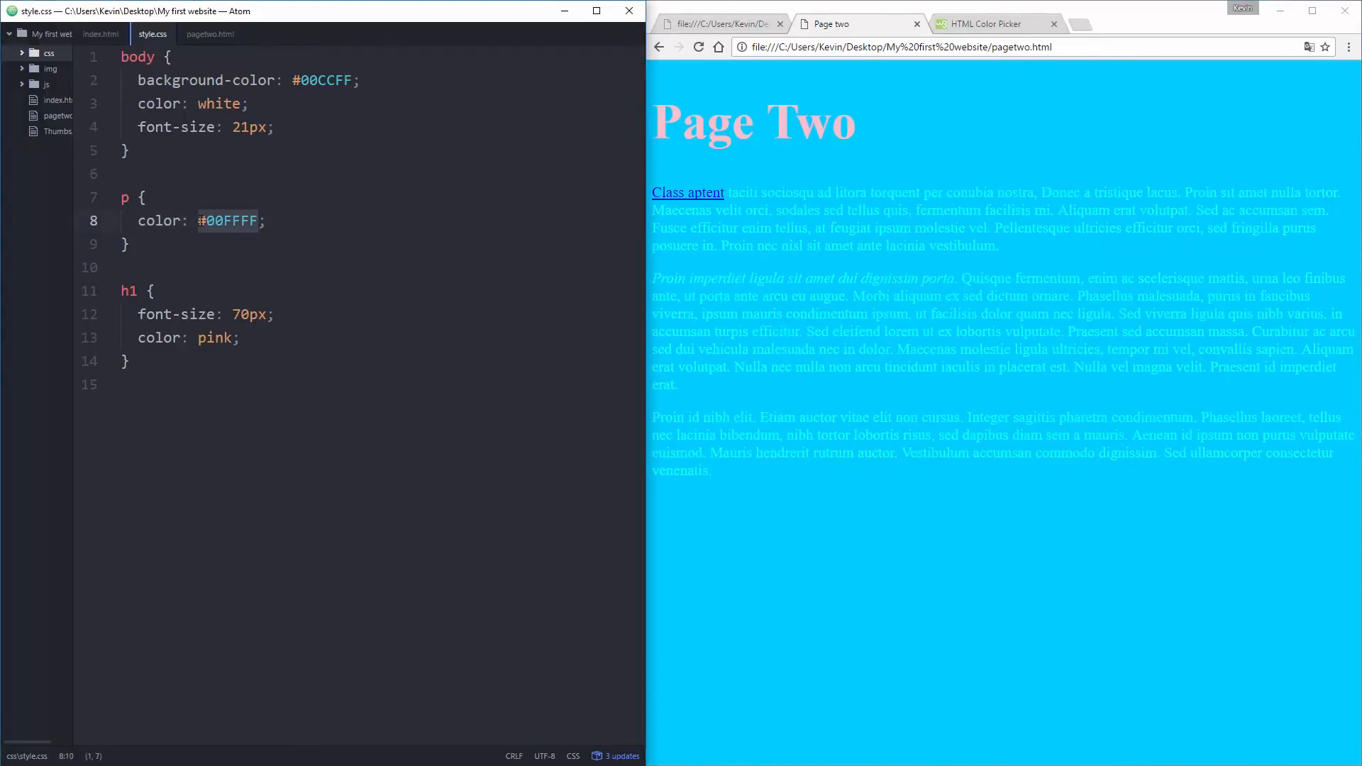
{"action": "type", "text": "blue"}
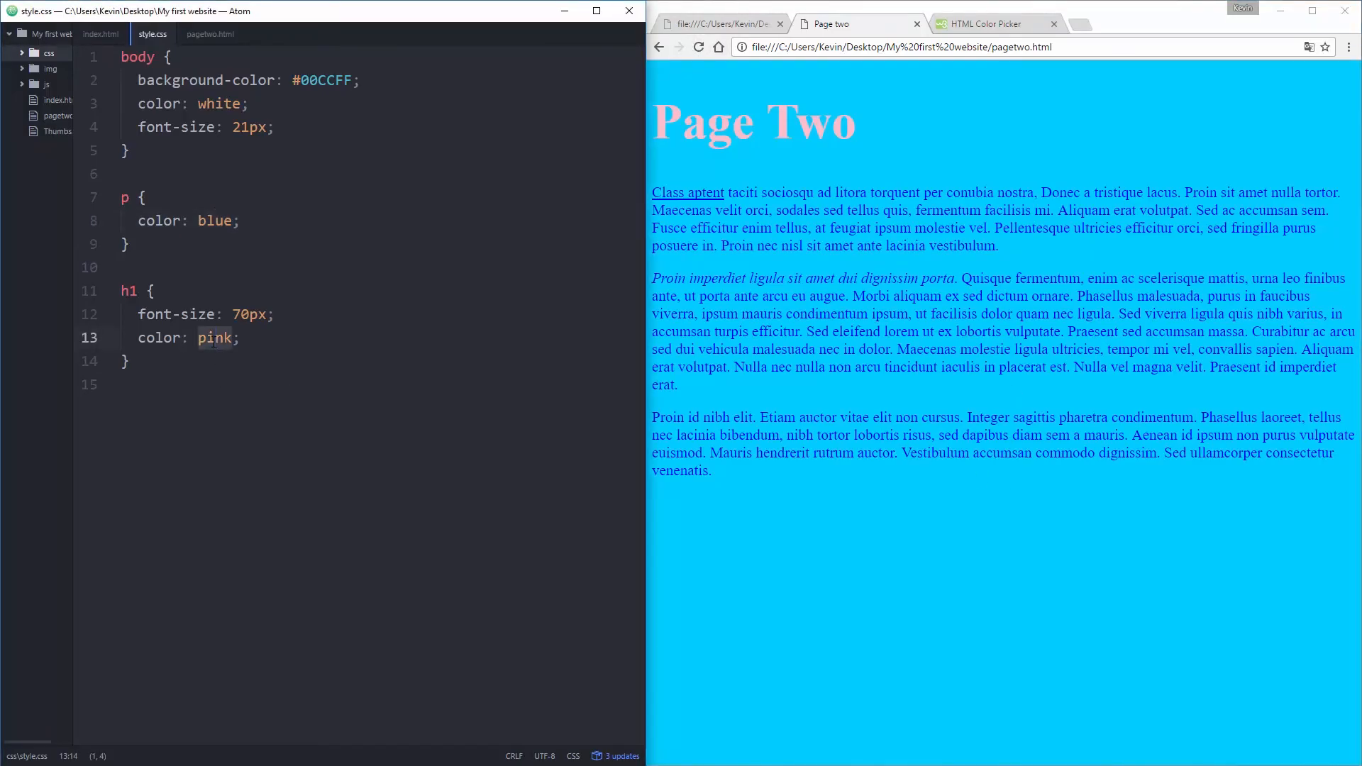
{"action": "type", "text": "red"}
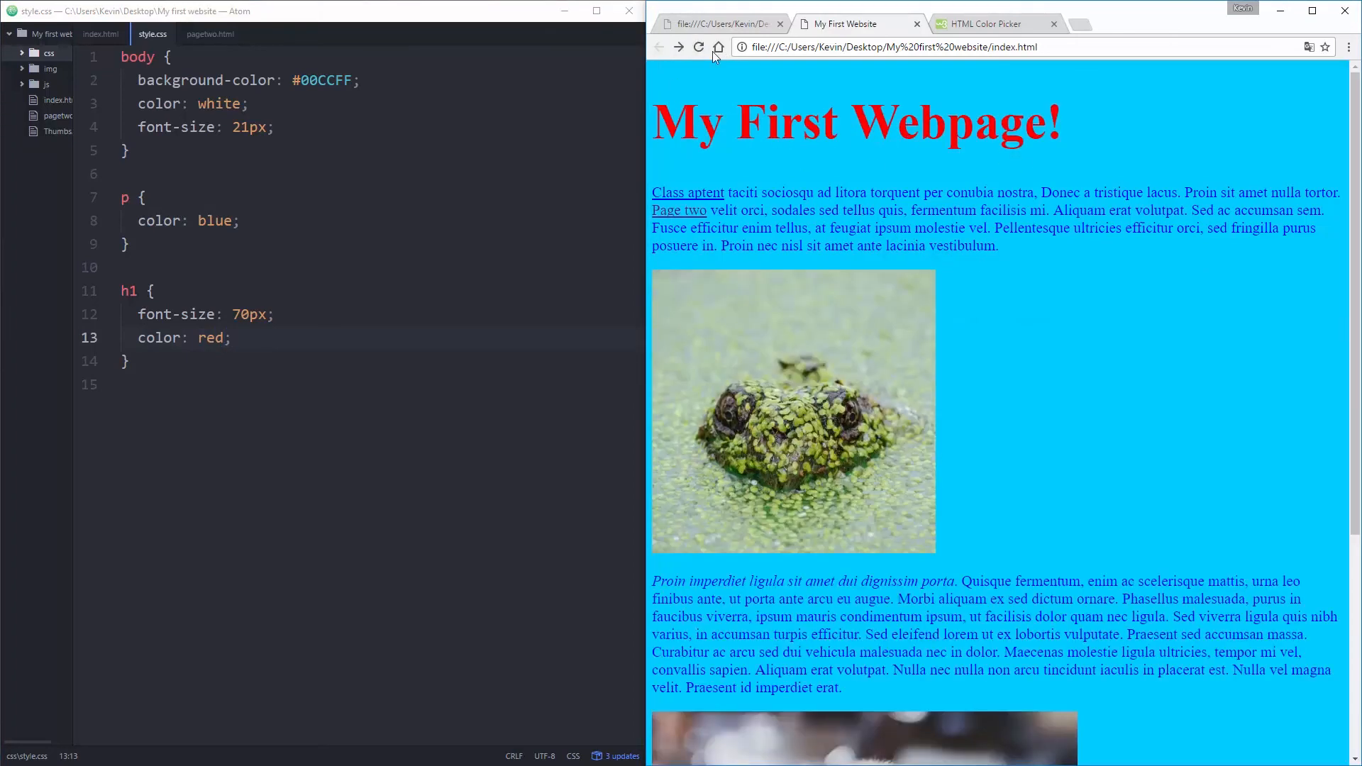
{"action": "mouse_move", "coordinate": [1233, 290]}
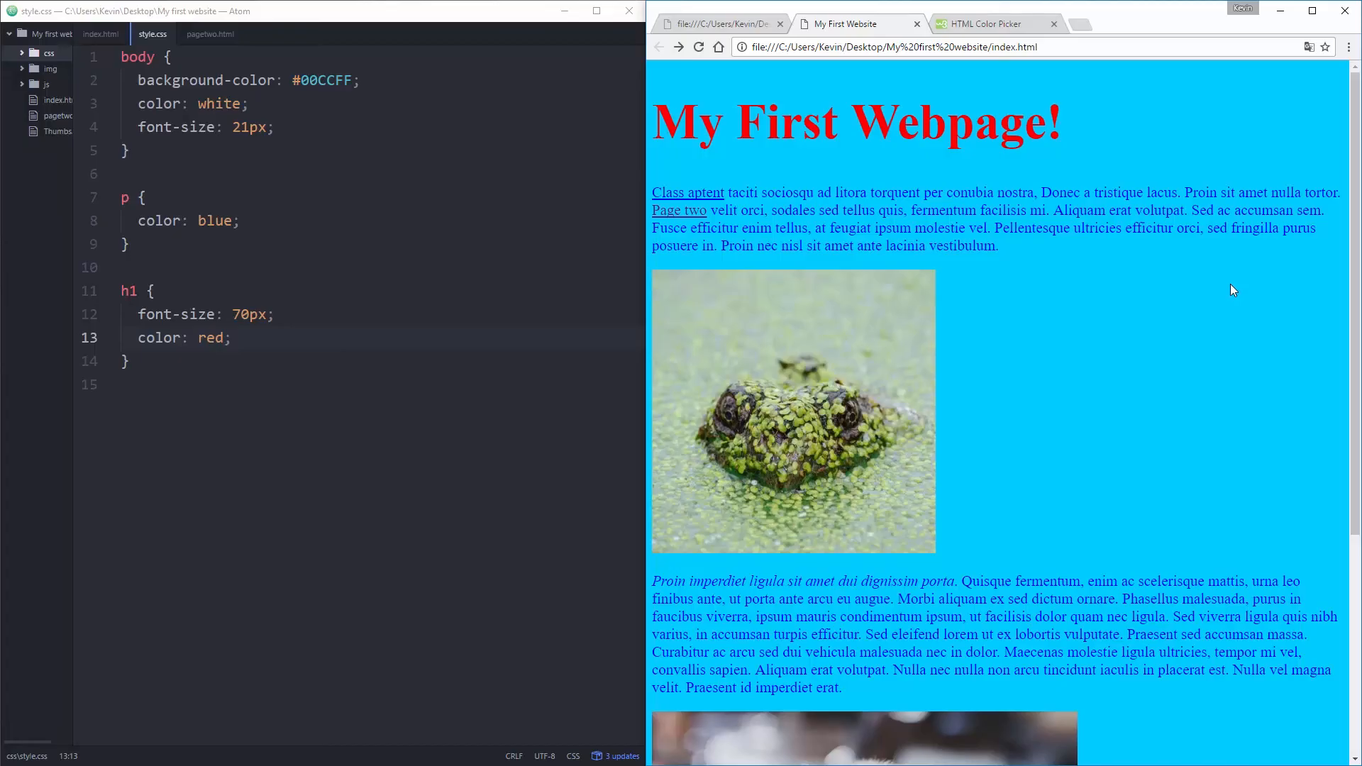
Step: Return to index.html in Atom to review its css/style.css link
{"action": "left_click", "coordinate": [101, 35]}
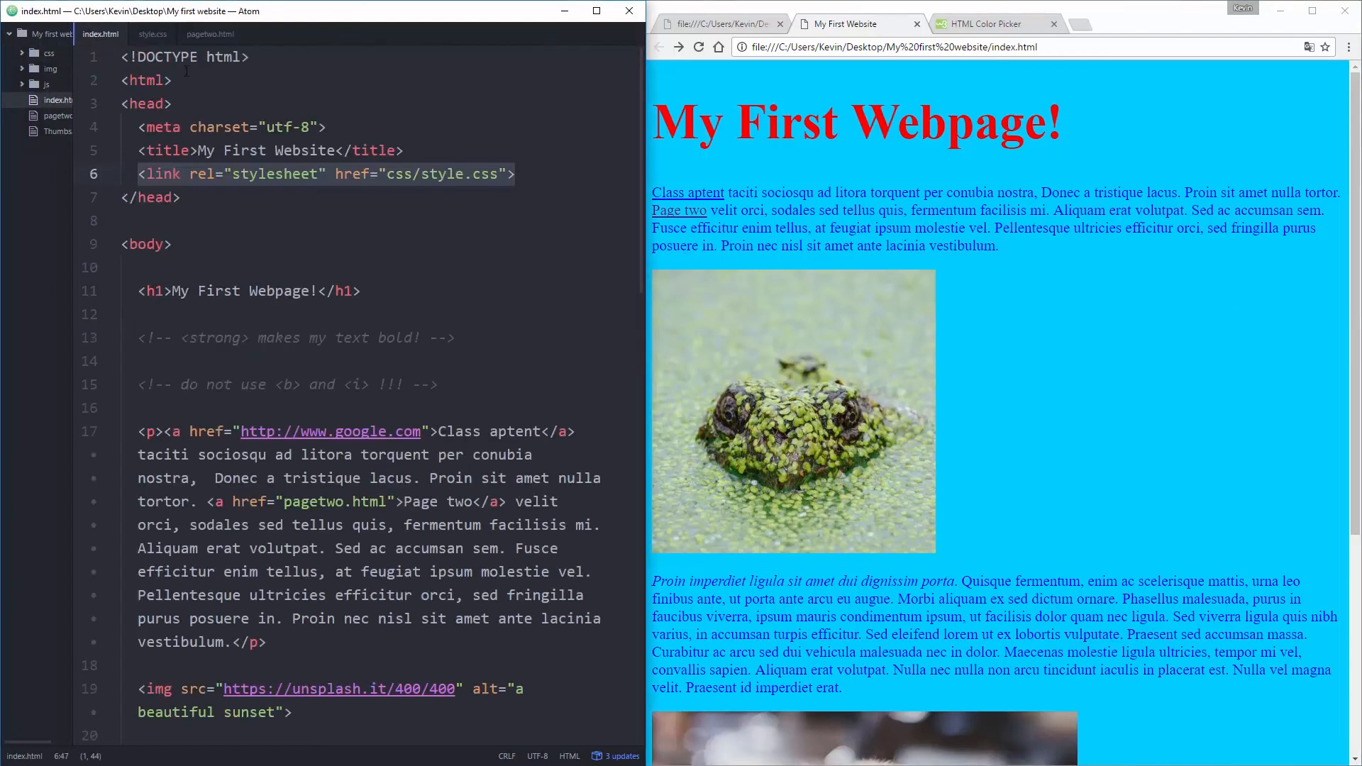
Step: Add style="color: black;" to the first <p> tag in index.html
{"action": "left_click", "coordinate": [152, 34]}
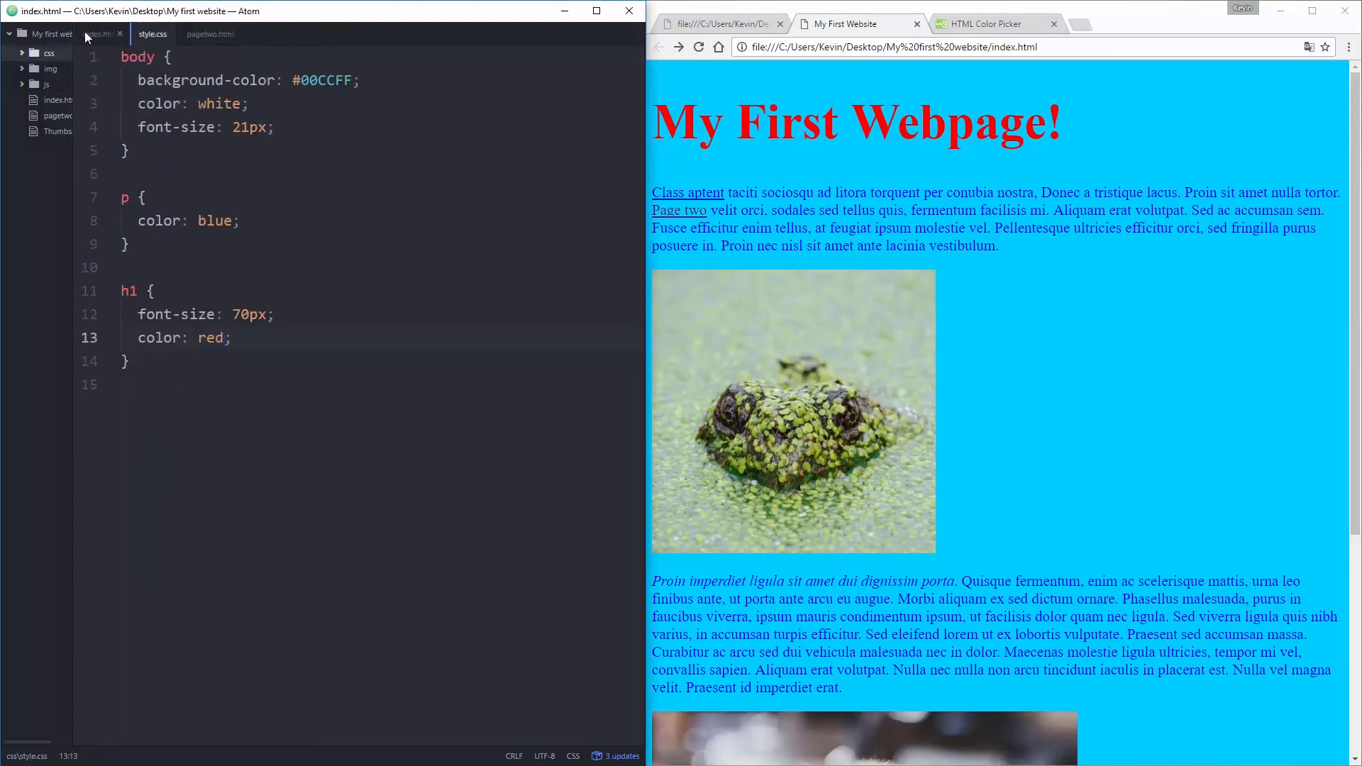
{"action": "left_click", "coordinate": [100, 34]}
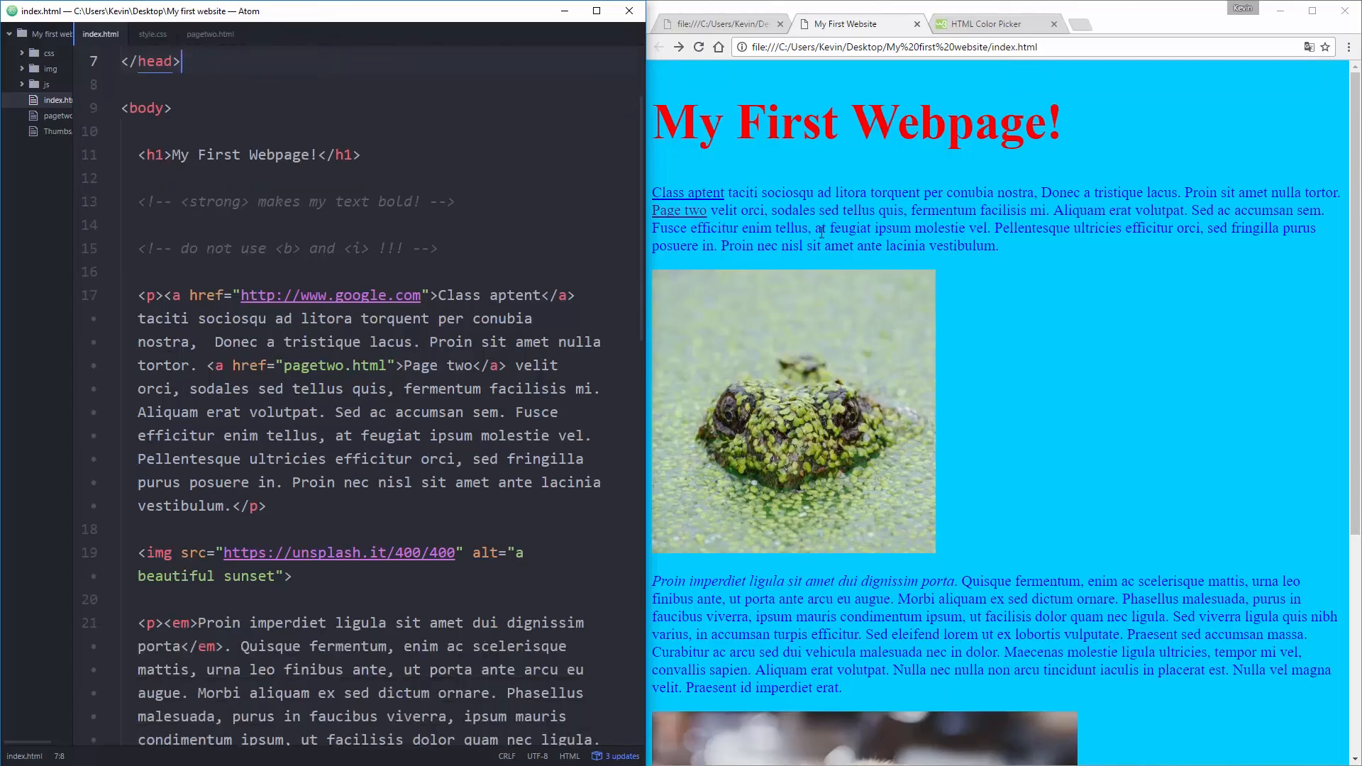
{"action": "type", "text": "style=\"color: black\"><a"}
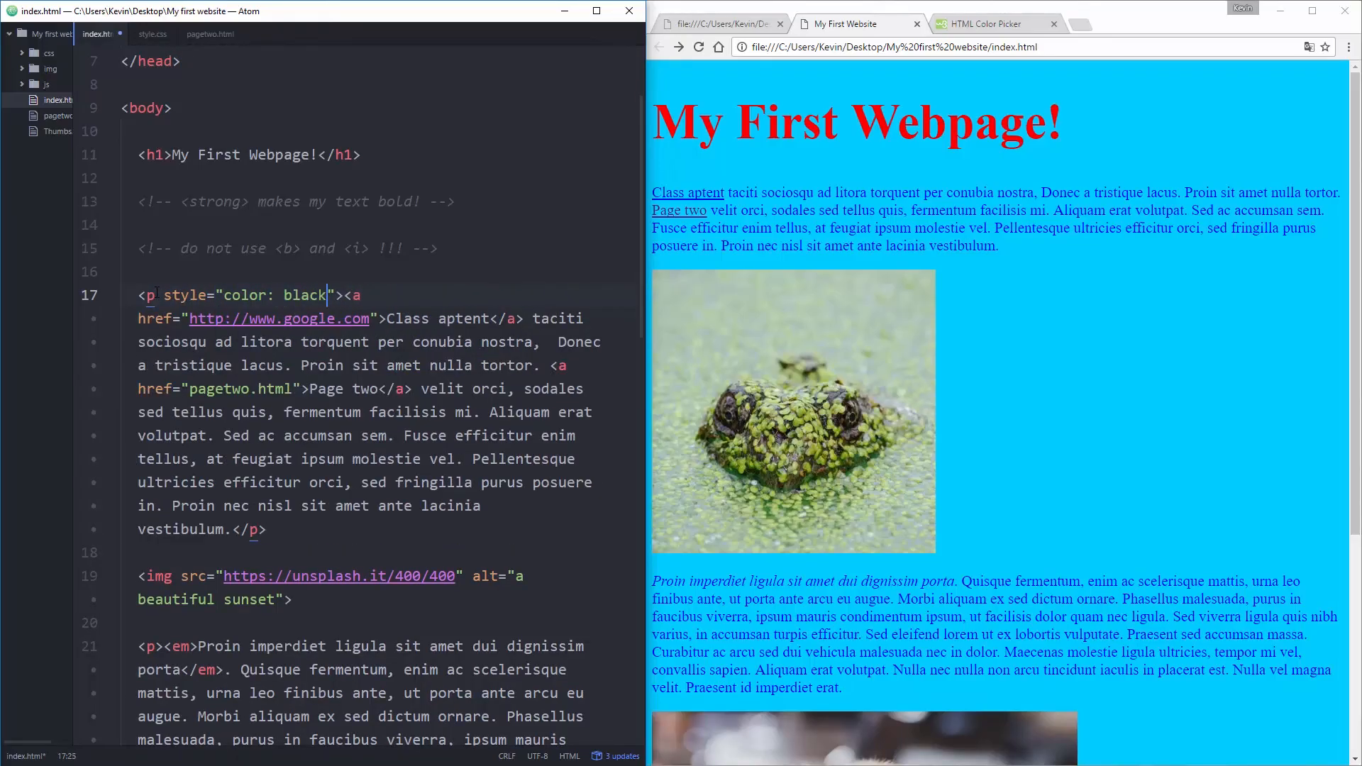
{"action": "type", "text": ";"}
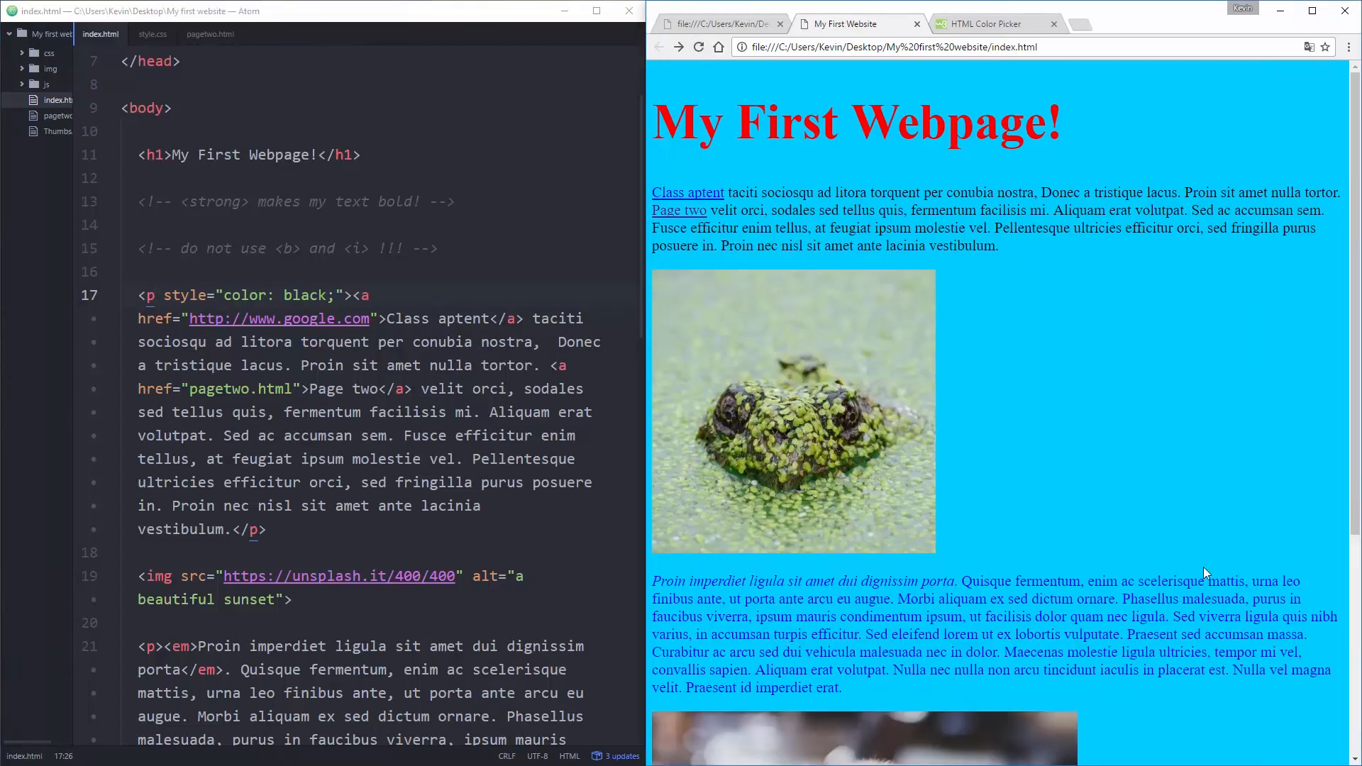
{"action": "mouse_move", "coordinate": [1203, 305]}
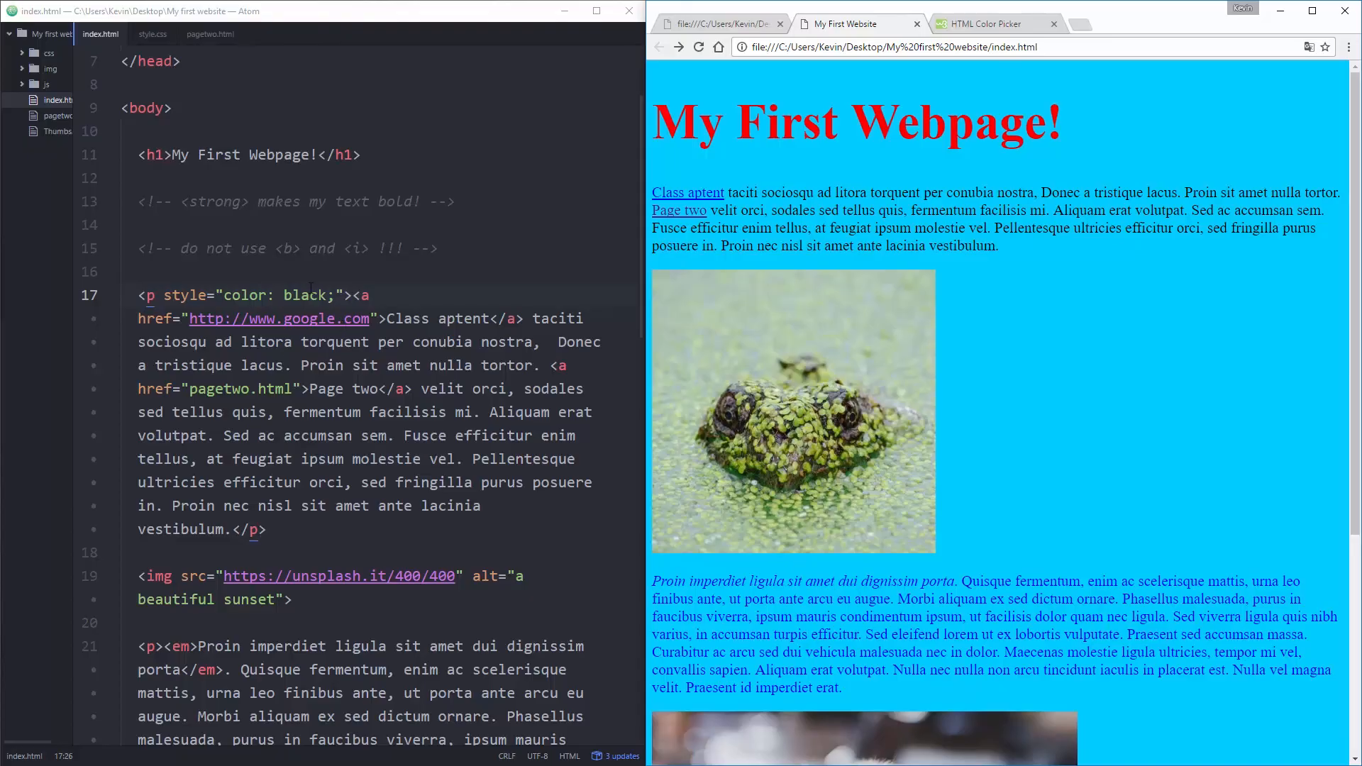
{"action": "left_click", "coordinate": [153, 34]}
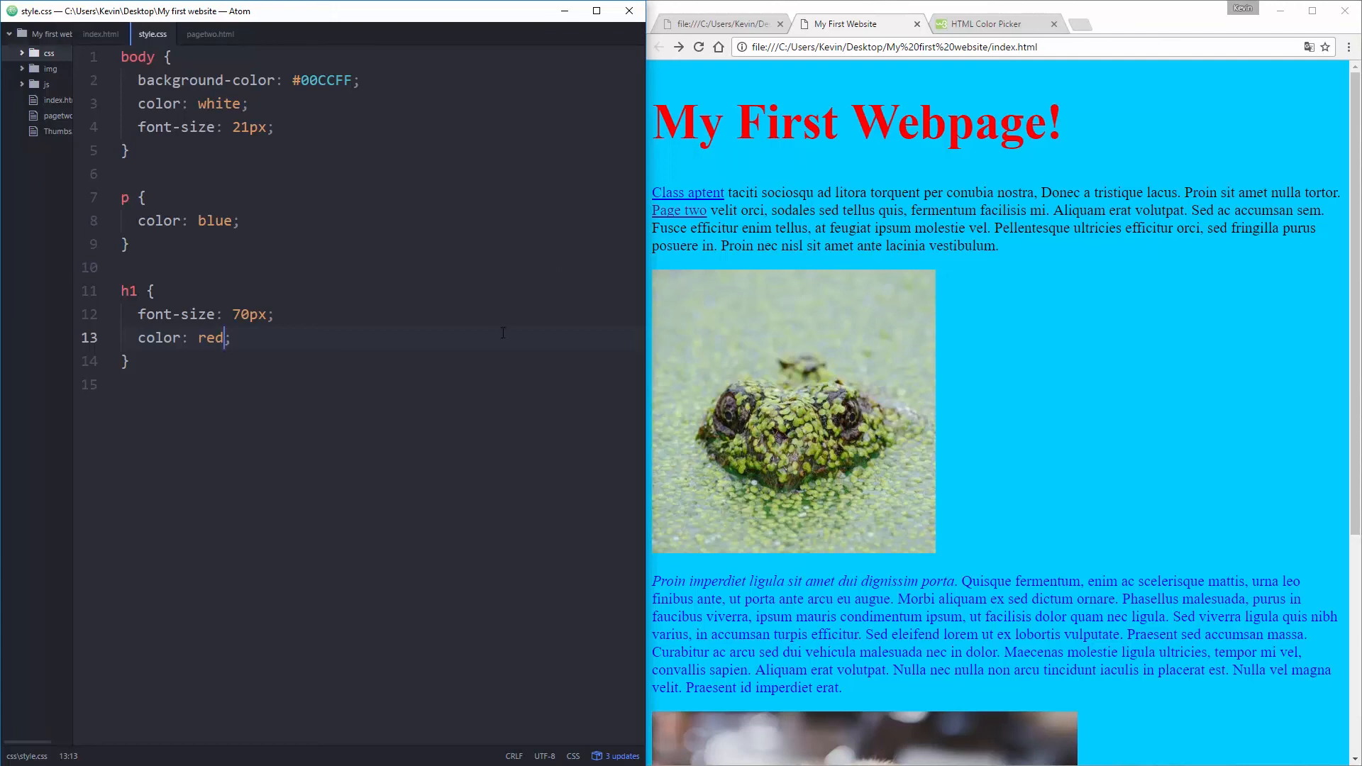
{"action": "mouse_move", "coordinate": [941, 227]}
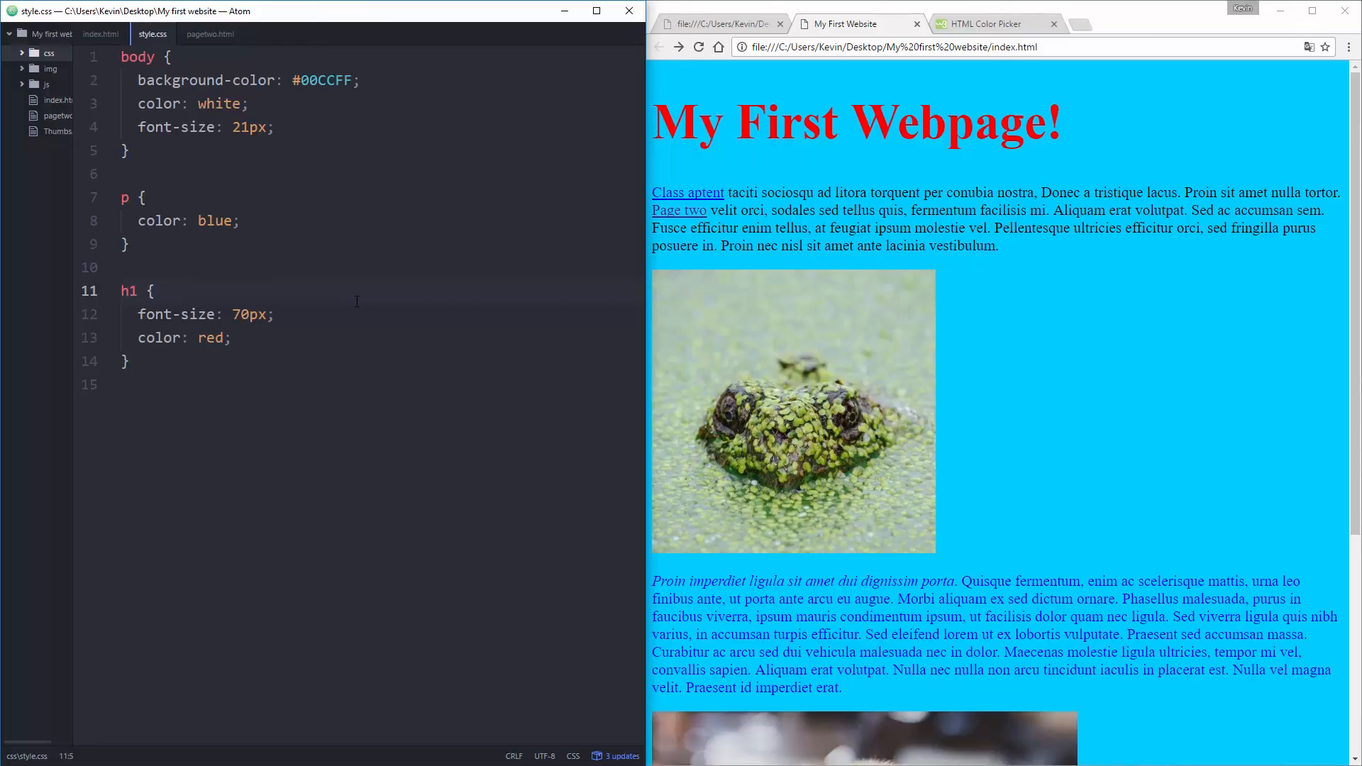
Step: Delete the style="color: black;" attribute from index.html's first <p> tag
{"action": "left_click", "coordinate": [155, 290]}
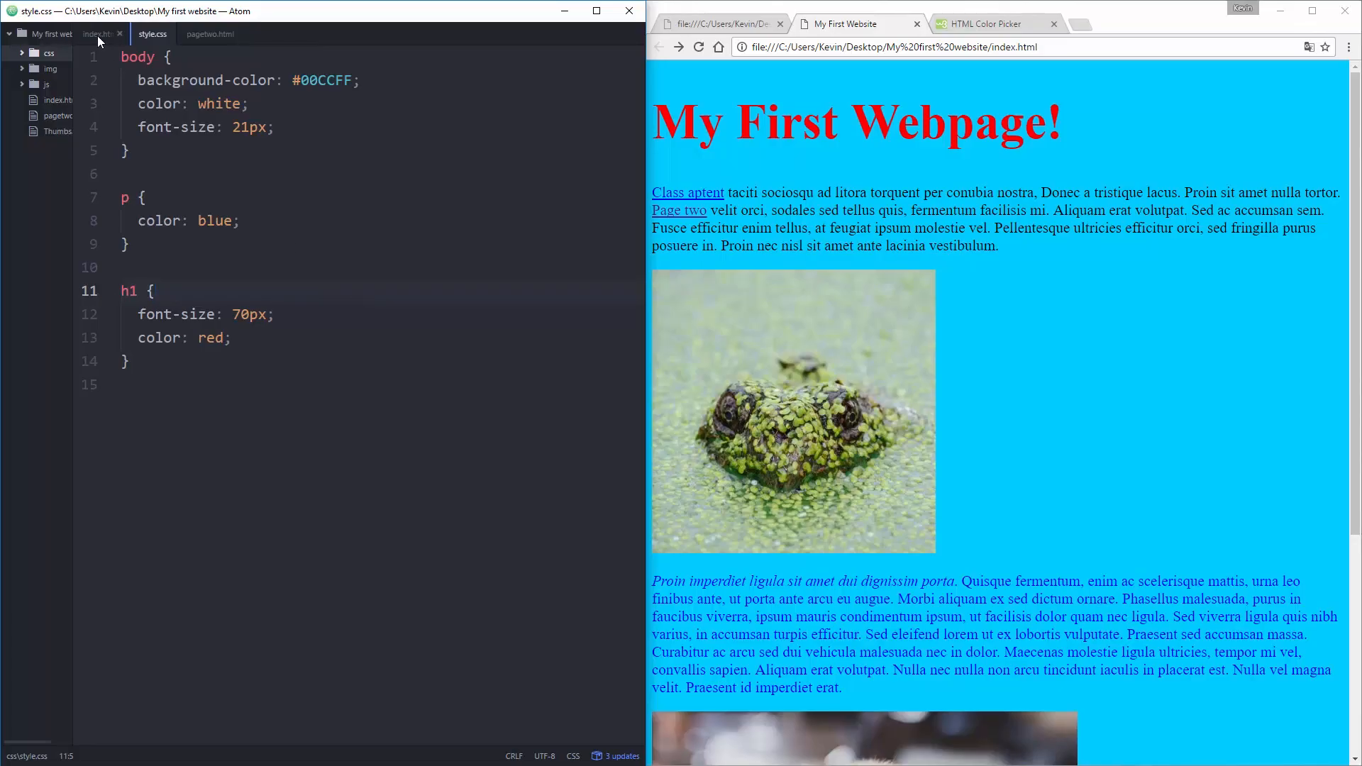
{"action": "left_click", "coordinate": [100, 34]}
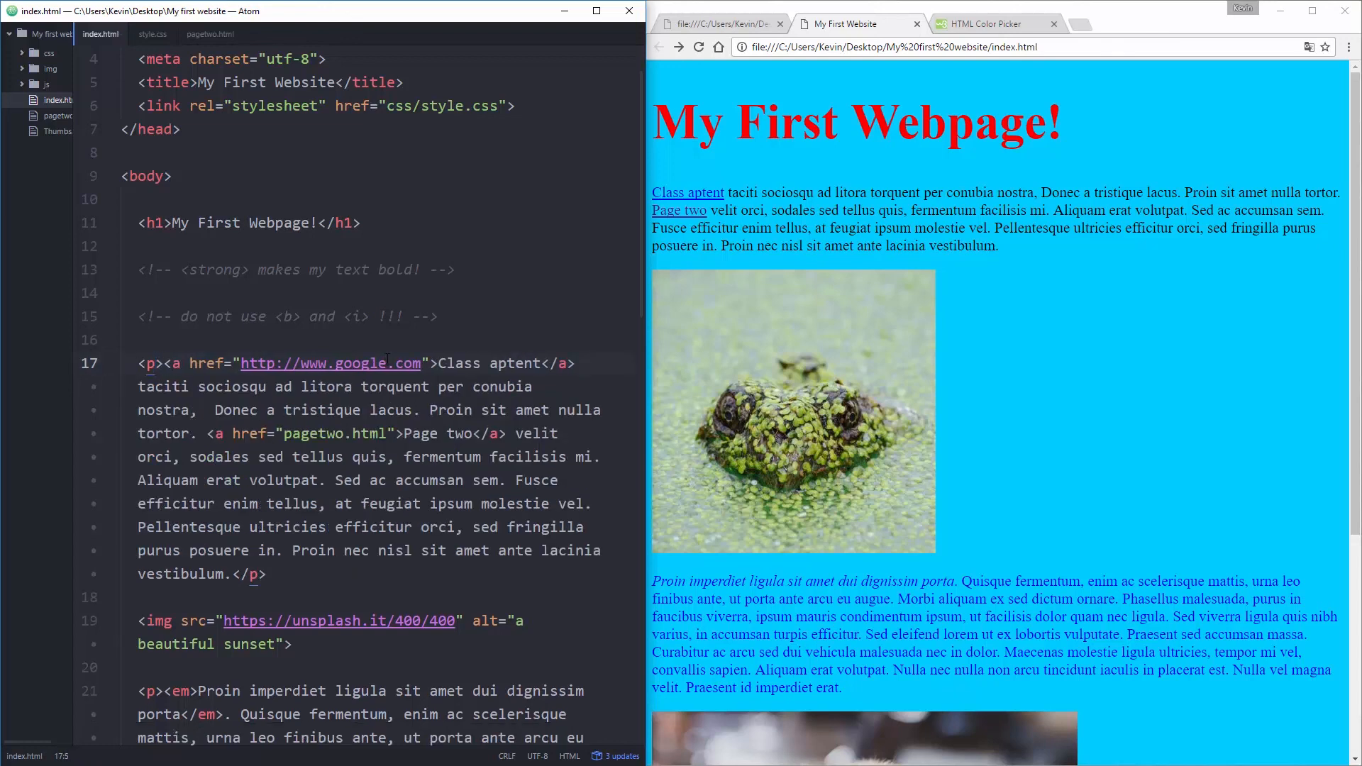
{"action": "left_click", "coordinate": [152, 34]}
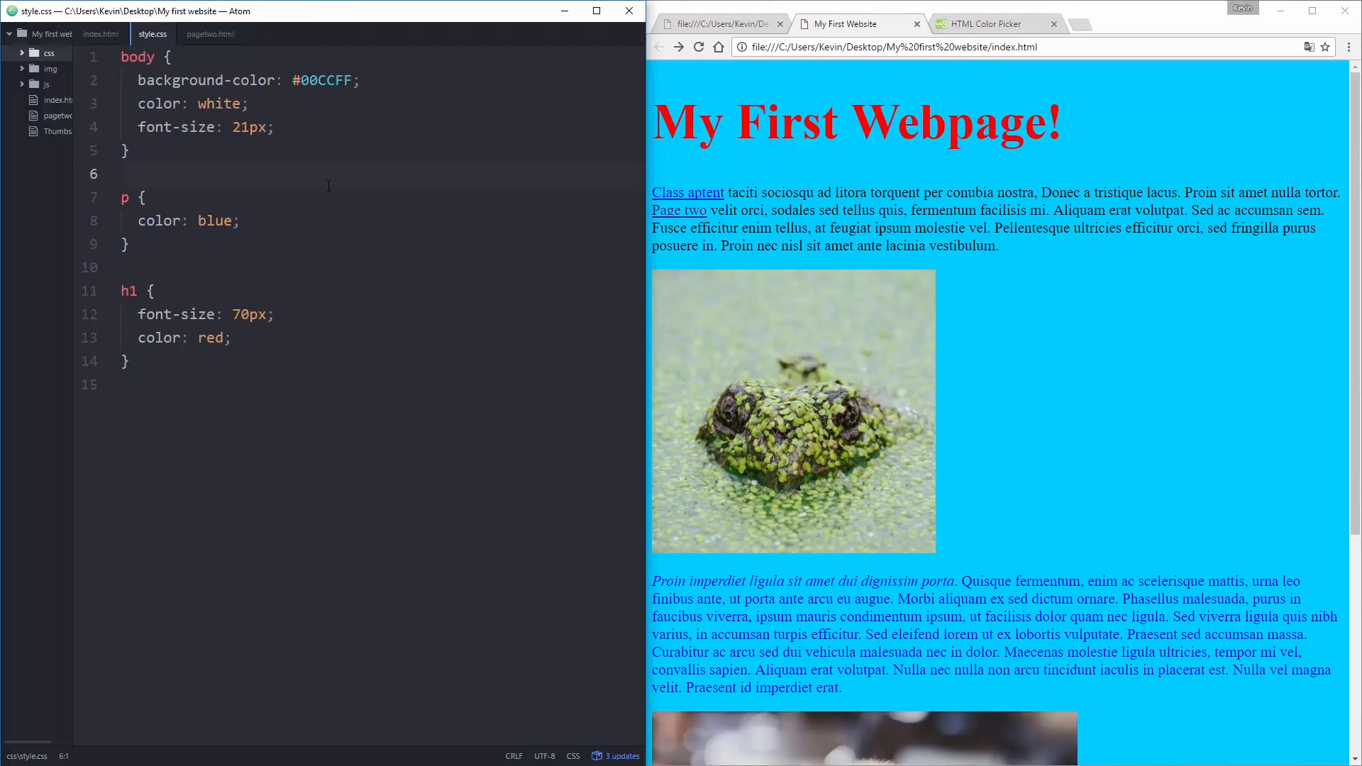
{"action": "left_click", "coordinate": [121, 173]}
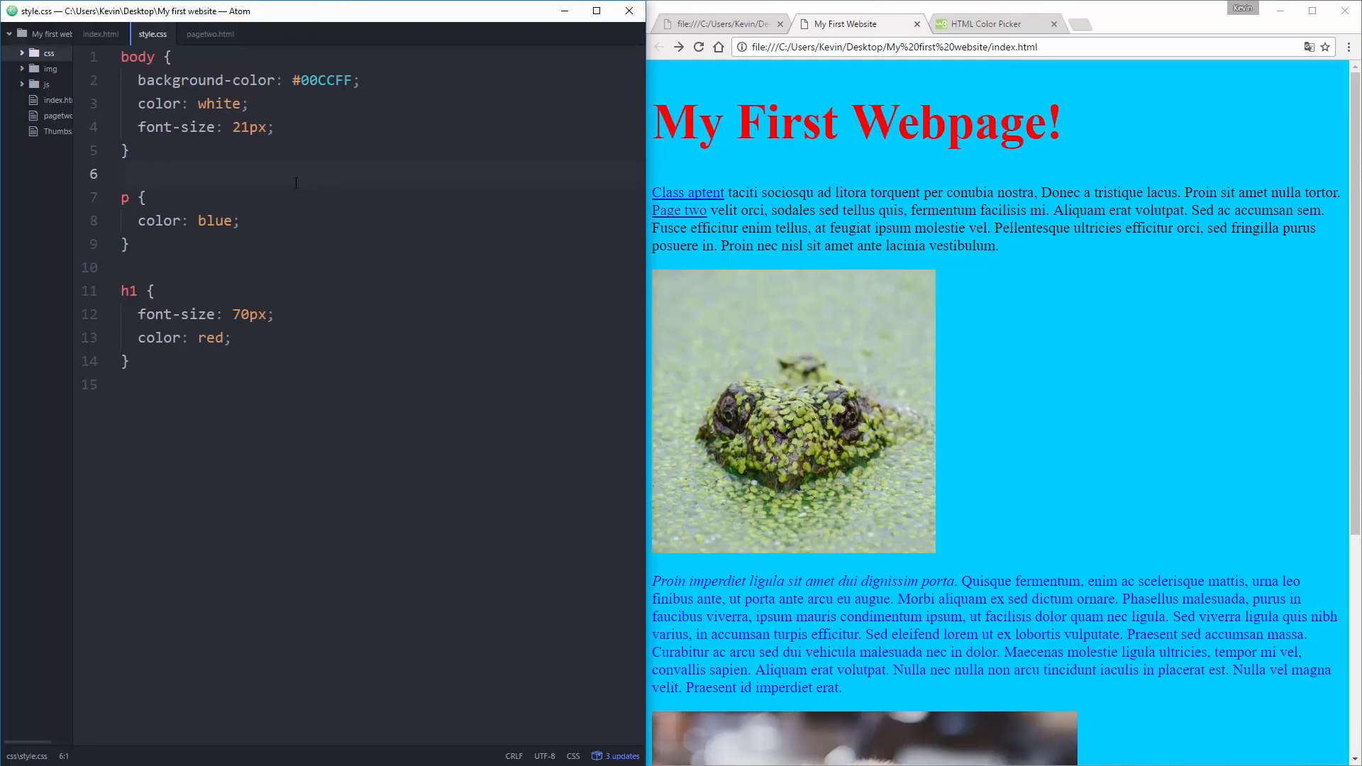
{"action": "left_click", "coordinate": [100, 34]}
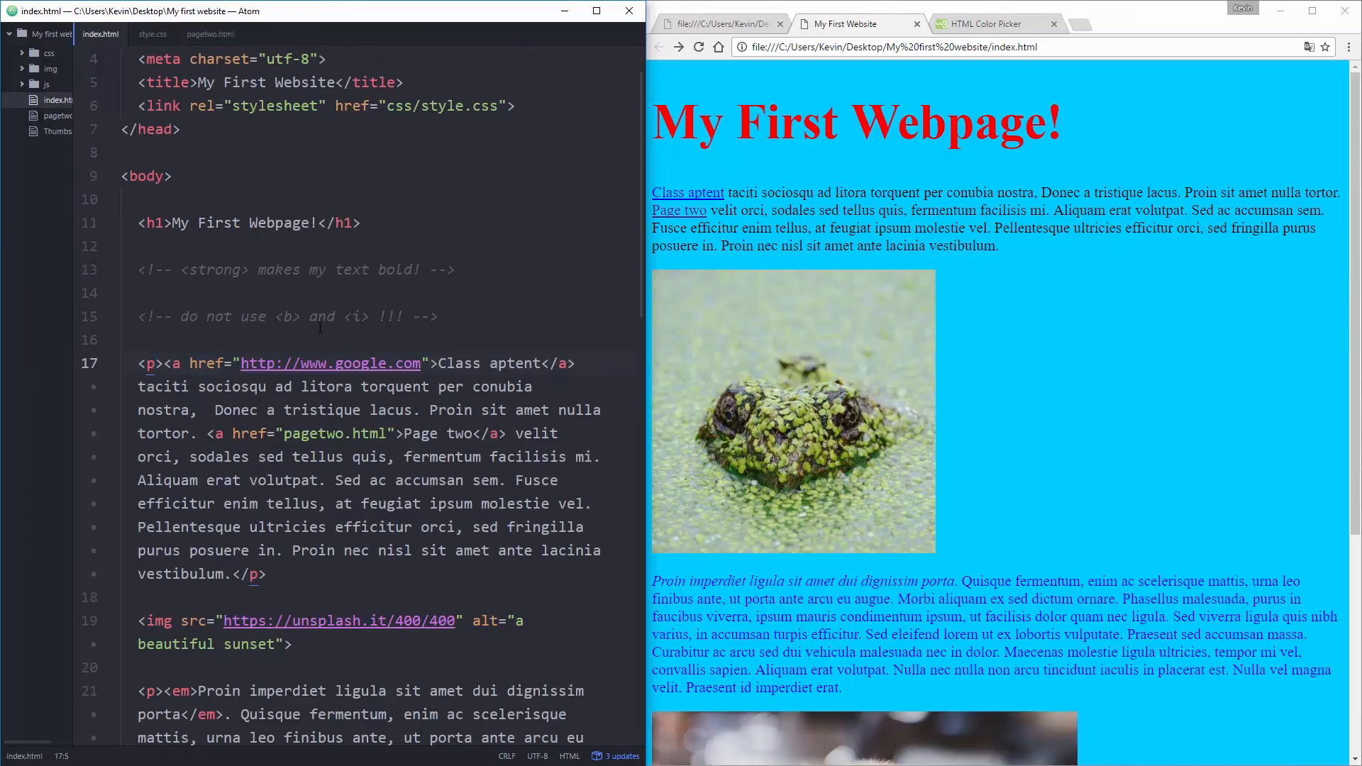